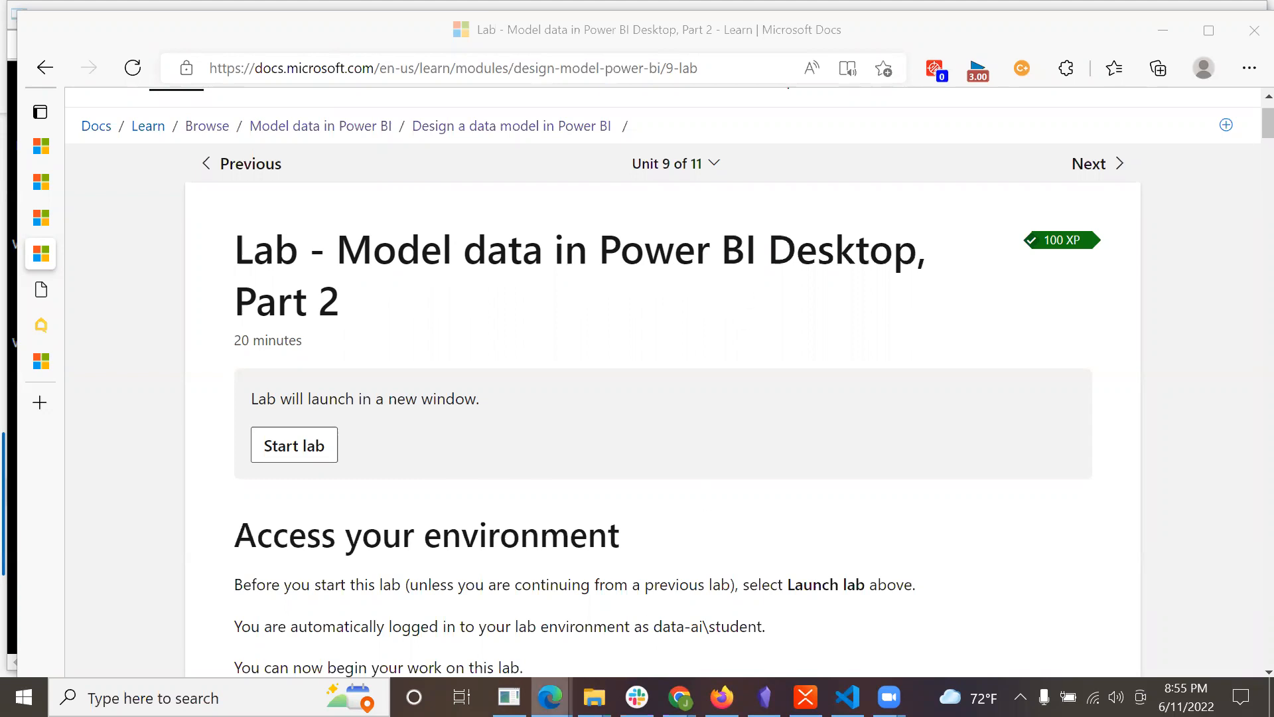
- Launch the Skillable lab environment from the Docs page
left_click(293, 445)
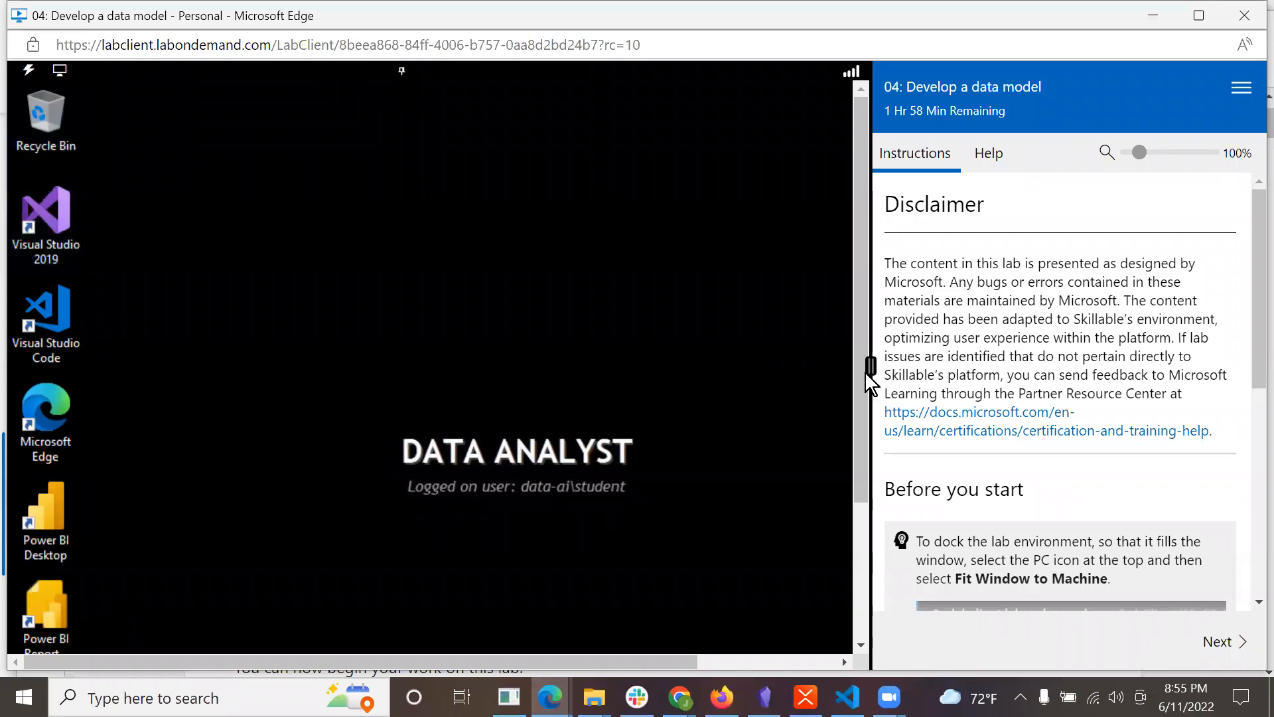
scroll("down", 3)
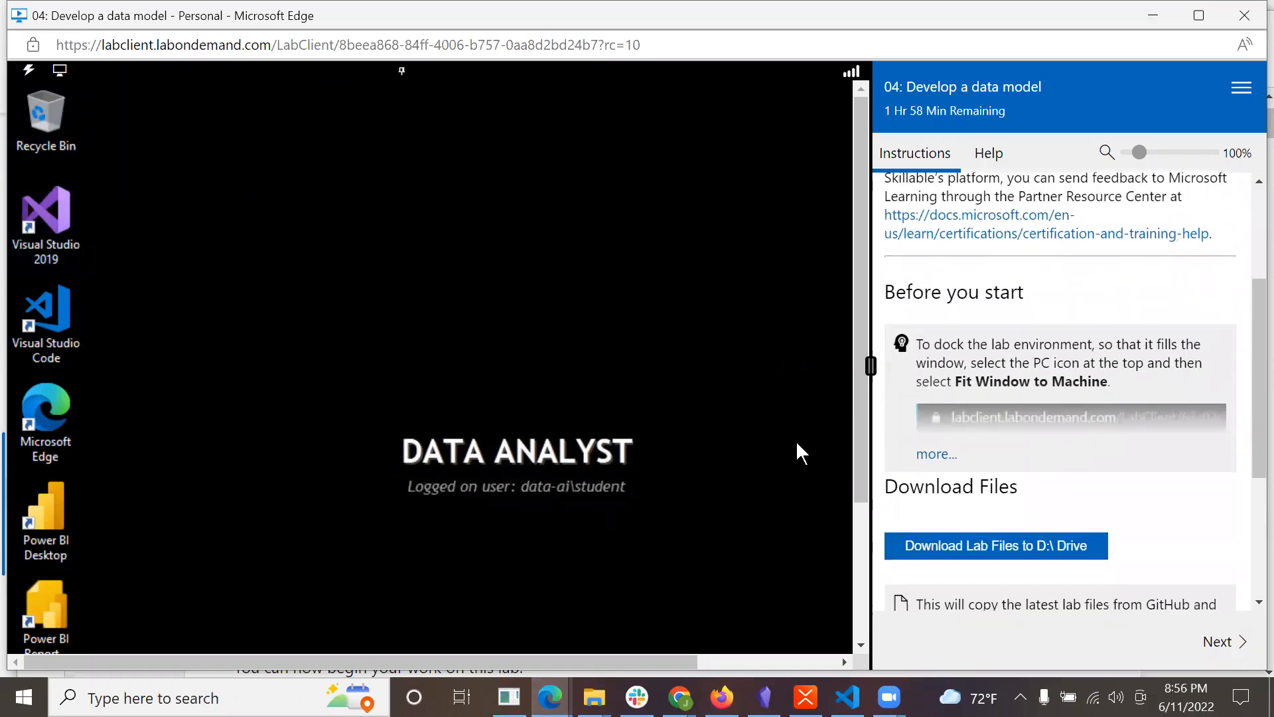
left_click(58, 70)
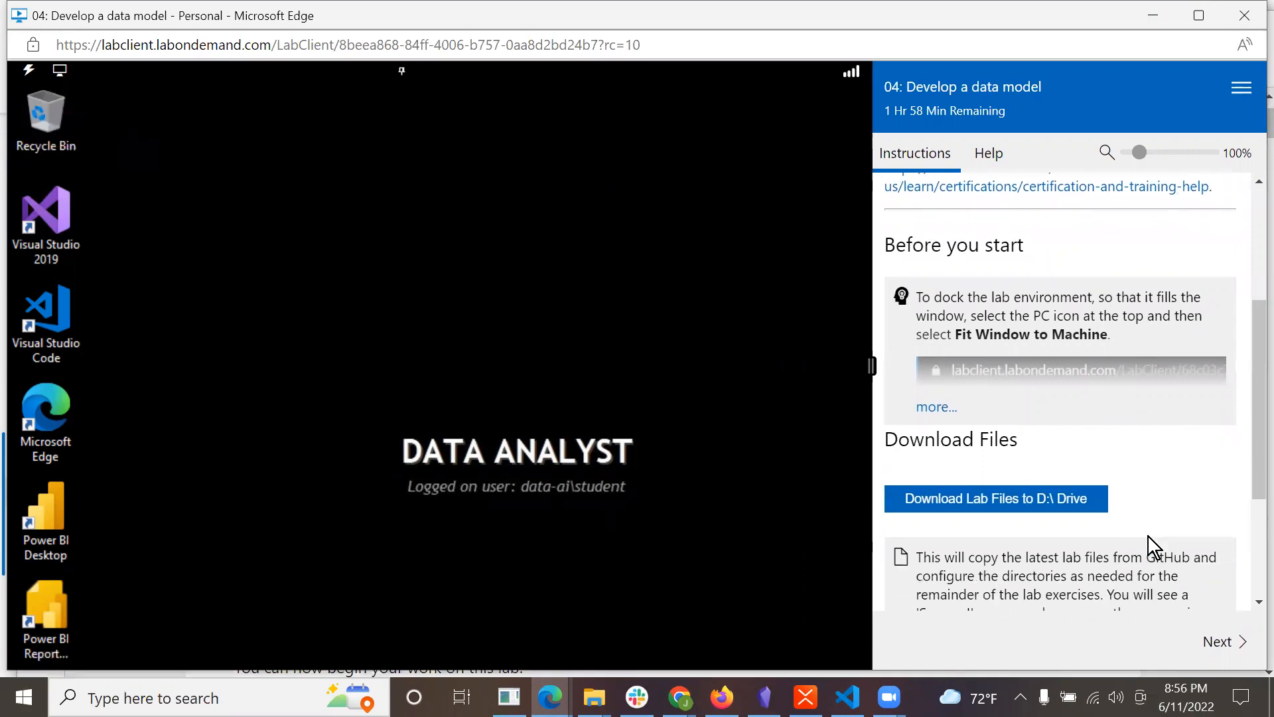
- Download the lab files to the D:\ drive and wait for the SUCCESS message
left_click(994, 498)
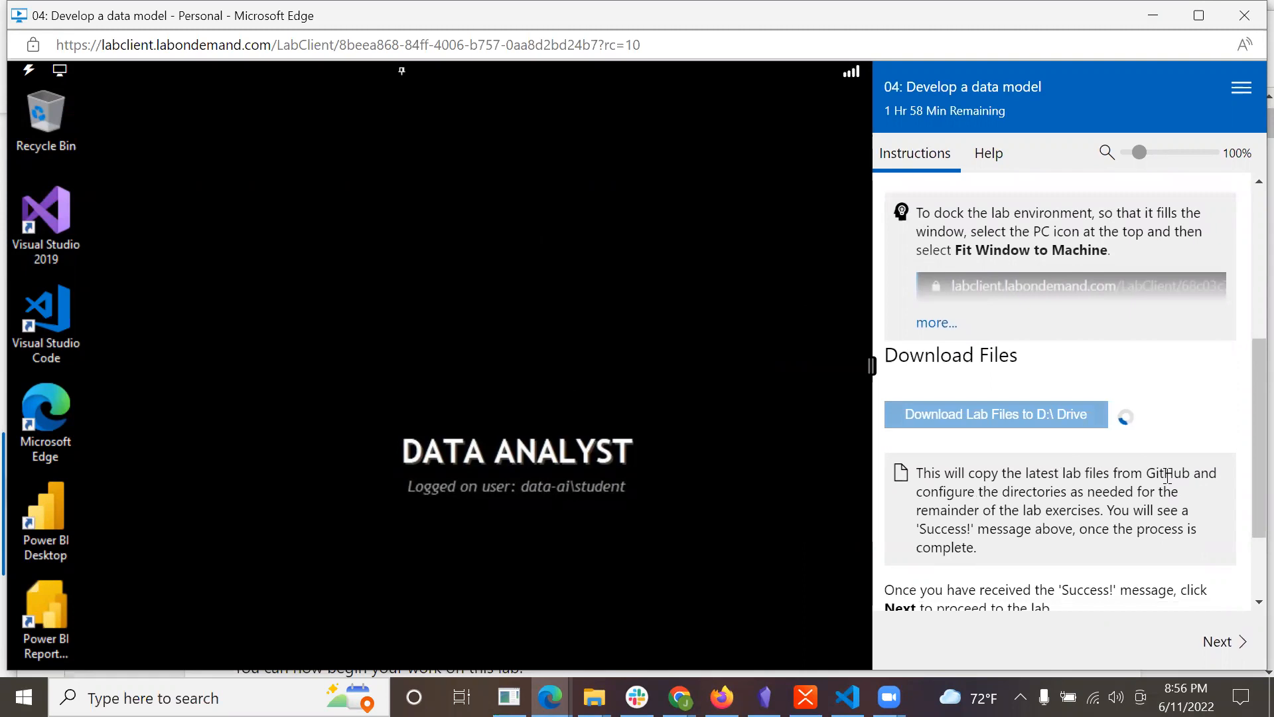
scroll("down", 3)
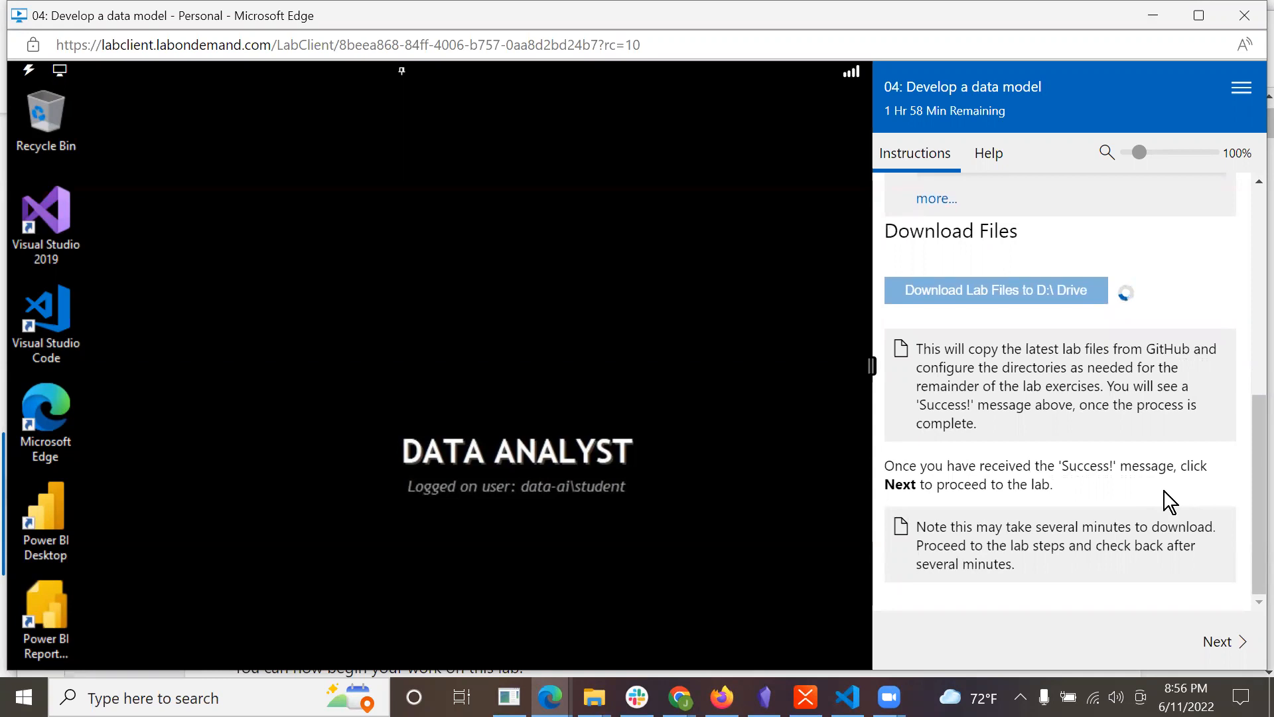
mouse_move(1063, 495)
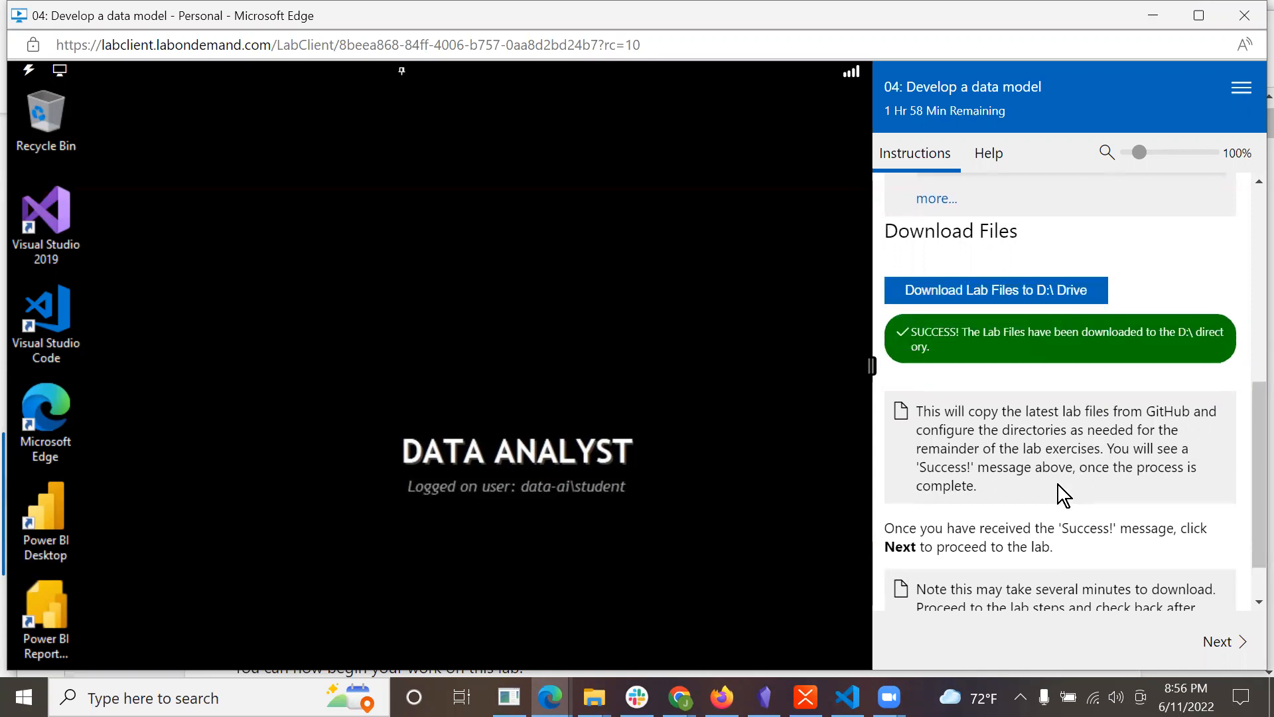
scroll("down", 3)
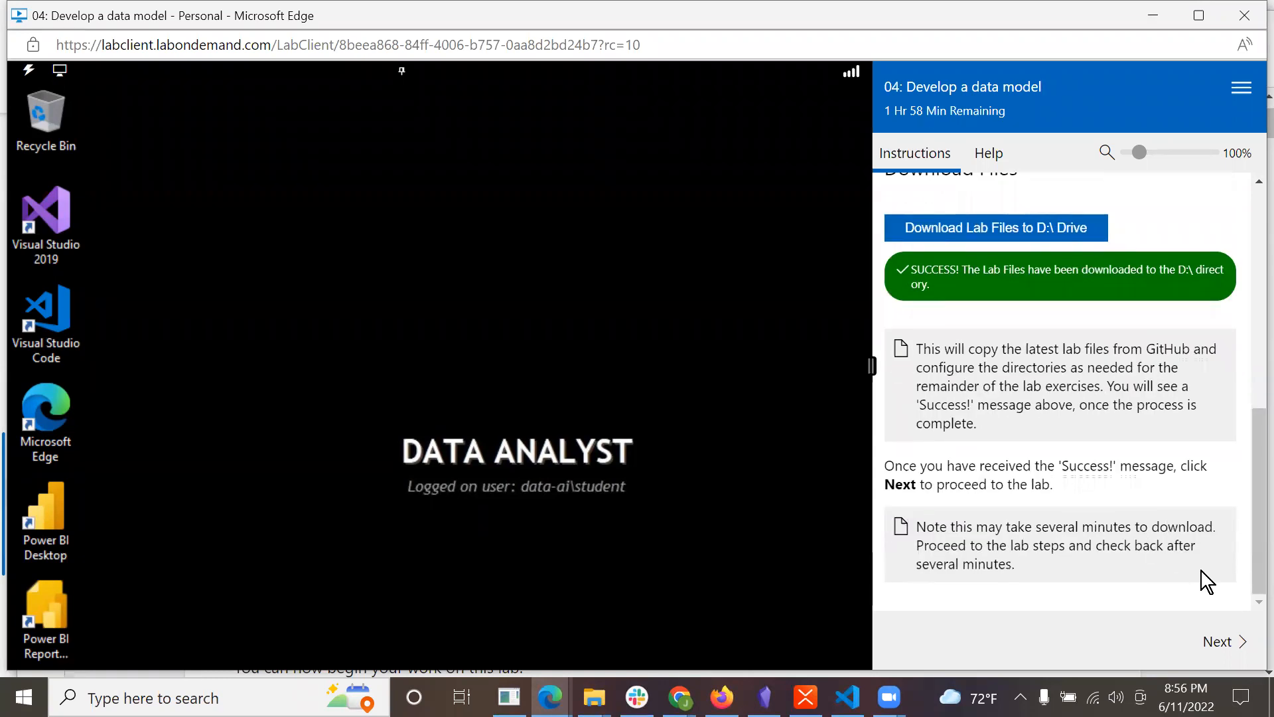
mouse_move(1217, 642)
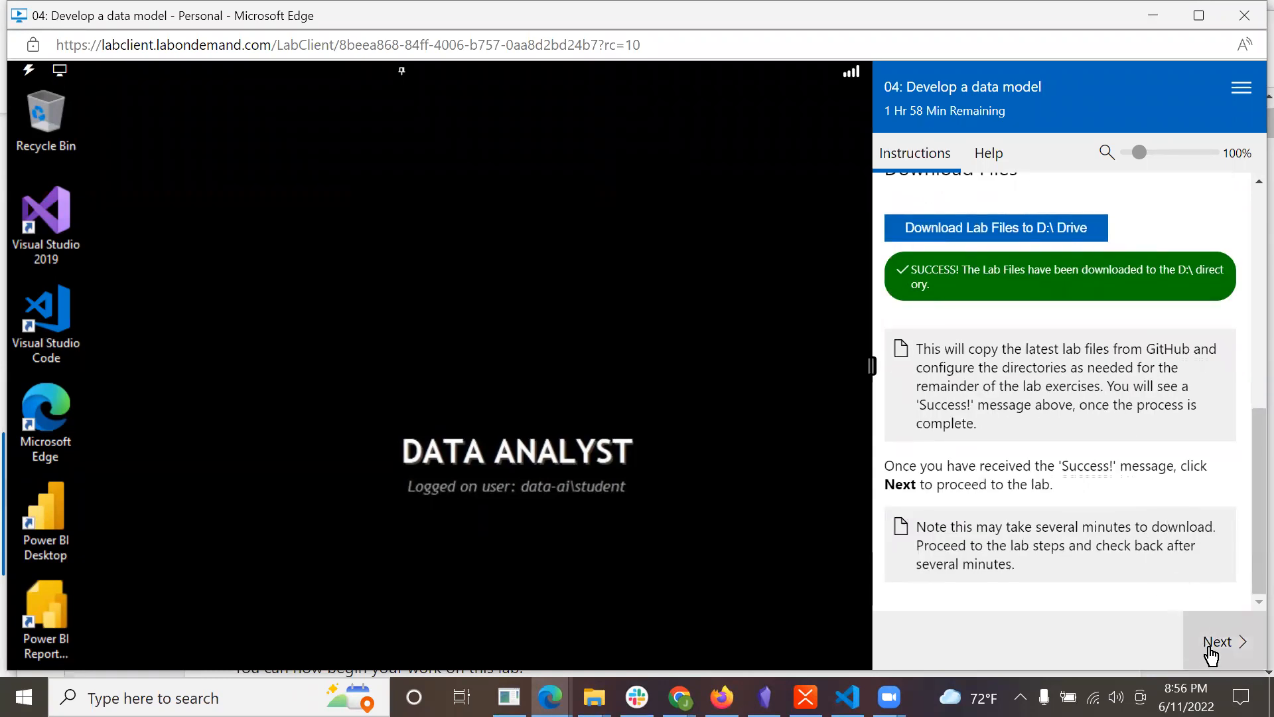
- Advance to the lab instructions and read down to Exercise 1, Task 1: Get started
left_click(1220, 641)
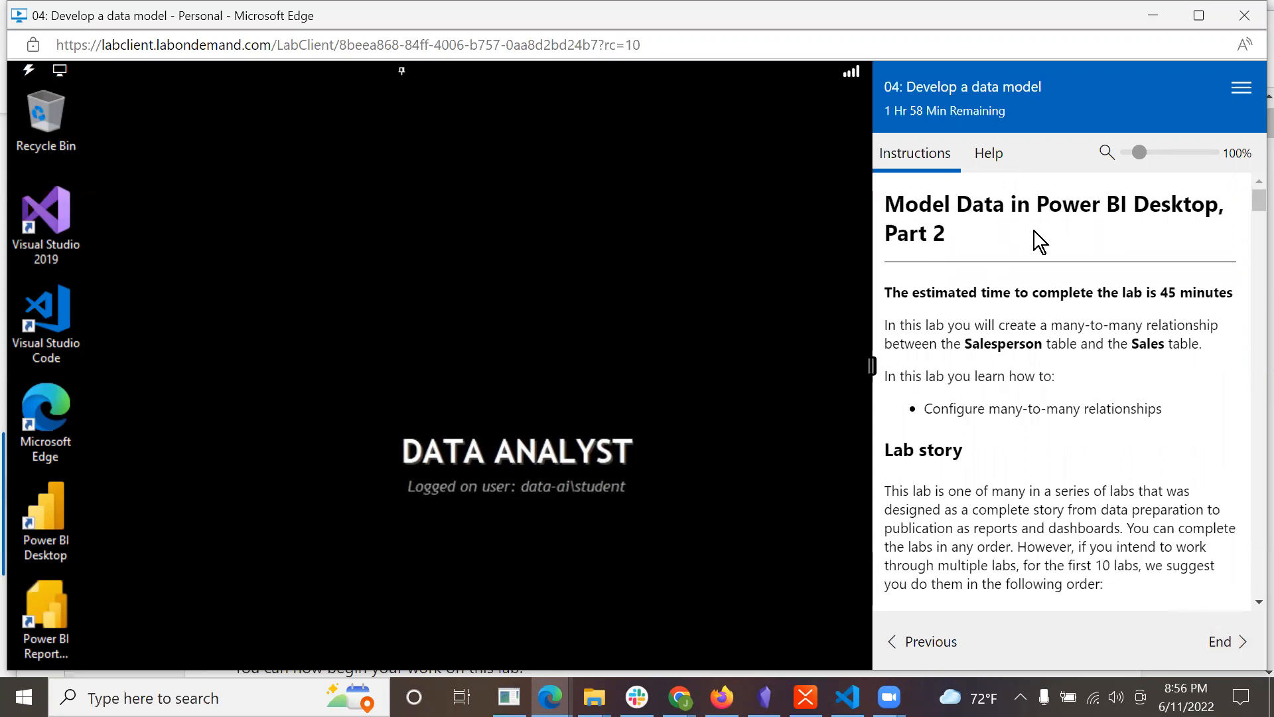
mouse_move(1132, 215)
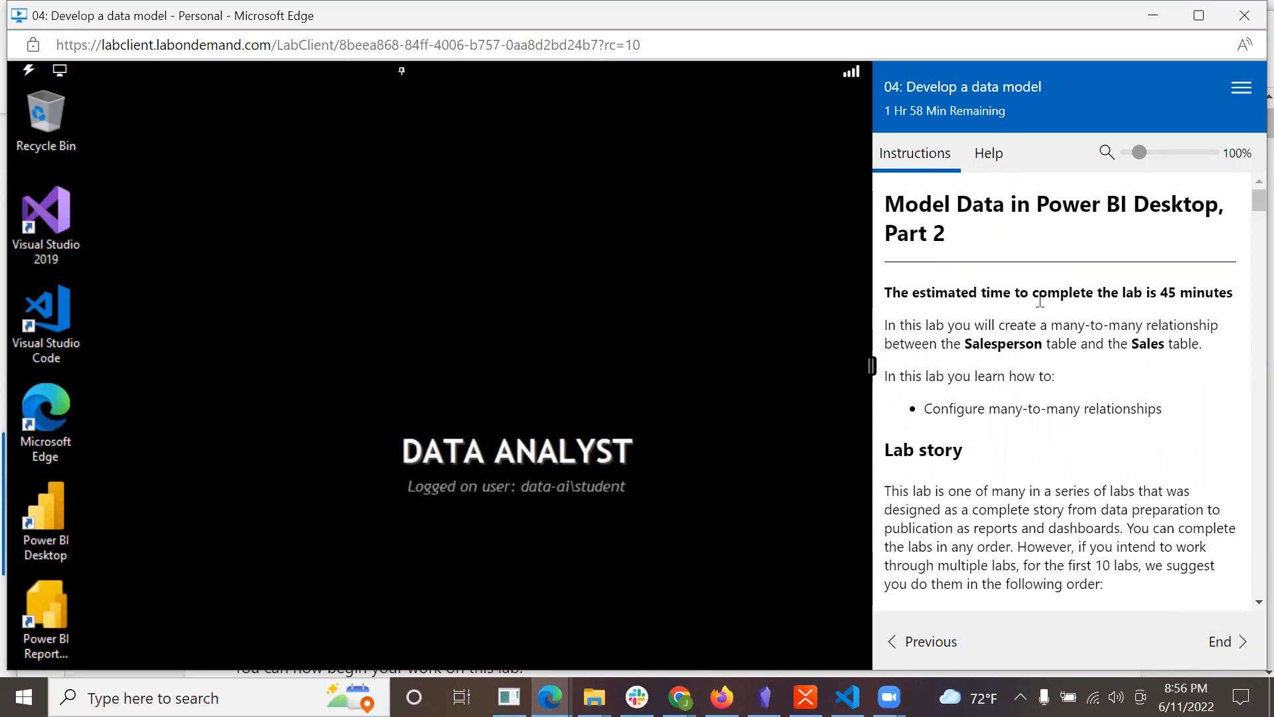
mouse_move(1208, 324)
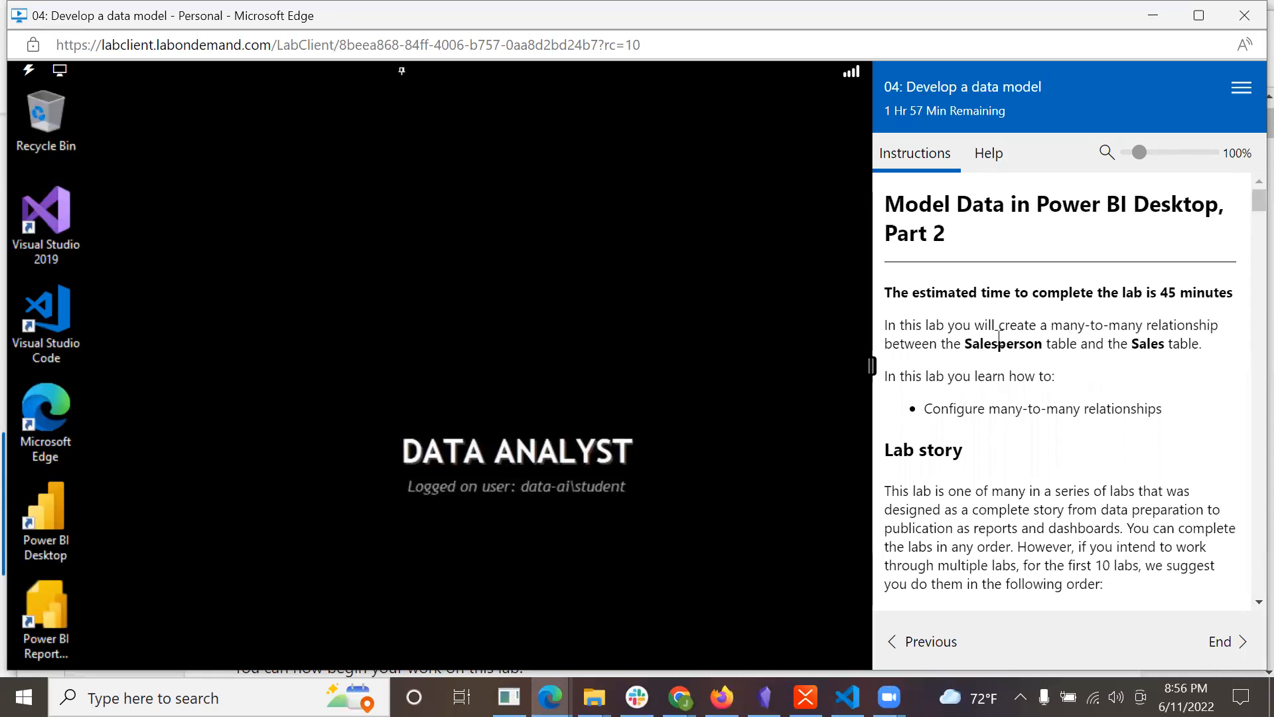
mouse_move(1043, 398)
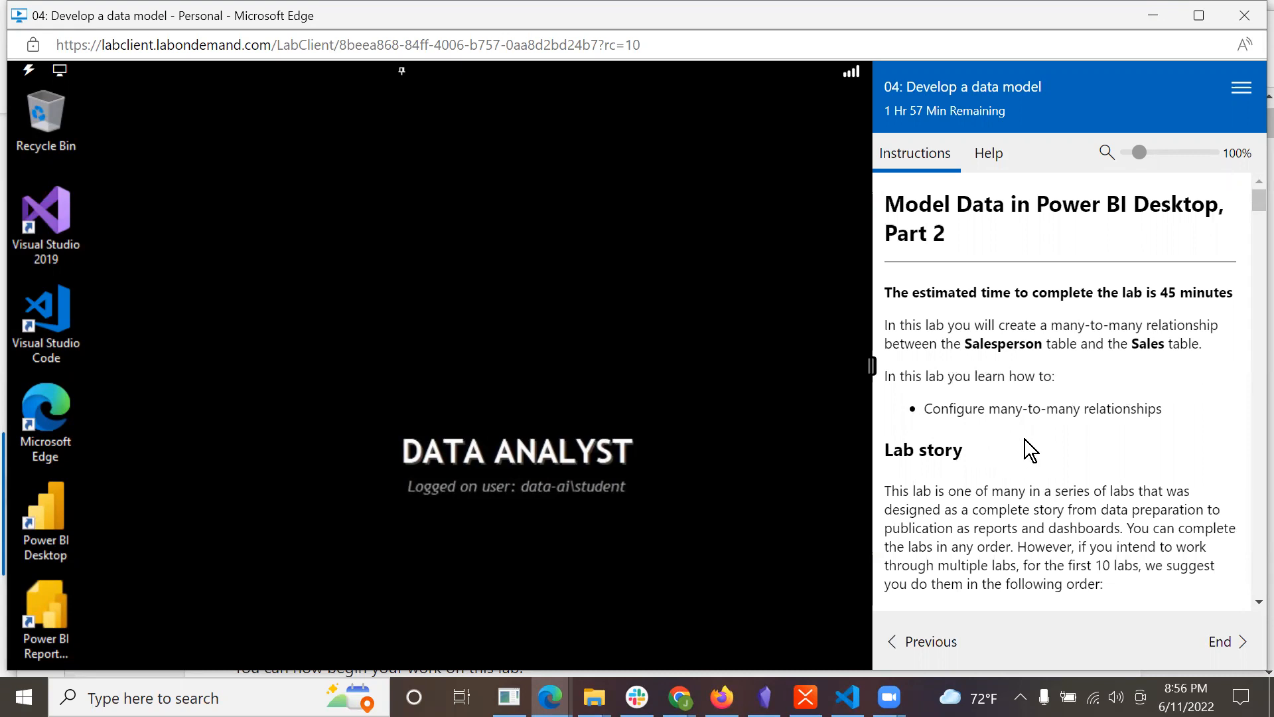
scroll("down", 3)
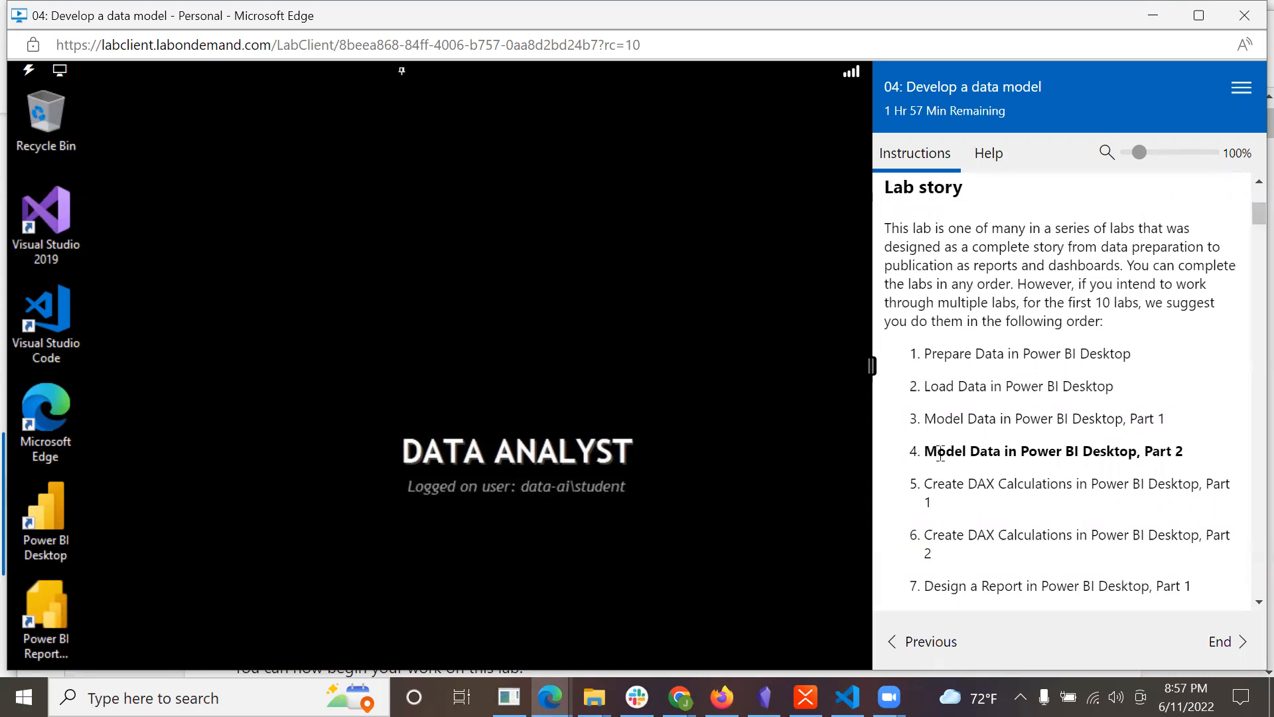
scroll("down", 3)
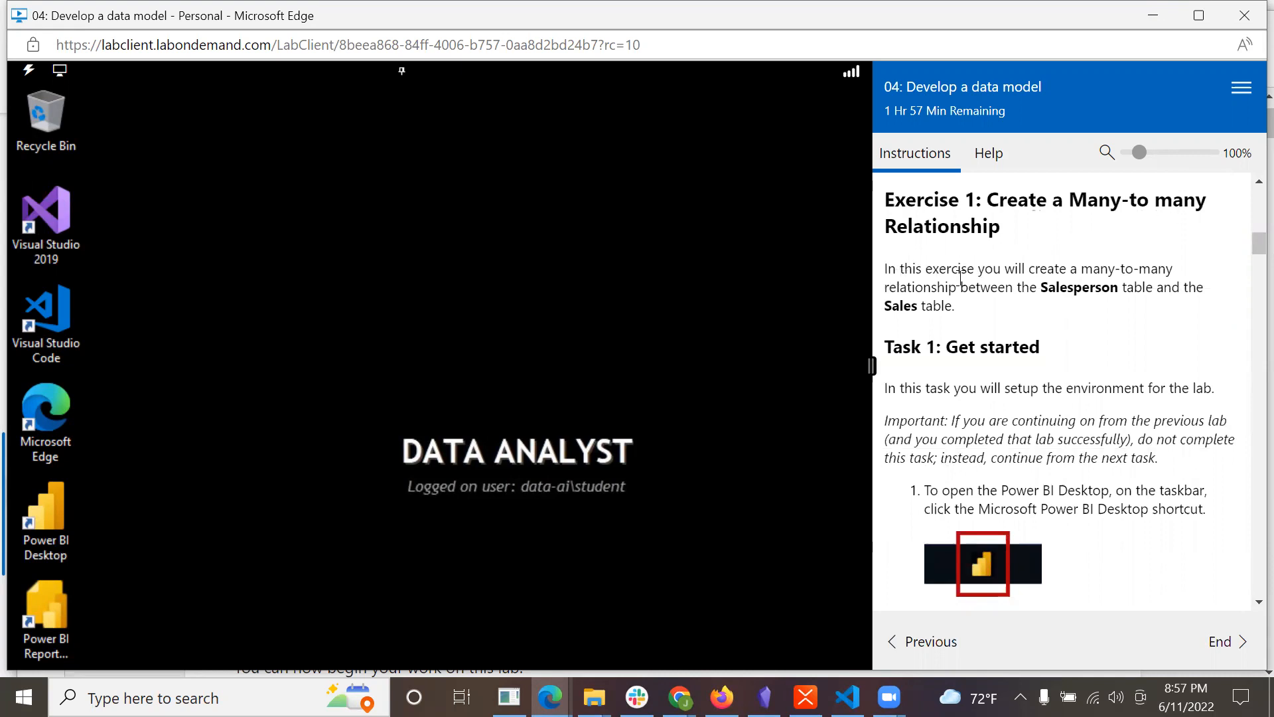
mouse_move(986, 280)
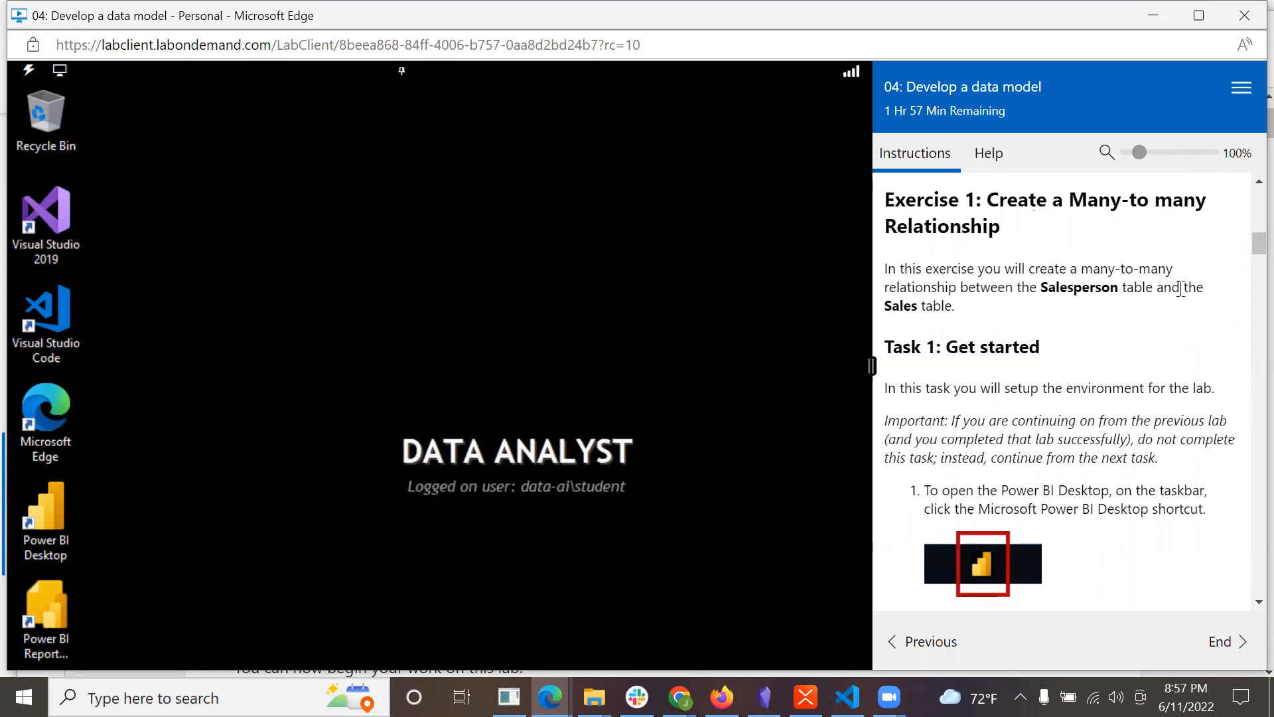
scroll("down", 3)
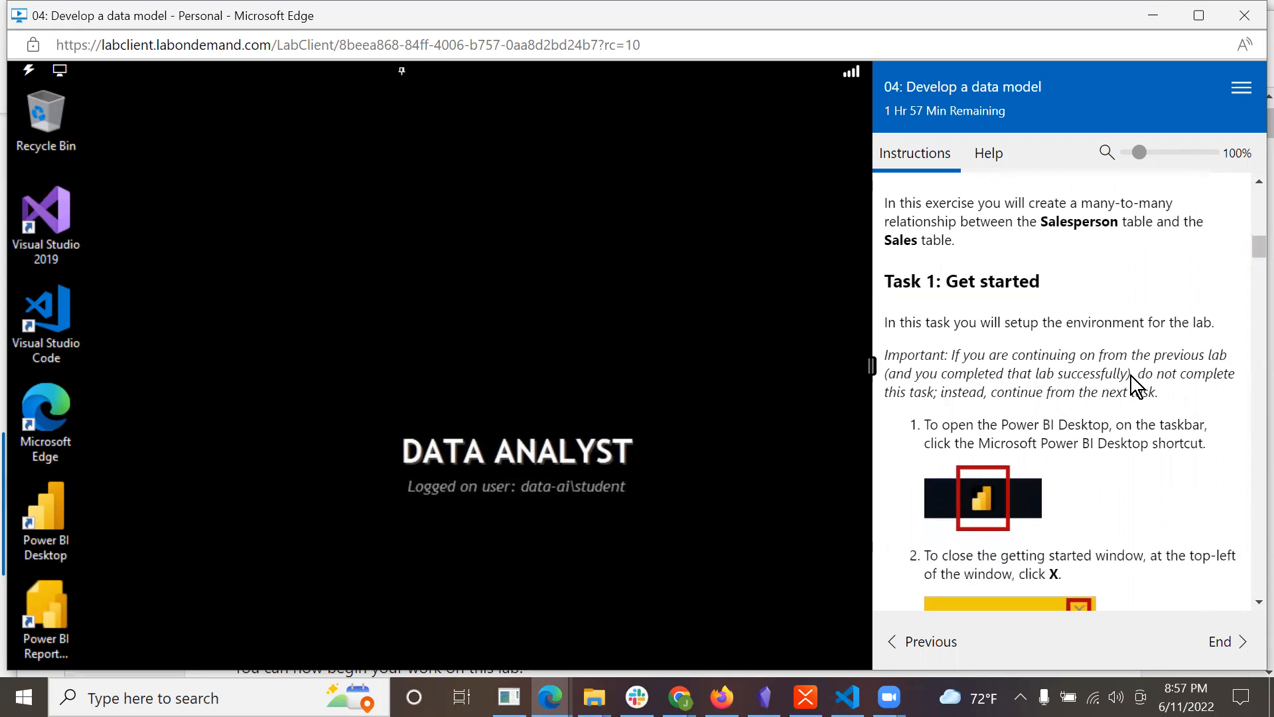
scroll("down", 3)
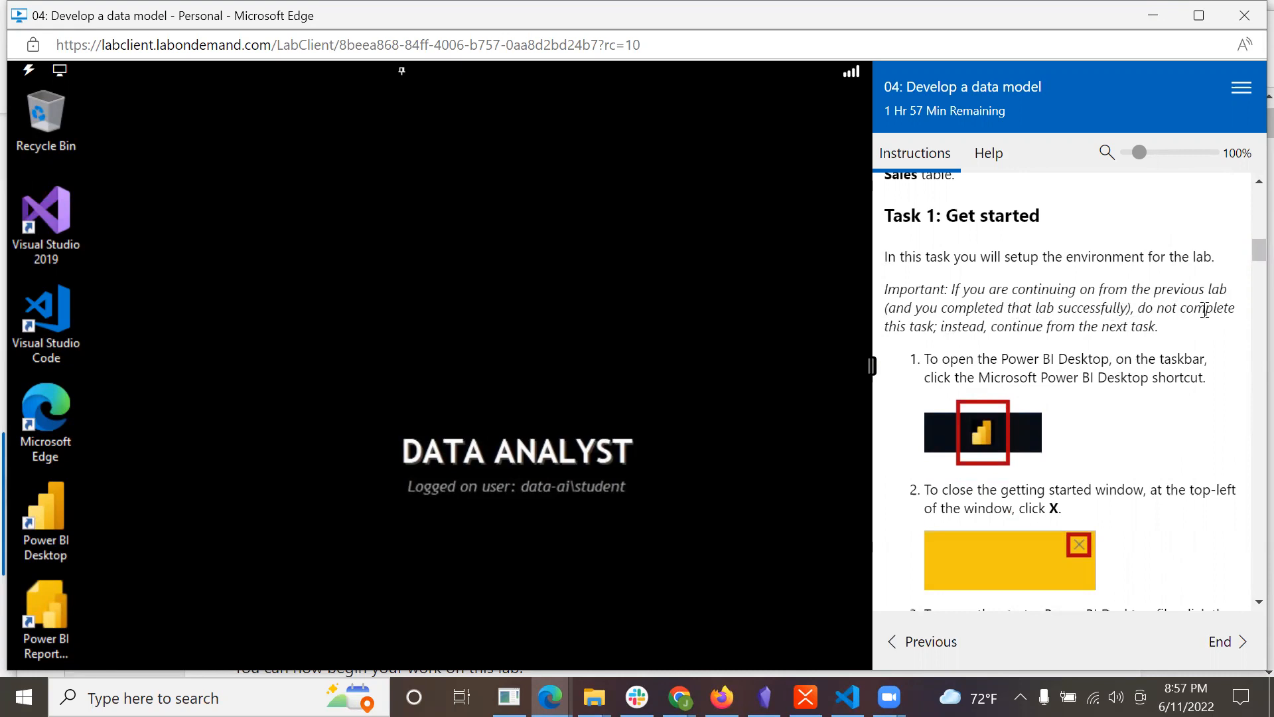
mouse_move(1051, 346)
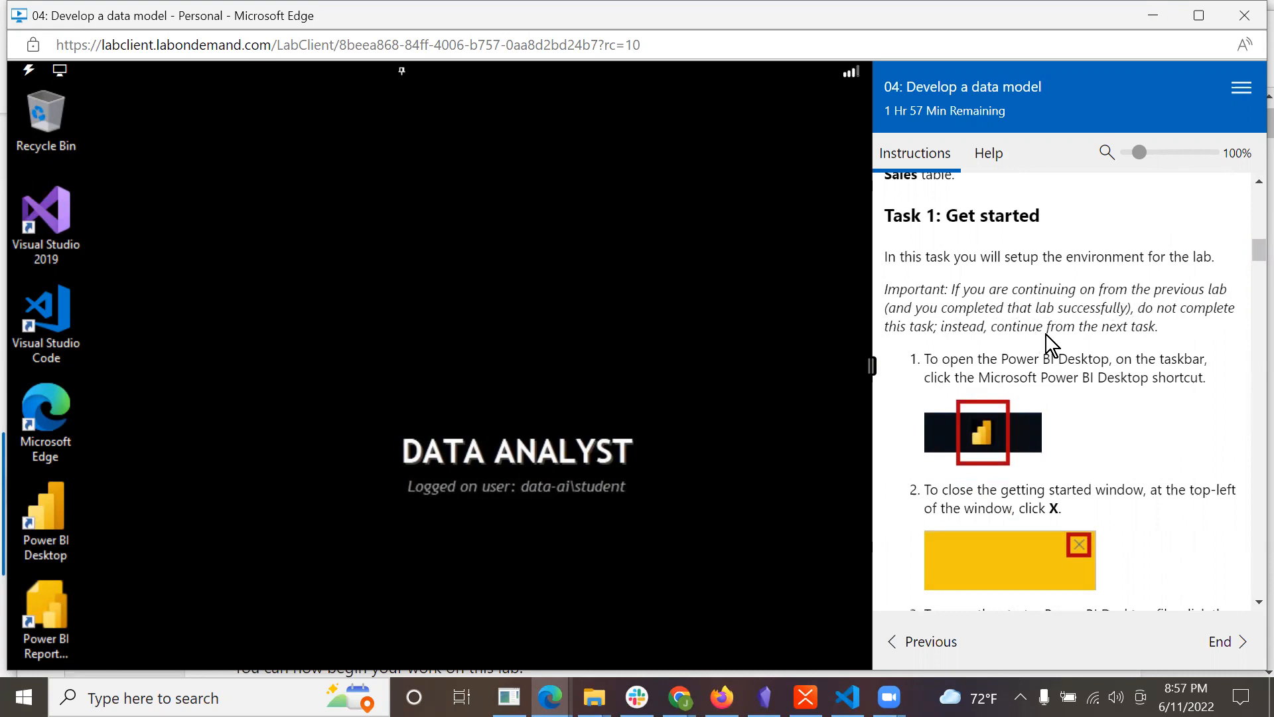
mouse_move(1171, 354)
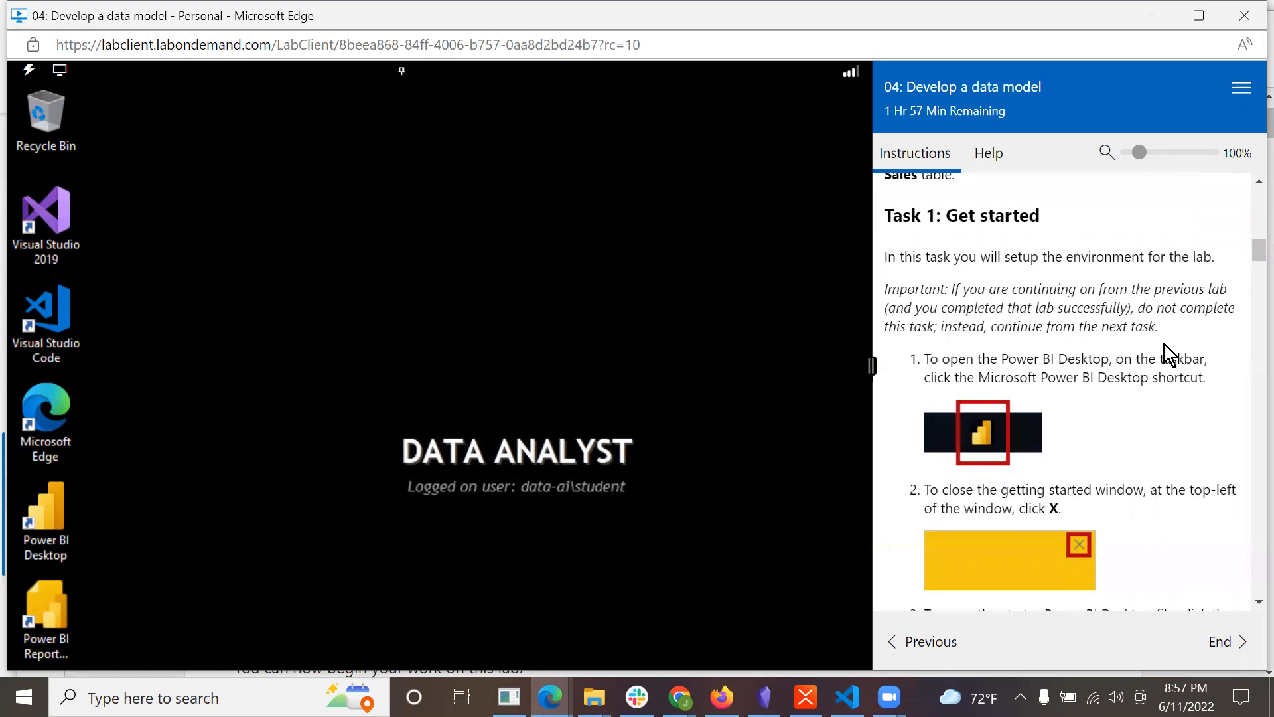
scroll("down", 3)
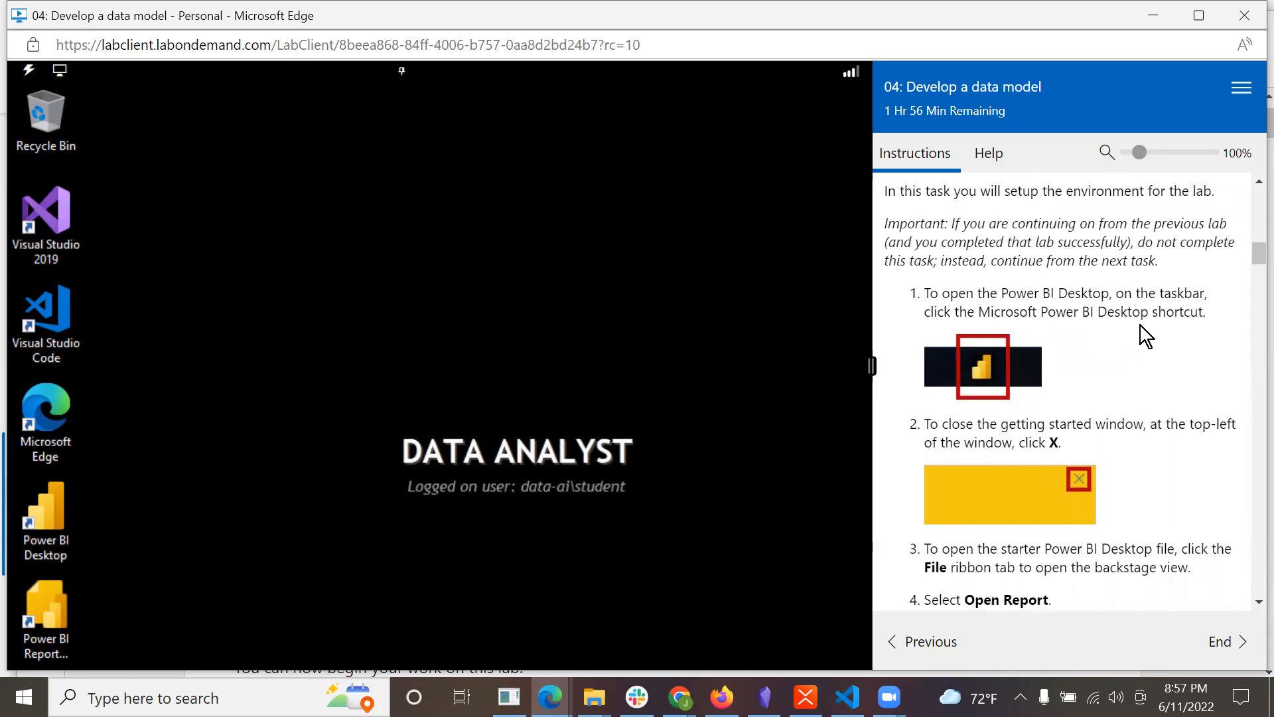
mouse_move(961, 388)
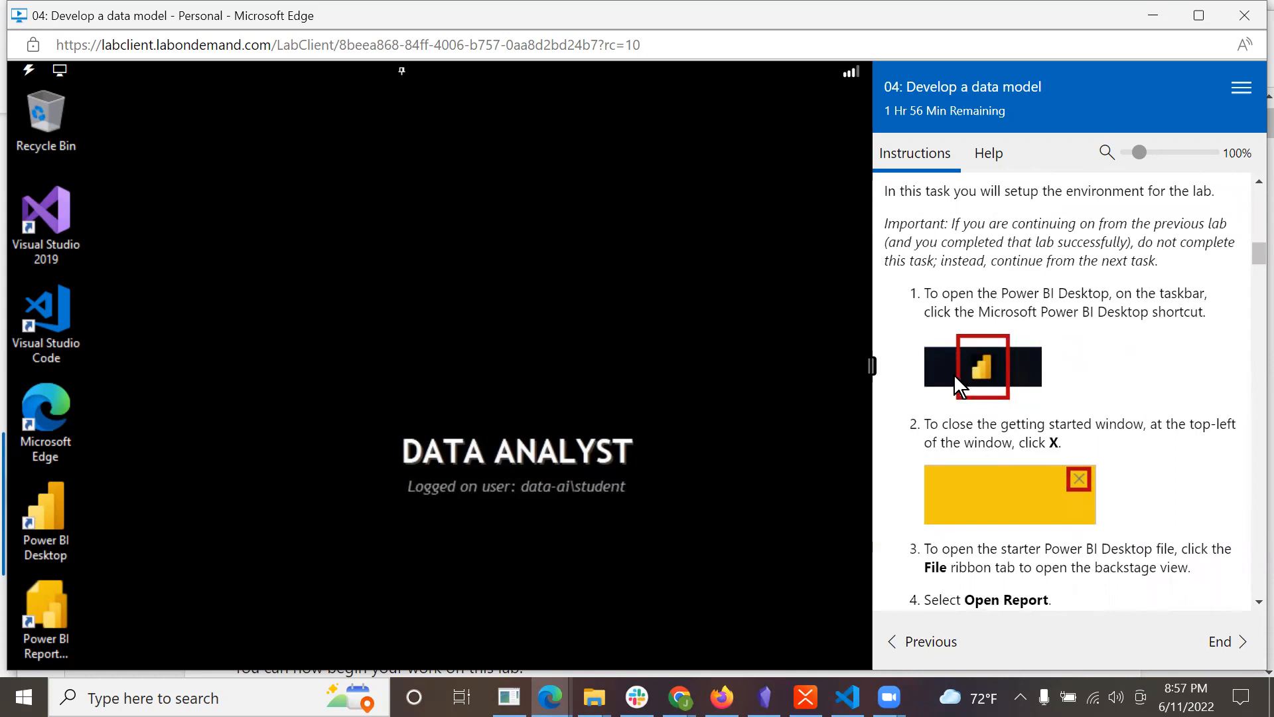
mouse_move(988, 391)
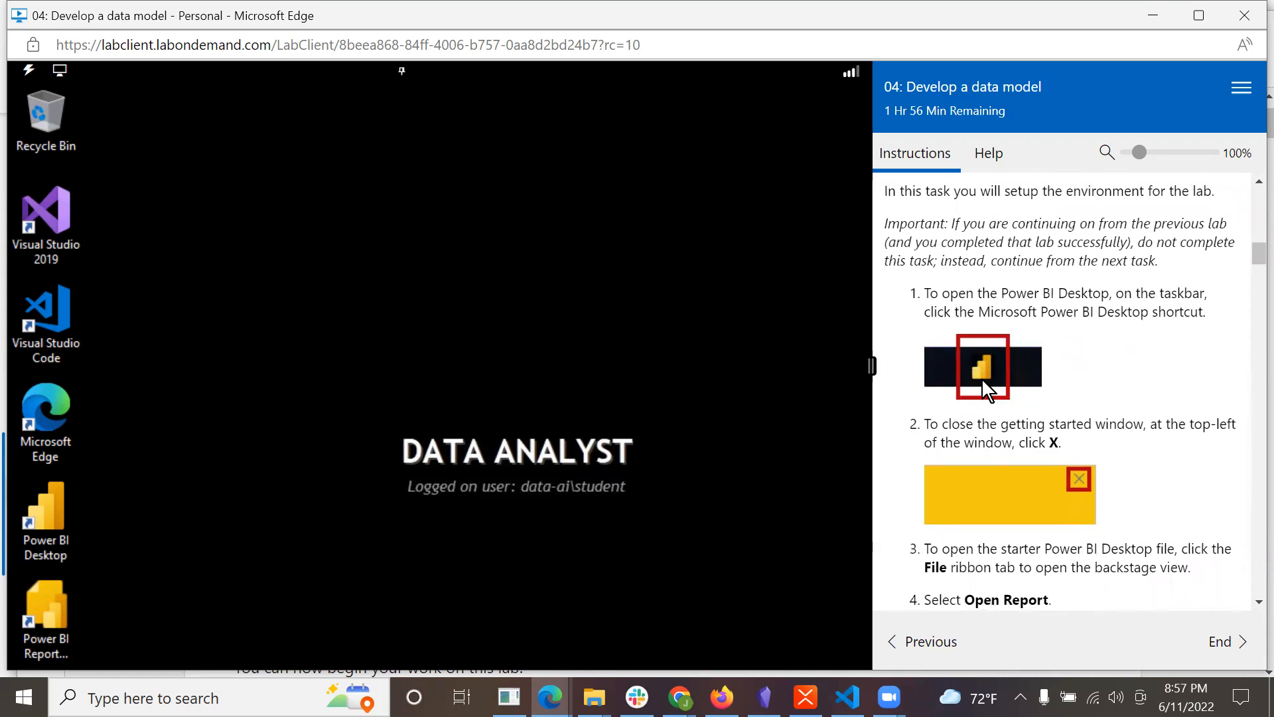
- Start Power BI Desktop from the desktop shortcut and close its getting-started window
double_click(45, 521)
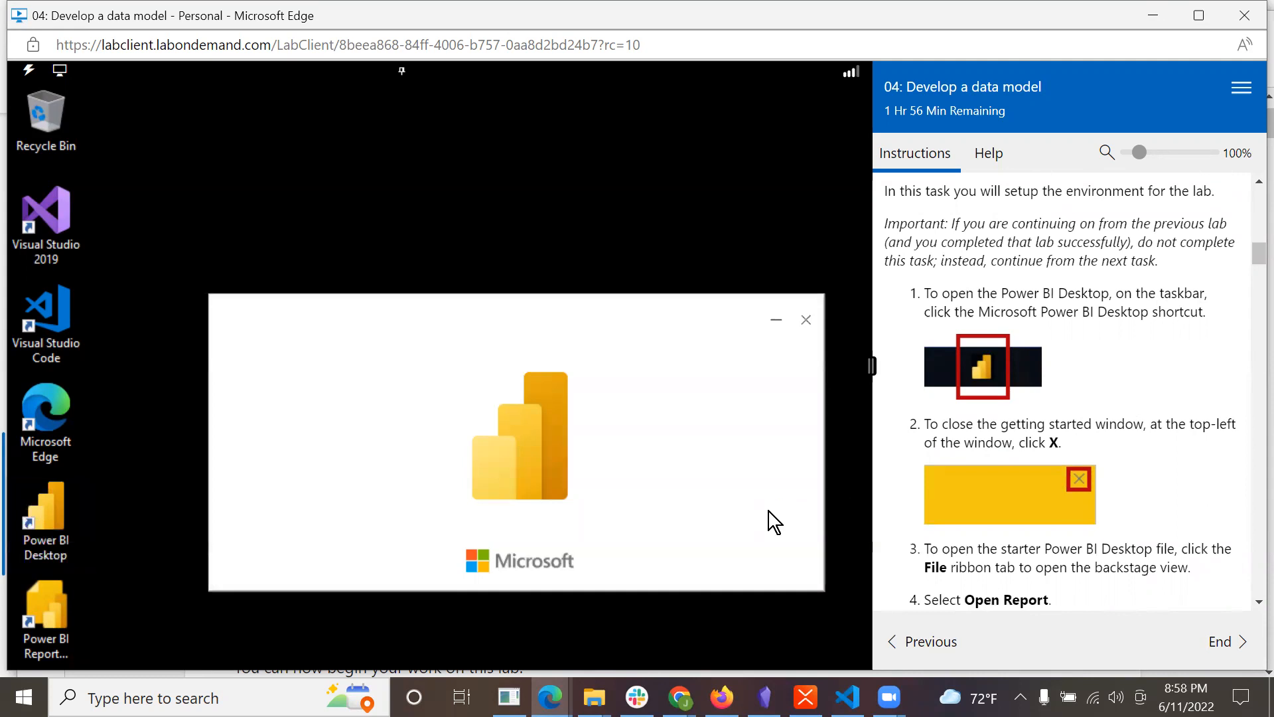
mouse_move(746, 510)
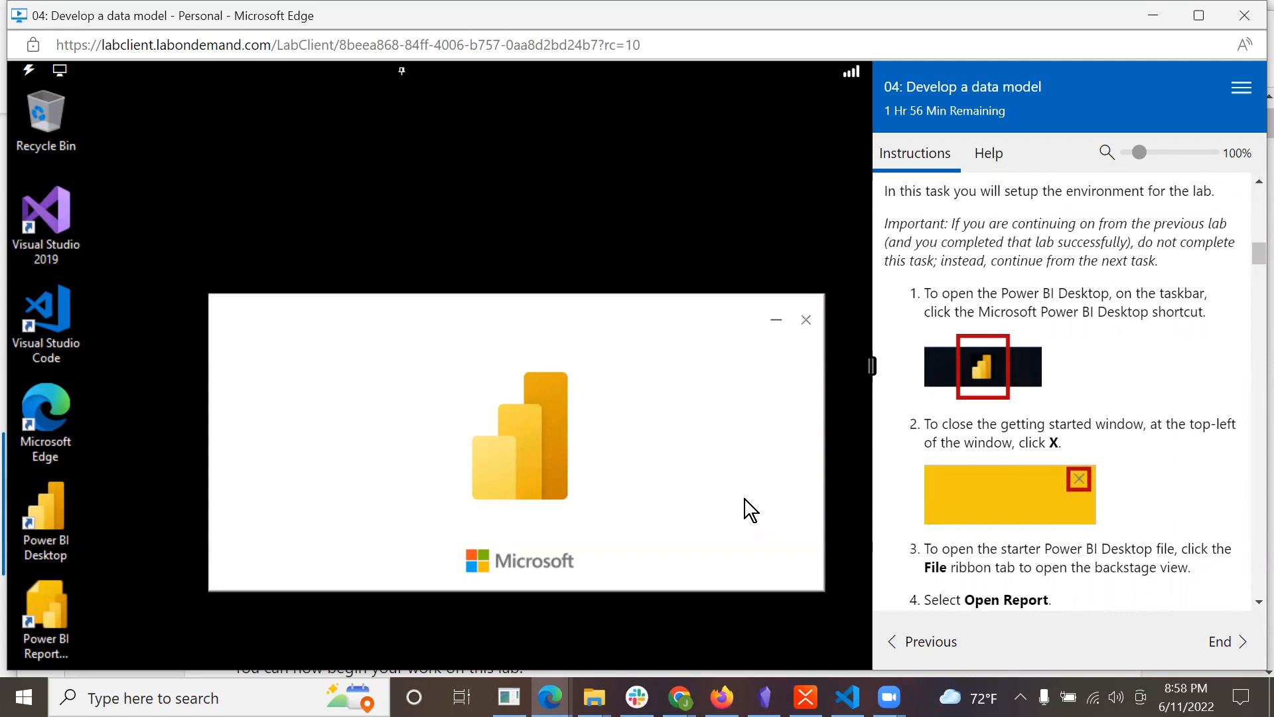
left_click(805, 318)
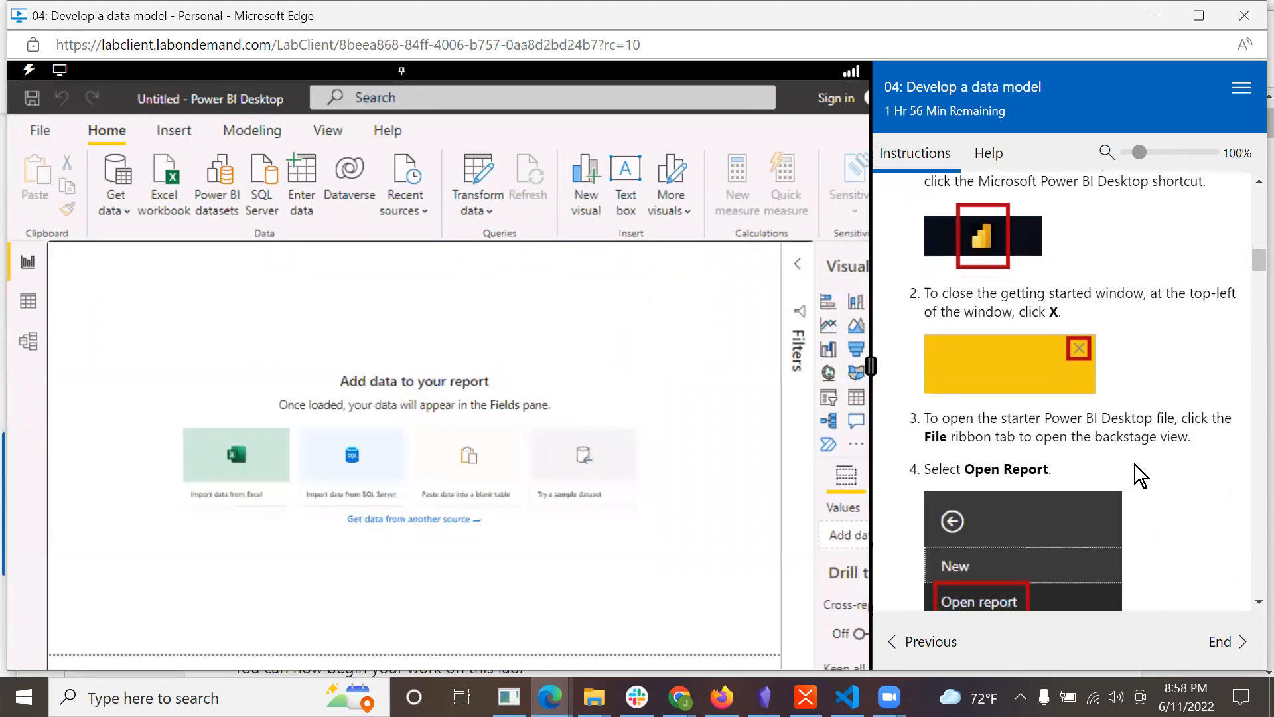
scroll("down", 3)
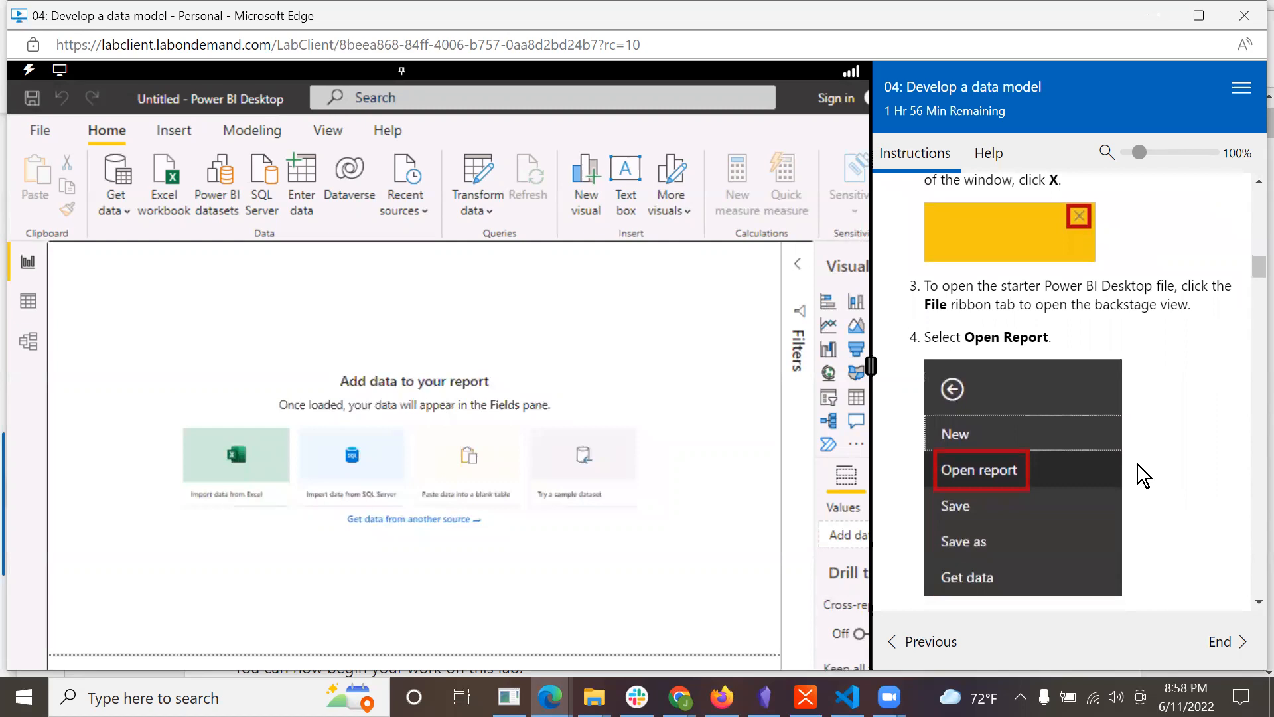
mouse_move(129, 192)
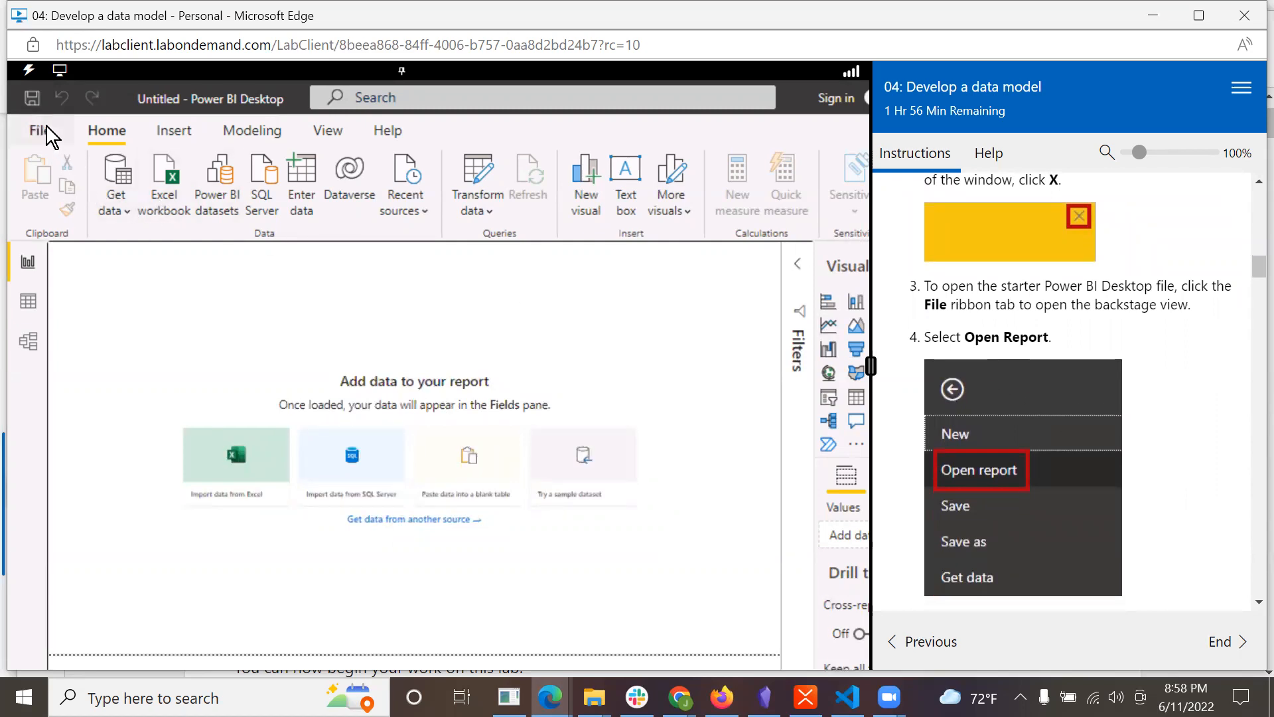
- Browse for a report and go into the D:\DA100\Labs\04-configure-data-model lab folder
left_click(37, 130)
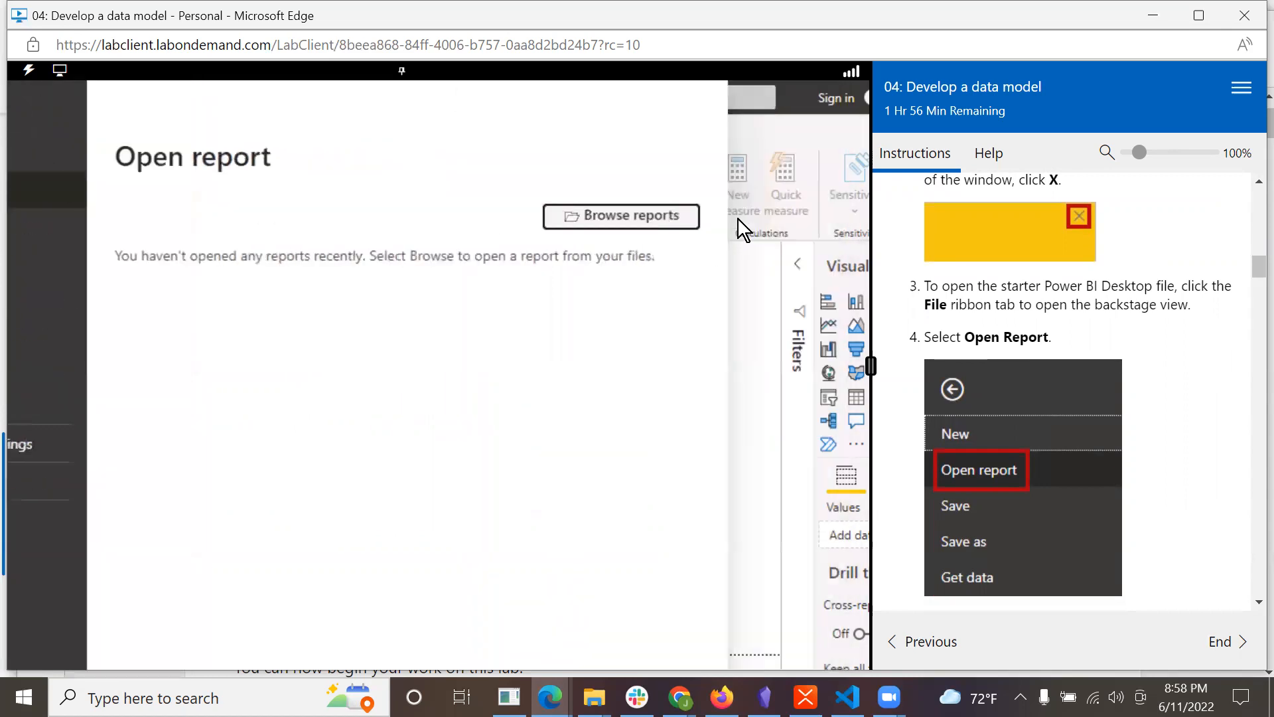
left_click(978, 470)
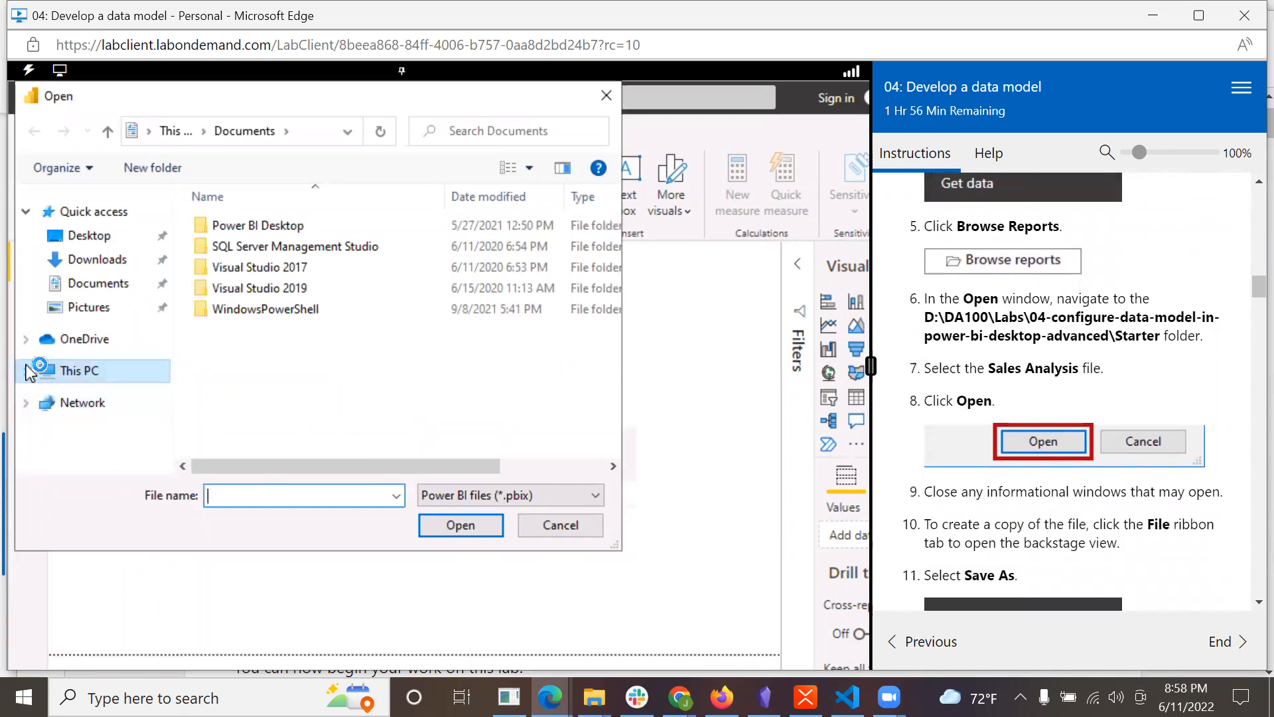
left_click(101, 418)
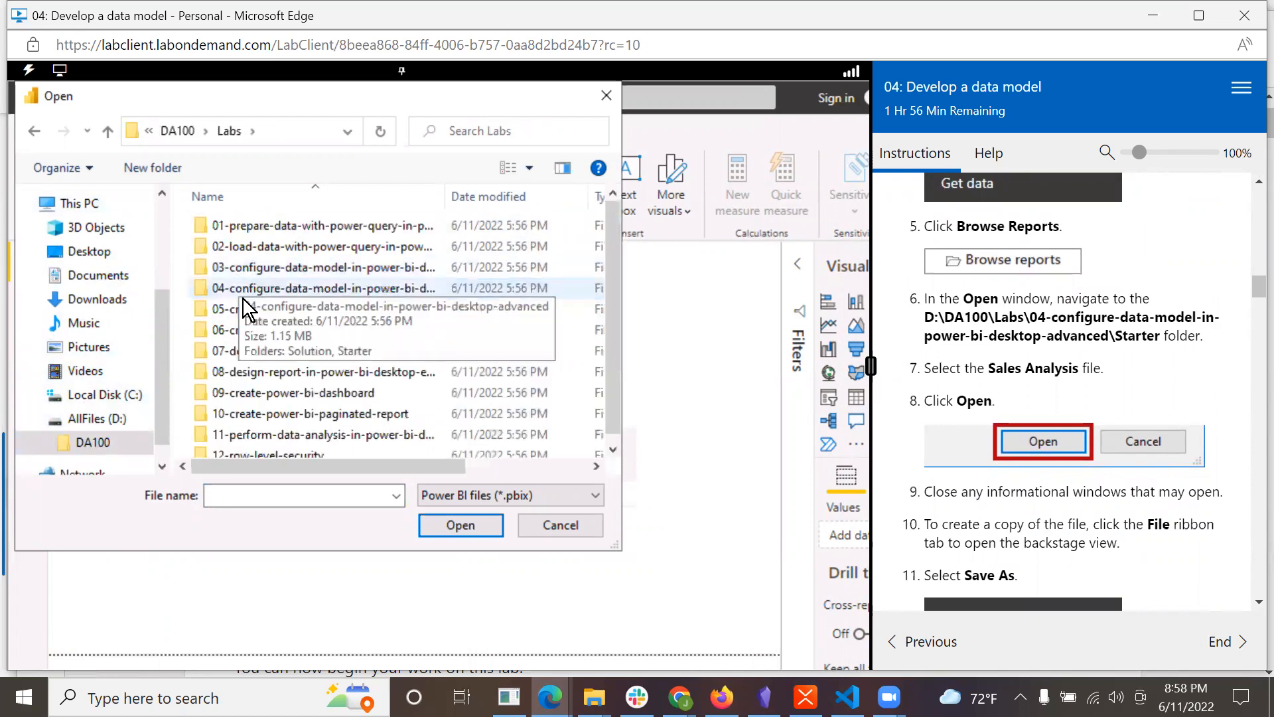
double_click(320, 288)
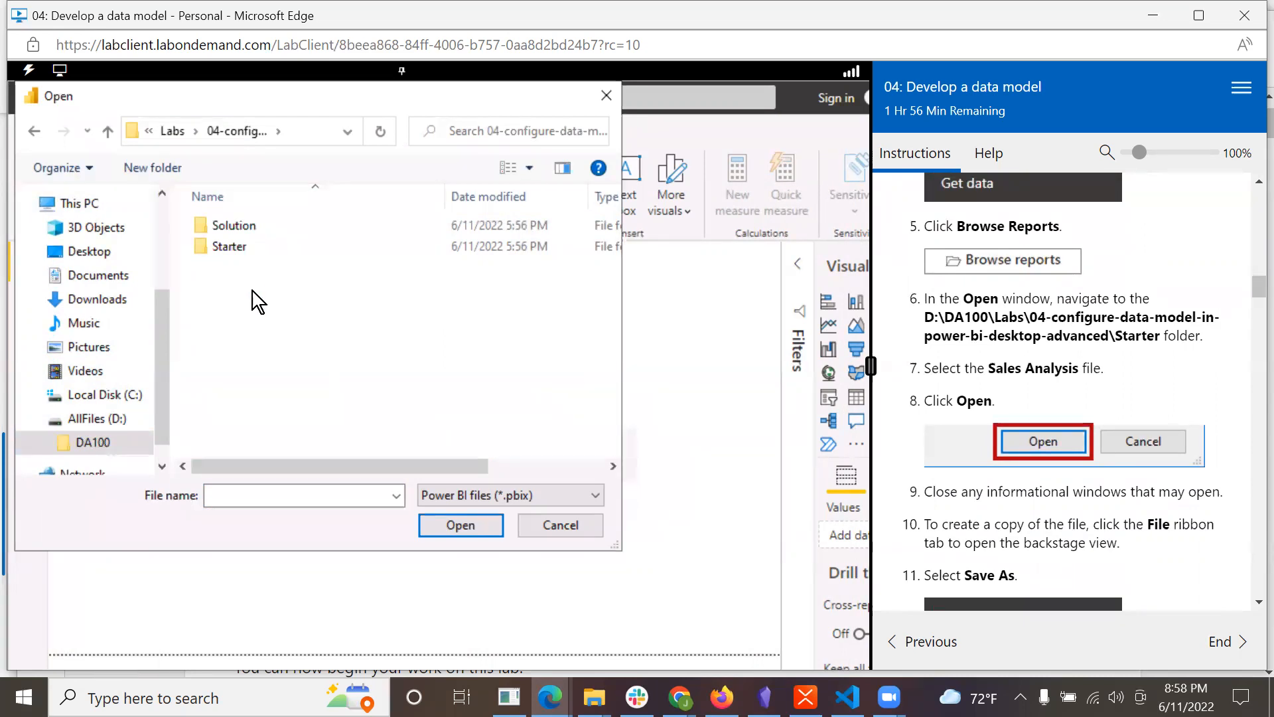
- Open Sales Analysis.pbix from the Starter folder
left_click(231, 247)
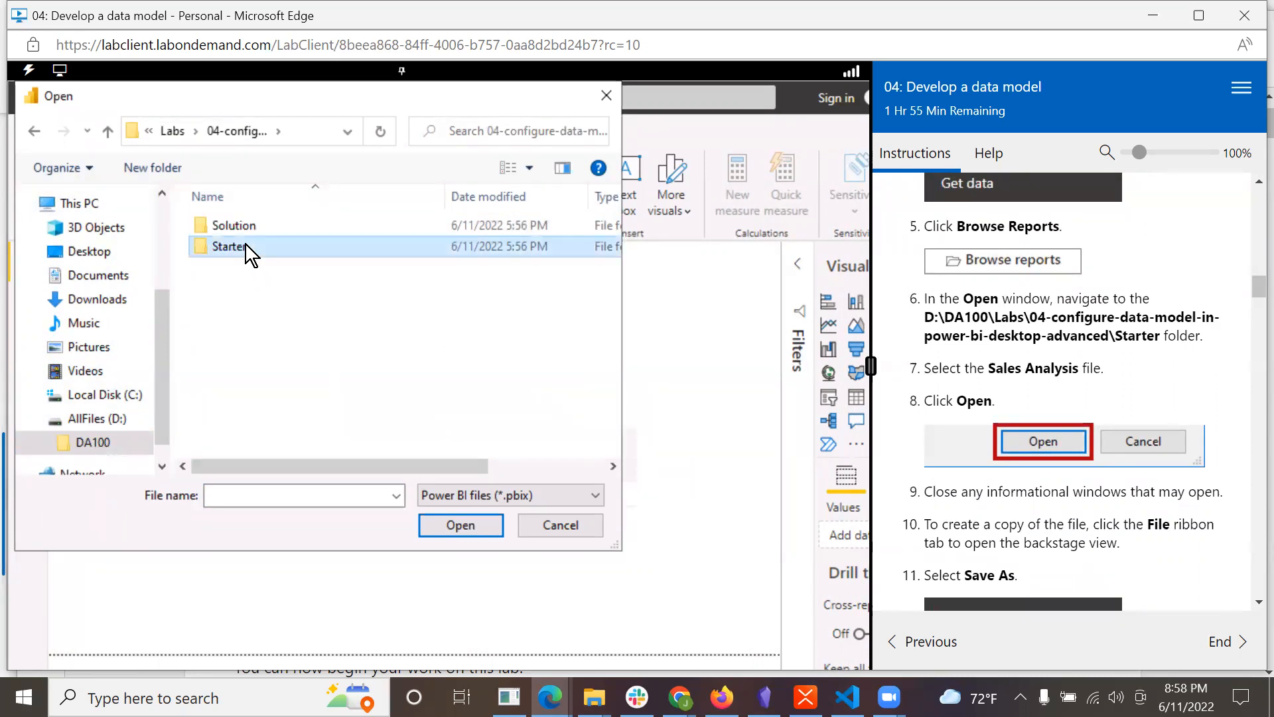
double_click(230, 247)
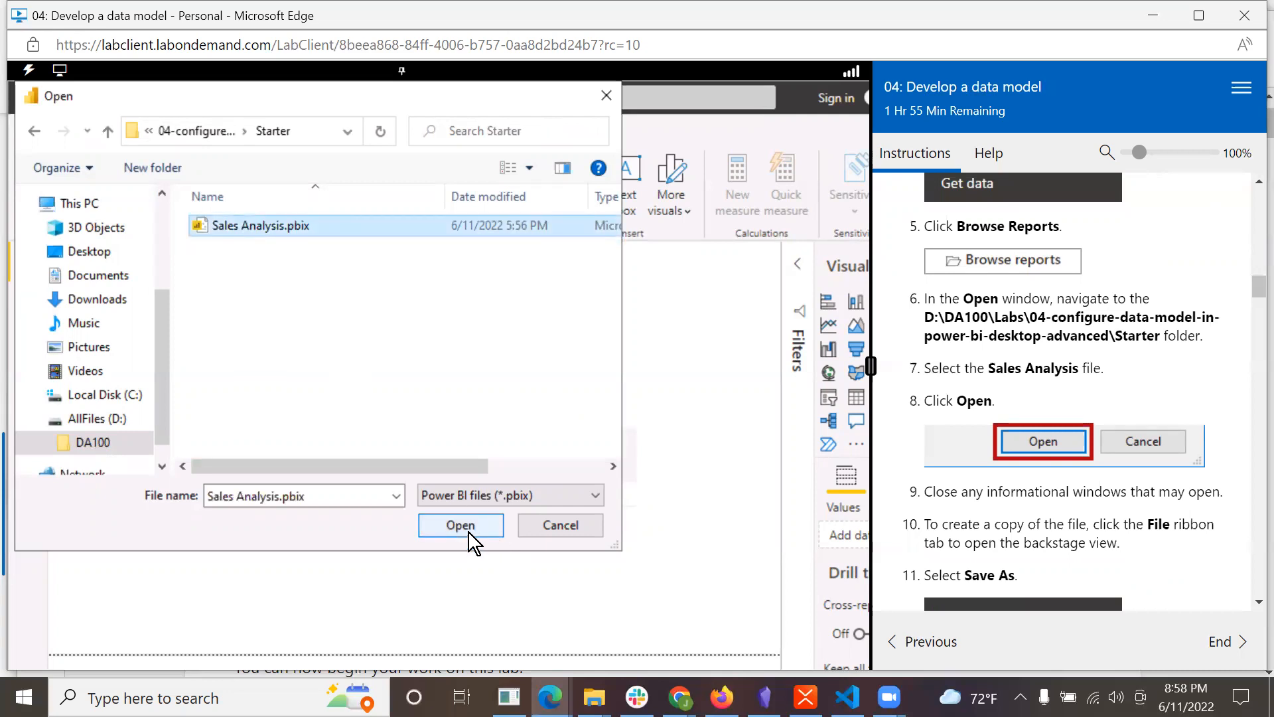
left_click(461, 526)
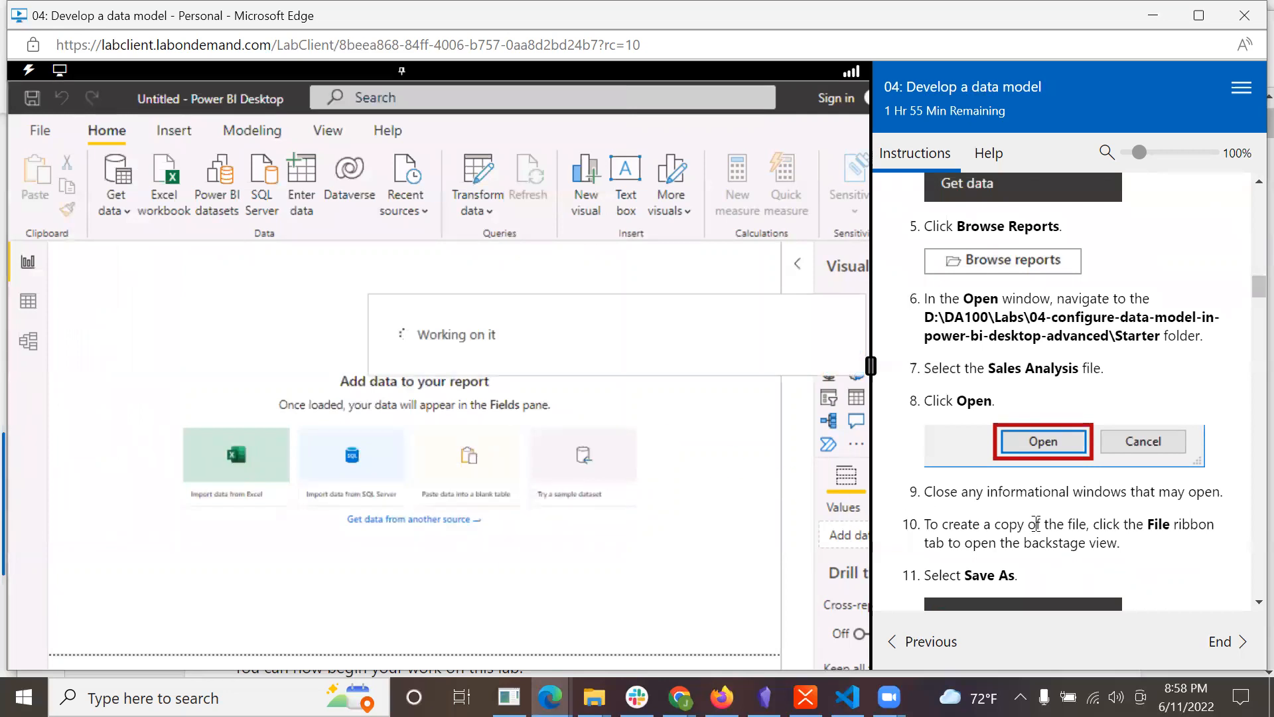
- Start a Save As of the report and apply the pending query changes when prompted
scroll("down", 3)
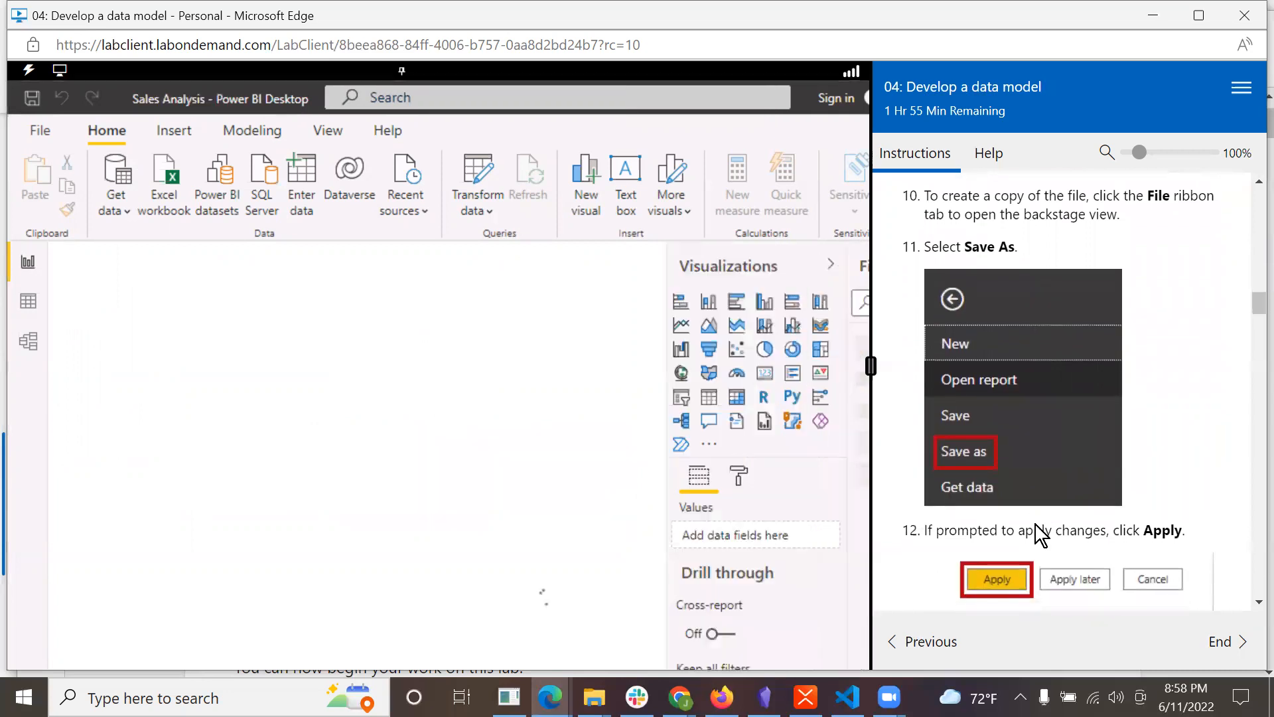
scroll("down", 3)
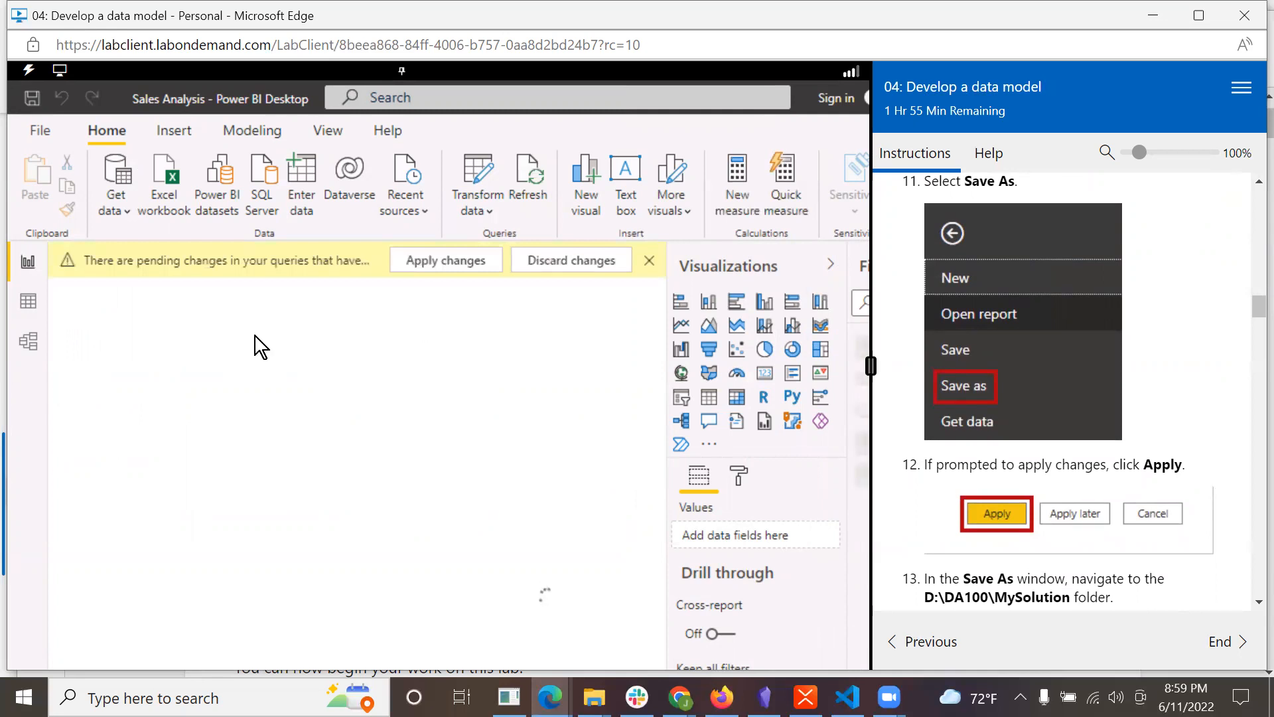
mouse_move(357, 340)
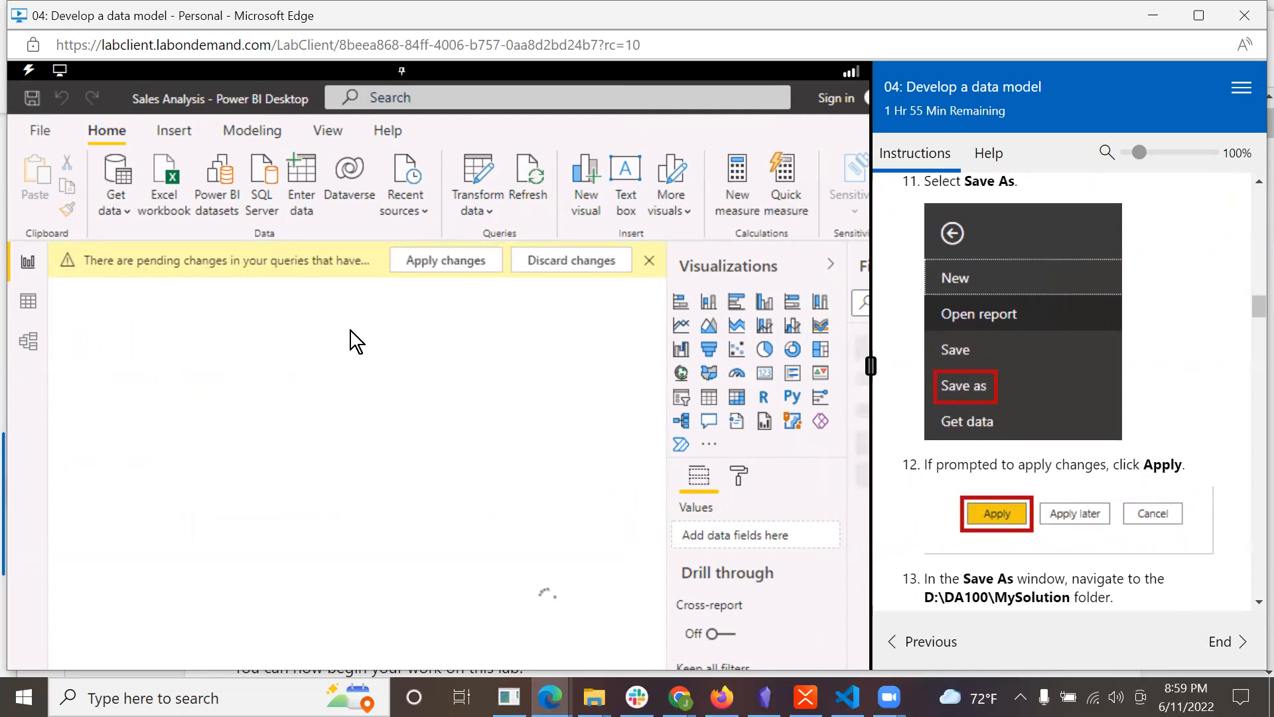
mouse_move(667, 267)
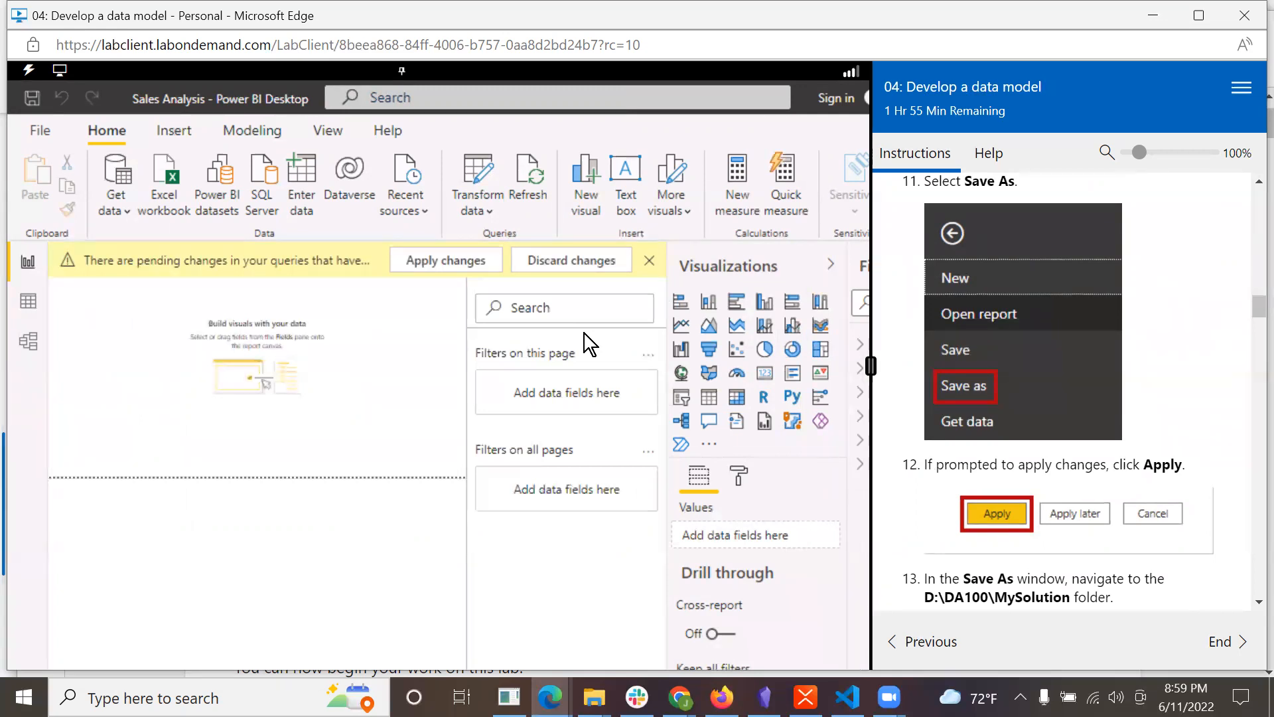
mouse_move(195, 199)
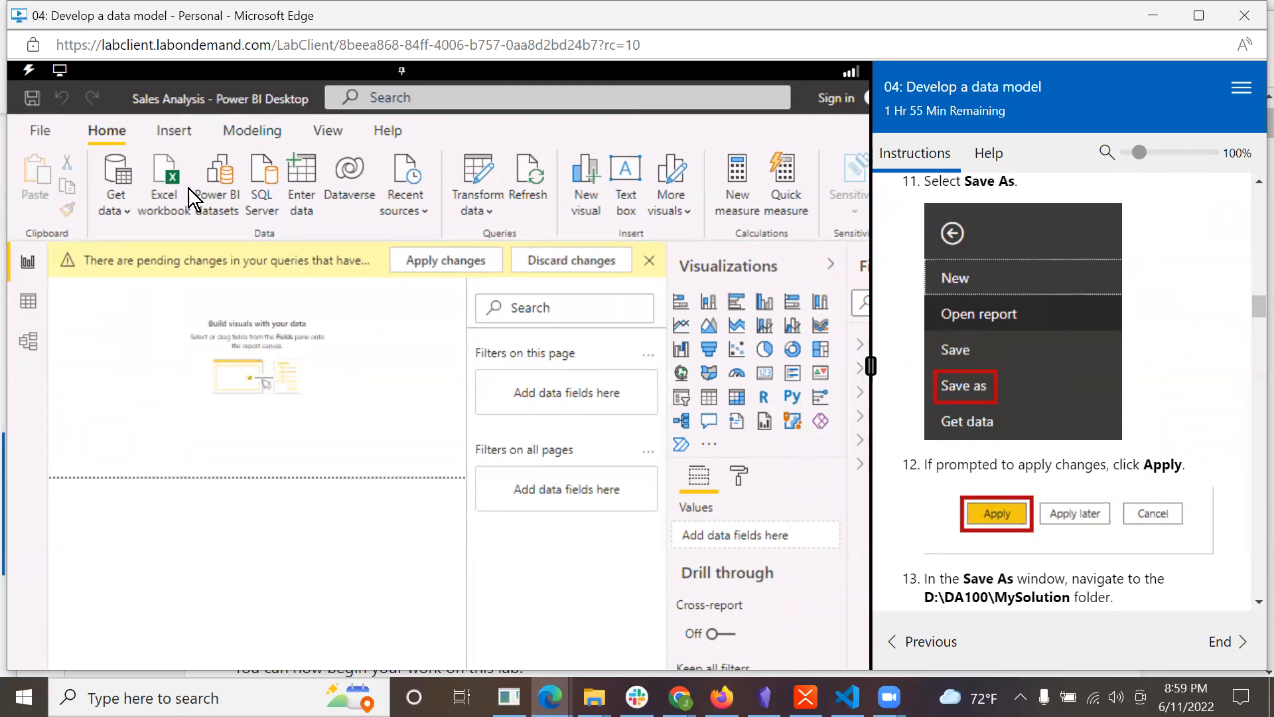
left_click(38, 130)
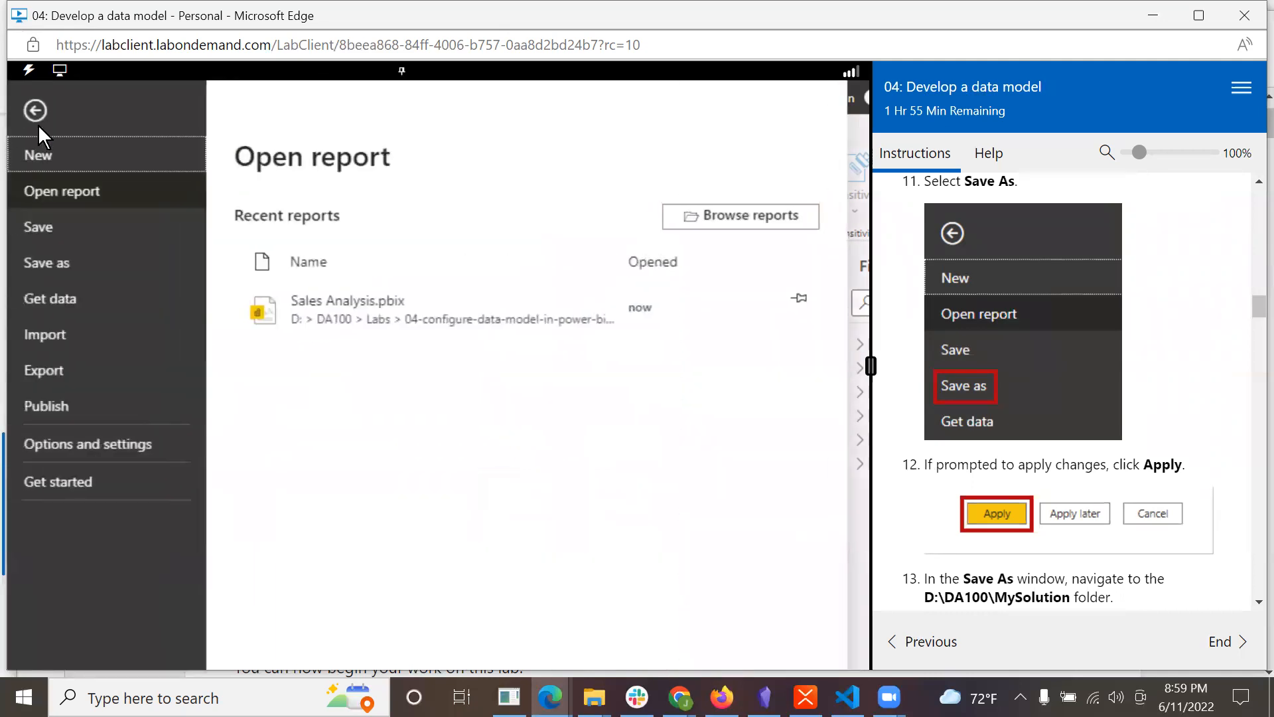
left_click(35, 110)
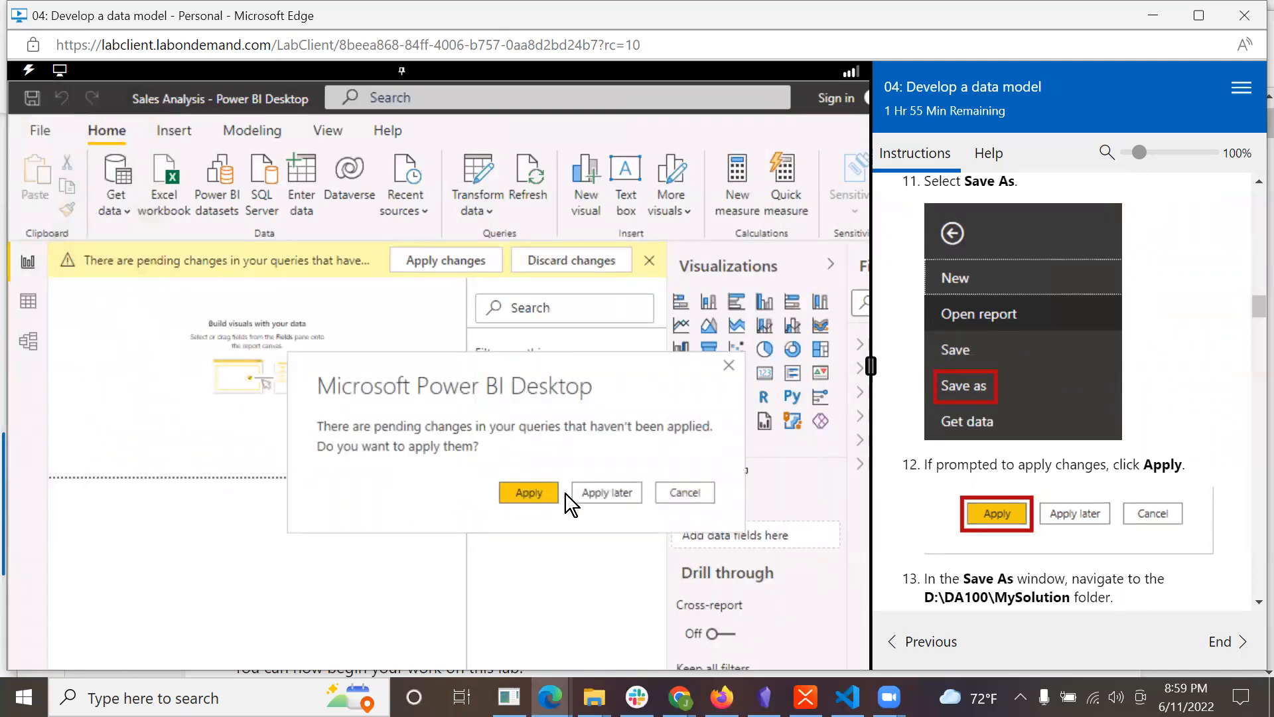
left_click(527, 493)
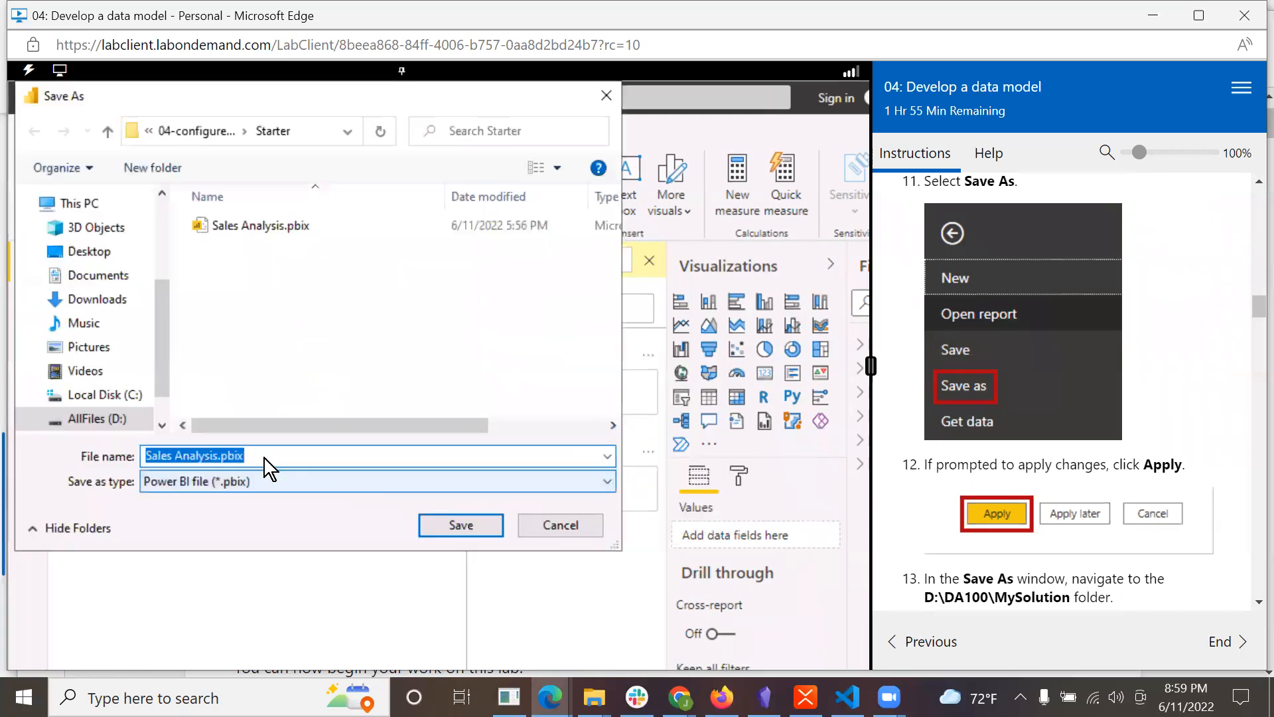
- Save the report copy into D:\DA100\MySolution
left_click(99, 385)
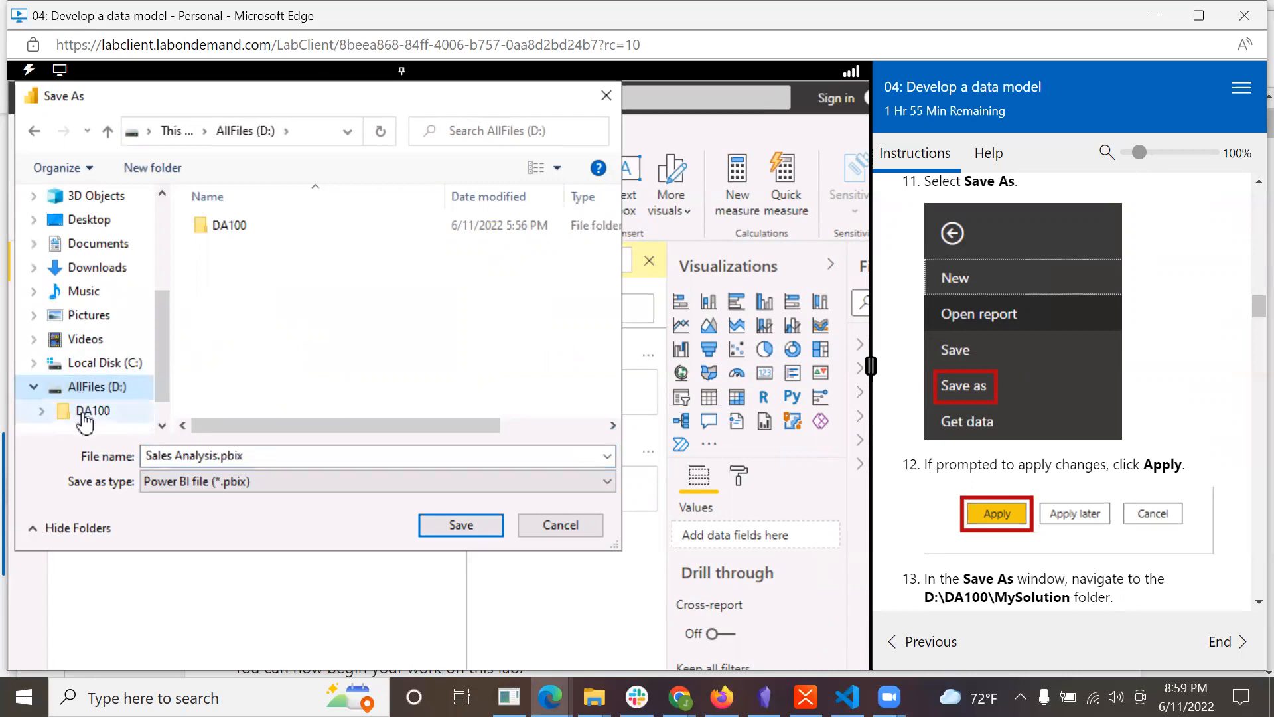
double_click(93, 411)
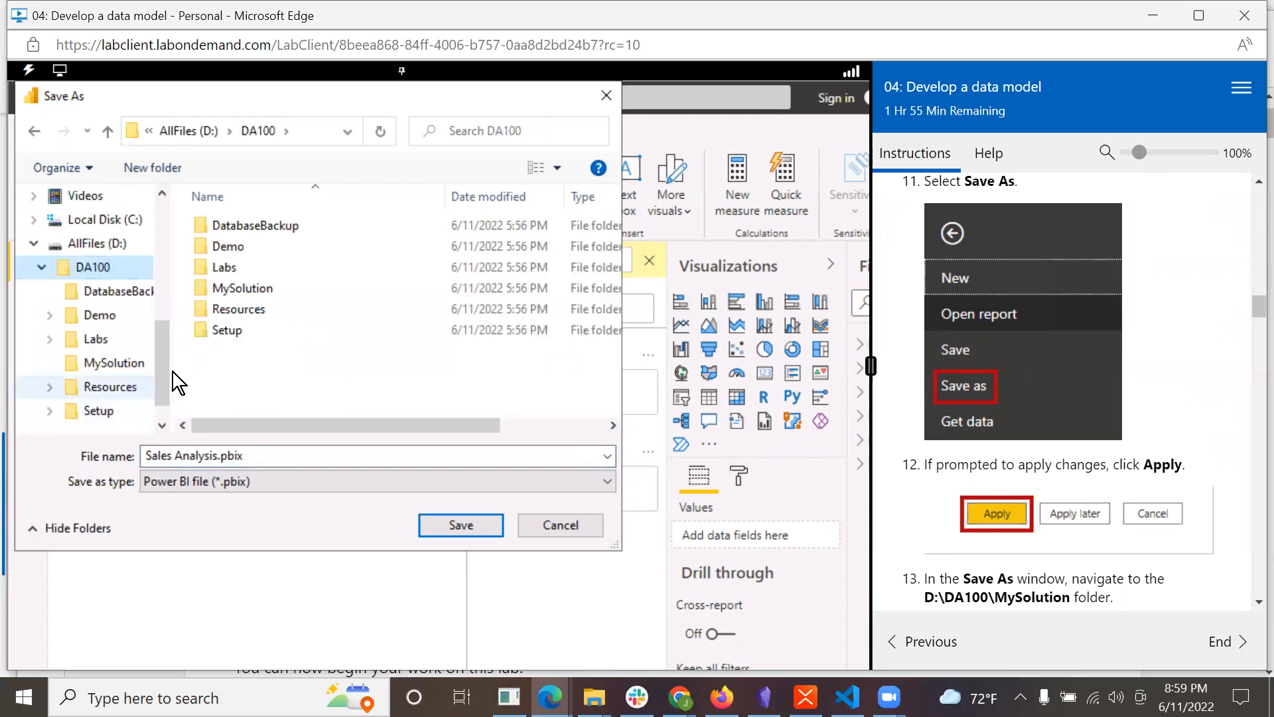
double_click(112, 363)
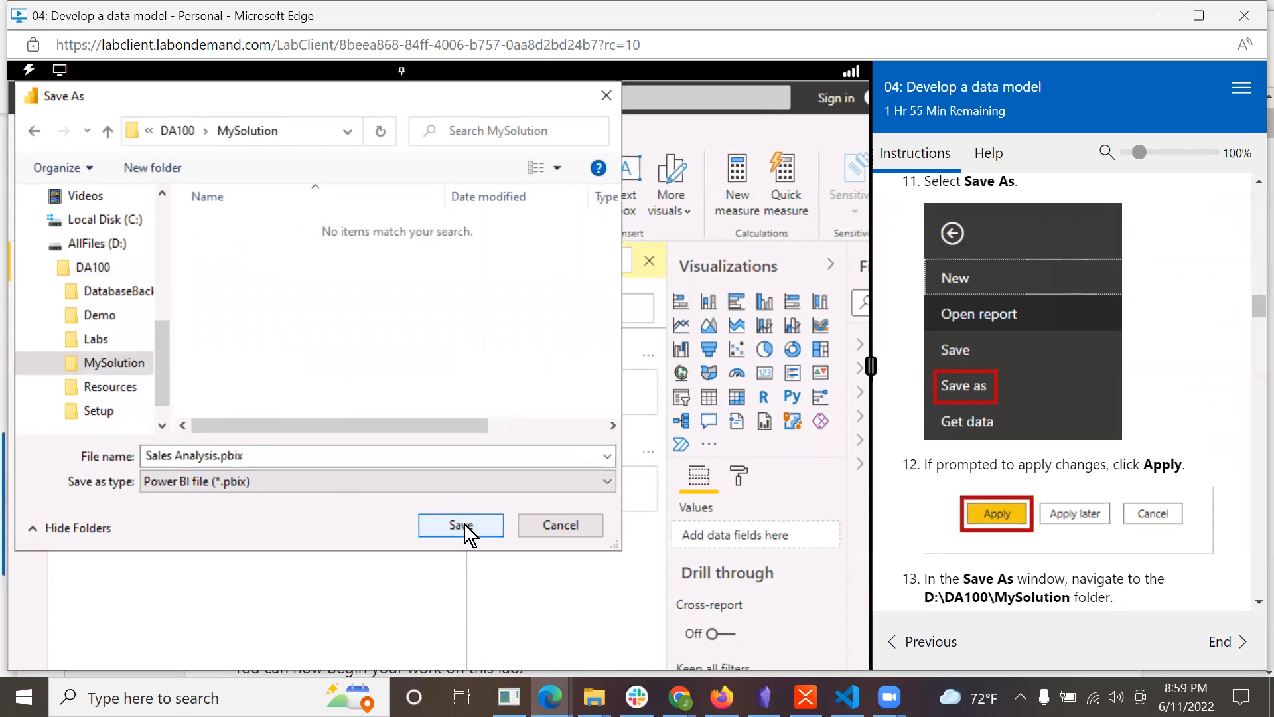
left_click(461, 525)
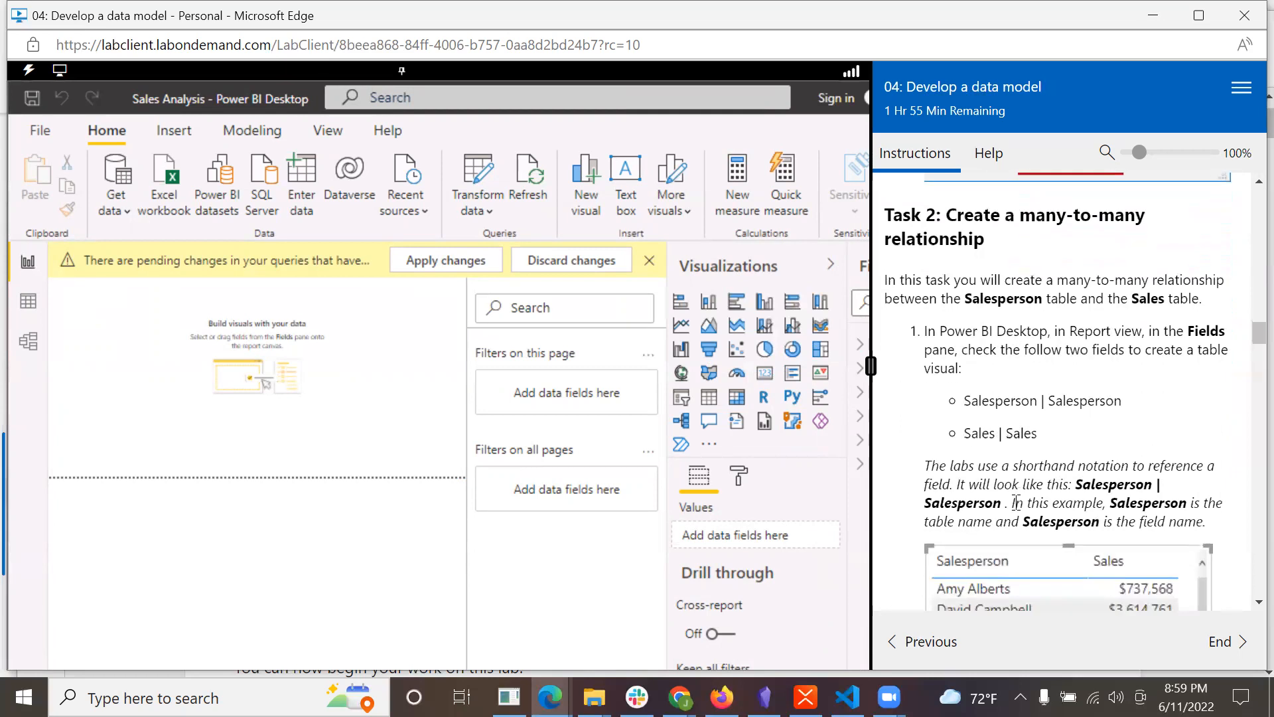
mouse_move(764, 288)
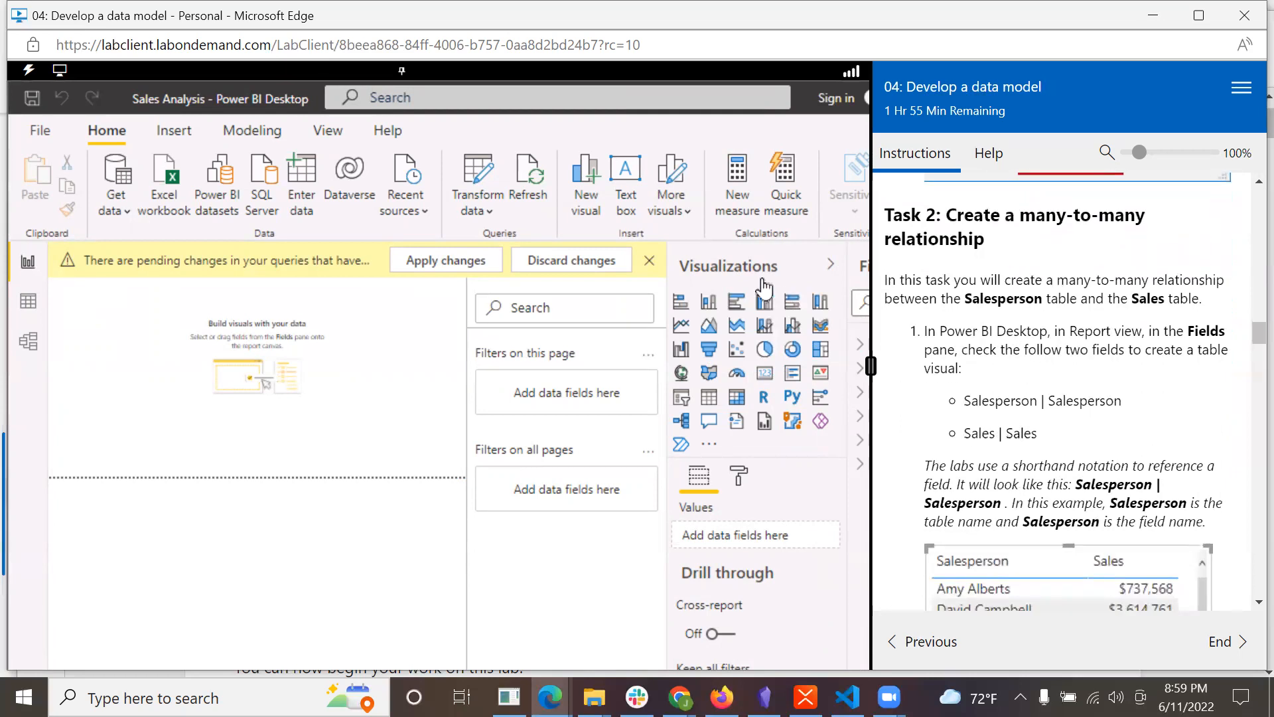
- Collapse the Filters and Visualizations panes and show the Fields pane with the six model tables
left_click(648, 260)
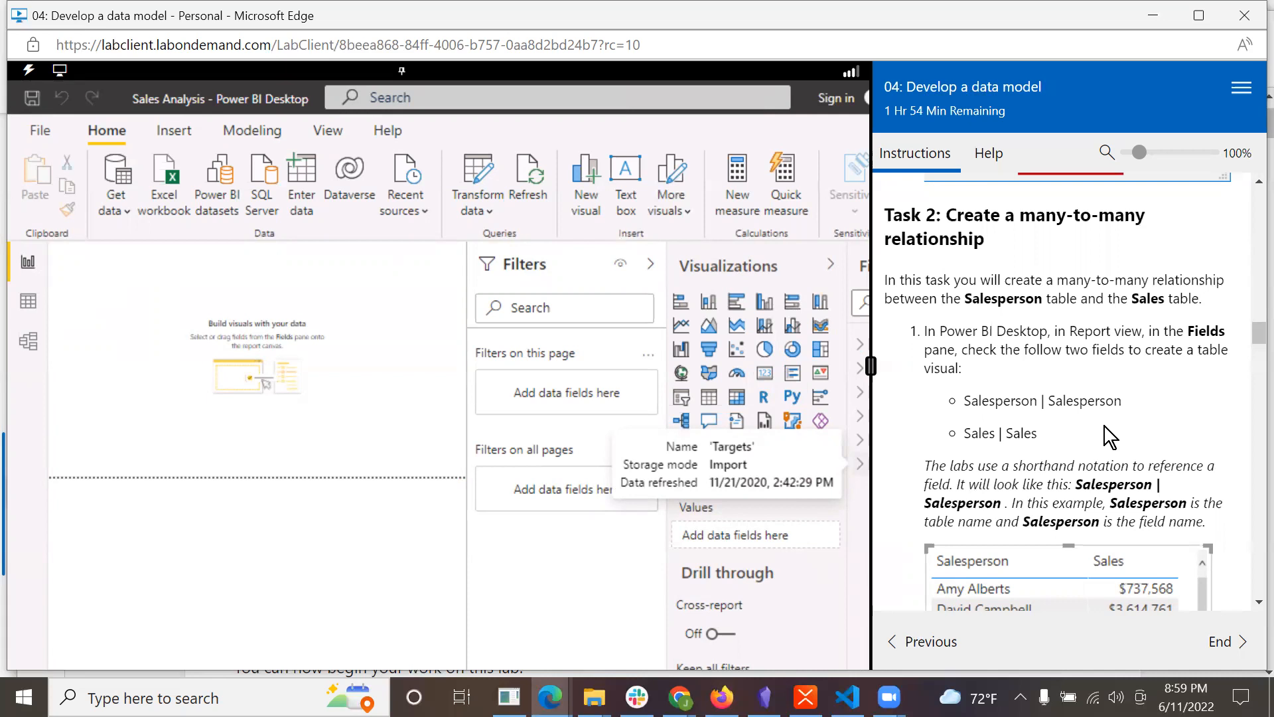
mouse_move(310, 389)
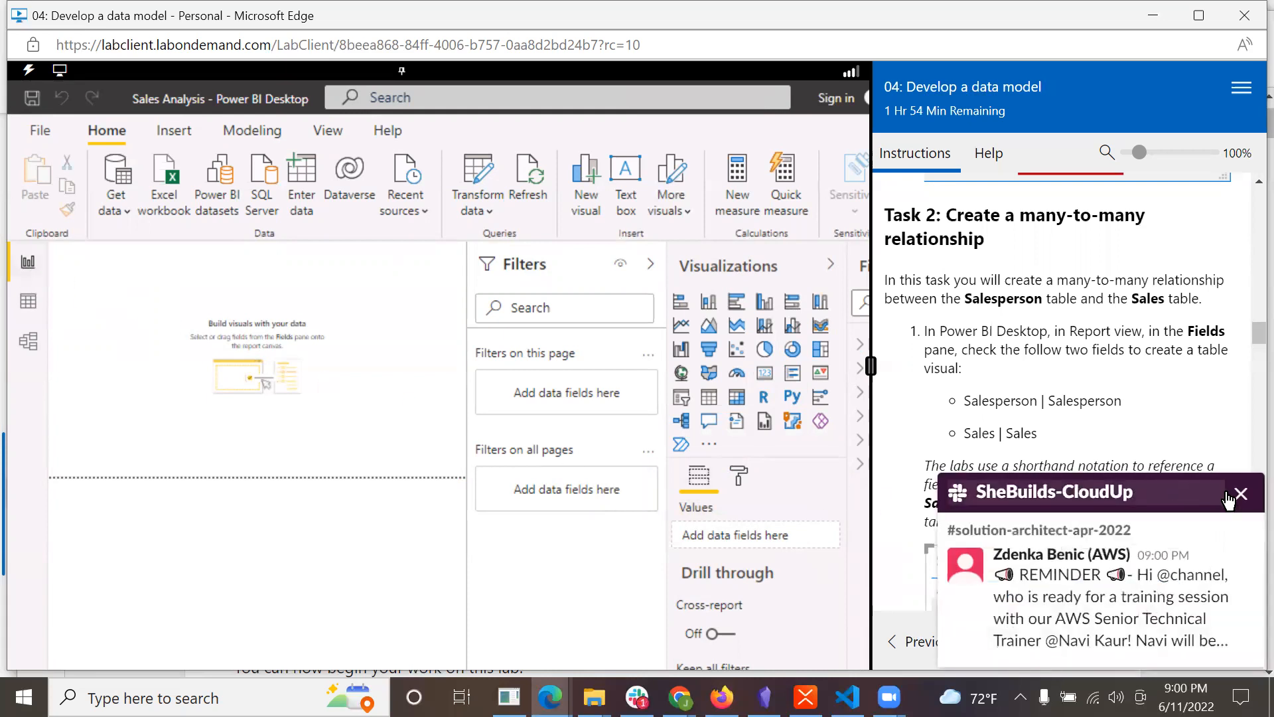
left_click(1240, 494)
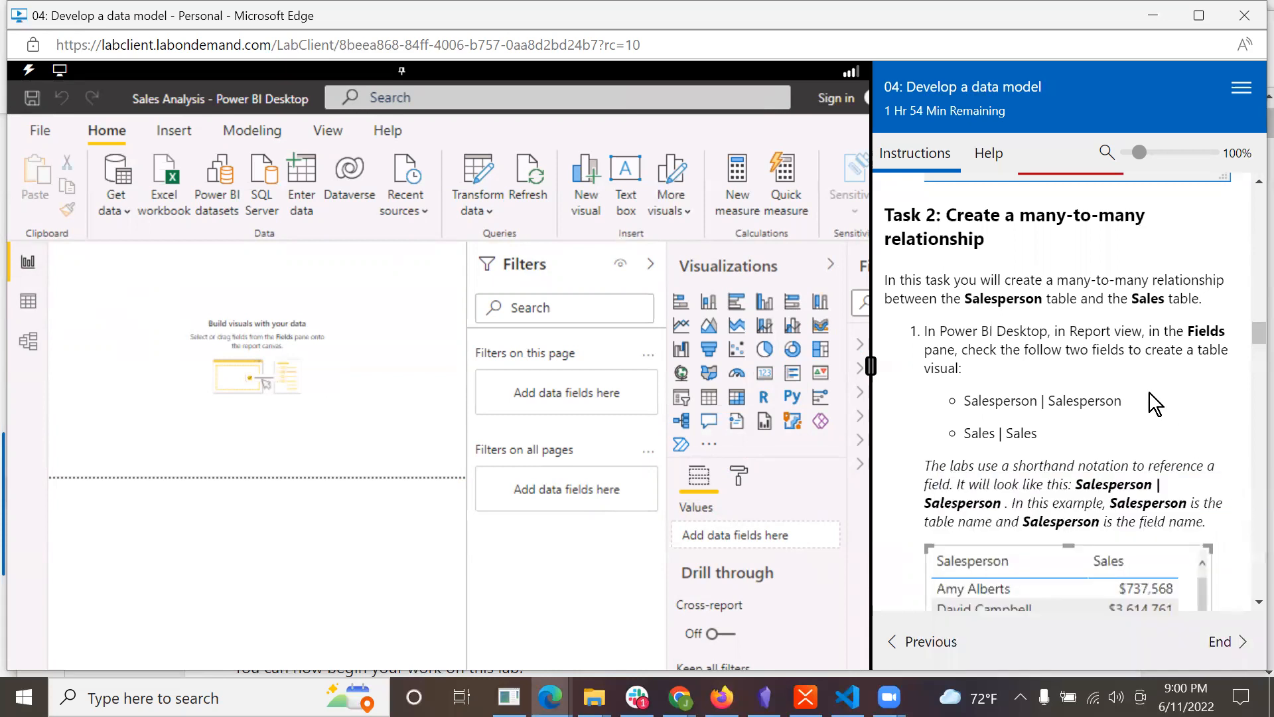
mouse_move(1129, 382)
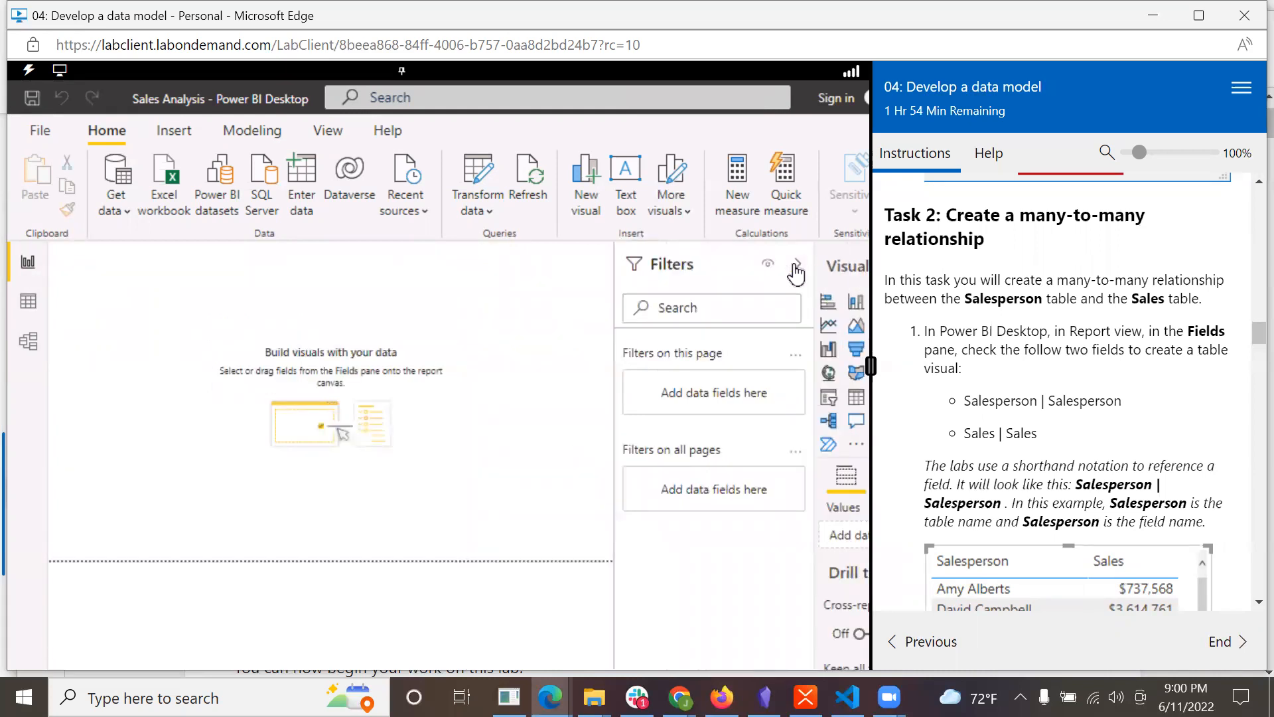
left_click(795, 262)
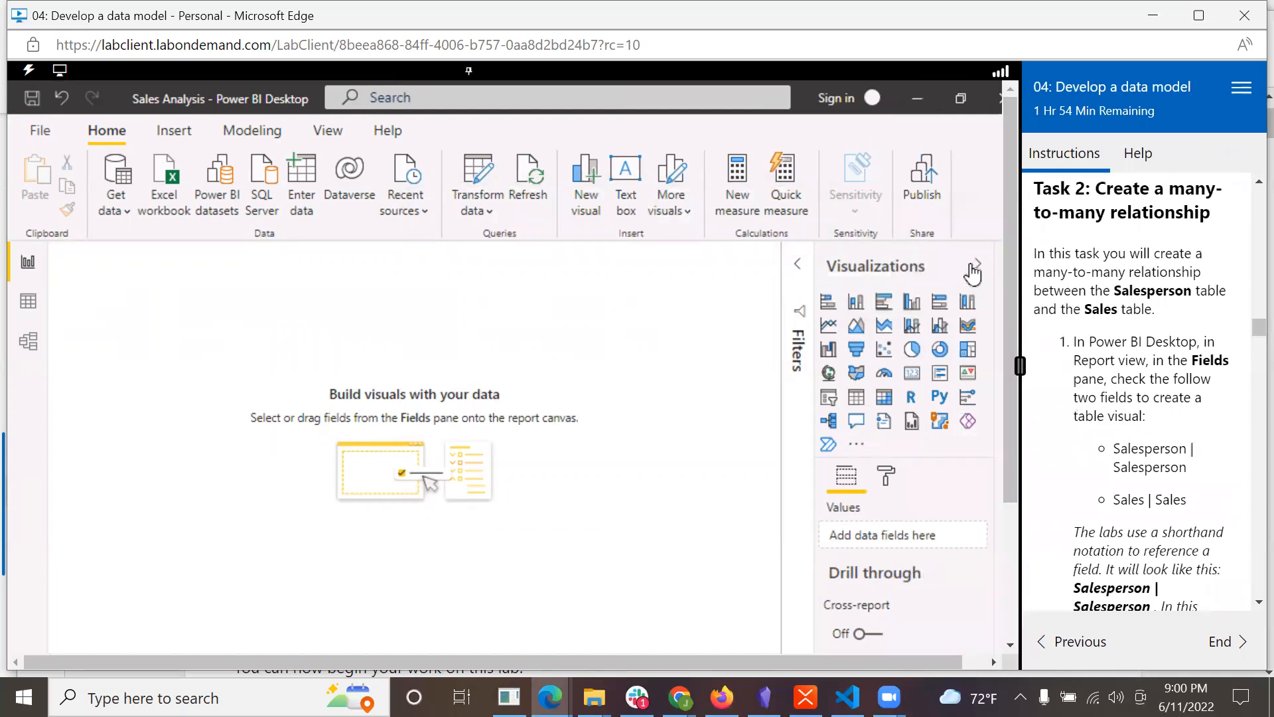
left_click(973, 265)
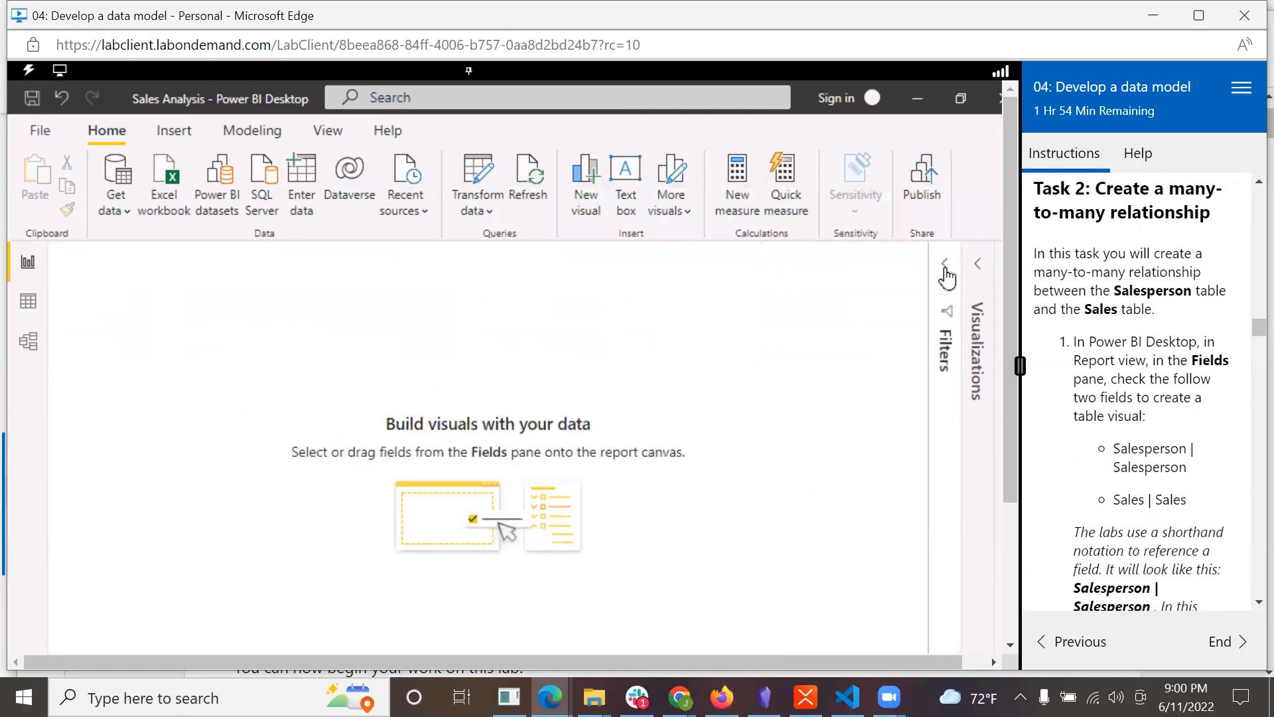
mouse_move(858, 673)
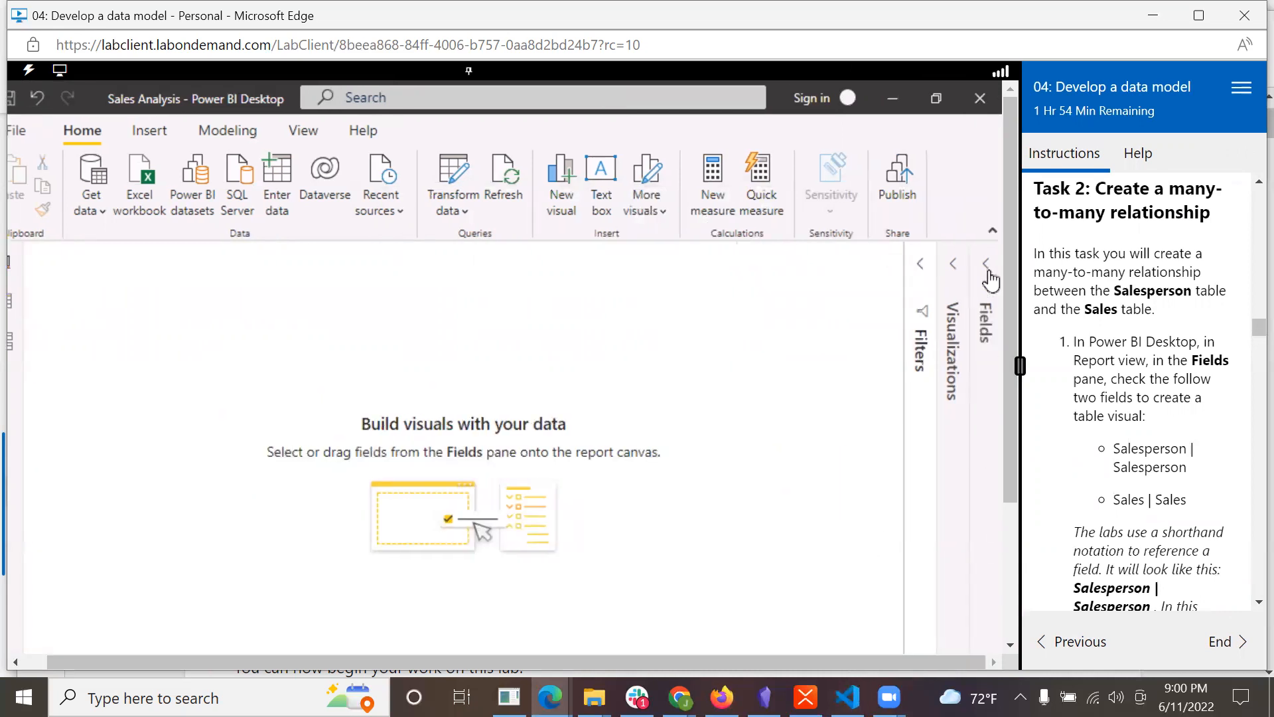
left_click(988, 263)
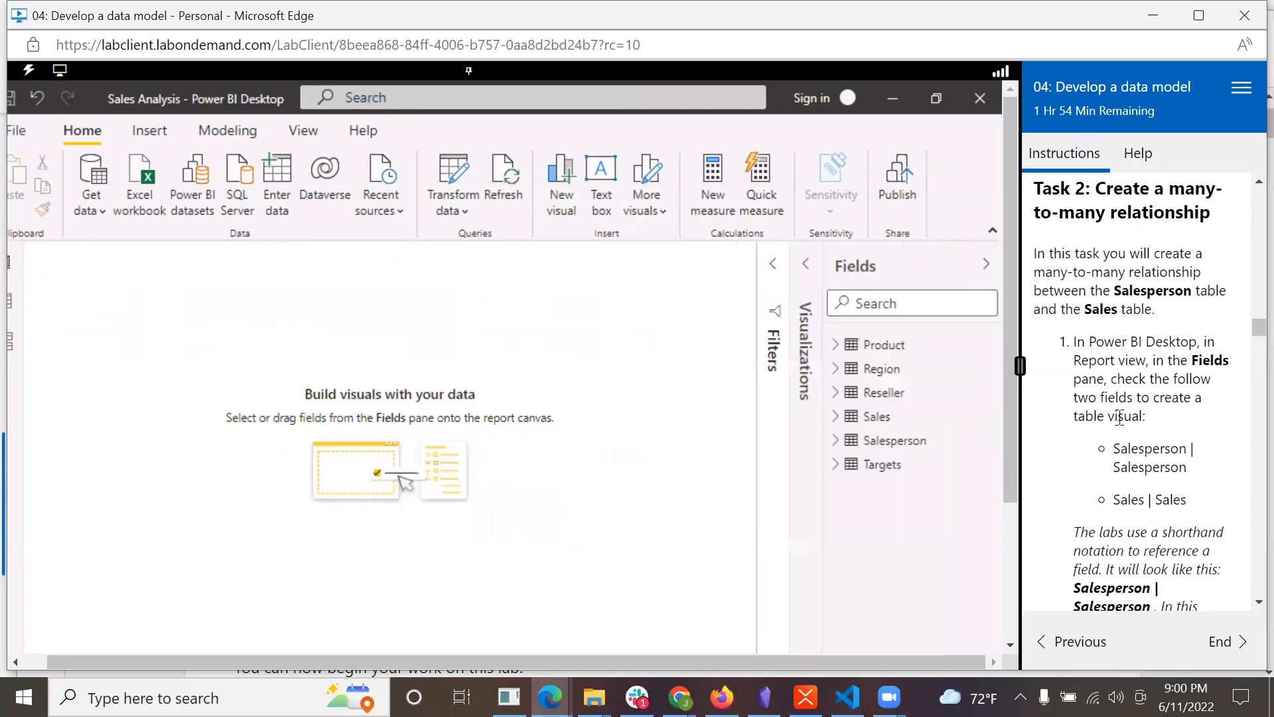
mouse_move(1203, 451)
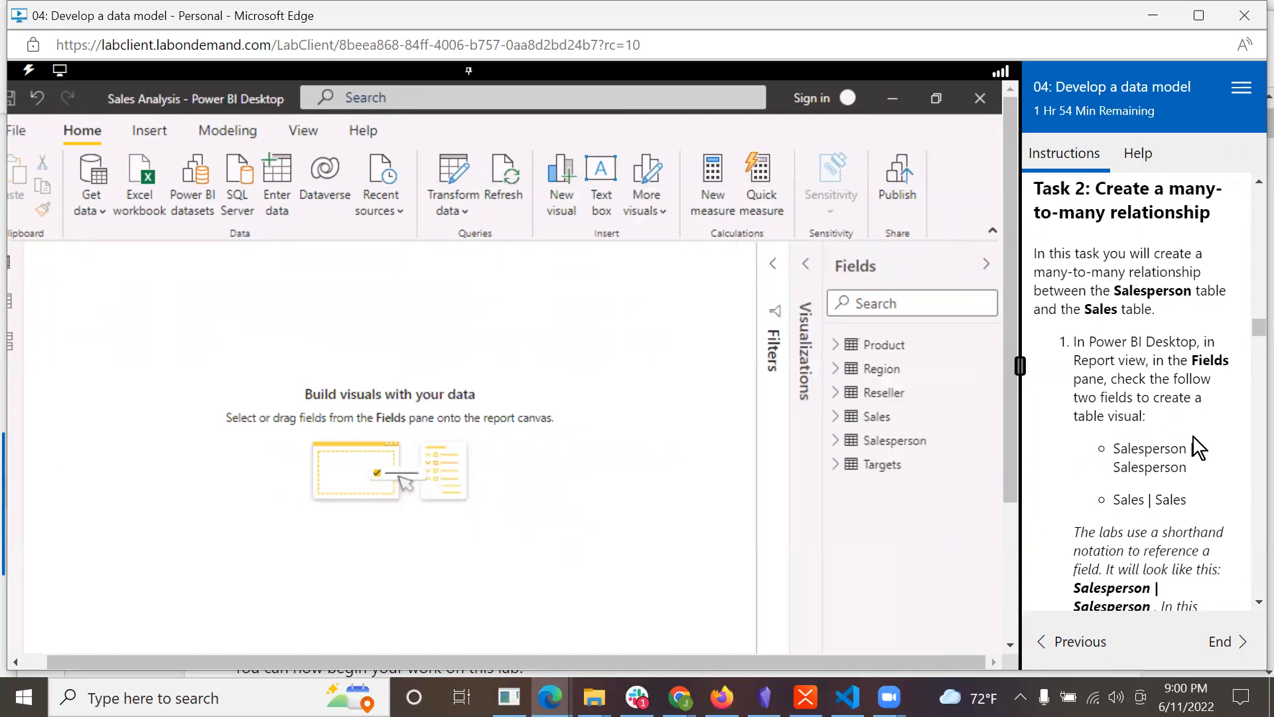
scroll("down", 3)
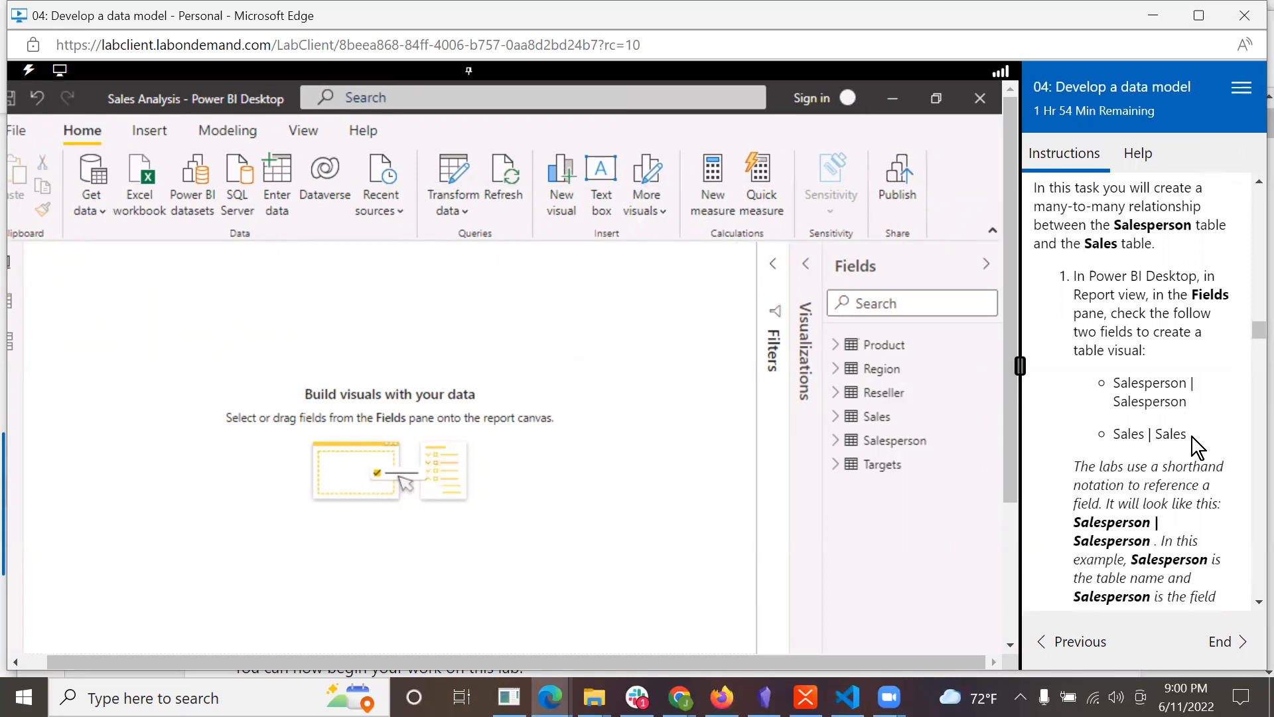
scroll("down", 3)
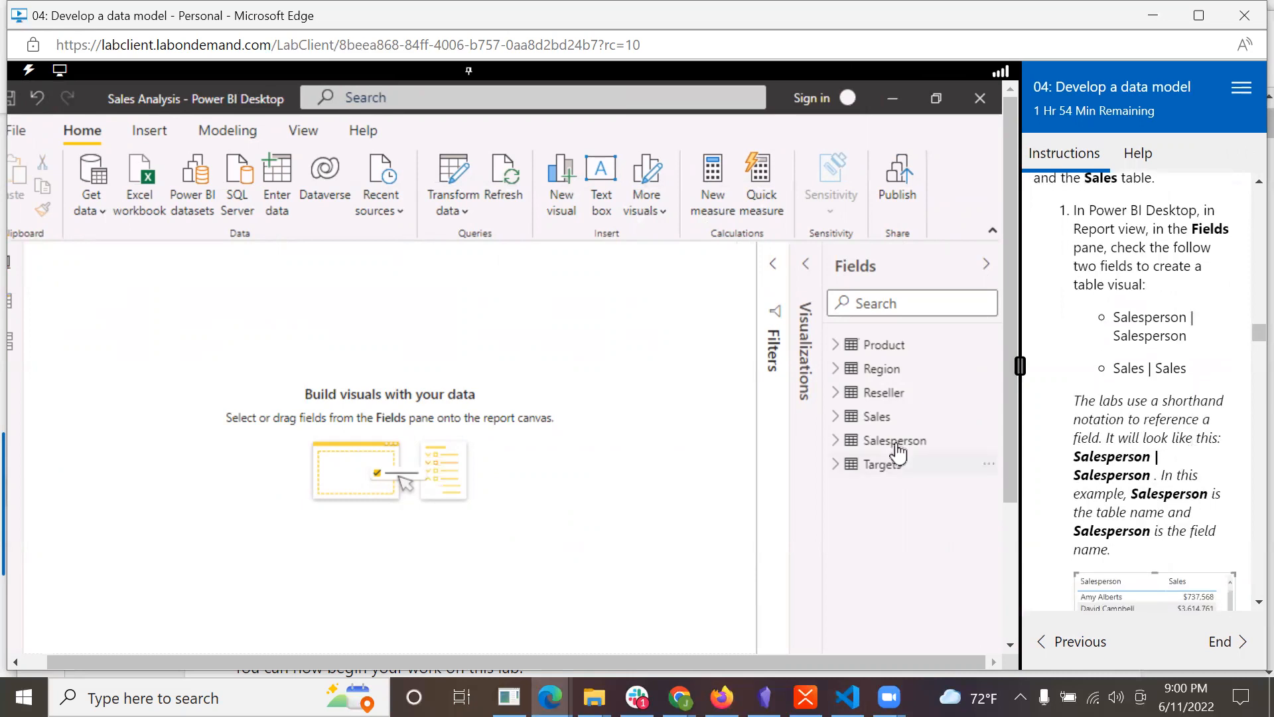
- Add Salesperson and Sales fields to a new table visual totalling $77,548,570
left_click(835, 440)
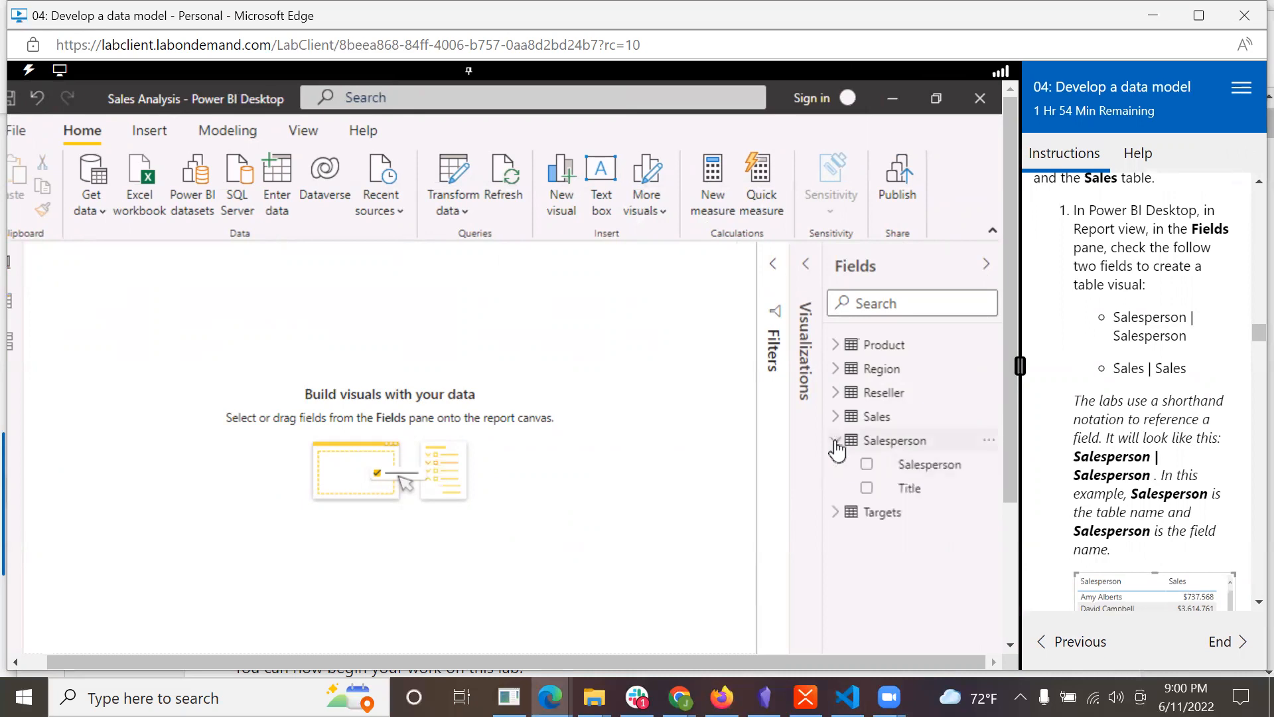
left_click(929, 465)
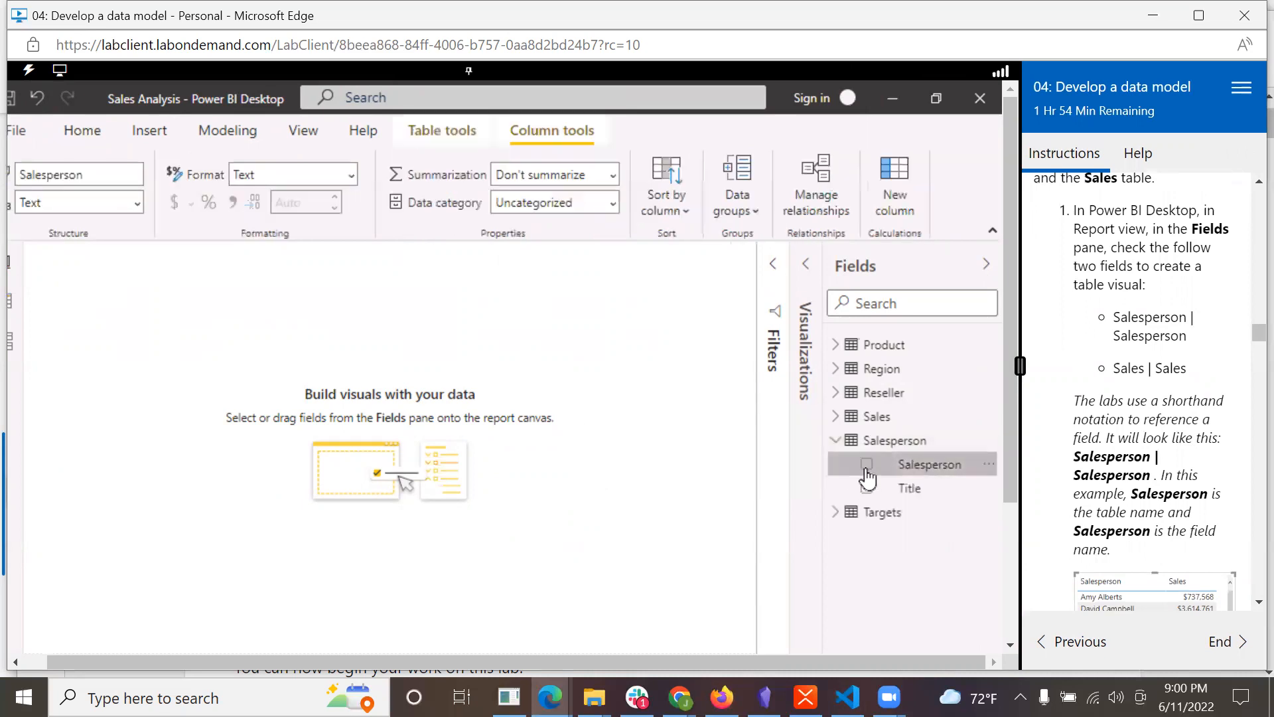
left_click(866, 465)
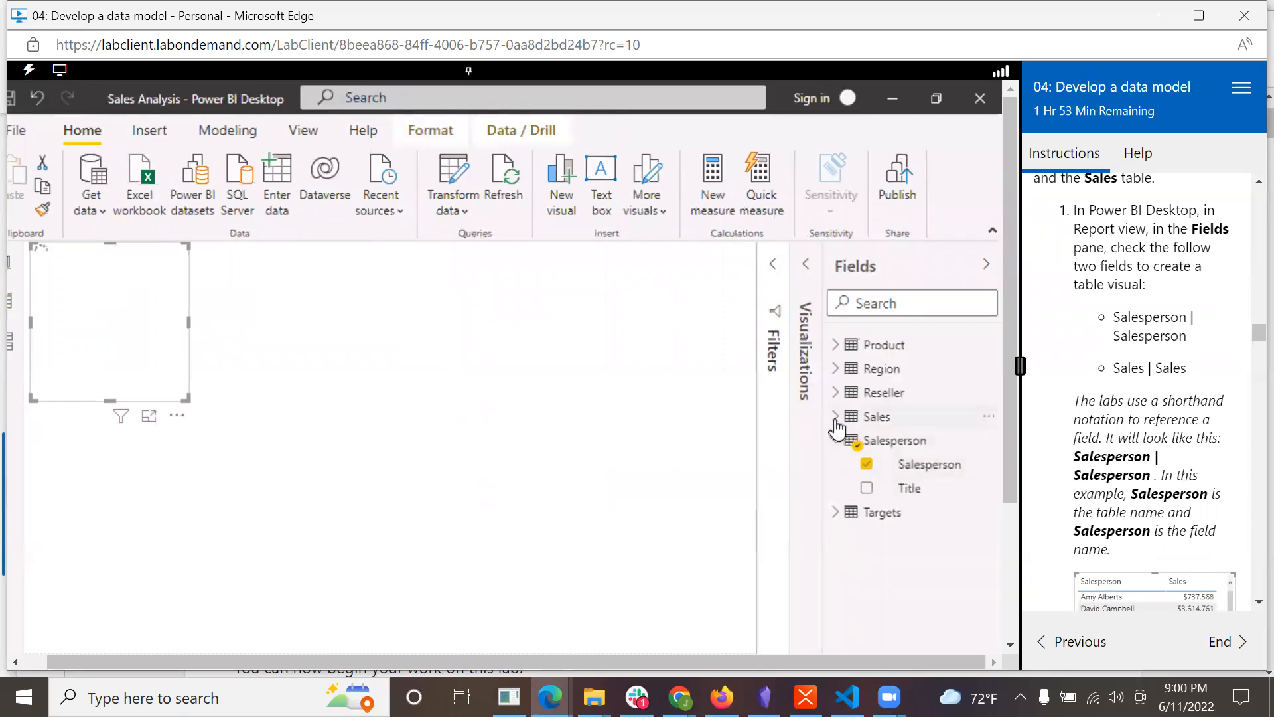
left_click(835, 415)
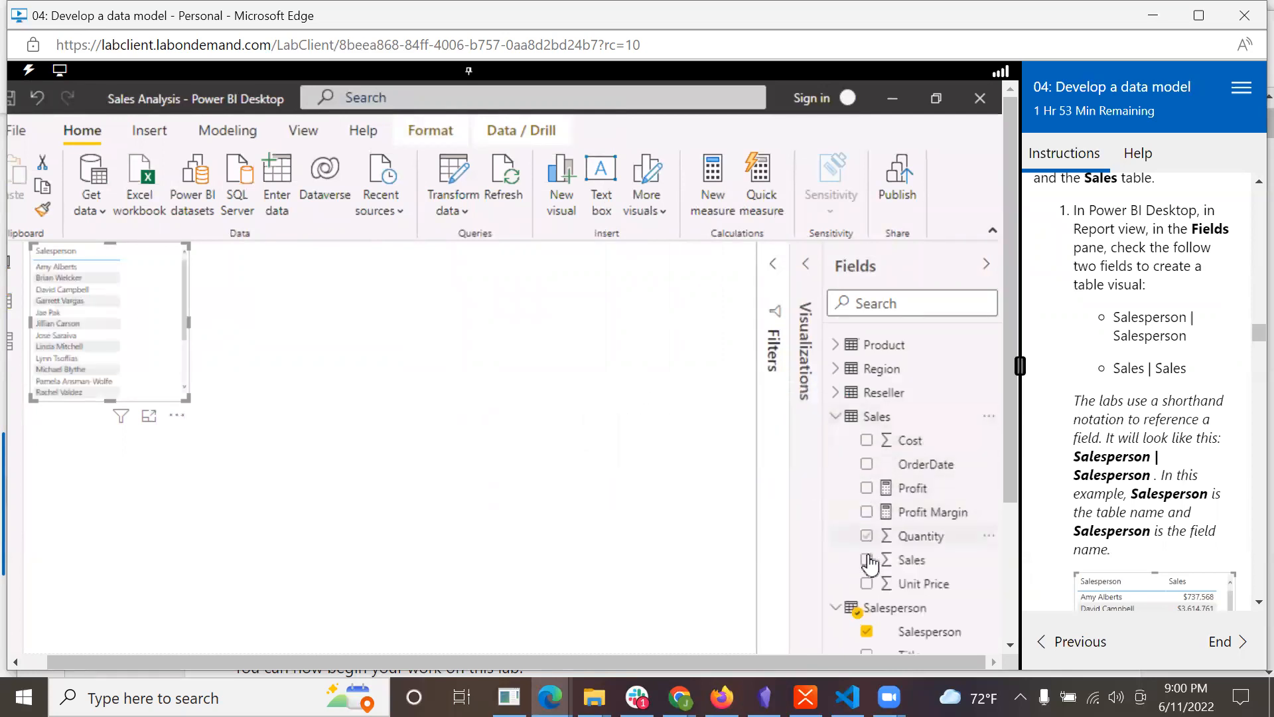
left_click(867, 558)
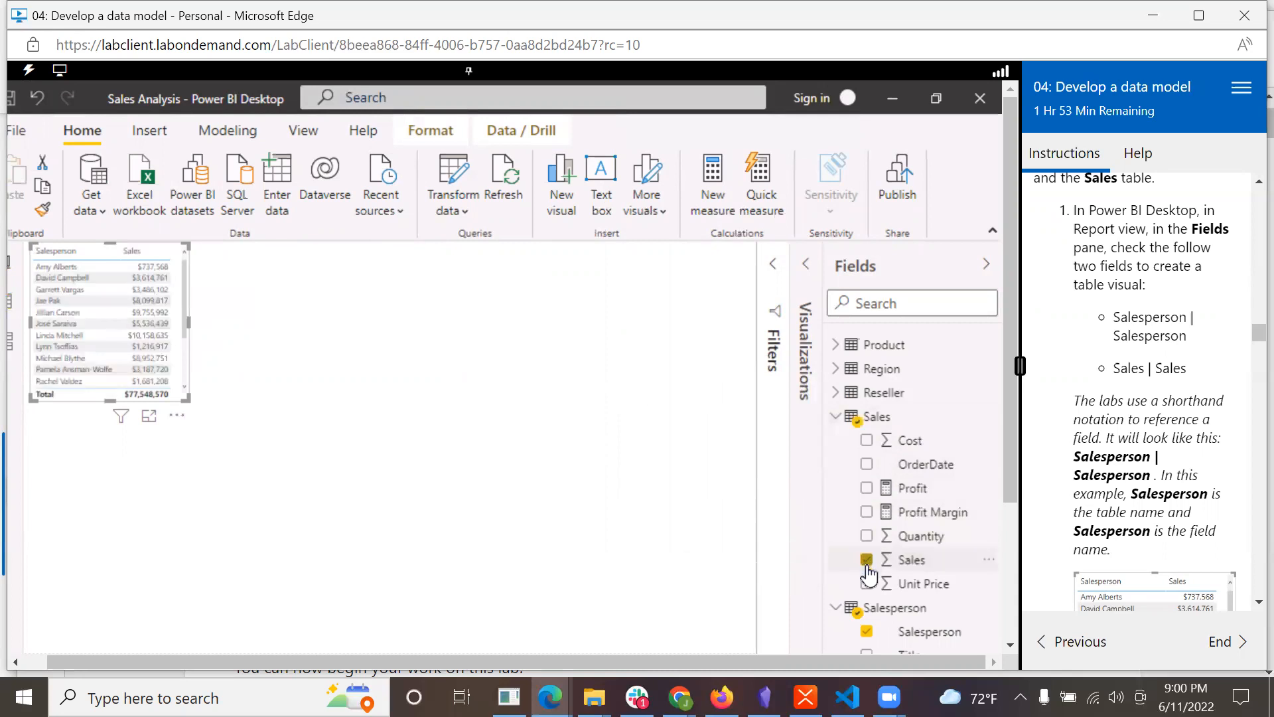
left_click(867, 559)
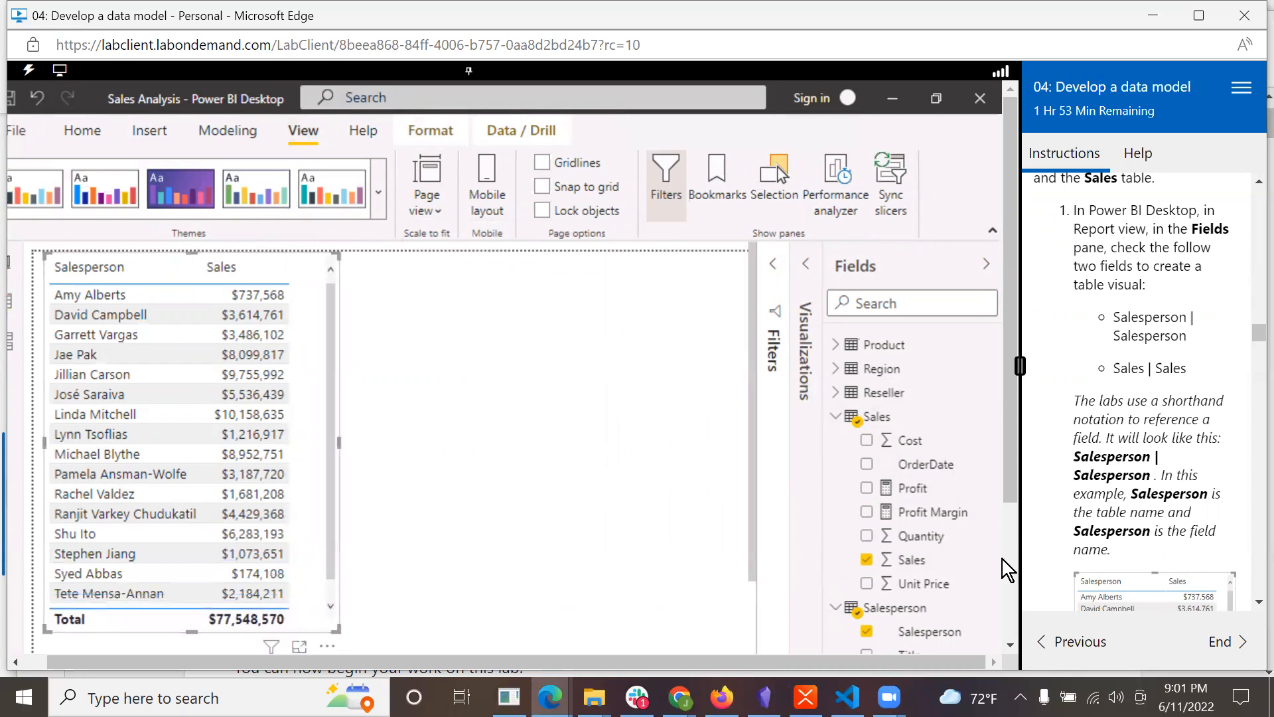
mouse_move(912, 559)
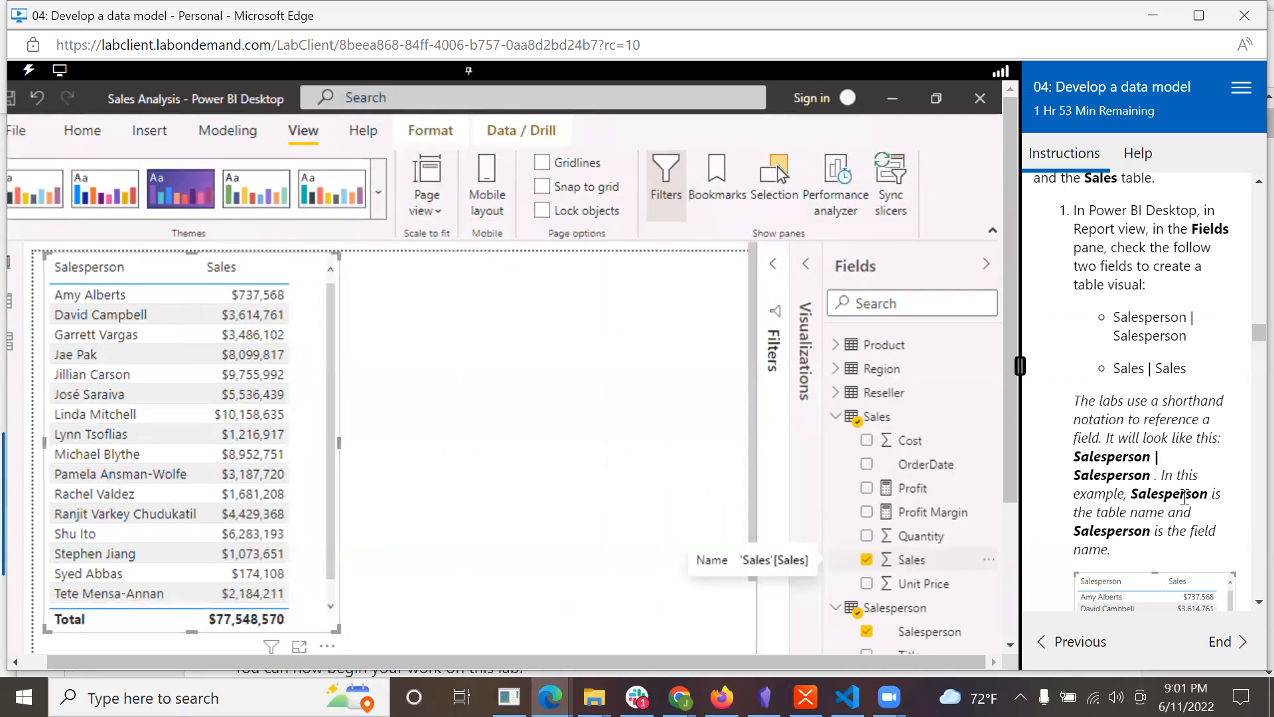
scroll("down", 3)
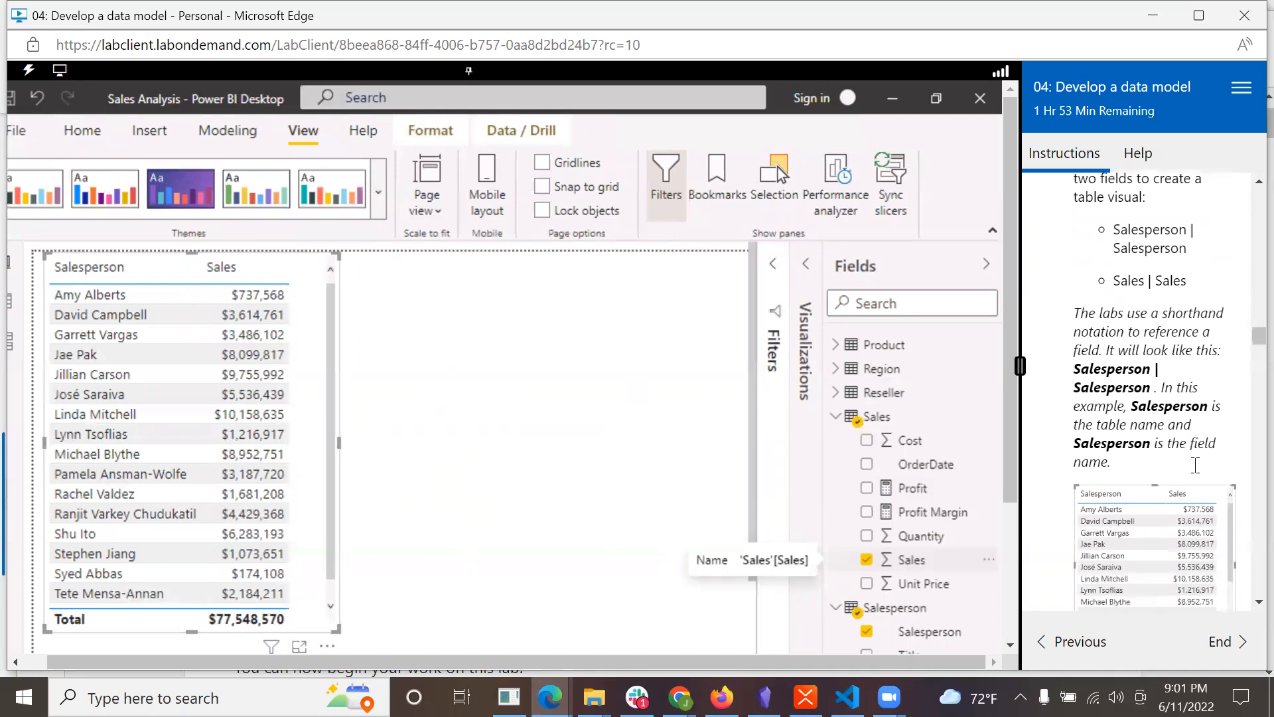
scroll("down", 3)
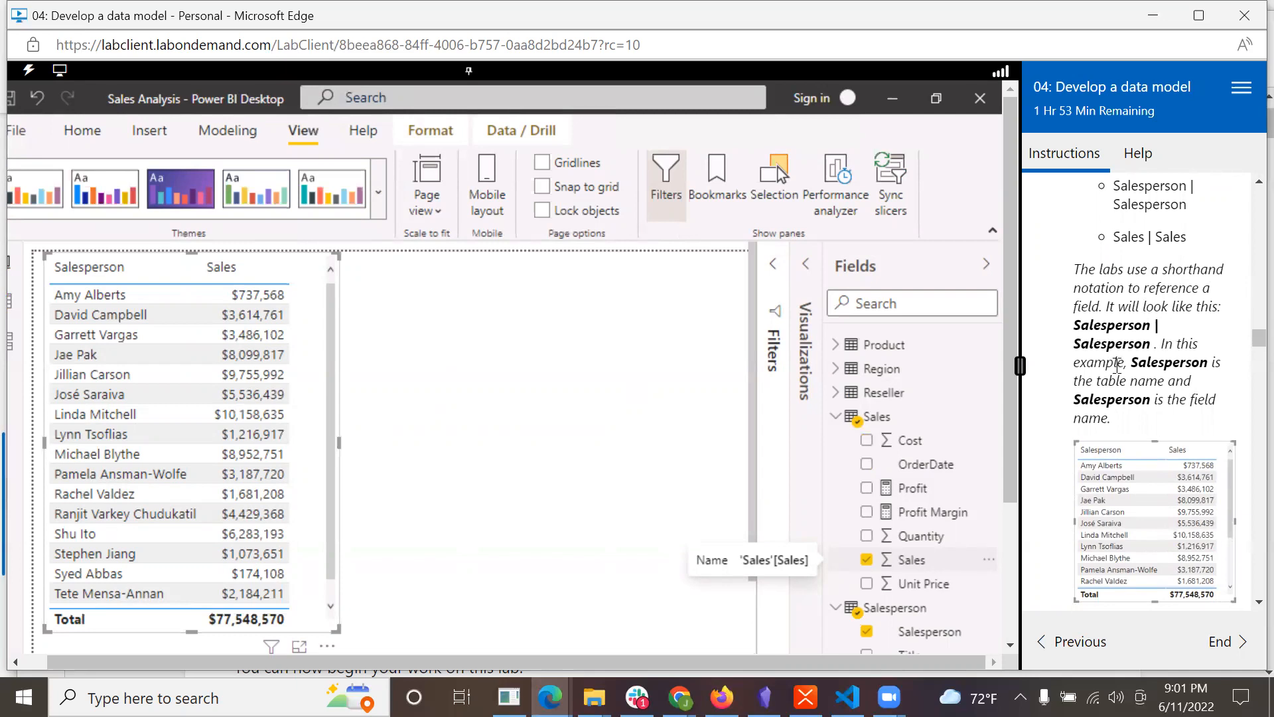
mouse_move(1251, 408)
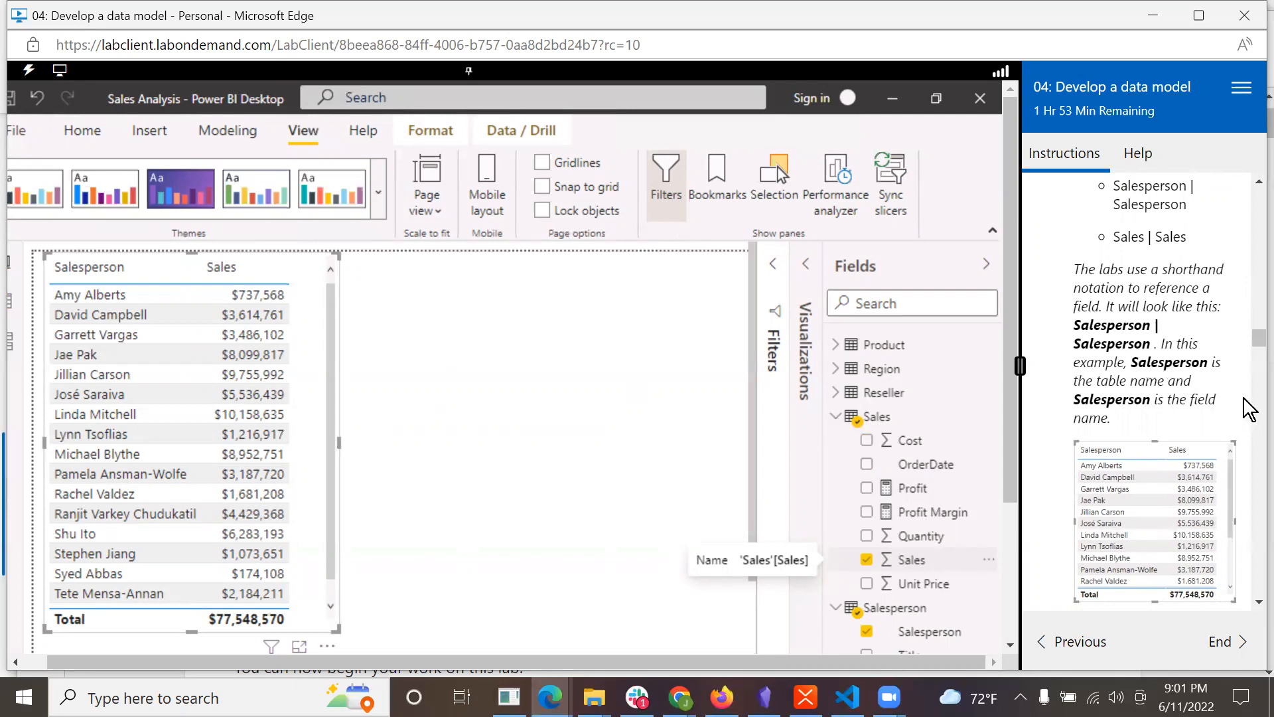
mouse_move(1223, 444)
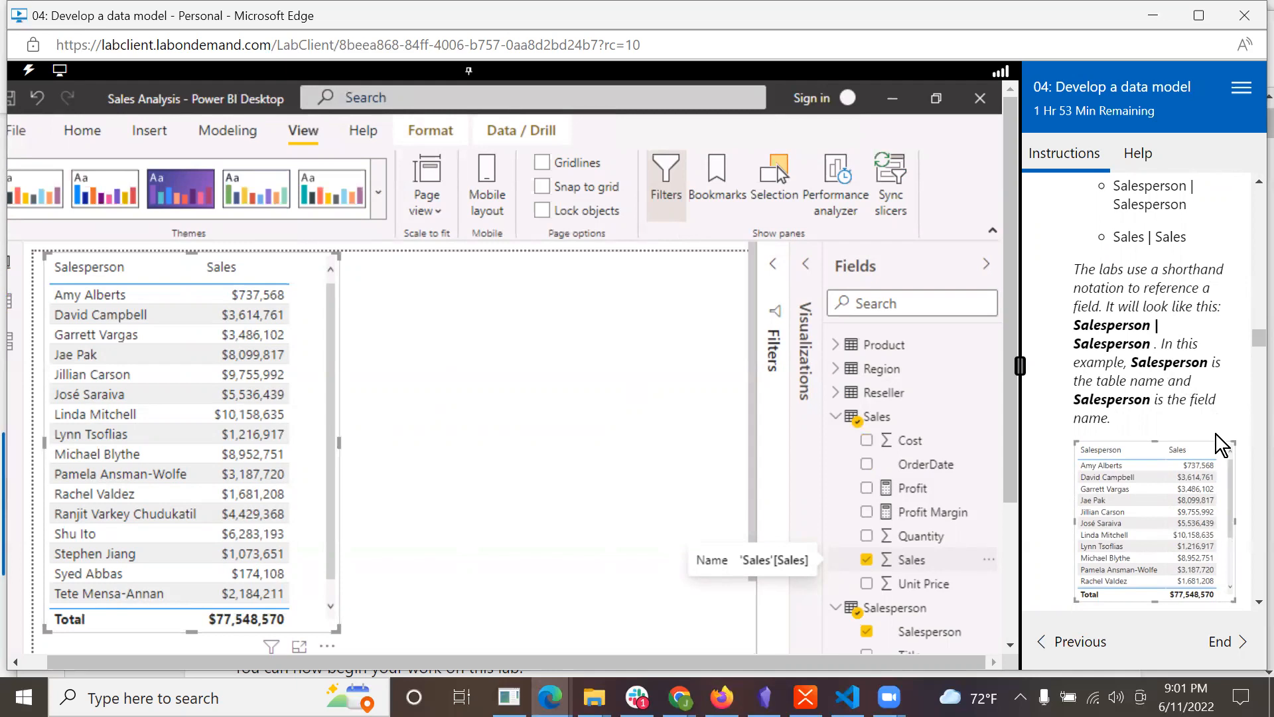
scroll("down", 3)
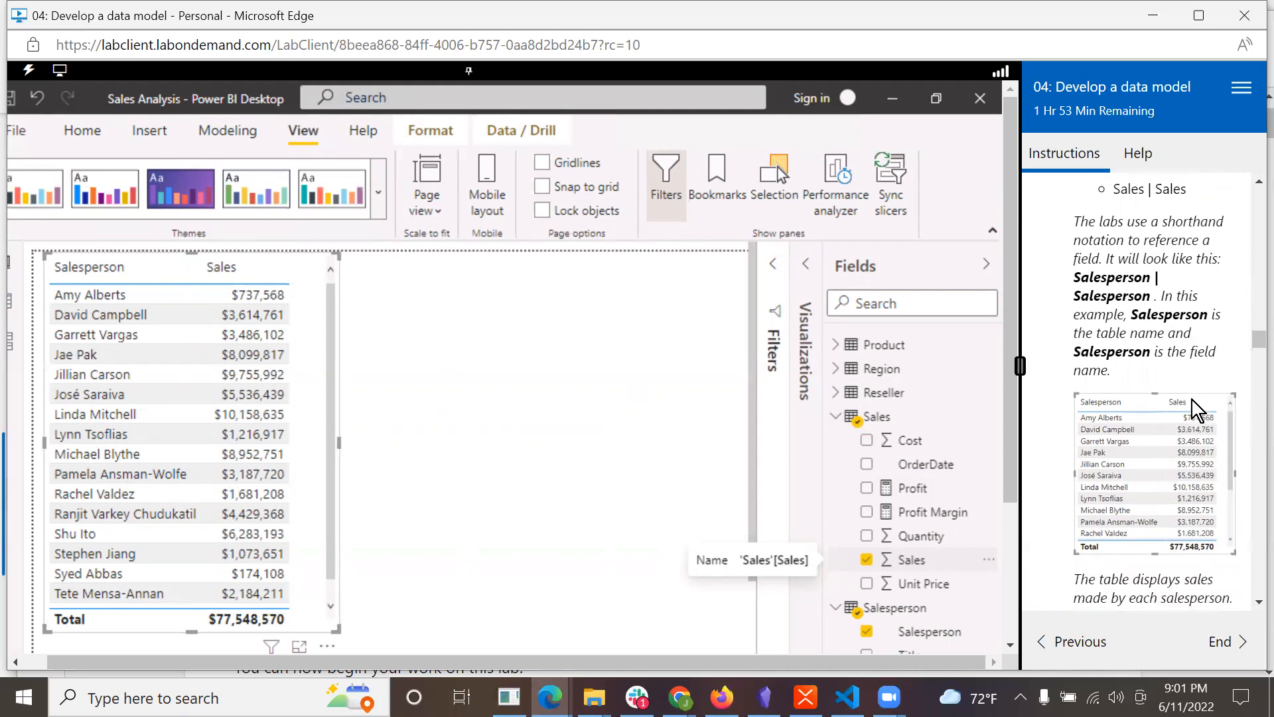
scroll("down", 3)
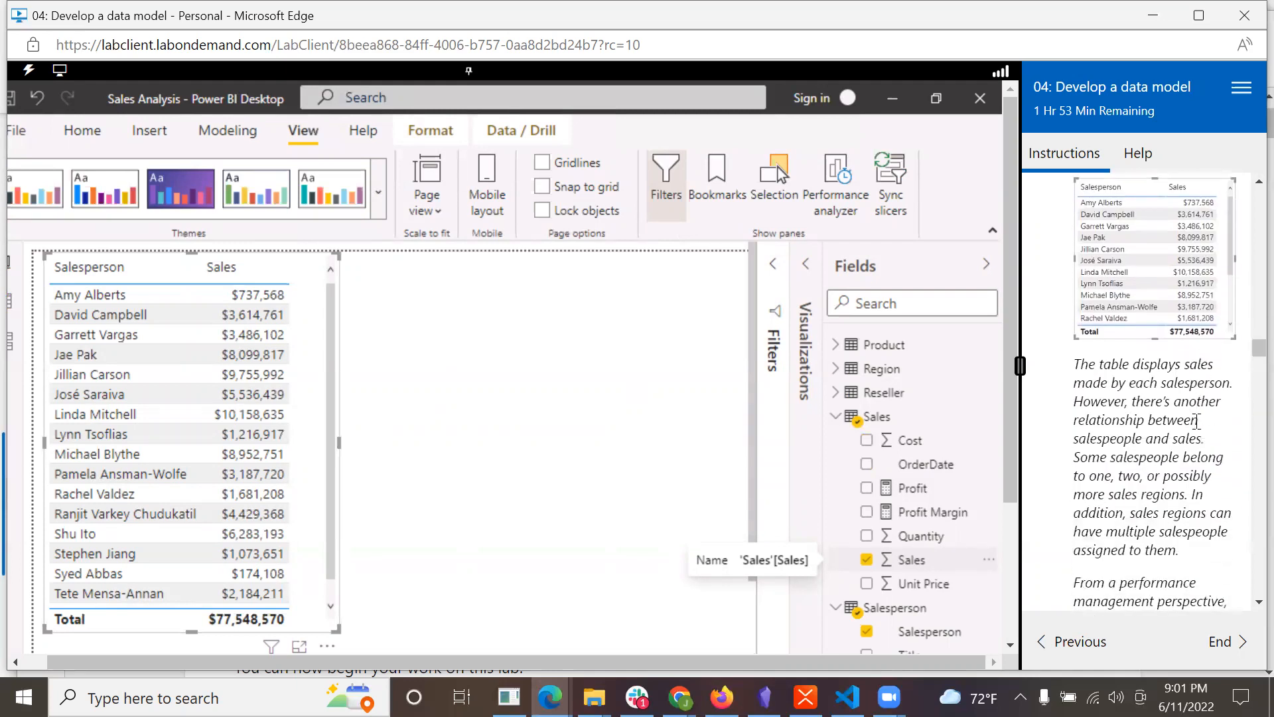
scroll("down", 3)
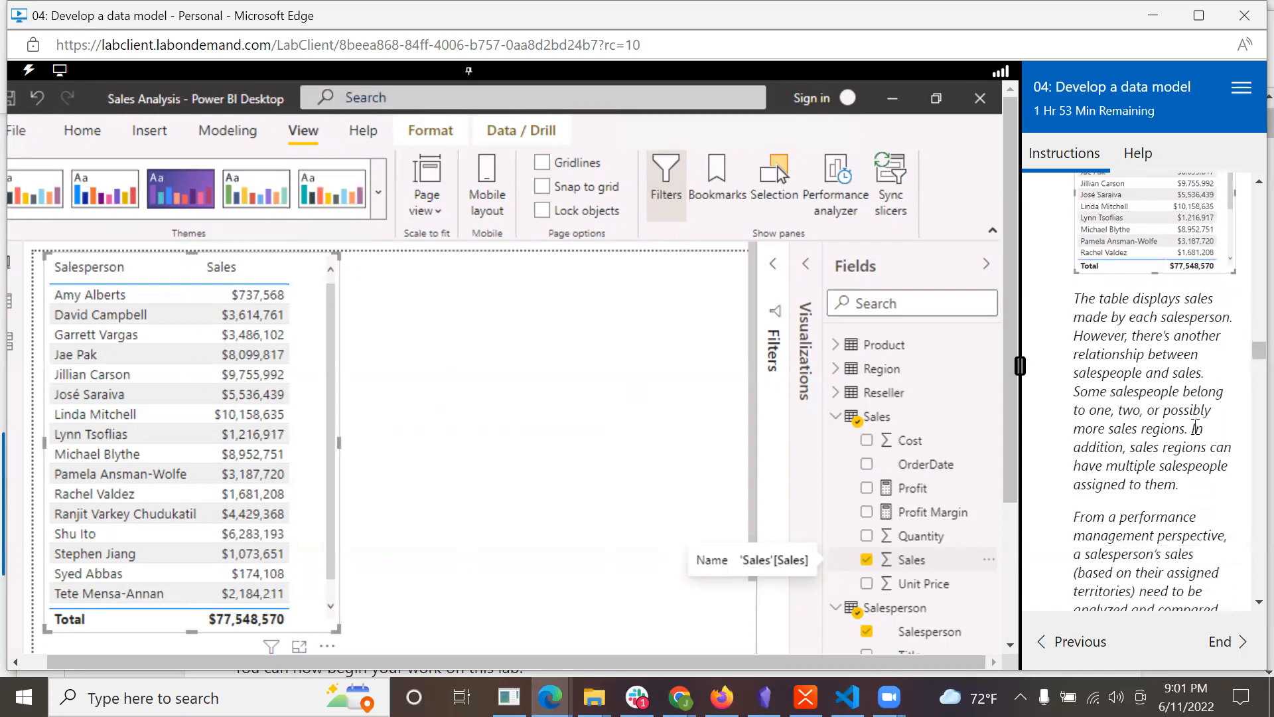
scroll("down", 3)
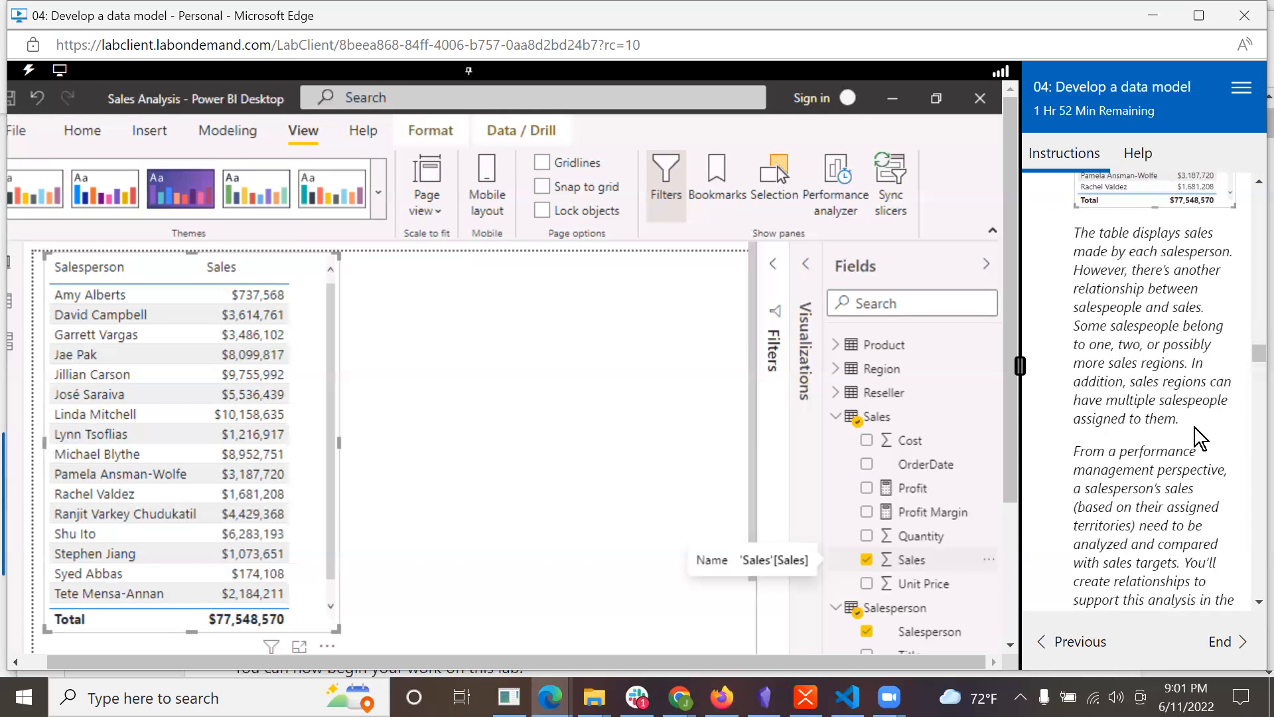
scroll("down", 3)
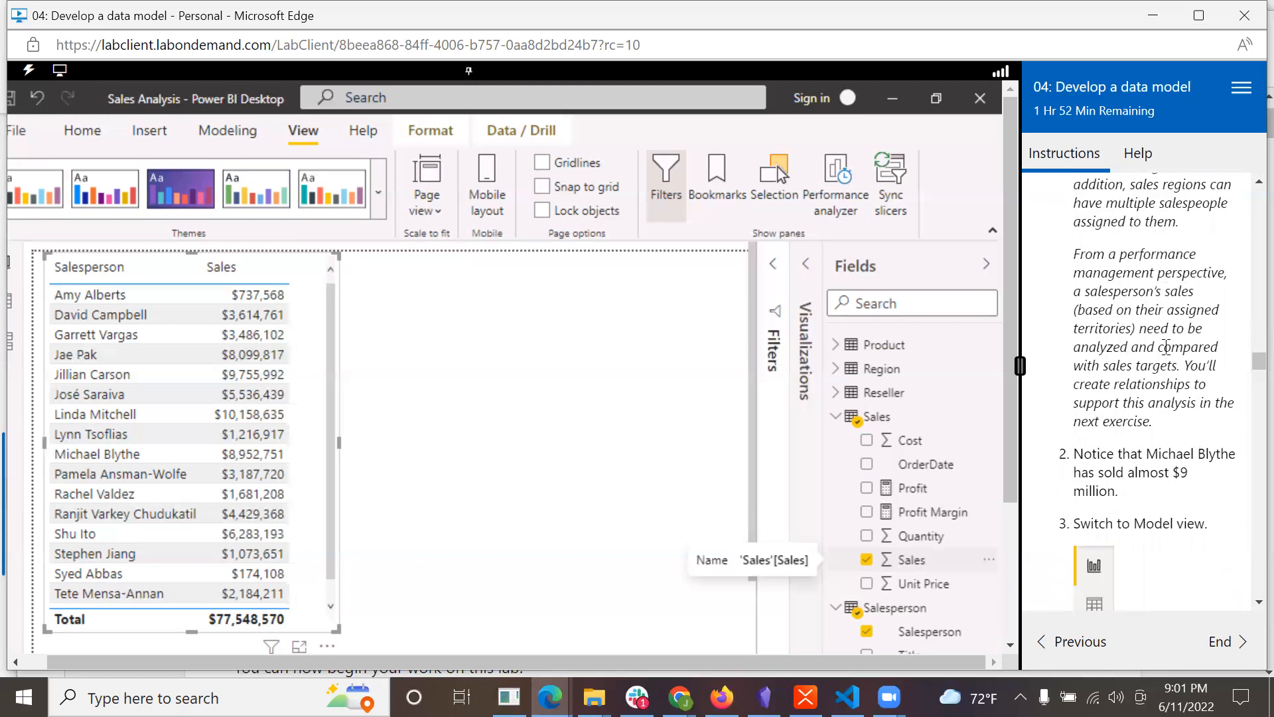
mouse_move(1129, 439)
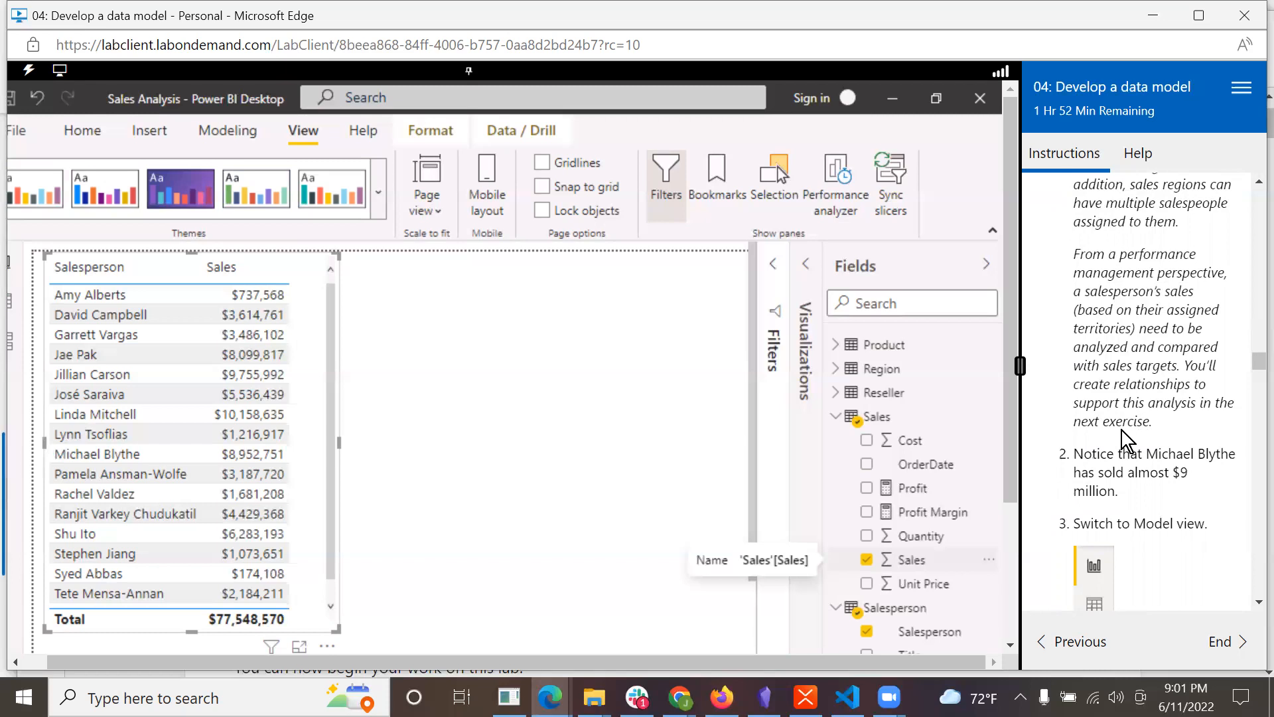
mouse_move(1146, 408)
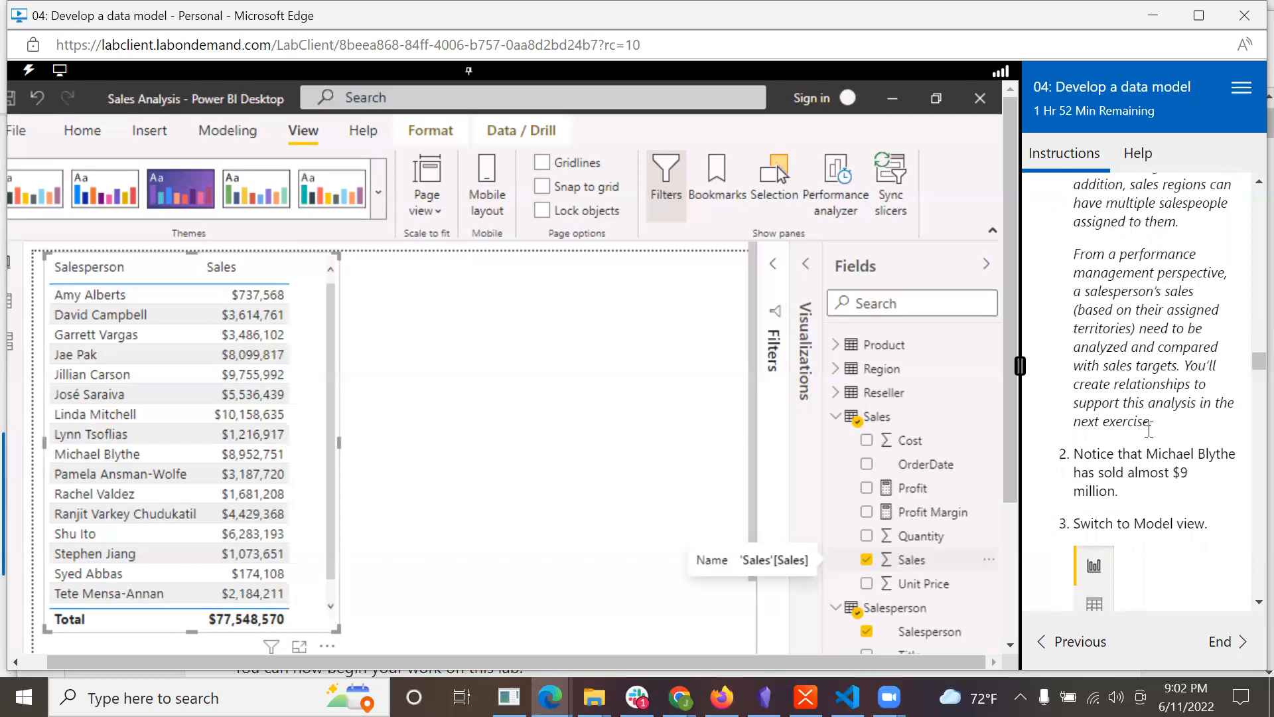
mouse_move(1151, 448)
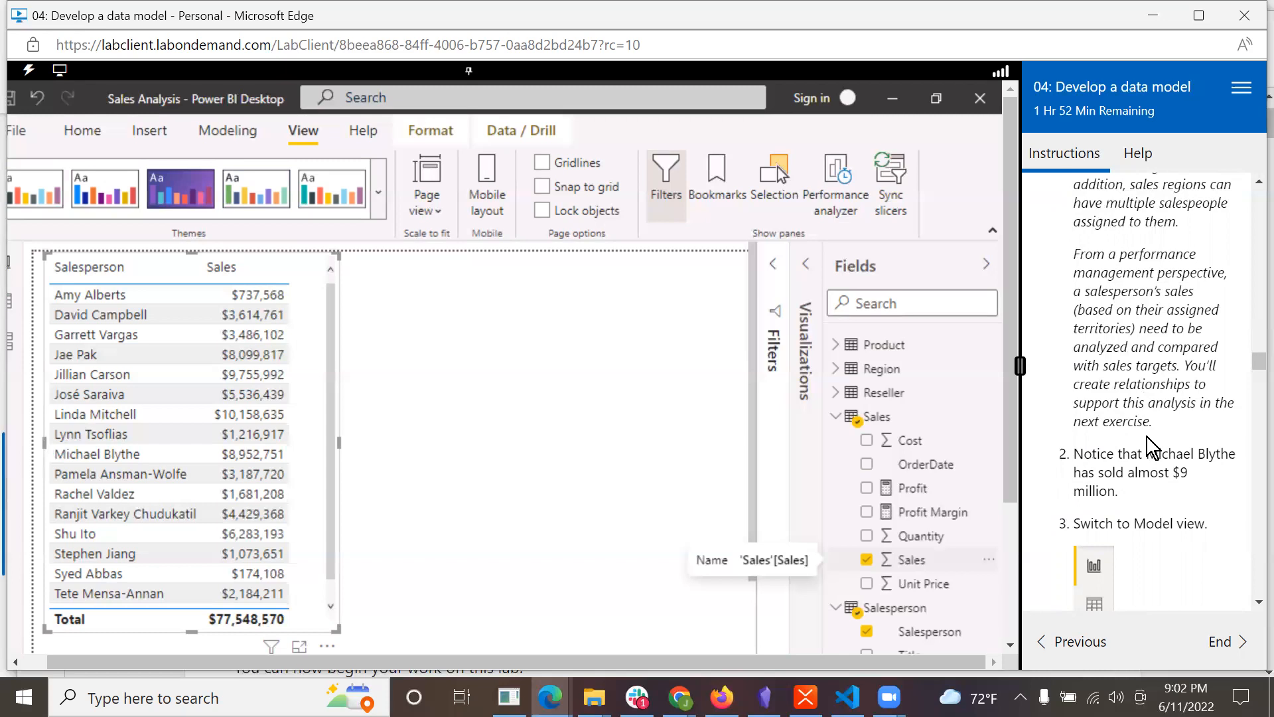
scroll("down", 3)
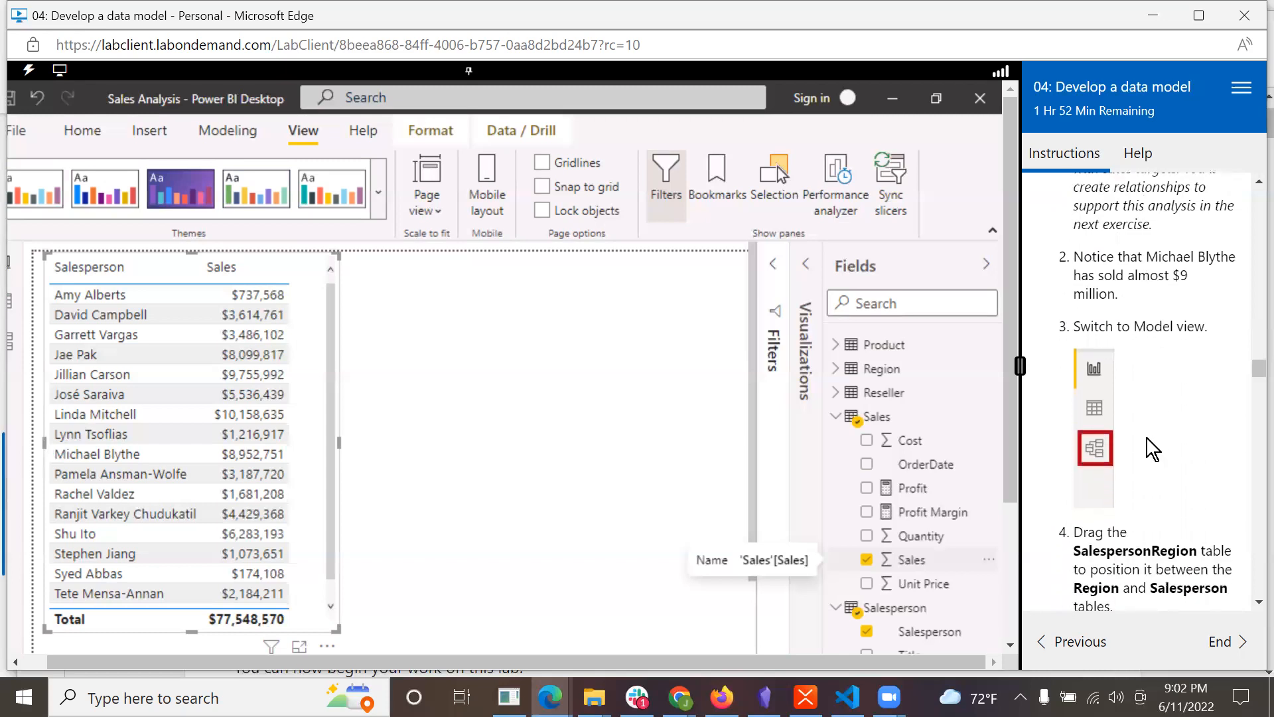
mouse_move(1186, 327)
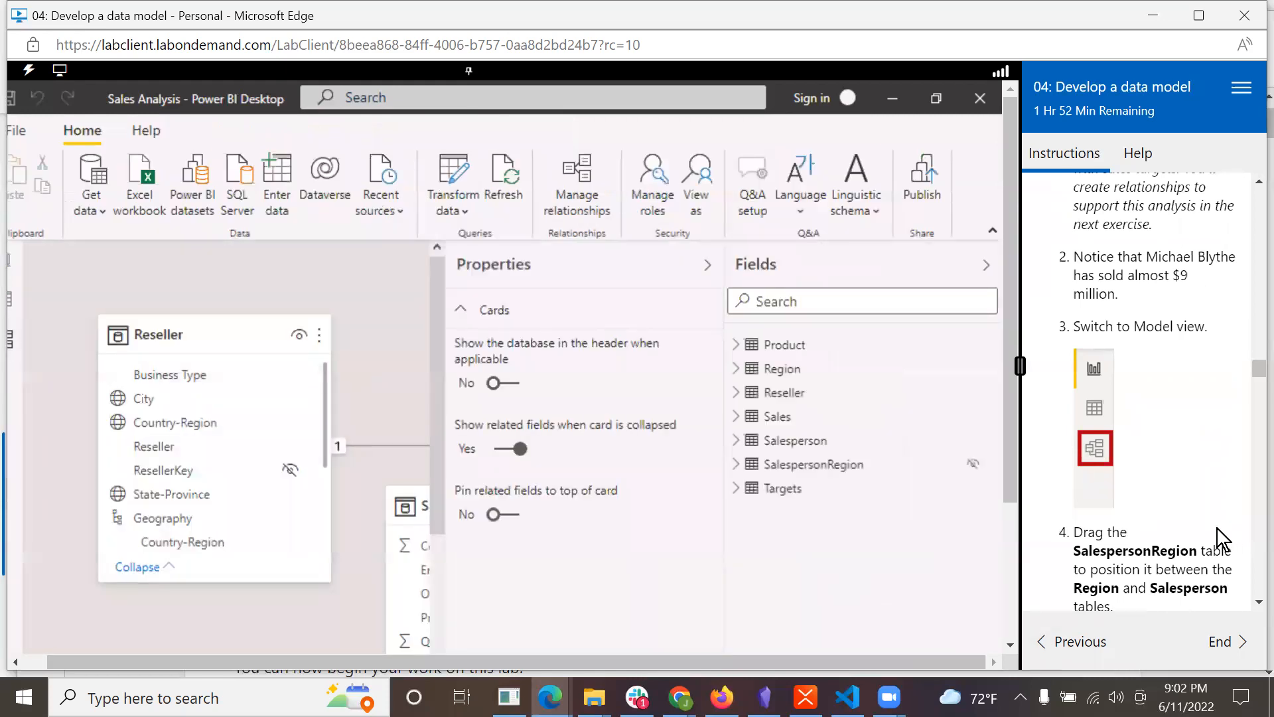
- Collapse the side panes, zoom out and drag SalespersonRegion between the Region and Salesperson tables
scroll("down", 3)
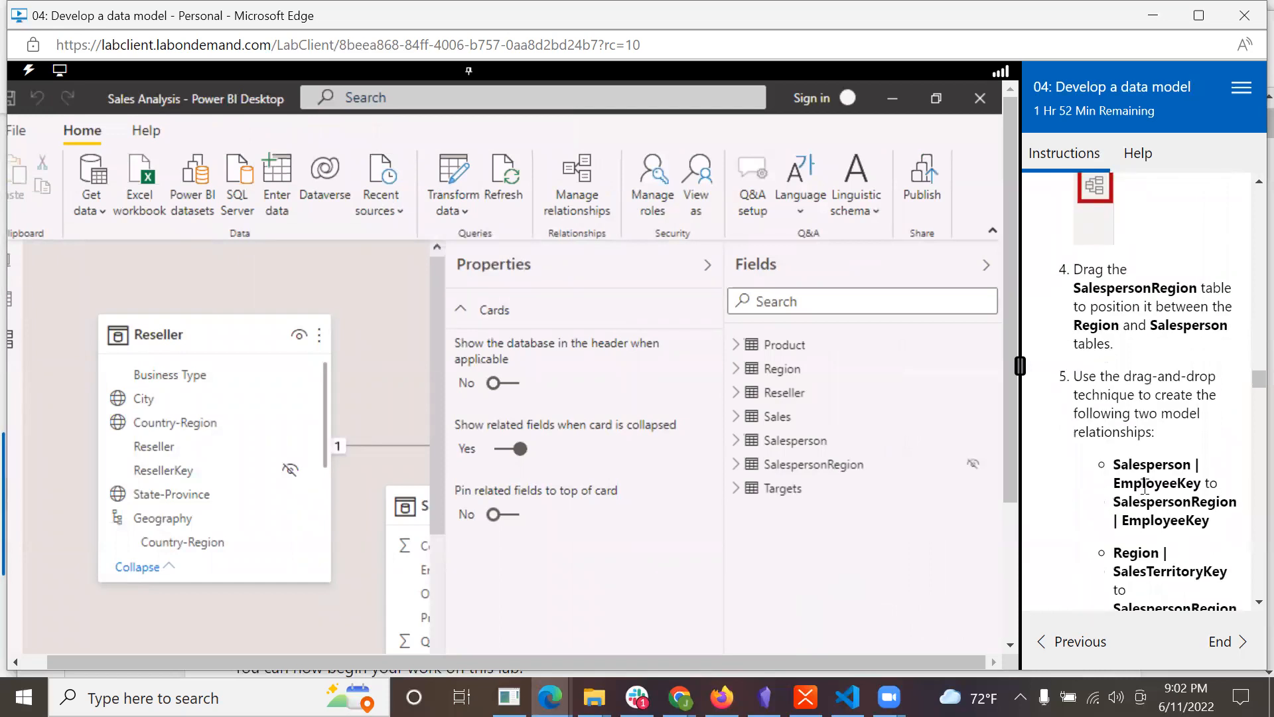
mouse_move(495, 540)
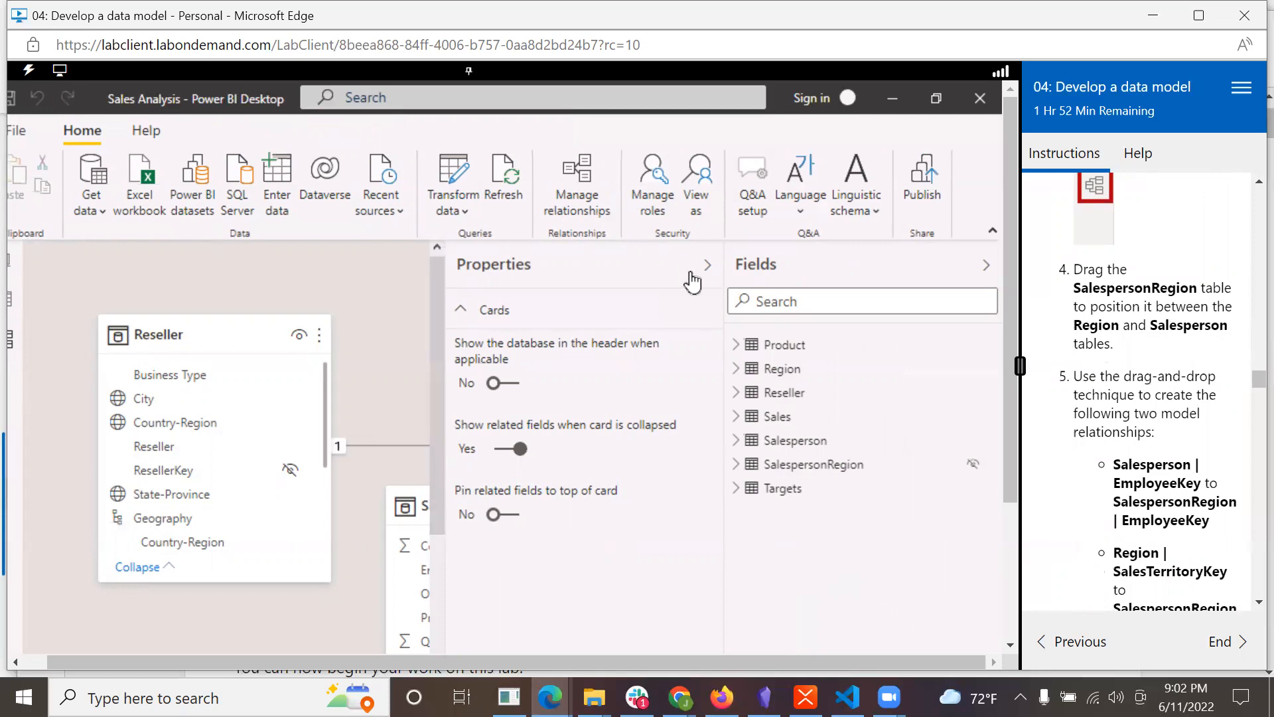
left_click(705, 264)
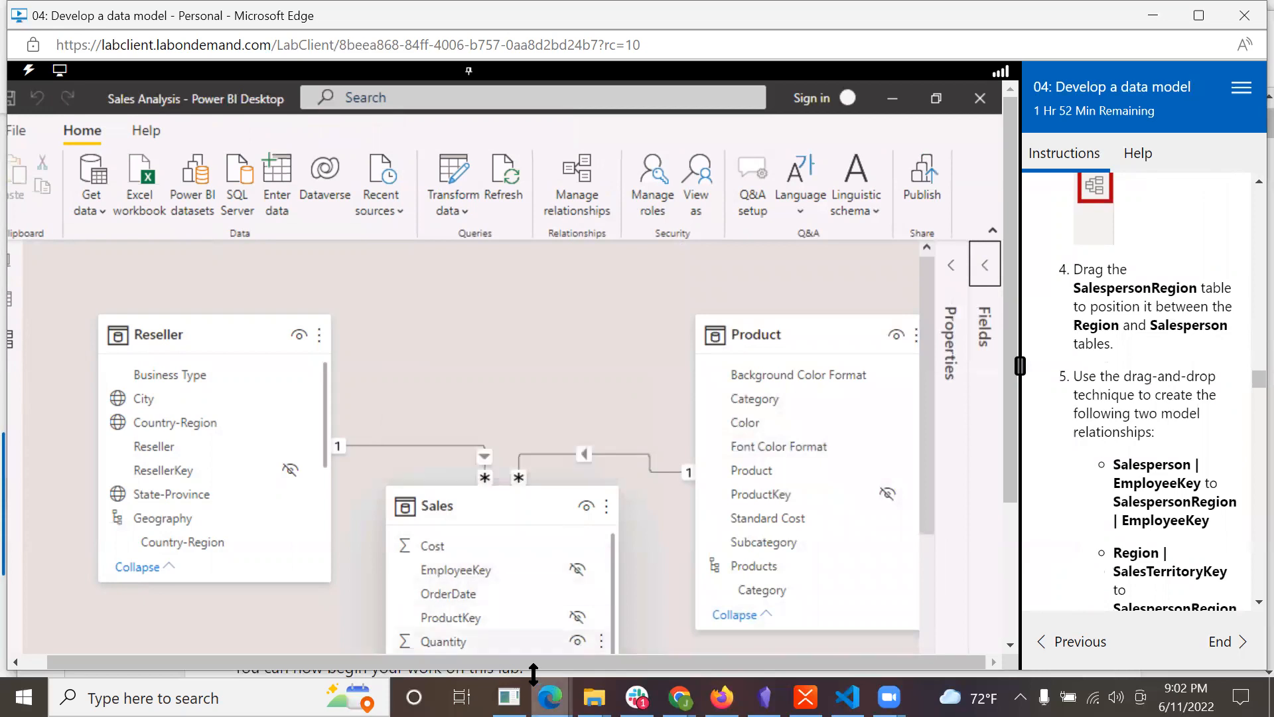
mouse_move(1034, 480)
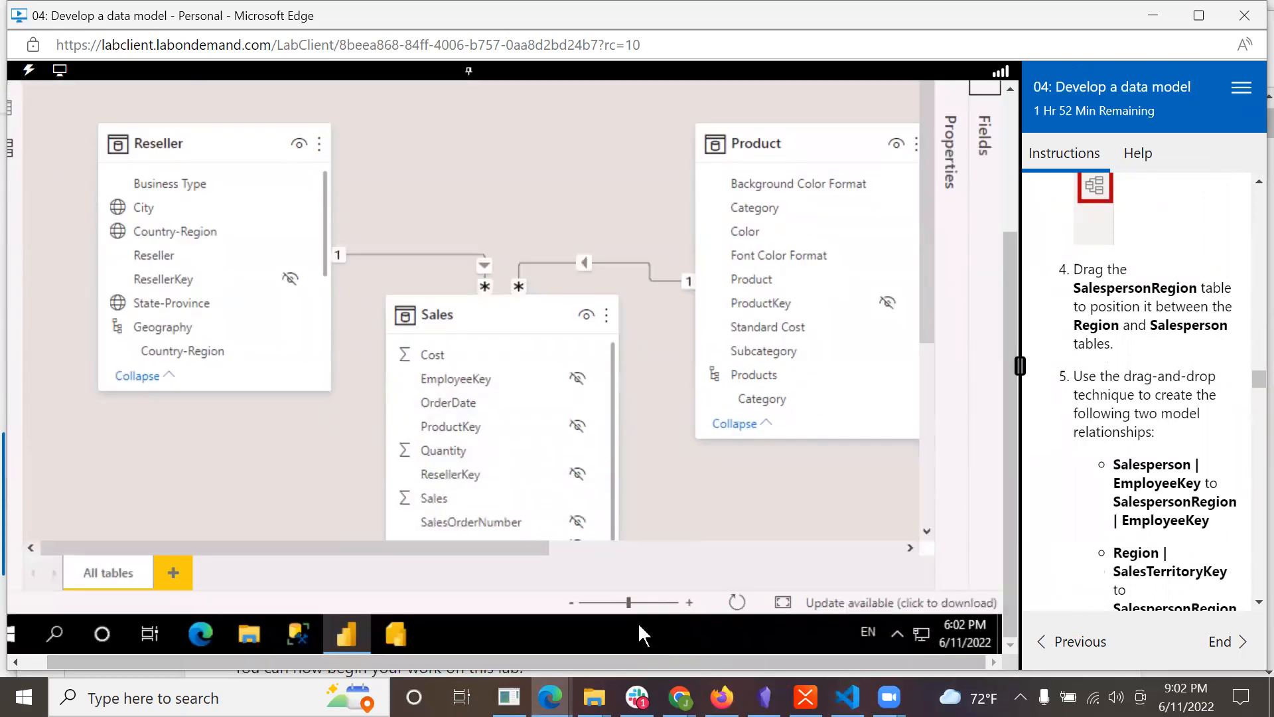
left_click_drag(628, 603, 597, 602)
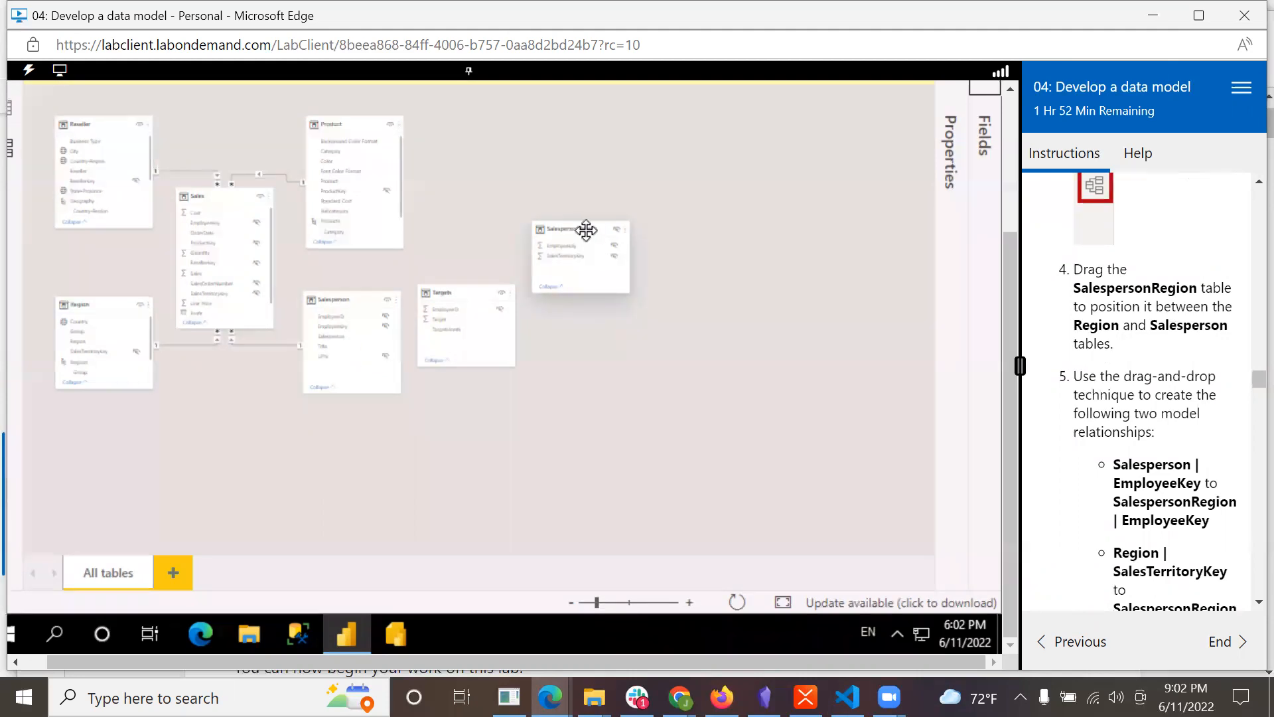
left_click_drag(581, 230, 305, 134)
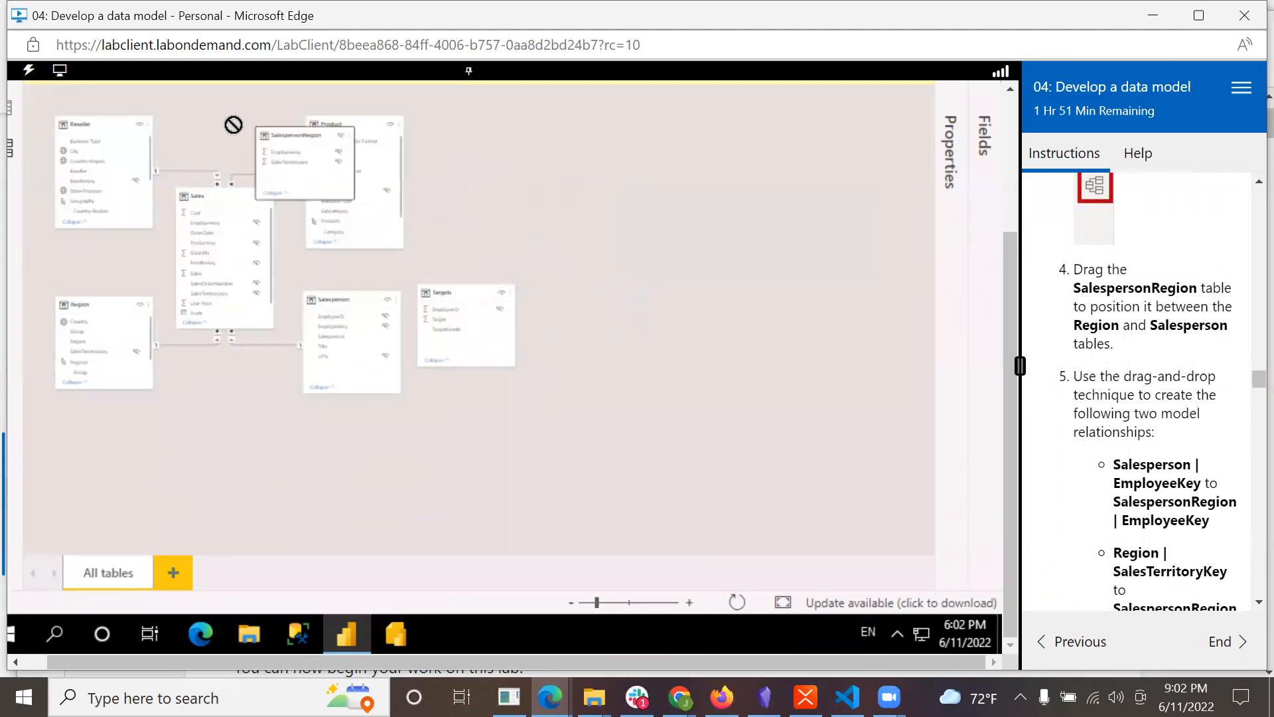
left_click_drag(306, 150, 237, 138)
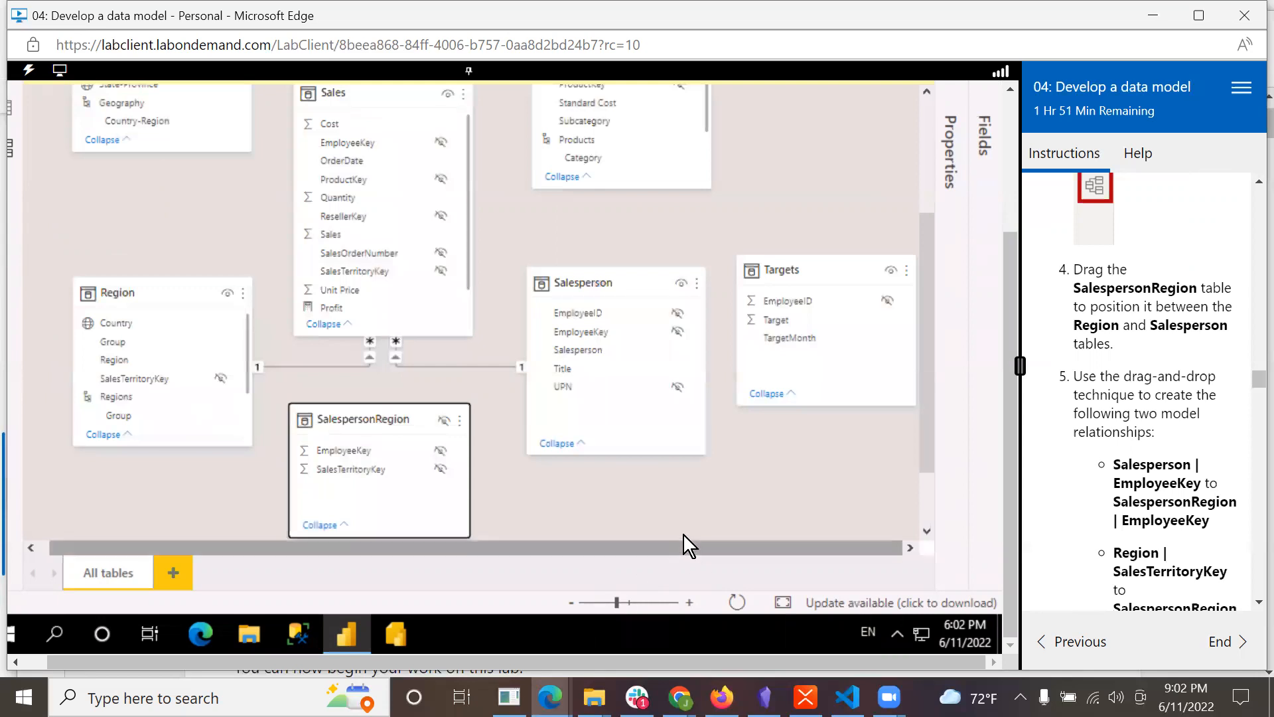
mouse_move(353, 418)
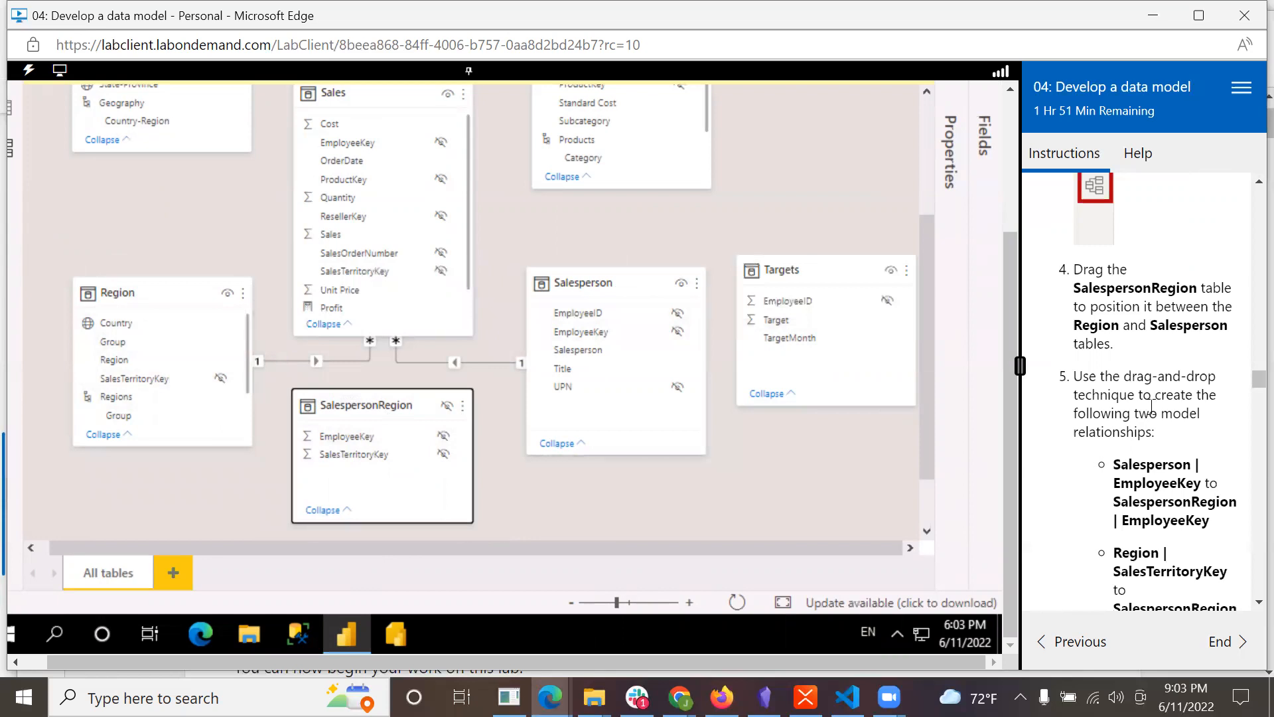
- Relate Salesperson EmployeeKey to SalespersonRegion EmployeeKey in Model view
scroll("down", 3)
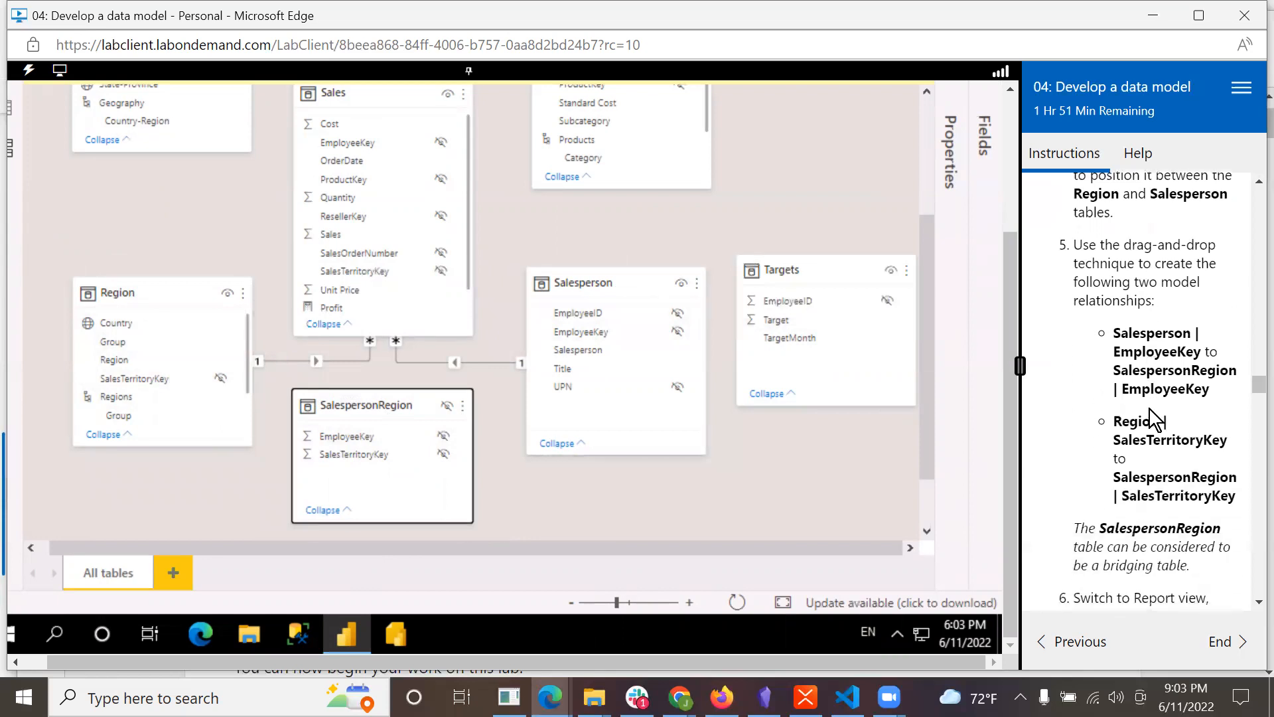
scroll("down", 3)
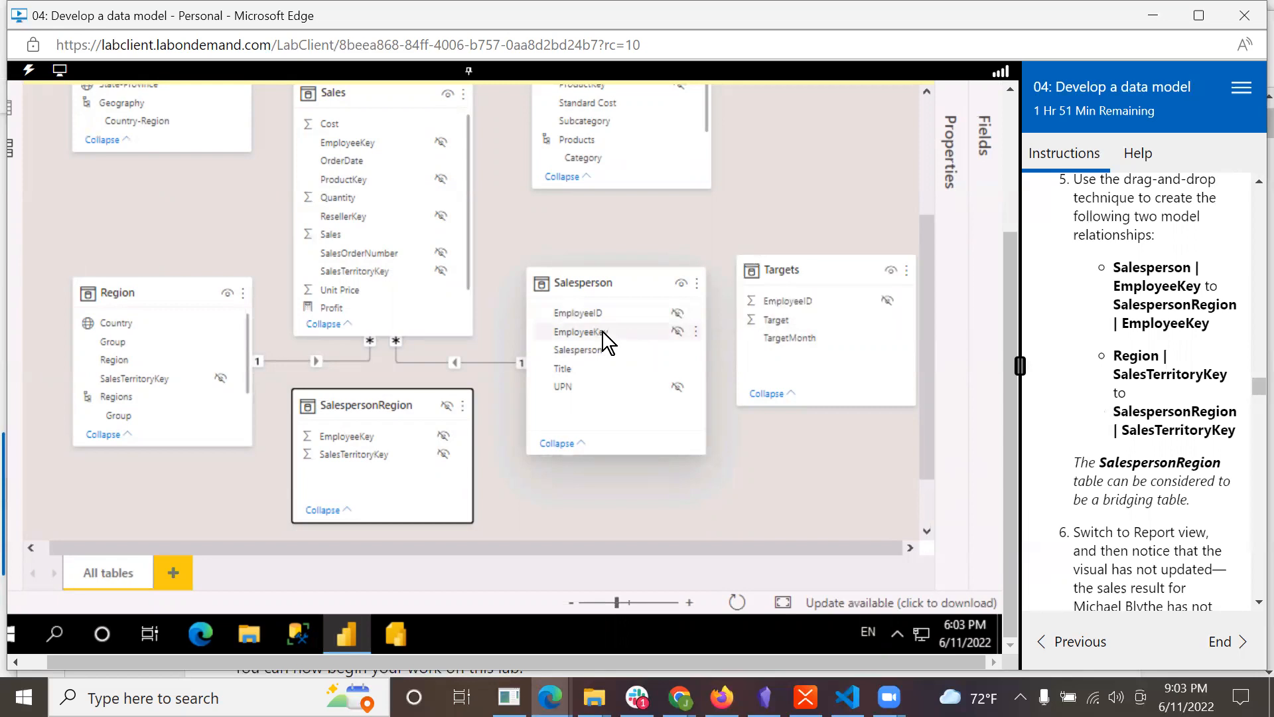
left_click_drag(578, 332, 443, 452)
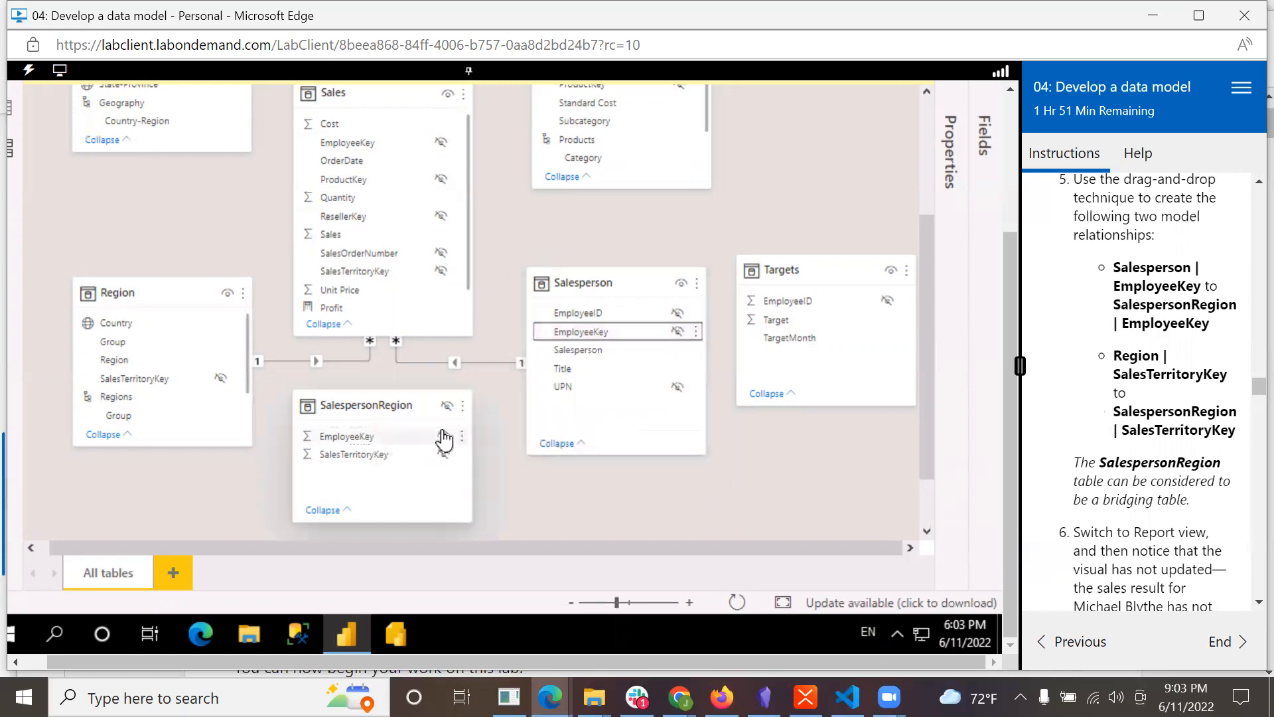
left_click_drag(345, 436, 578, 332)
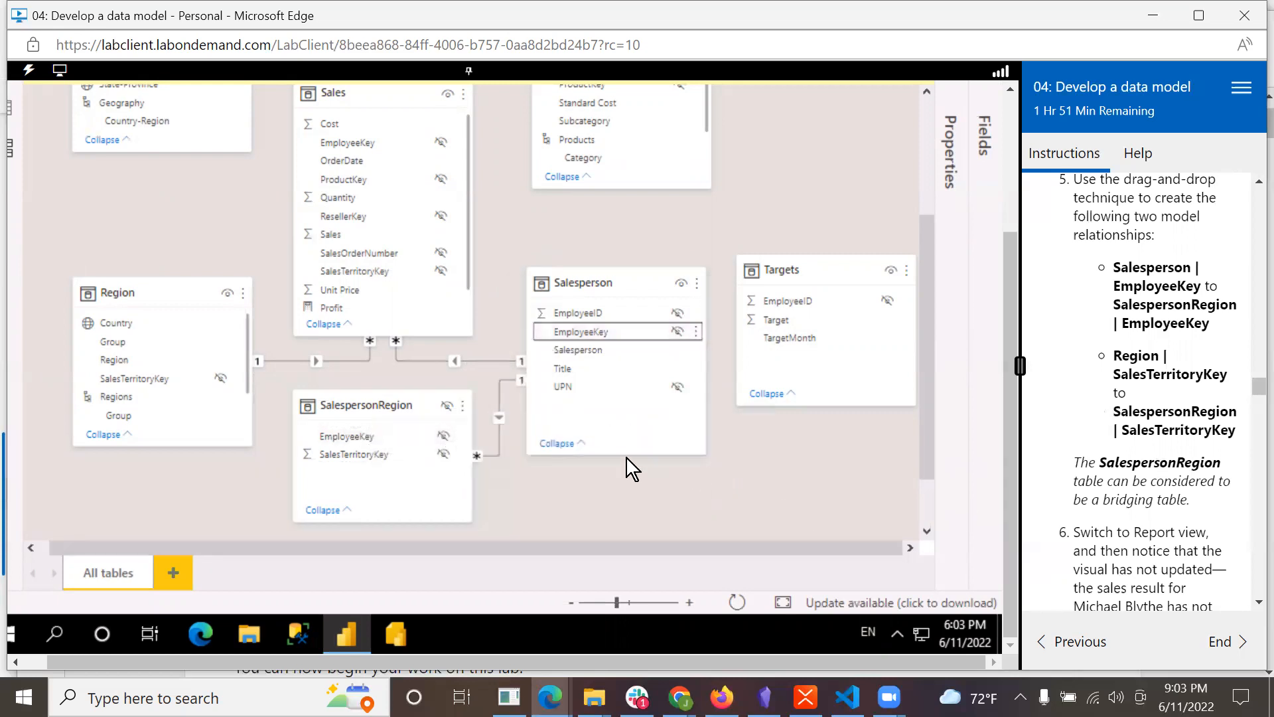
mouse_move(524, 399)
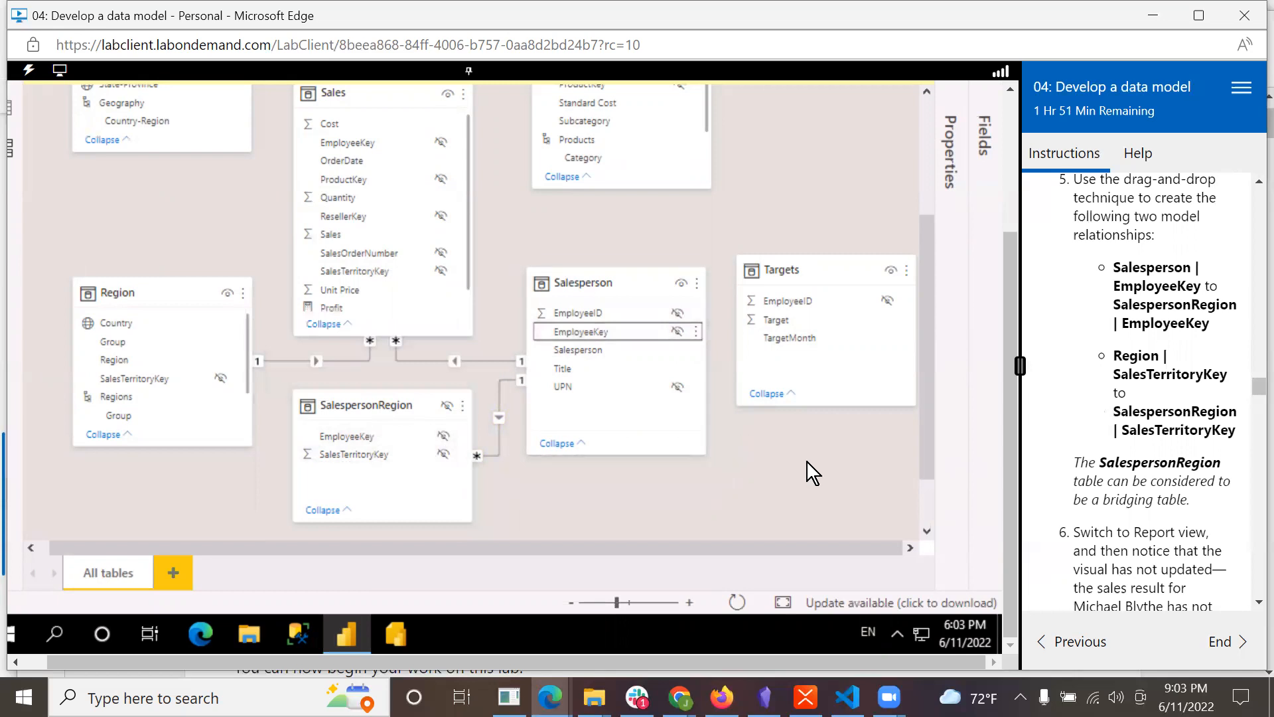
mouse_move(636, 484)
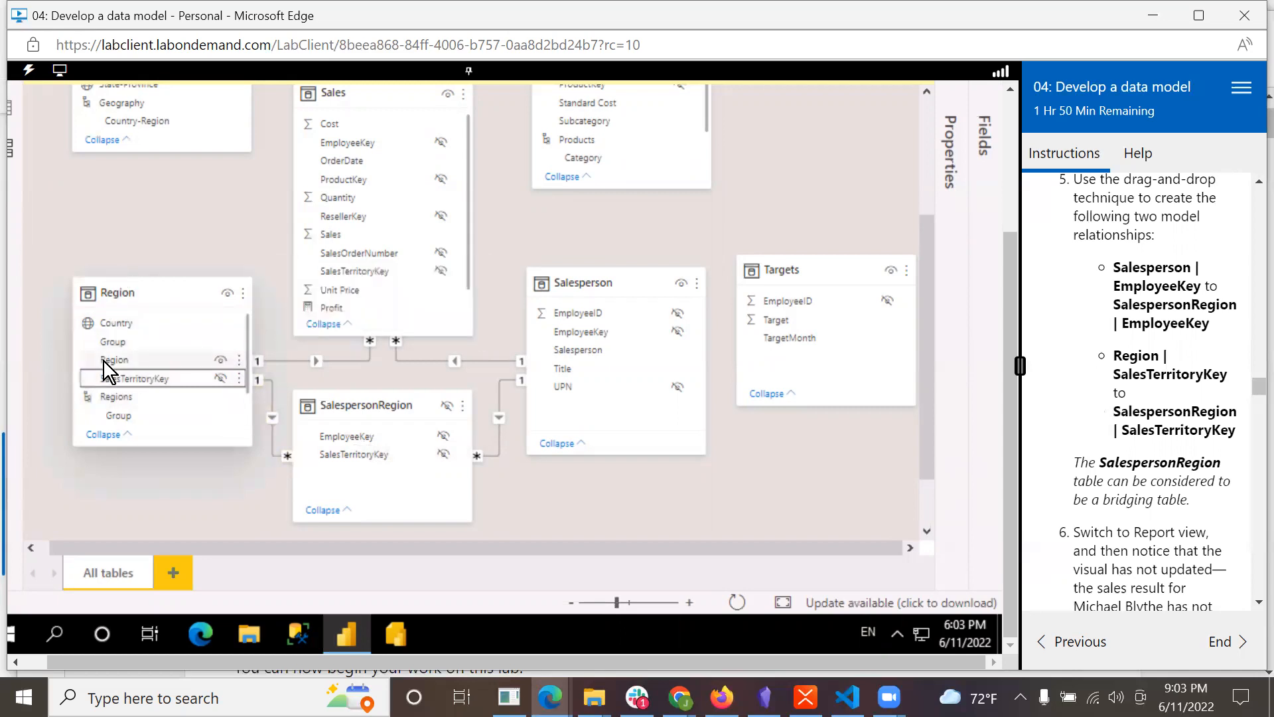
mouse_move(114, 292)
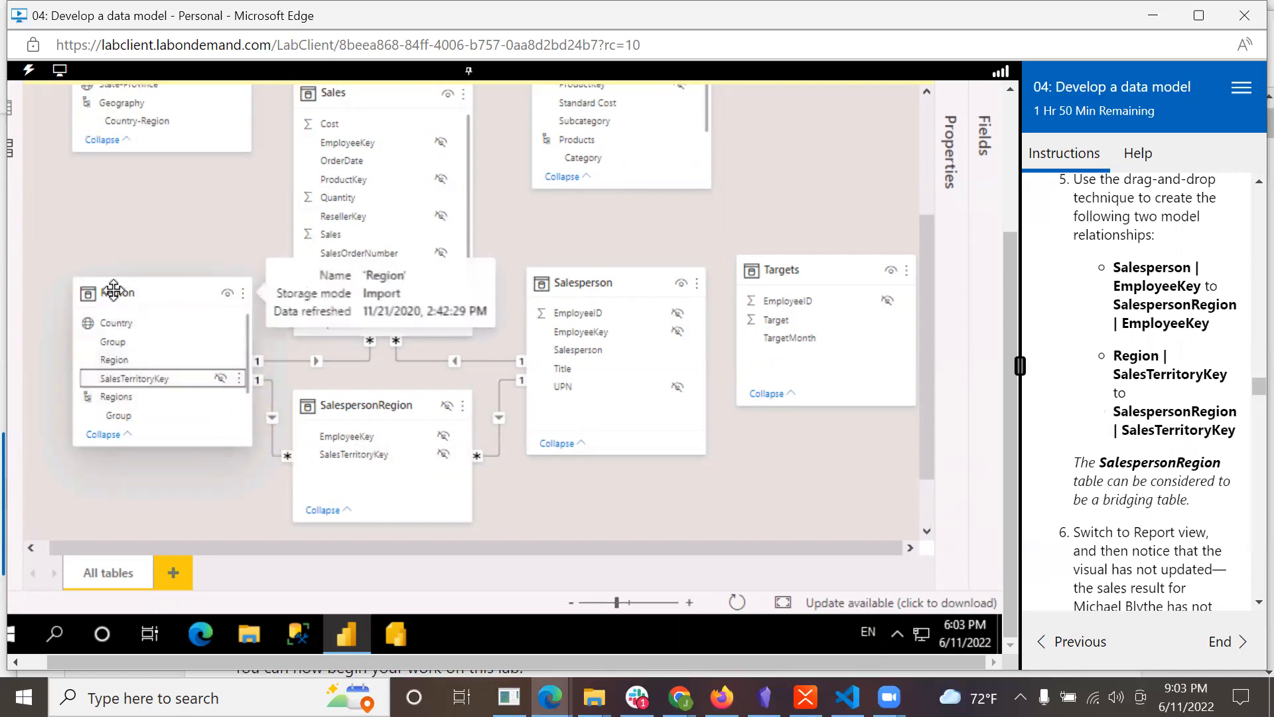
mouse_move(311, 486)
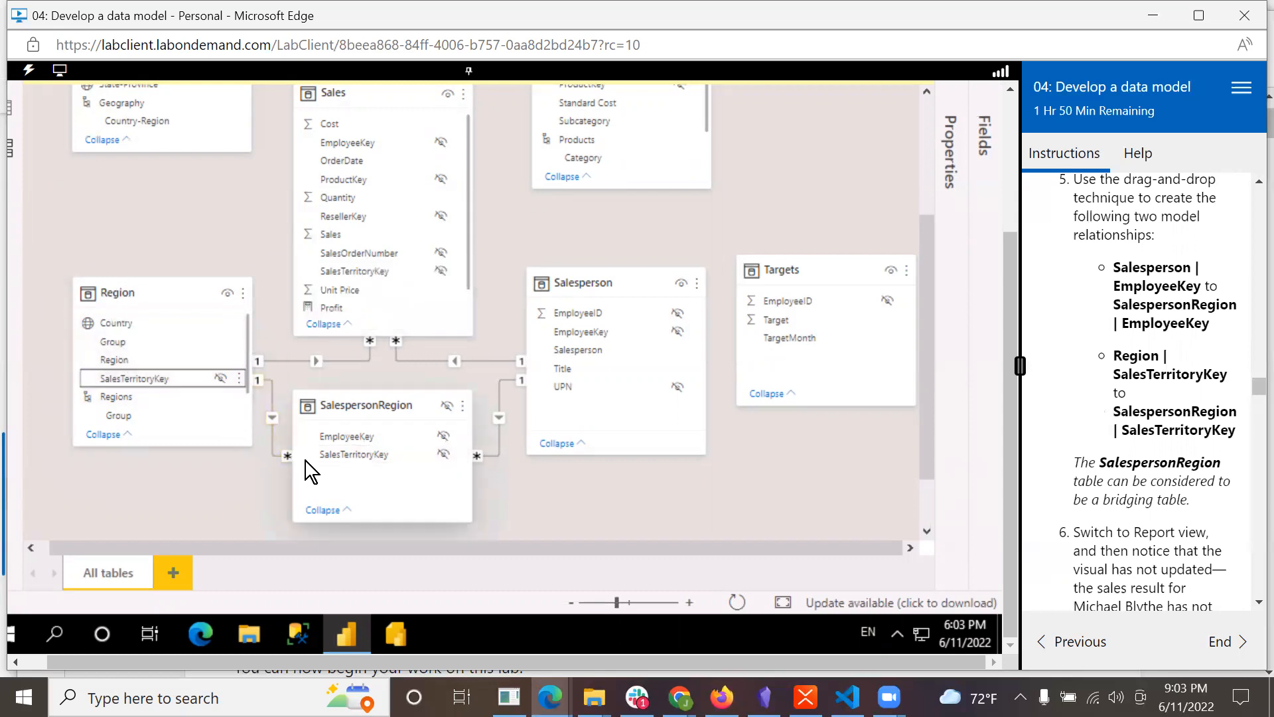
mouse_move(361, 405)
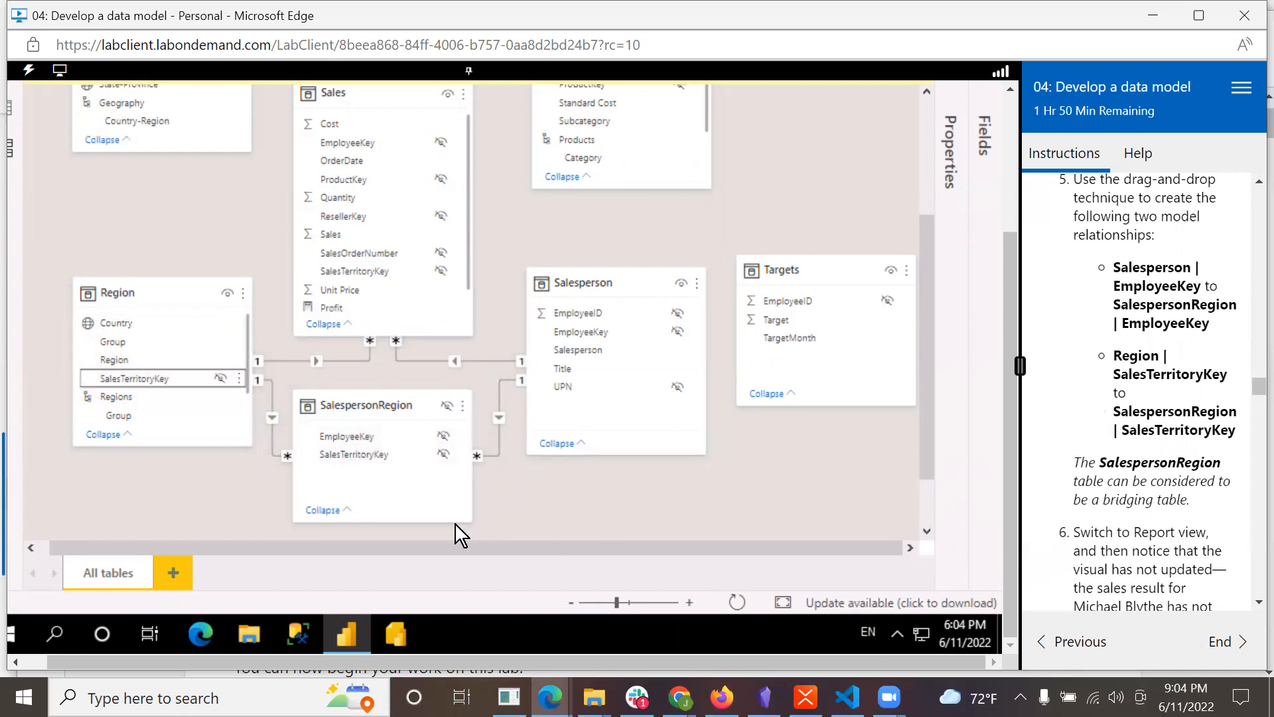
mouse_move(403, 406)
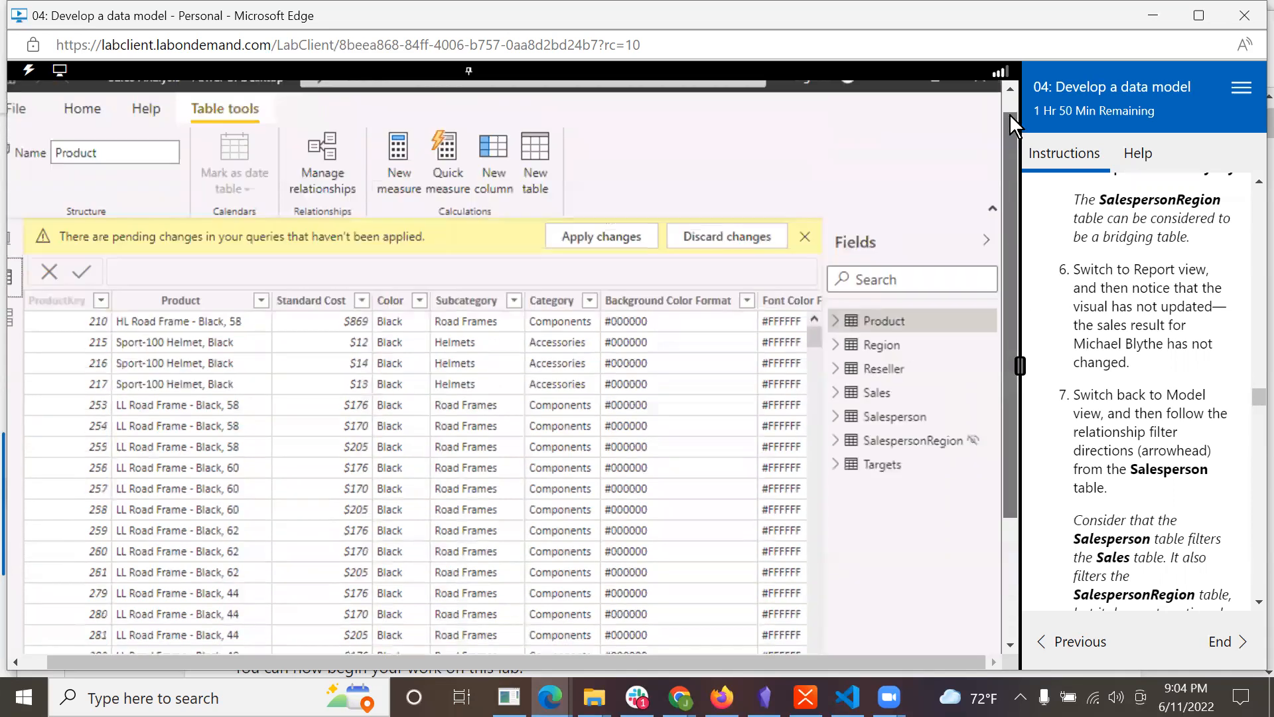
- Return to Report view and dismiss the pending-changes banner; Michael Blythe still shows $8,952,751
left_click(302, 130)
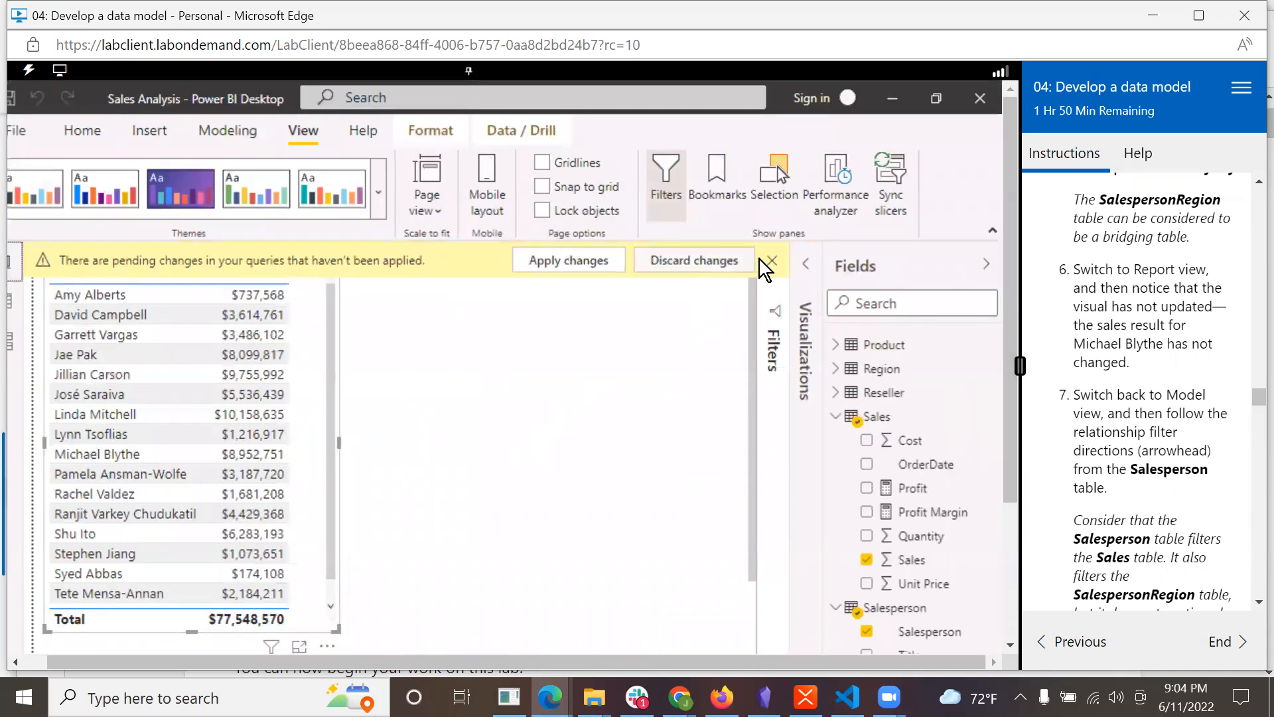
left_click(770, 260)
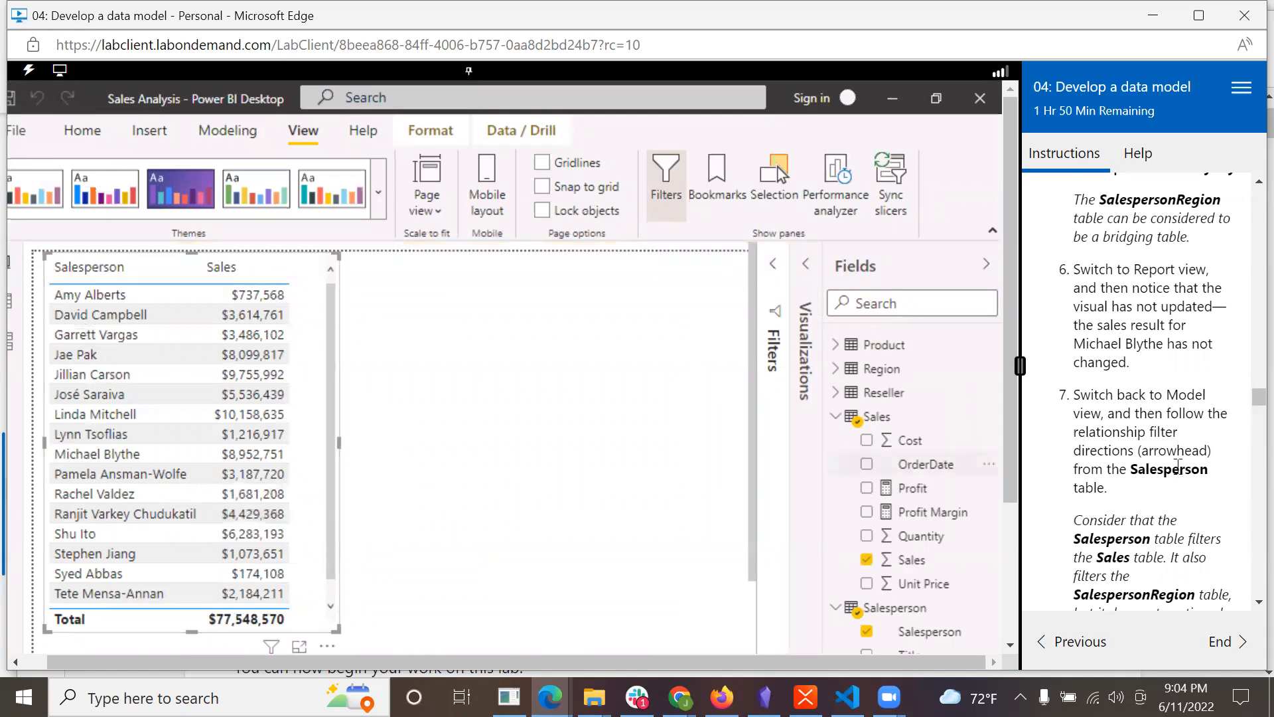
mouse_move(925, 463)
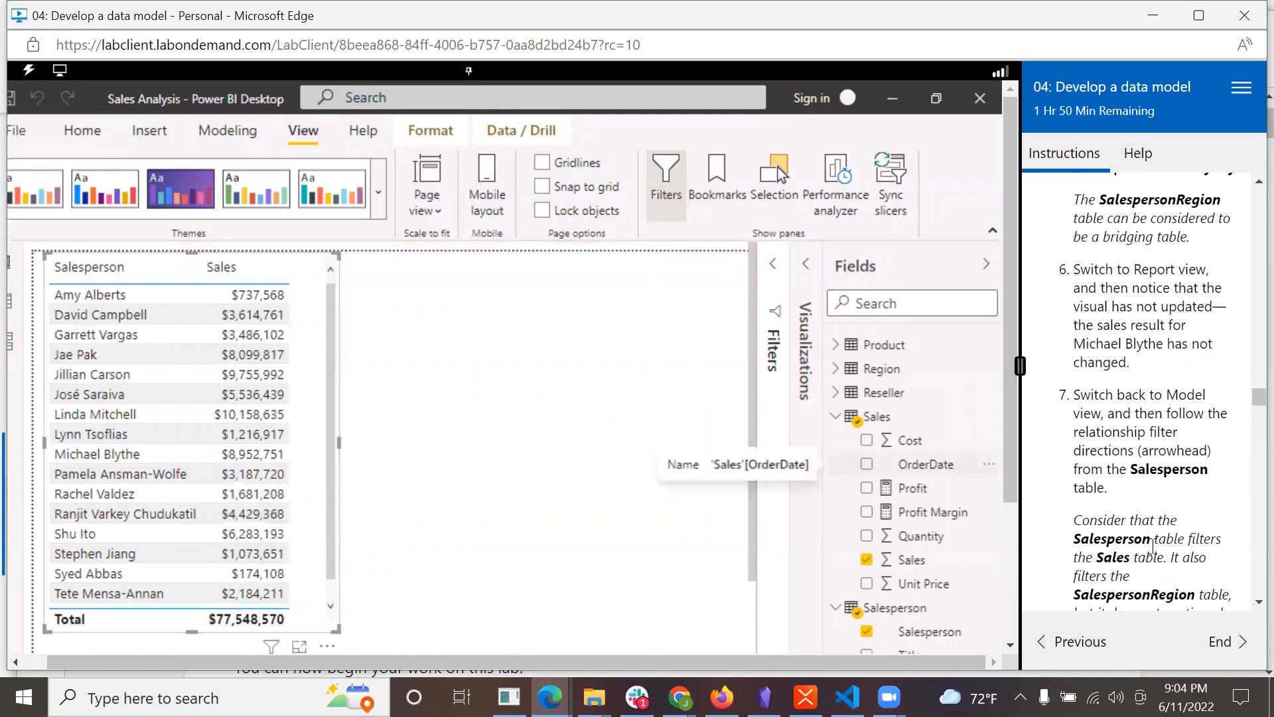
scroll("down", 3)
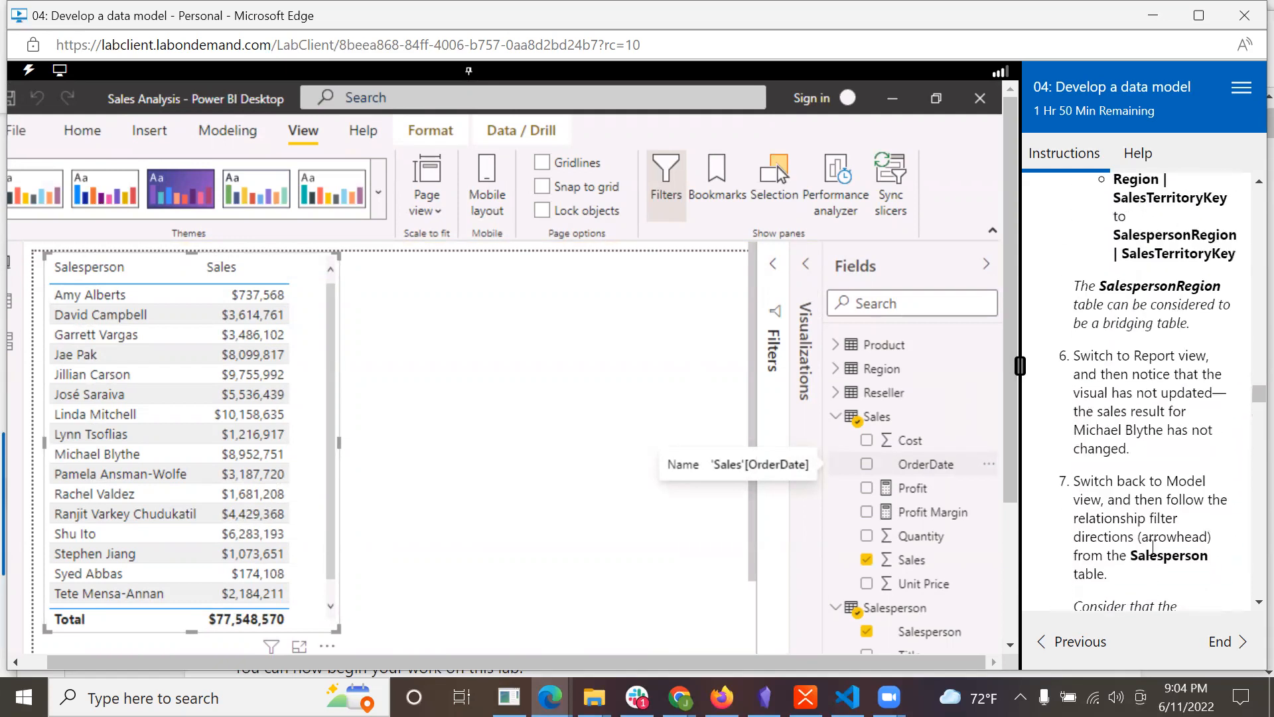
scroll("down", 3)
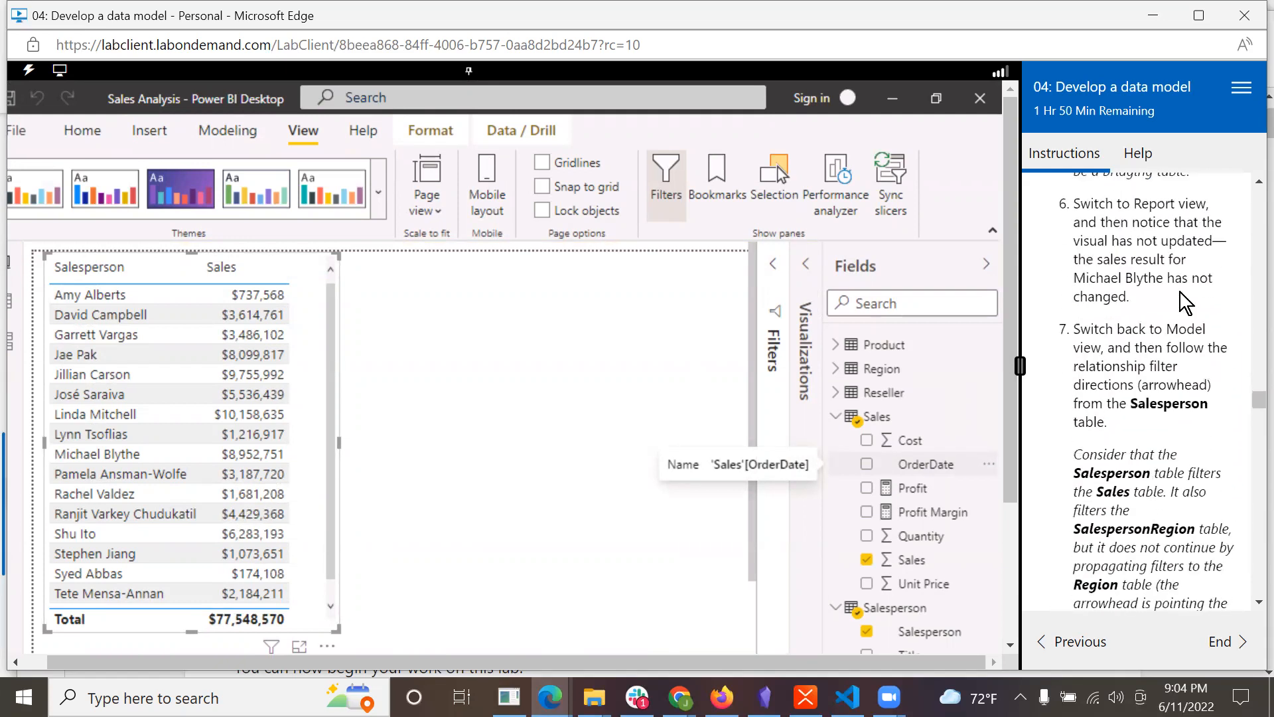
mouse_move(1149, 336)
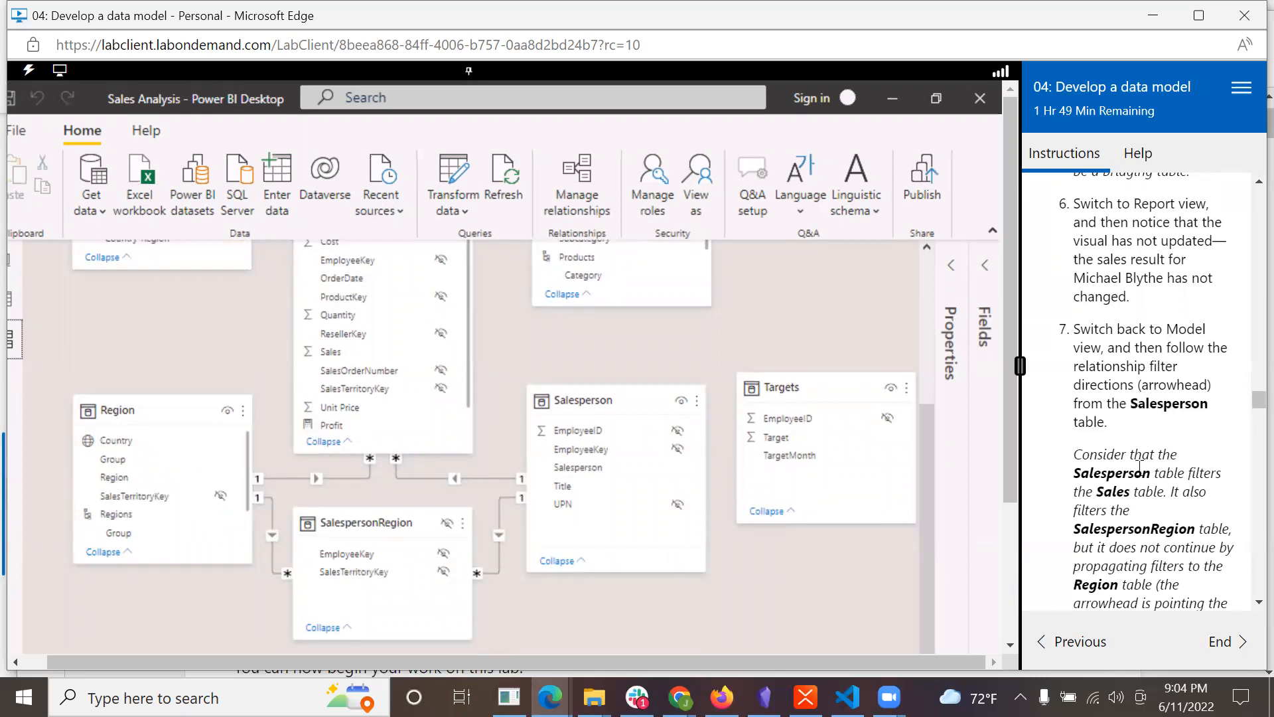
mouse_move(990, 472)
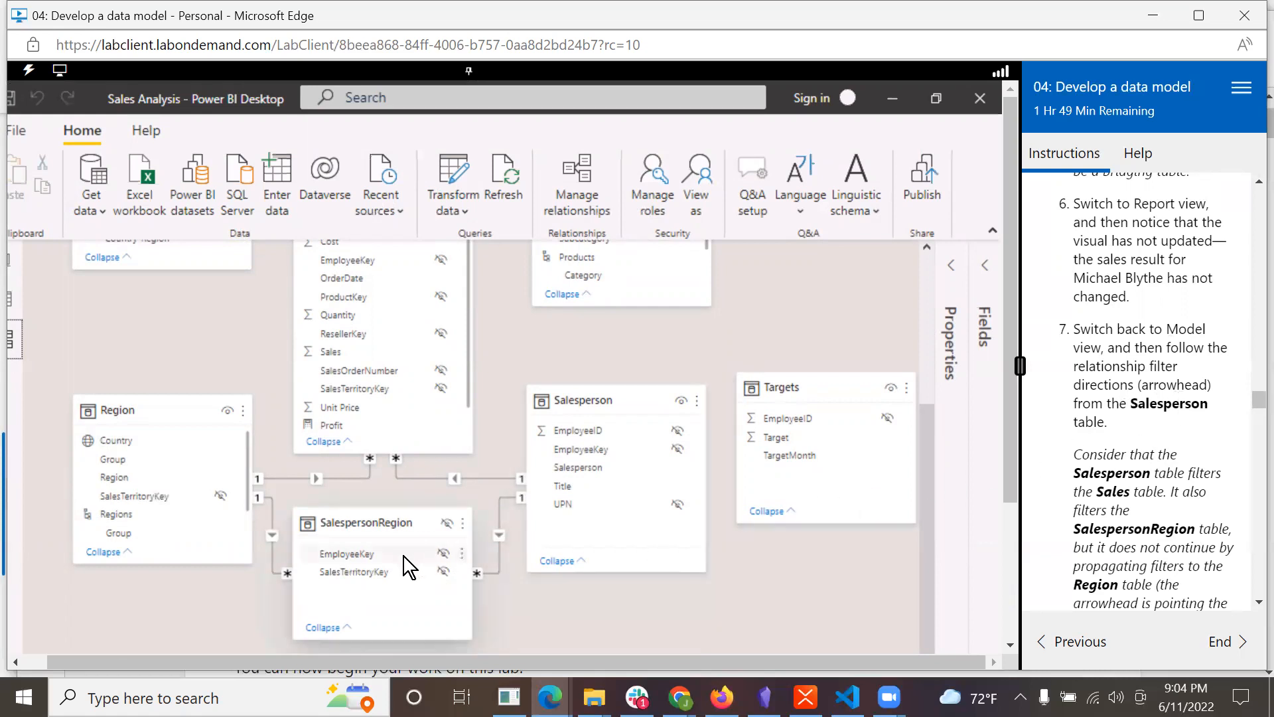
mouse_move(504, 483)
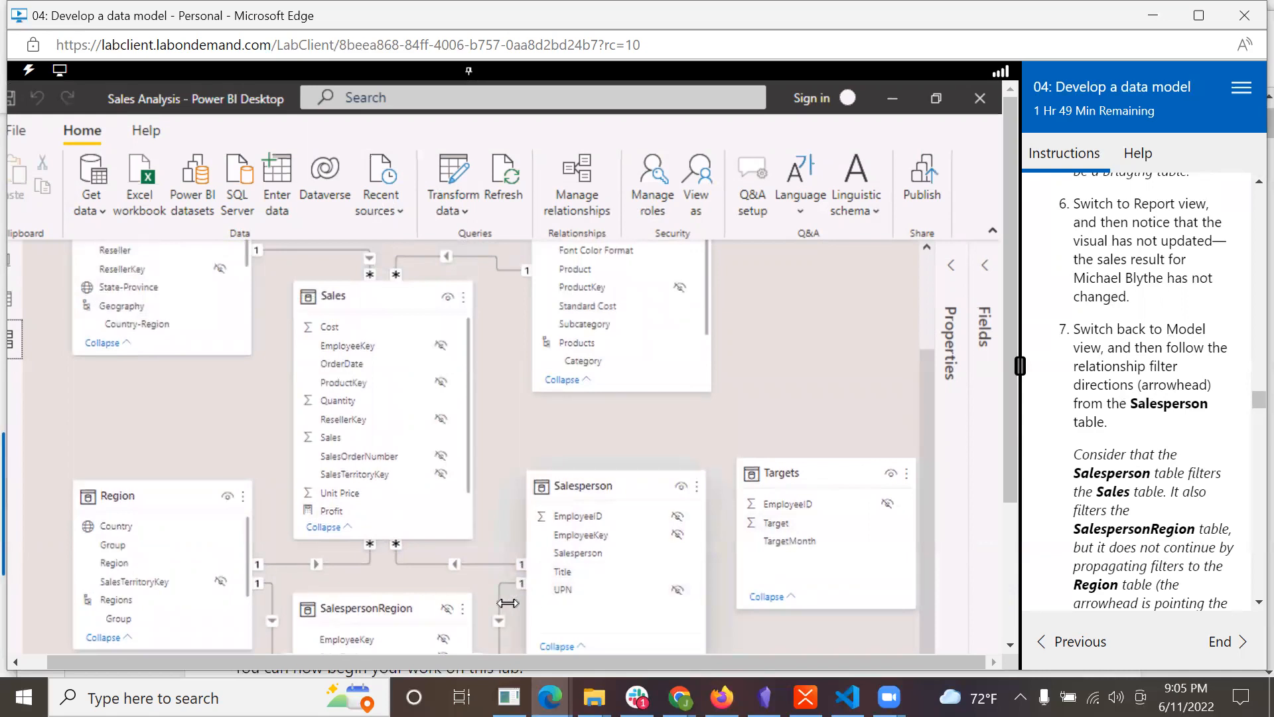
mouse_move(1164, 554)
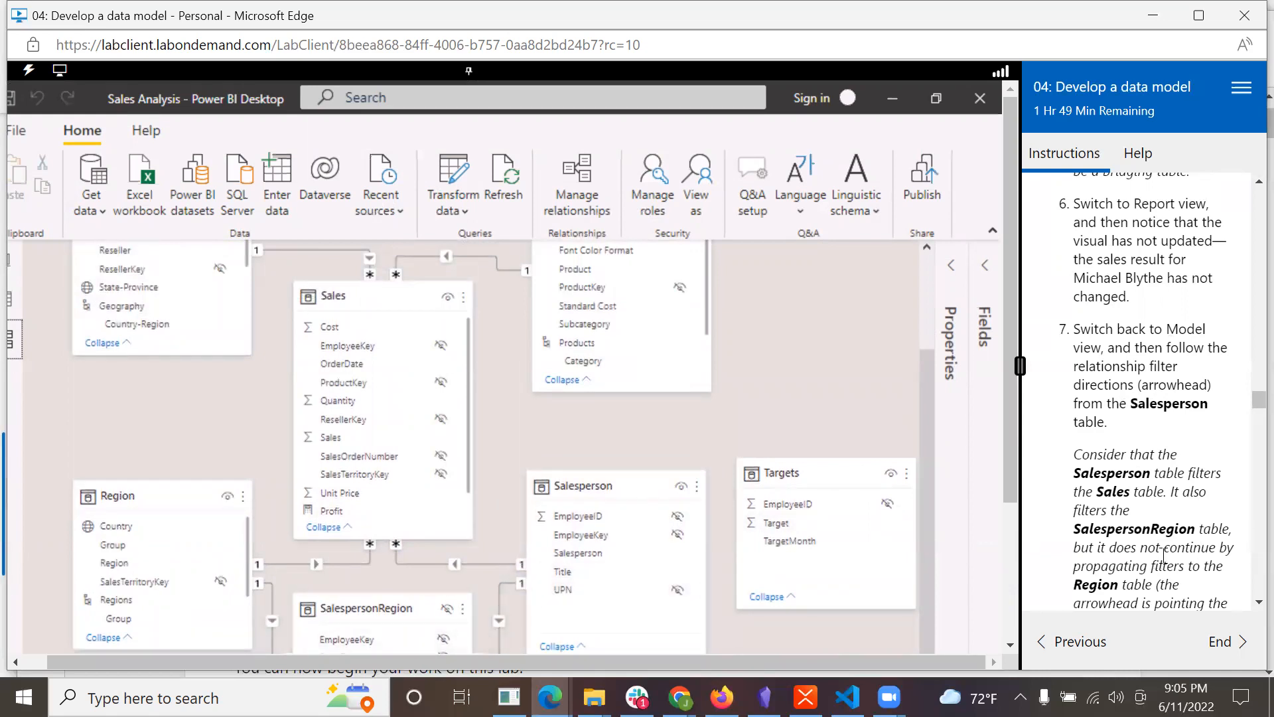
scroll("down", 3)
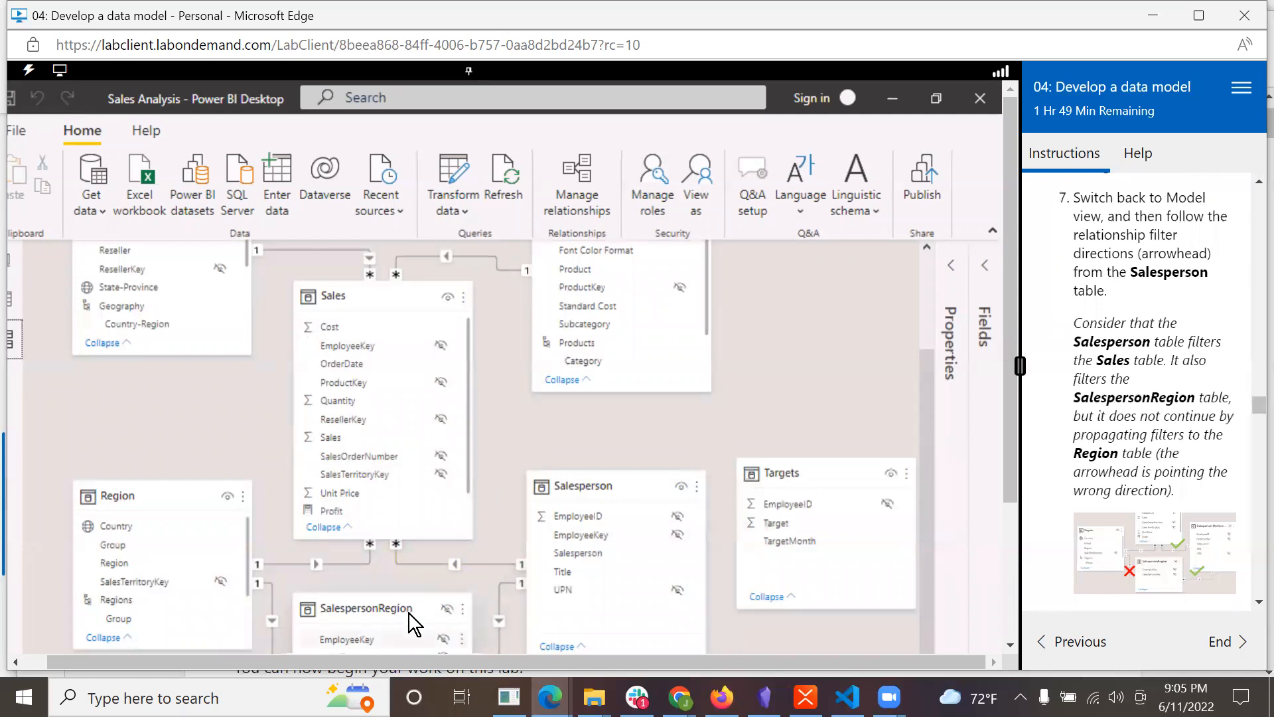
mouse_move(411, 610)
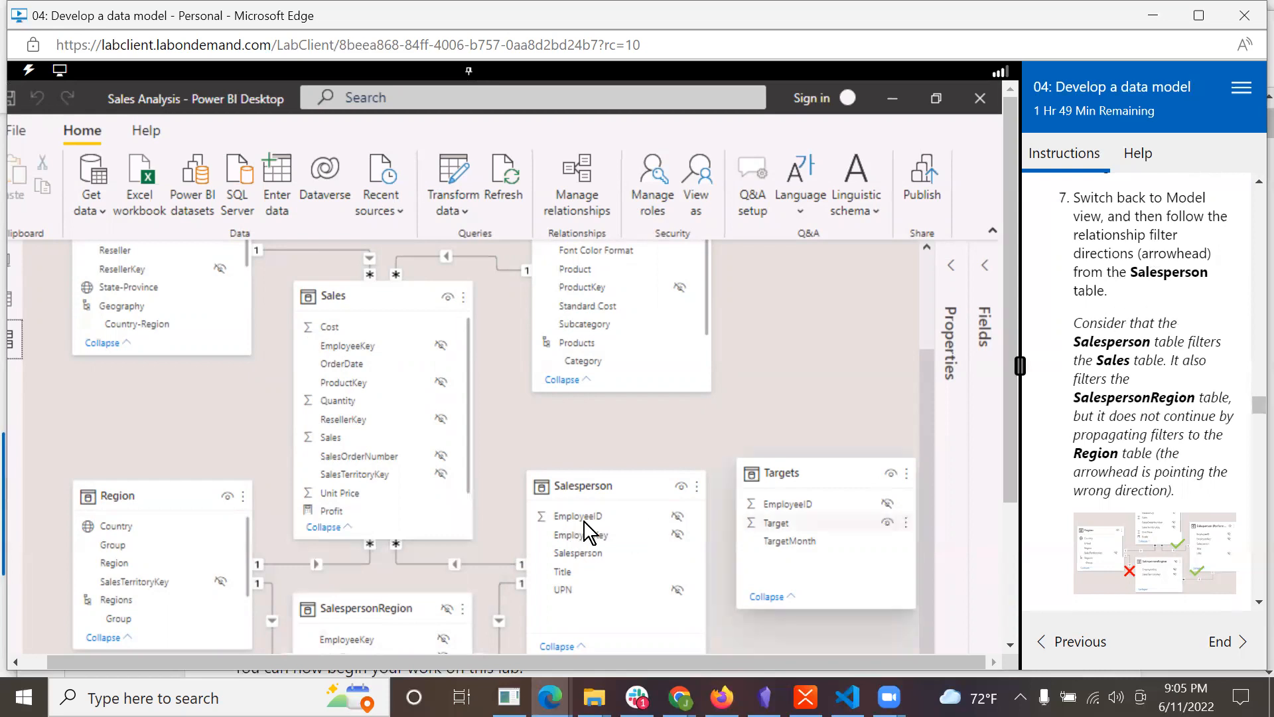
mouse_move(579, 486)
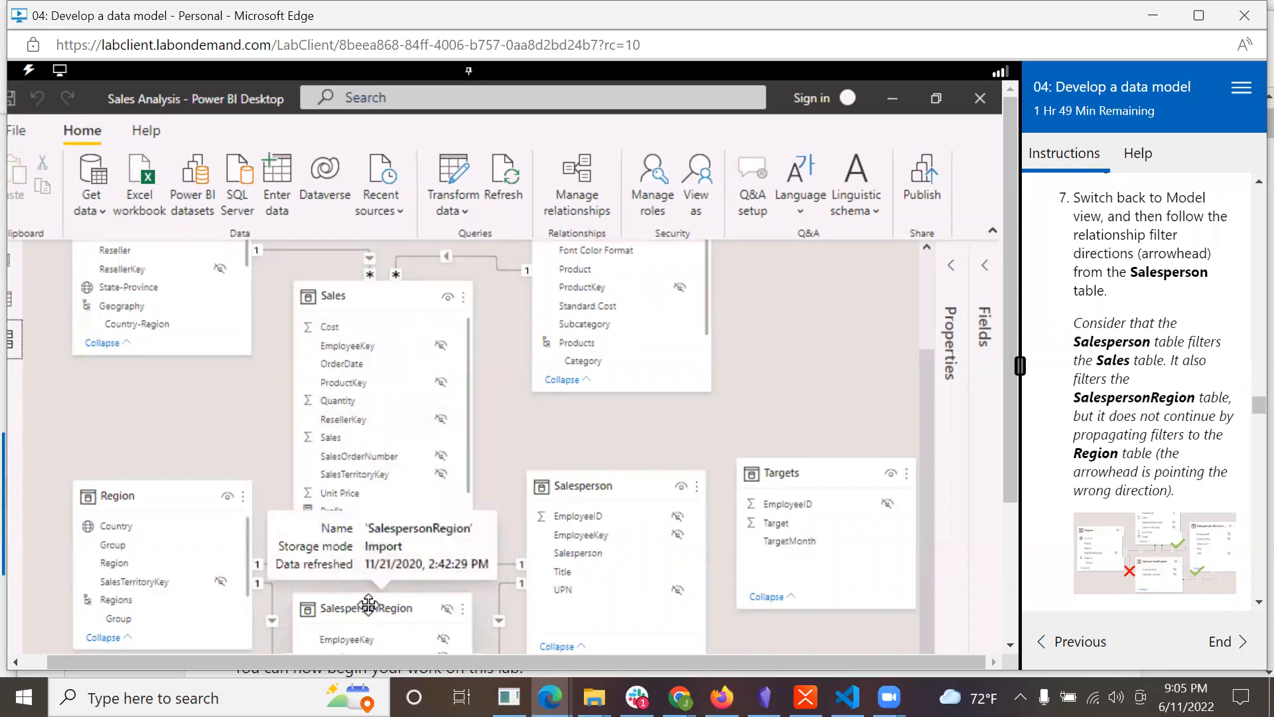
mouse_move(823, 421)
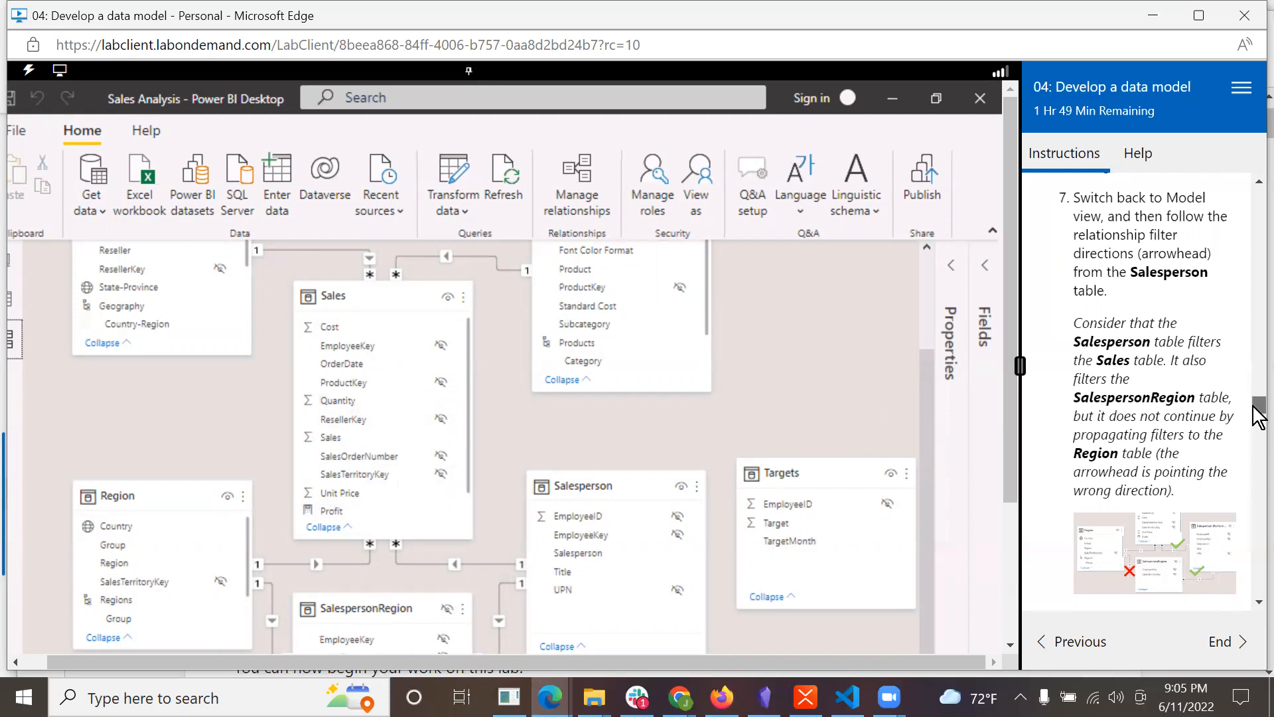
scroll("down", 3)
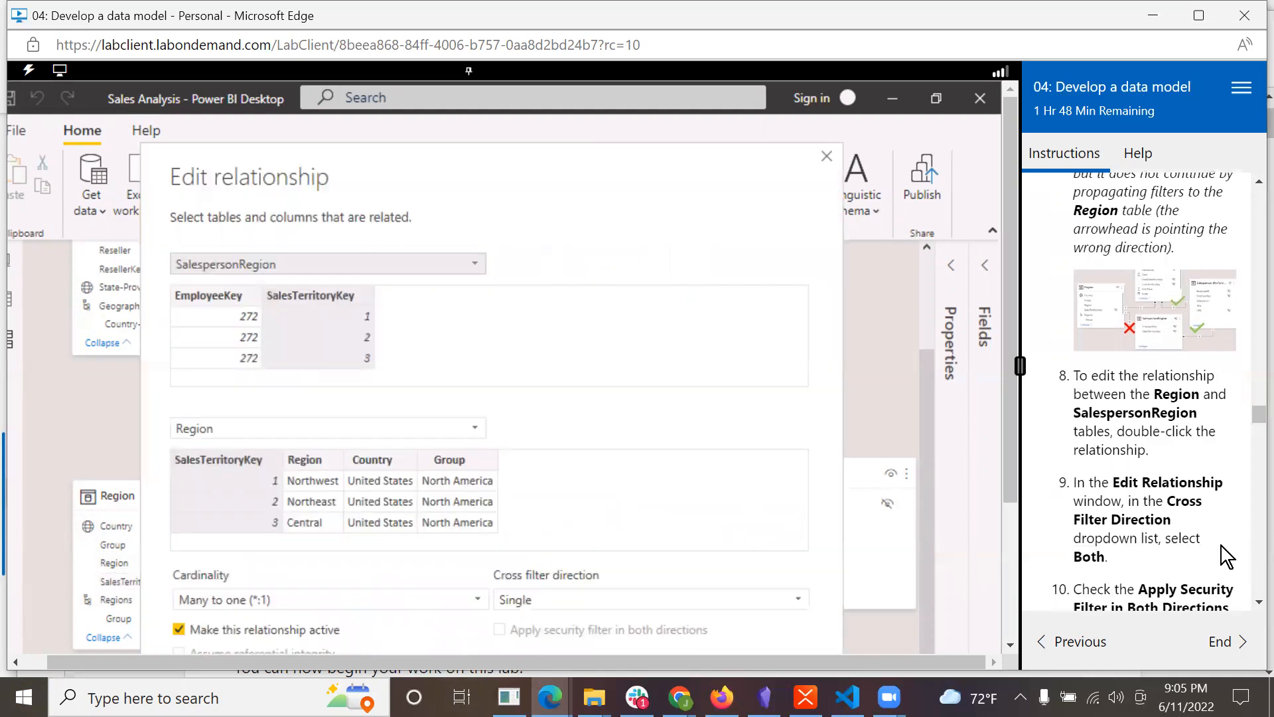
- Set cross filter direction to Both with security filter applied both ways, and confirm
scroll("down", 3)
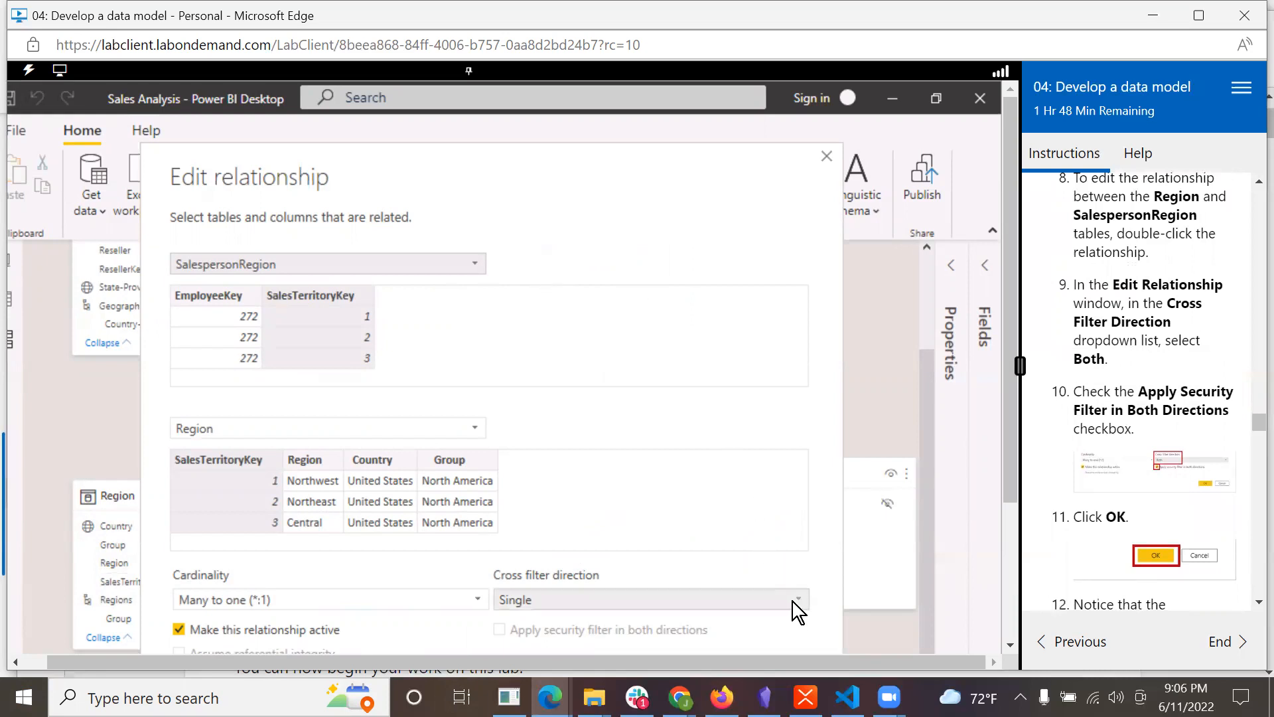
left_click(798, 598)
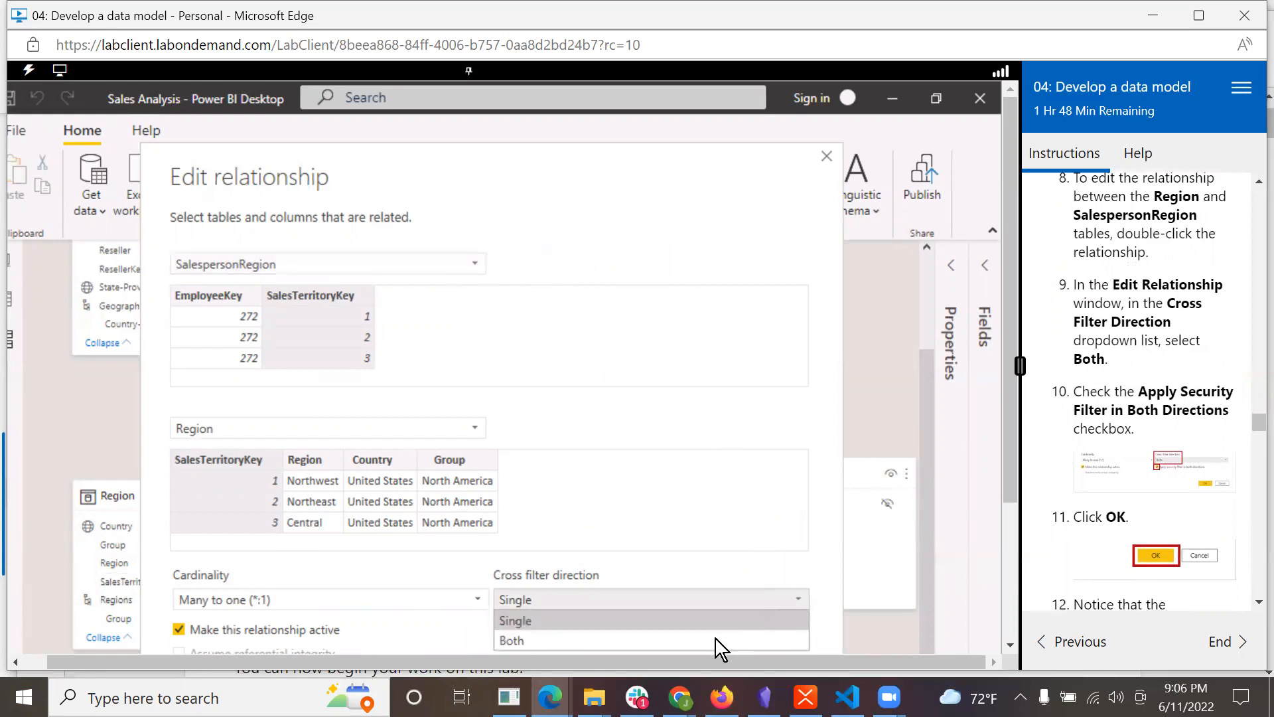
left_click(511, 640)
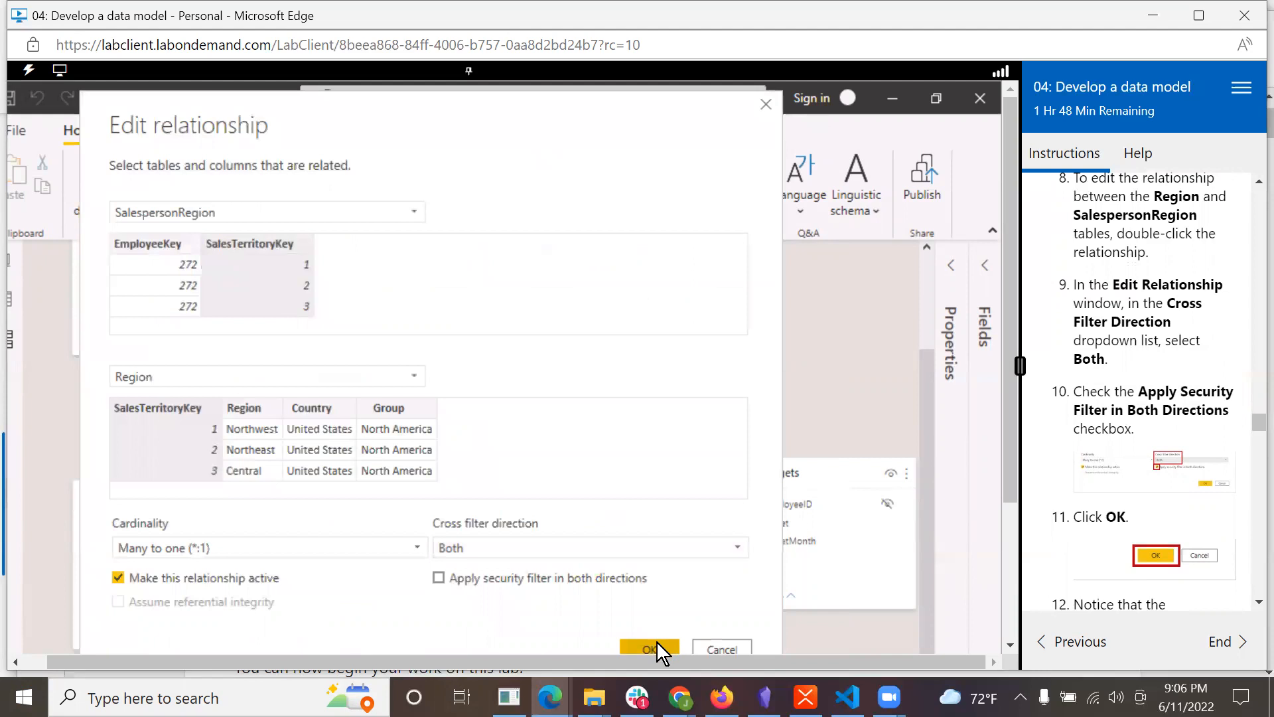
mouse_move(438, 584)
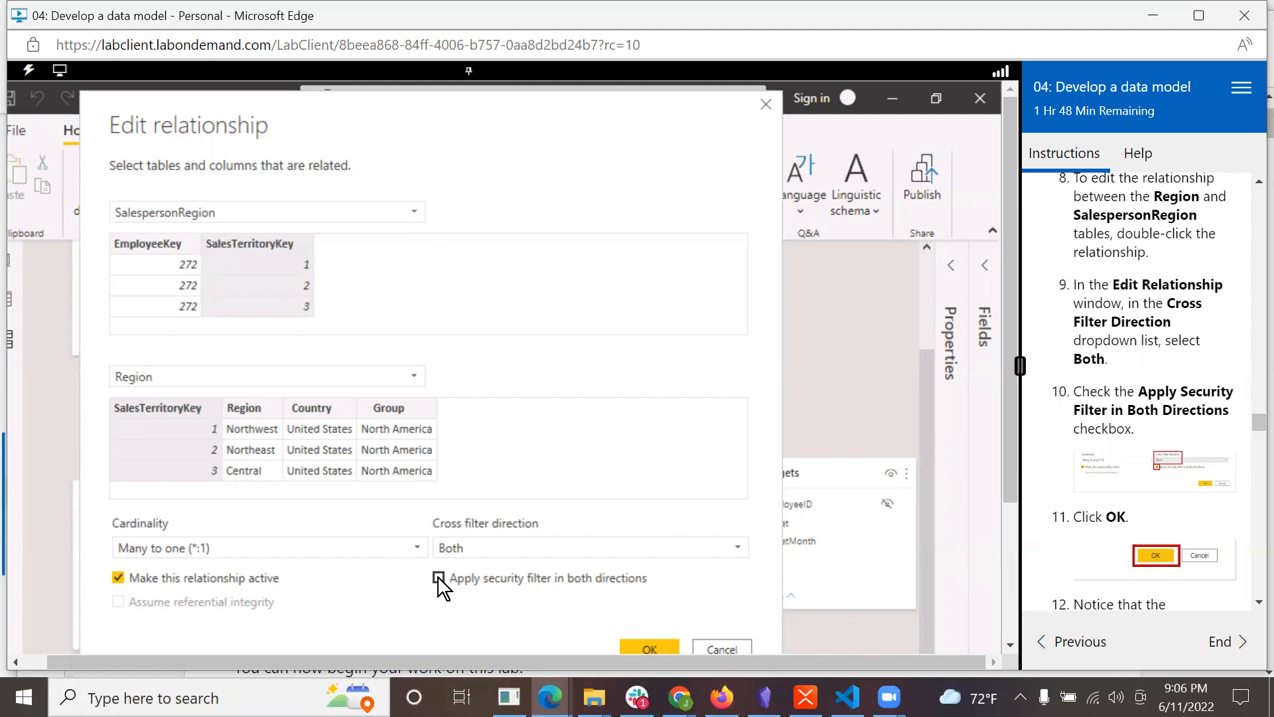
left_click(439, 577)
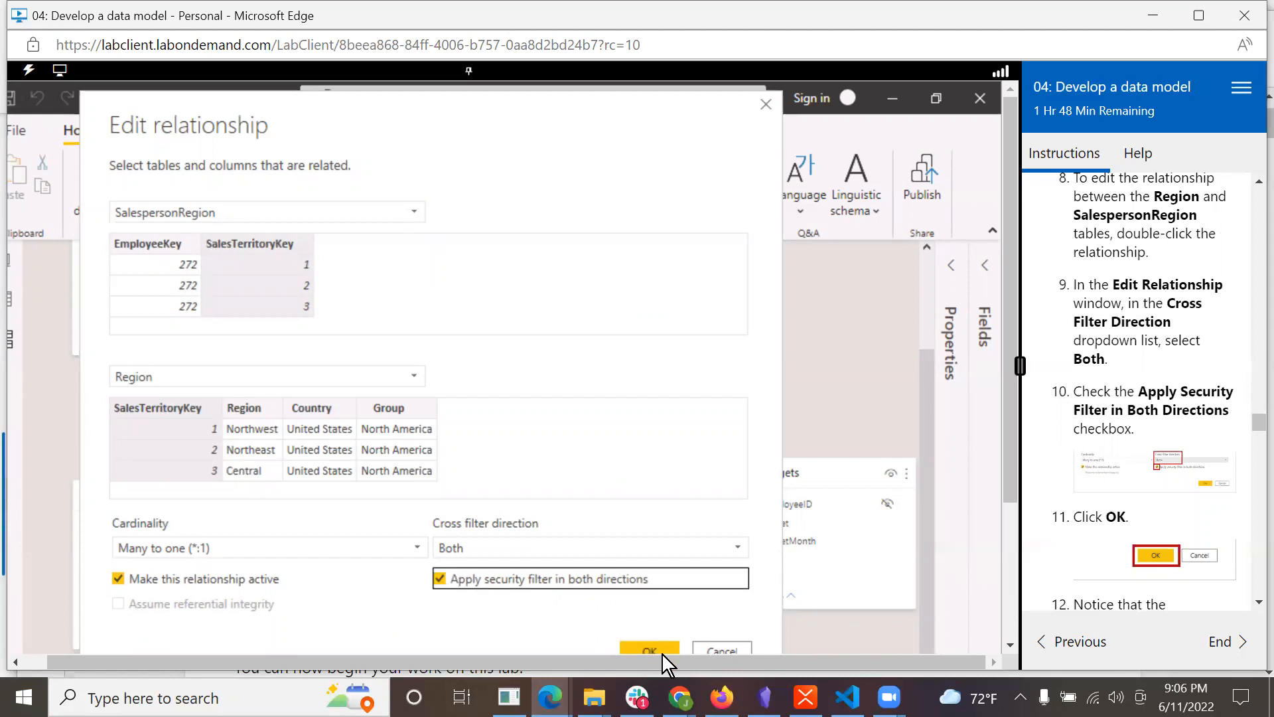
left_click(649, 650)
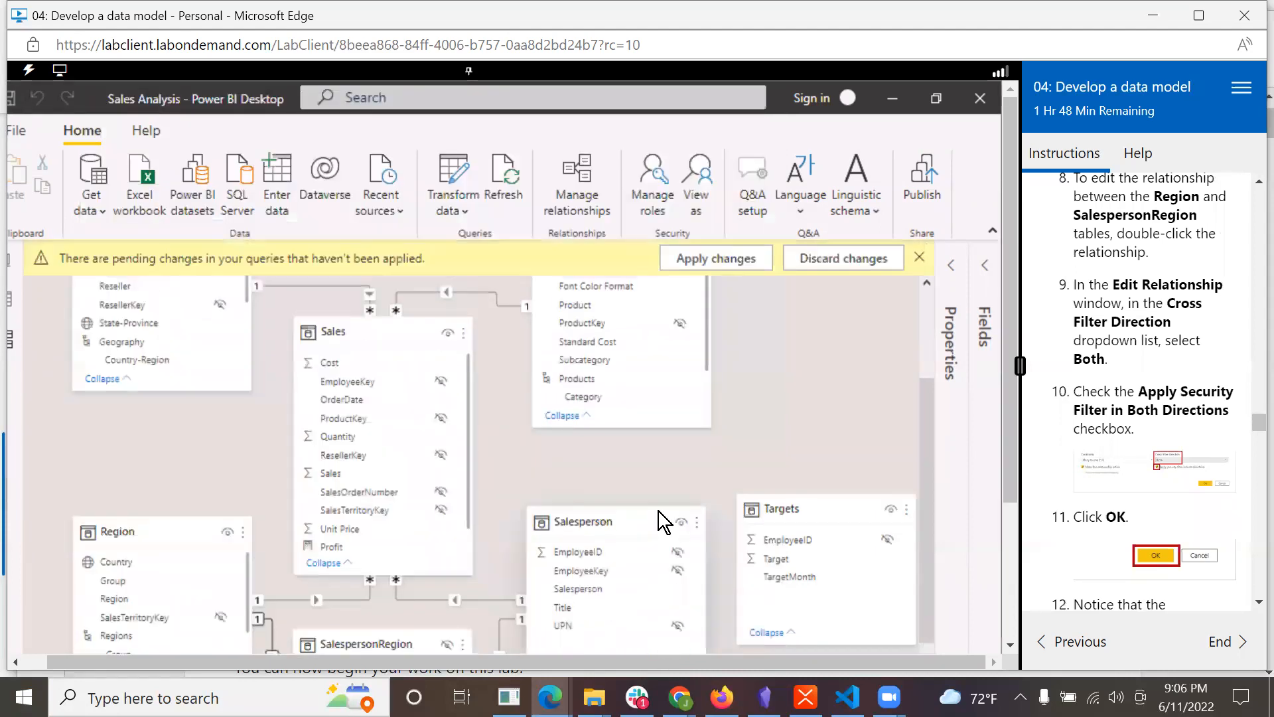
mouse_move(803, 315)
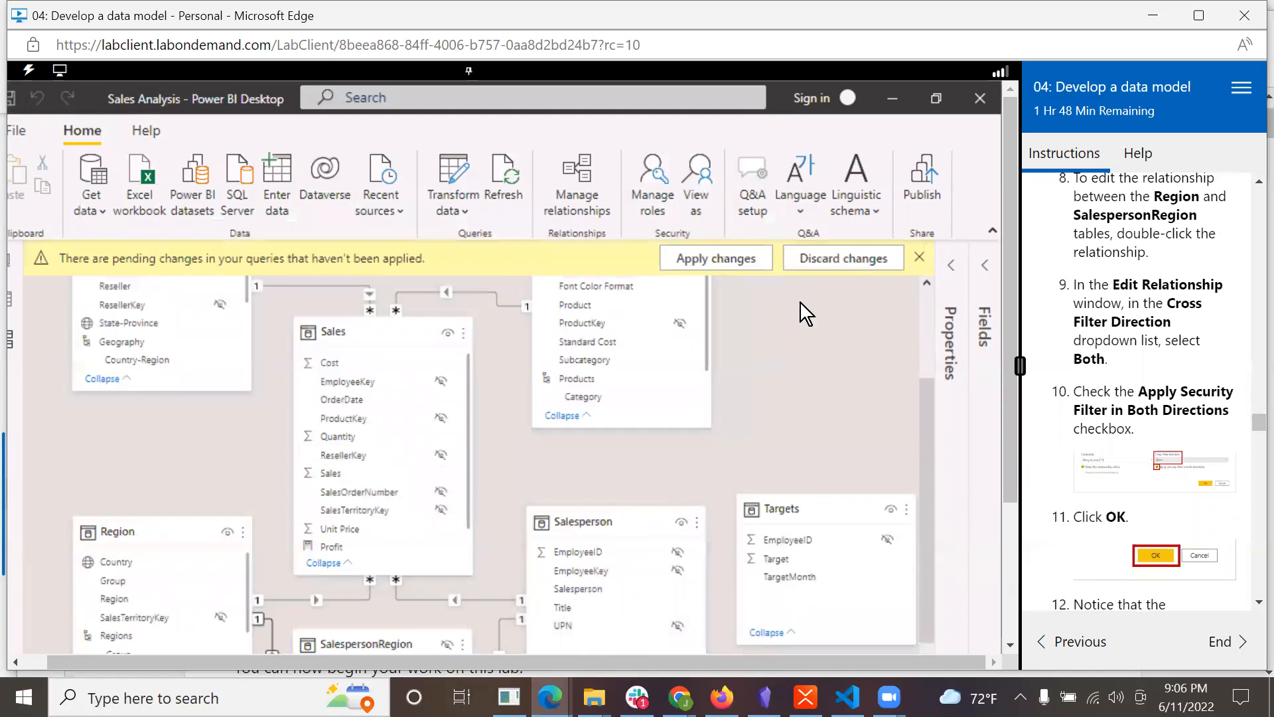
scroll("down", 3)
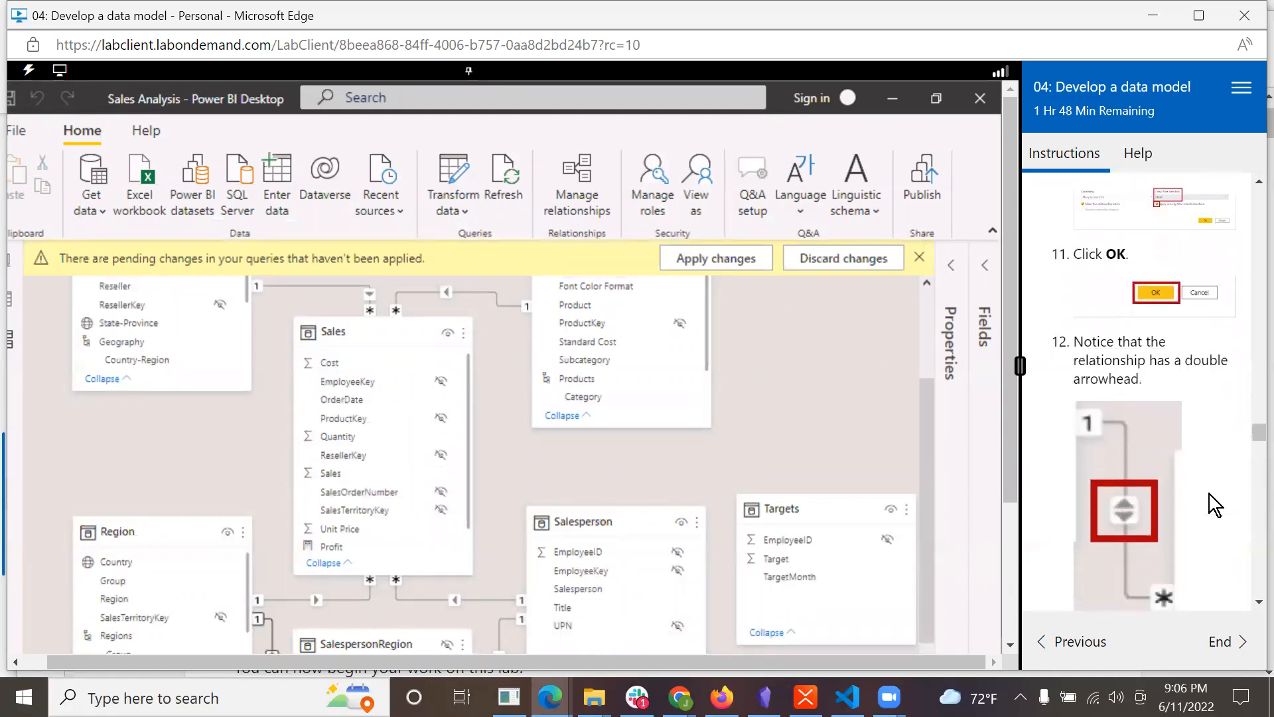
scroll("down", 3)
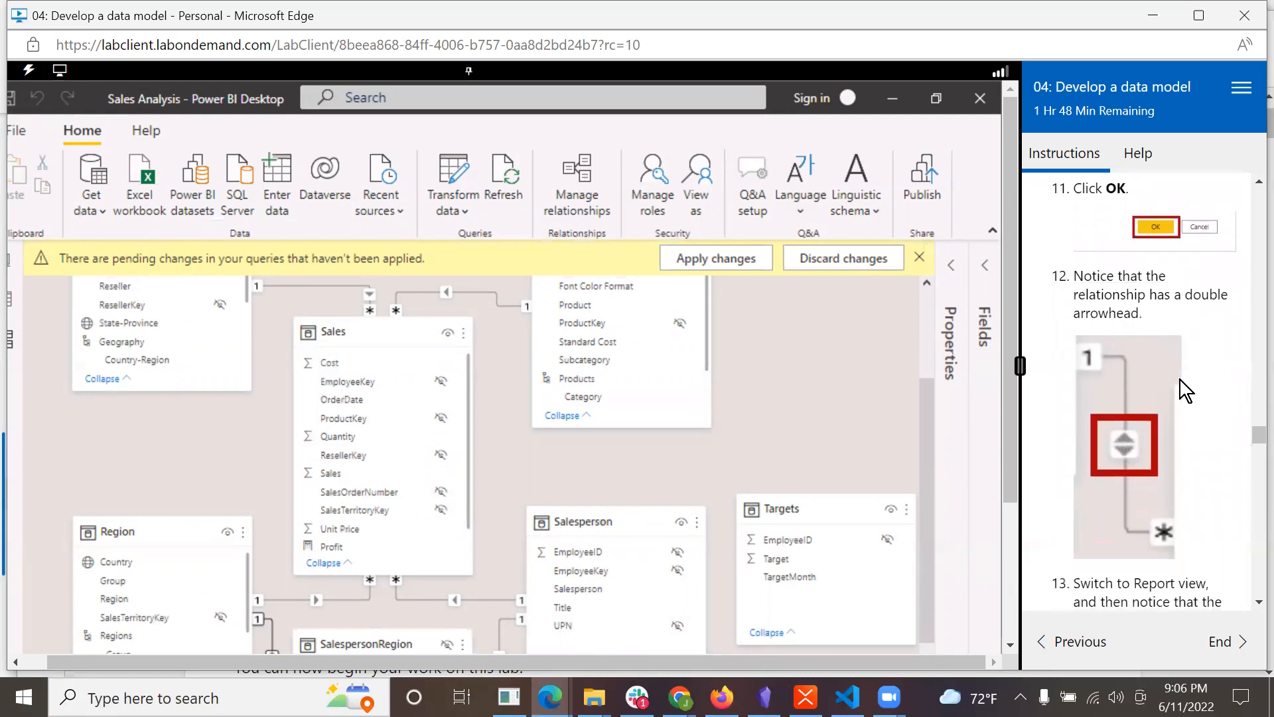
mouse_move(697, 497)
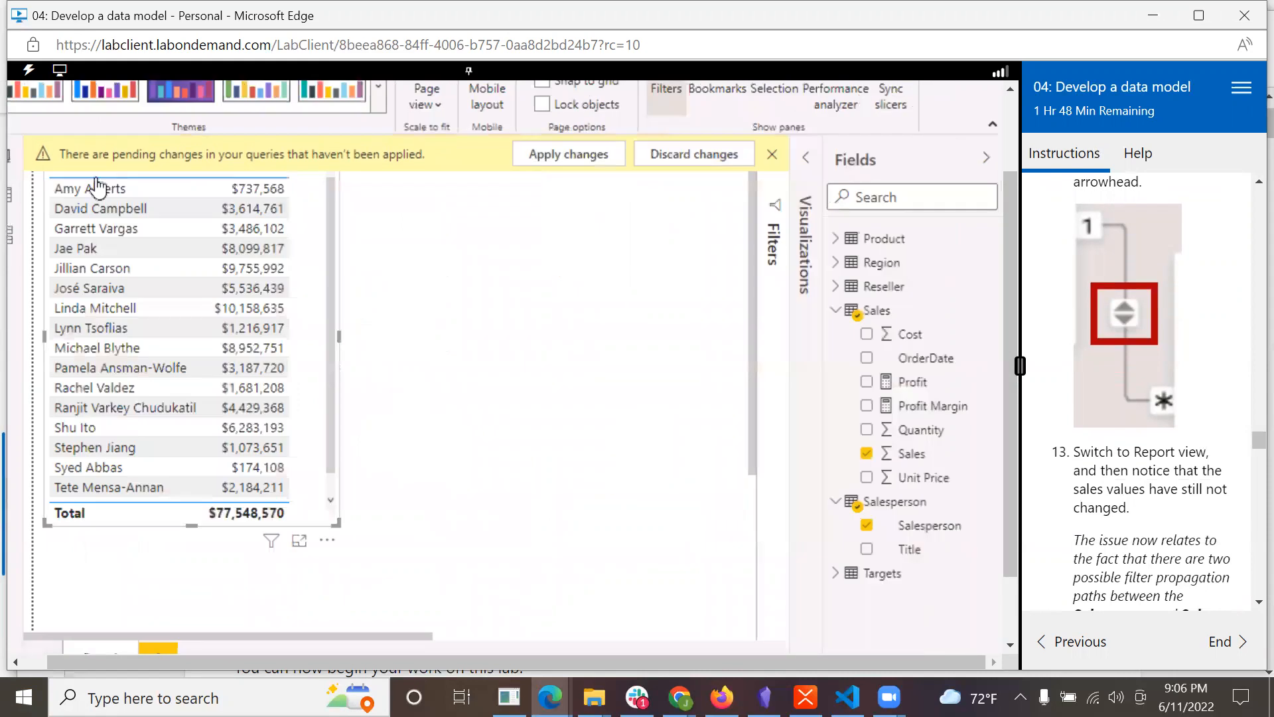
mouse_move(122, 348)
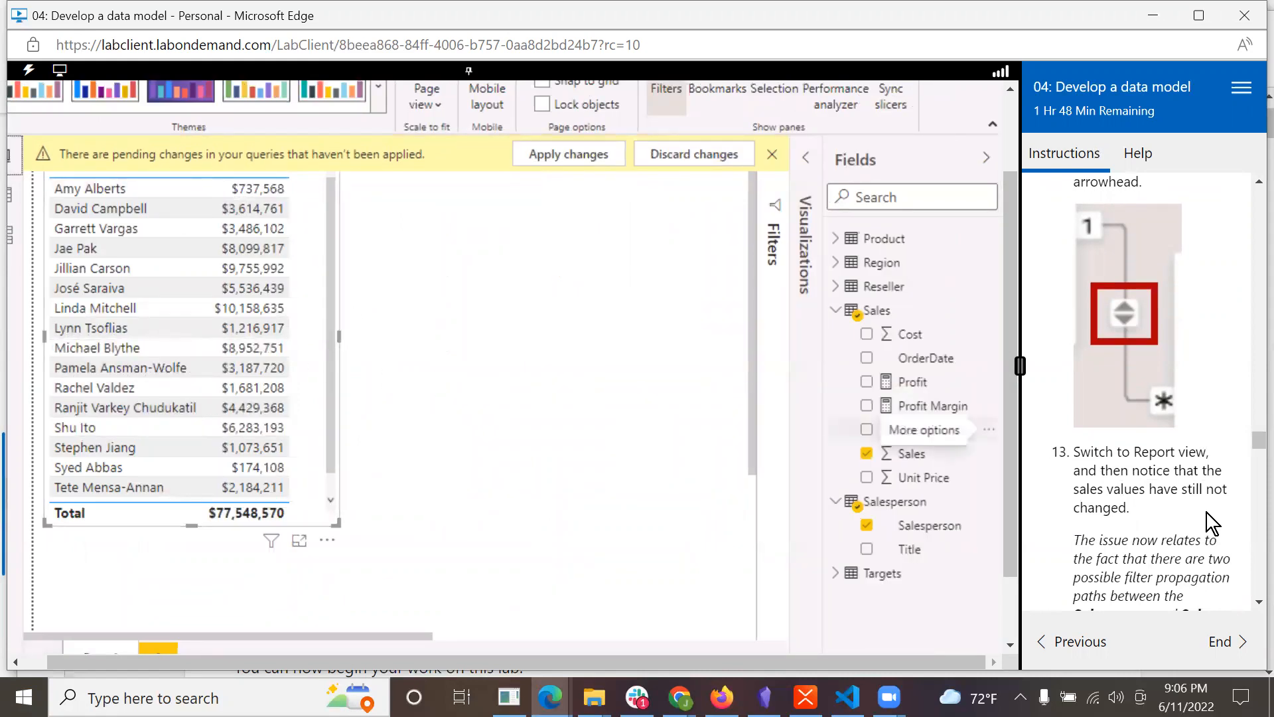
- Scroll the lab instructions while reviewing the unchanged Salesperson/Sales table values
scroll("down", 3)
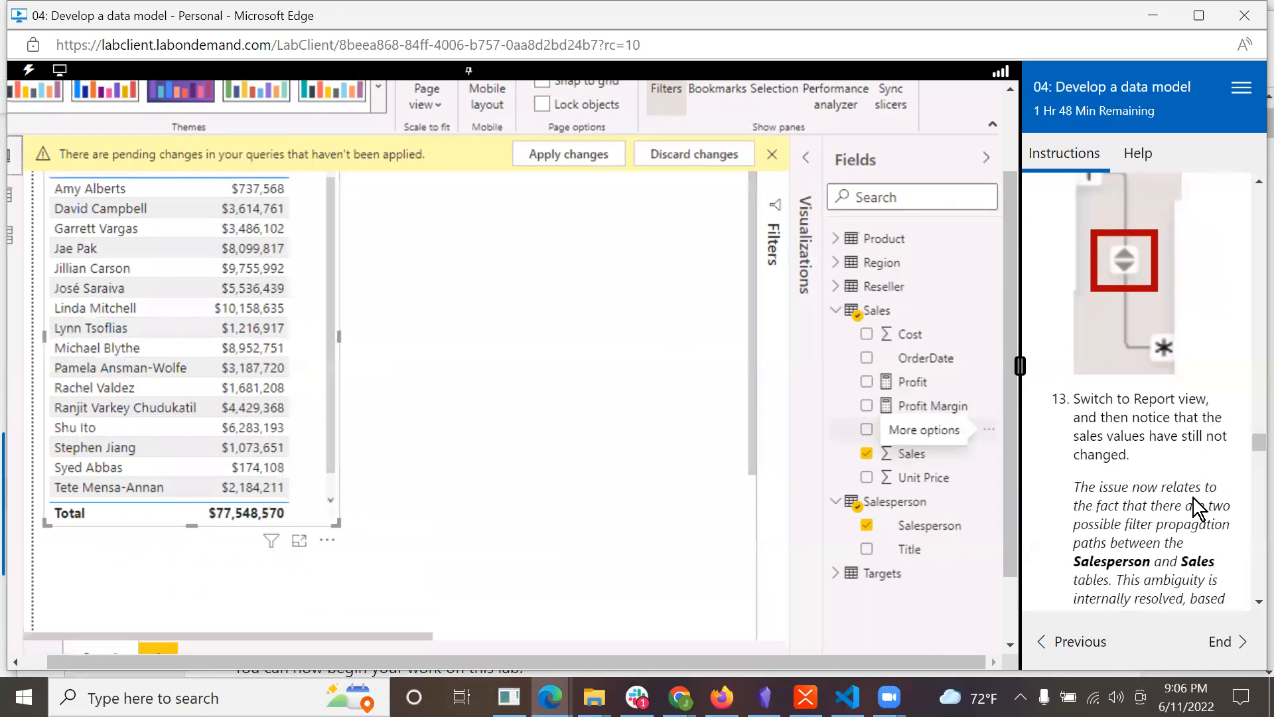
scroll("down", 3)
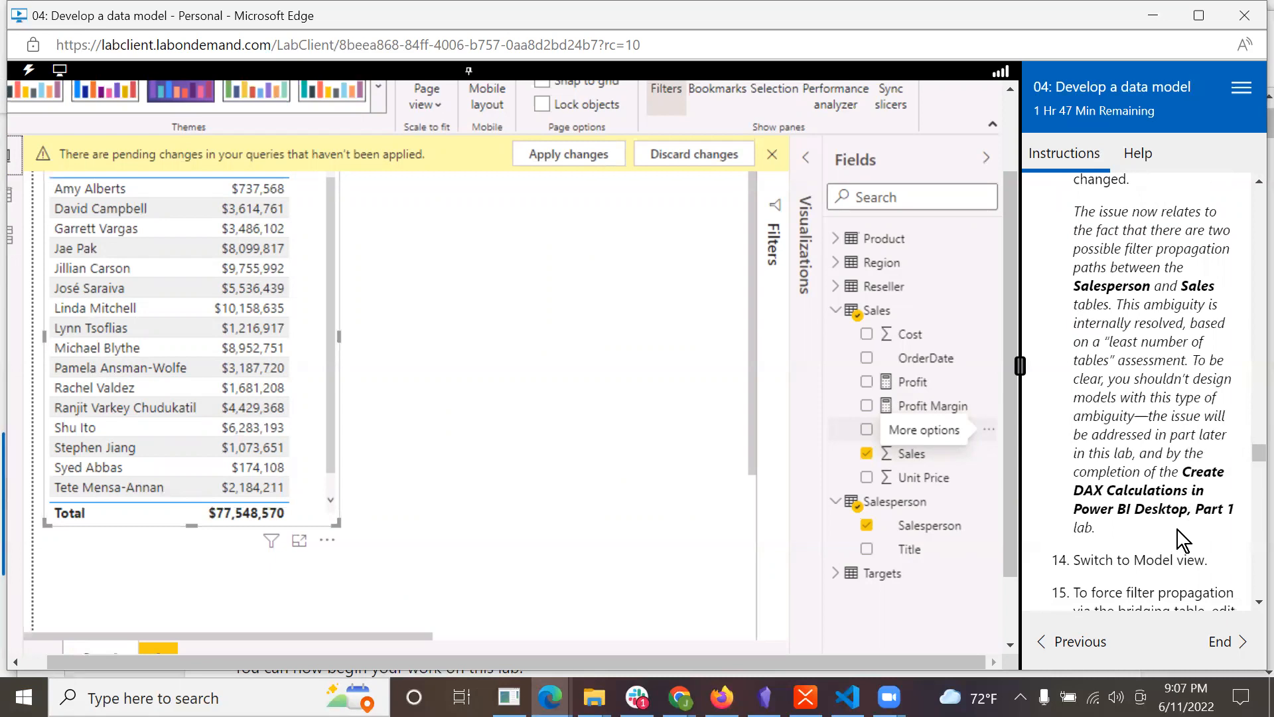
scroll("down", 3)
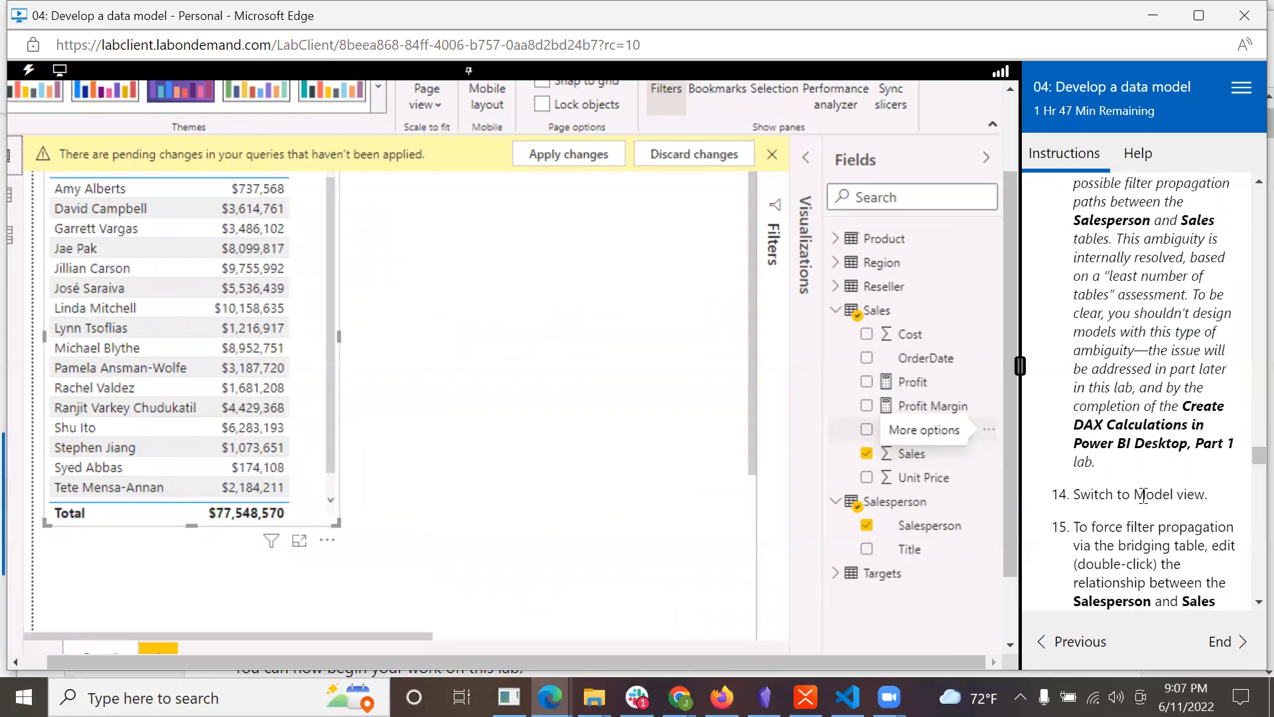
scroll("down", 3)
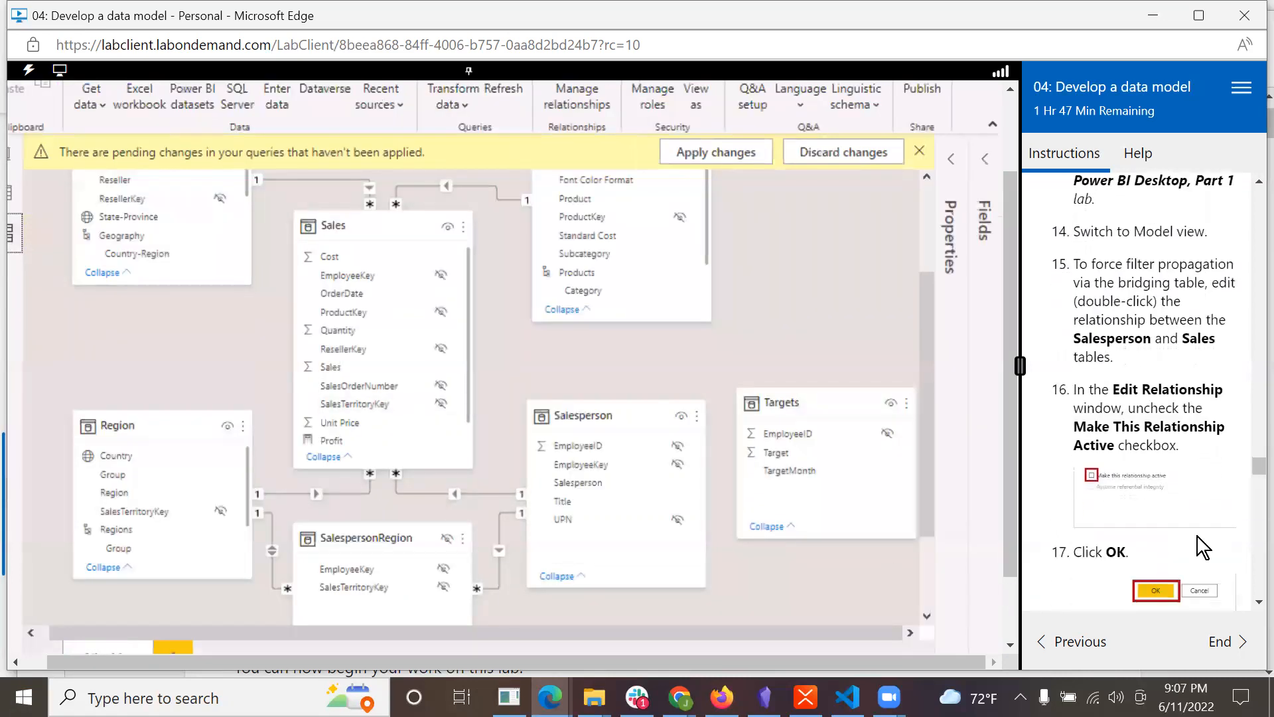
- Scroll the lab instructions to the note about filtering following the only active path
scroll("down", 3)
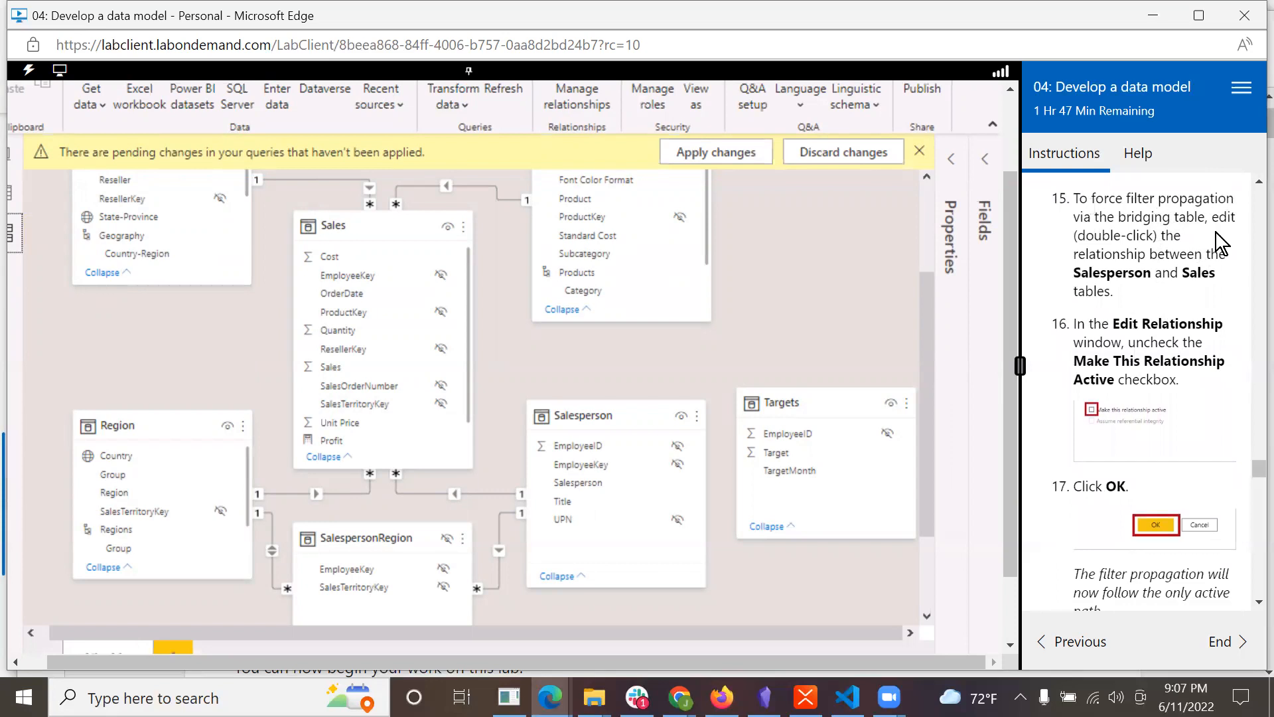
mouse_move(1187, 248)
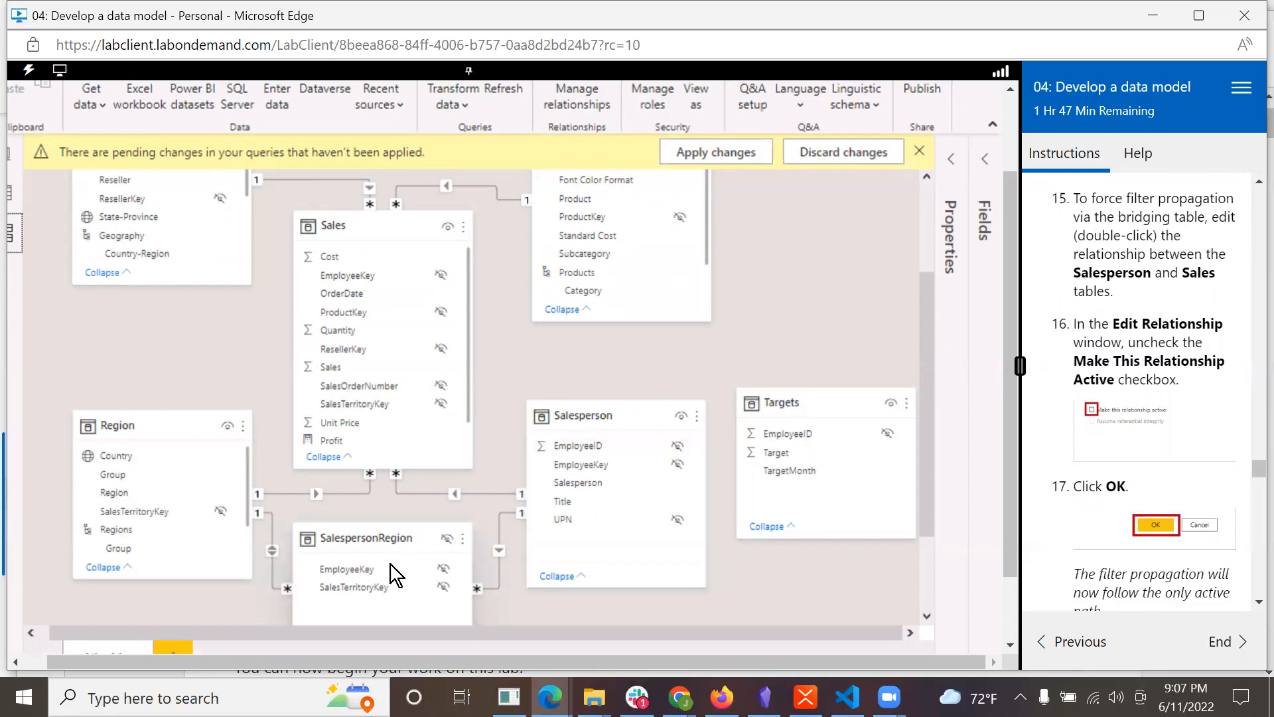
mouse_move(605, 416)
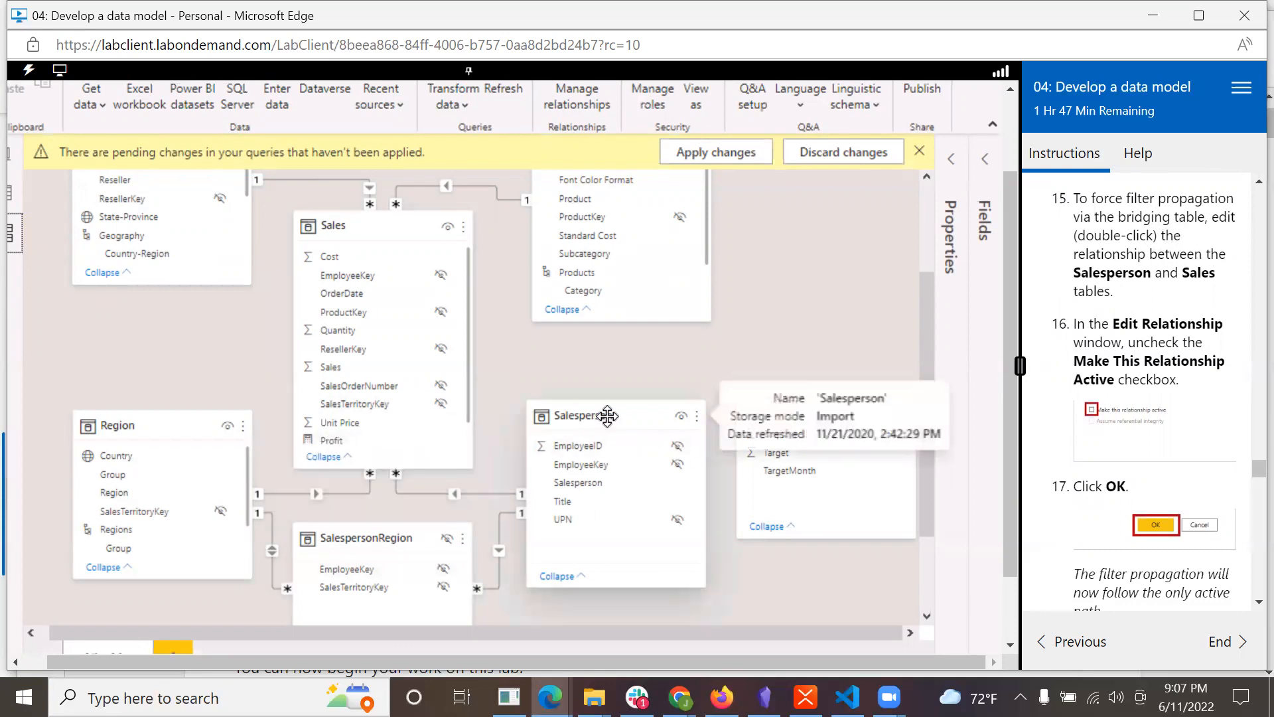
mouse_move(461, 494)
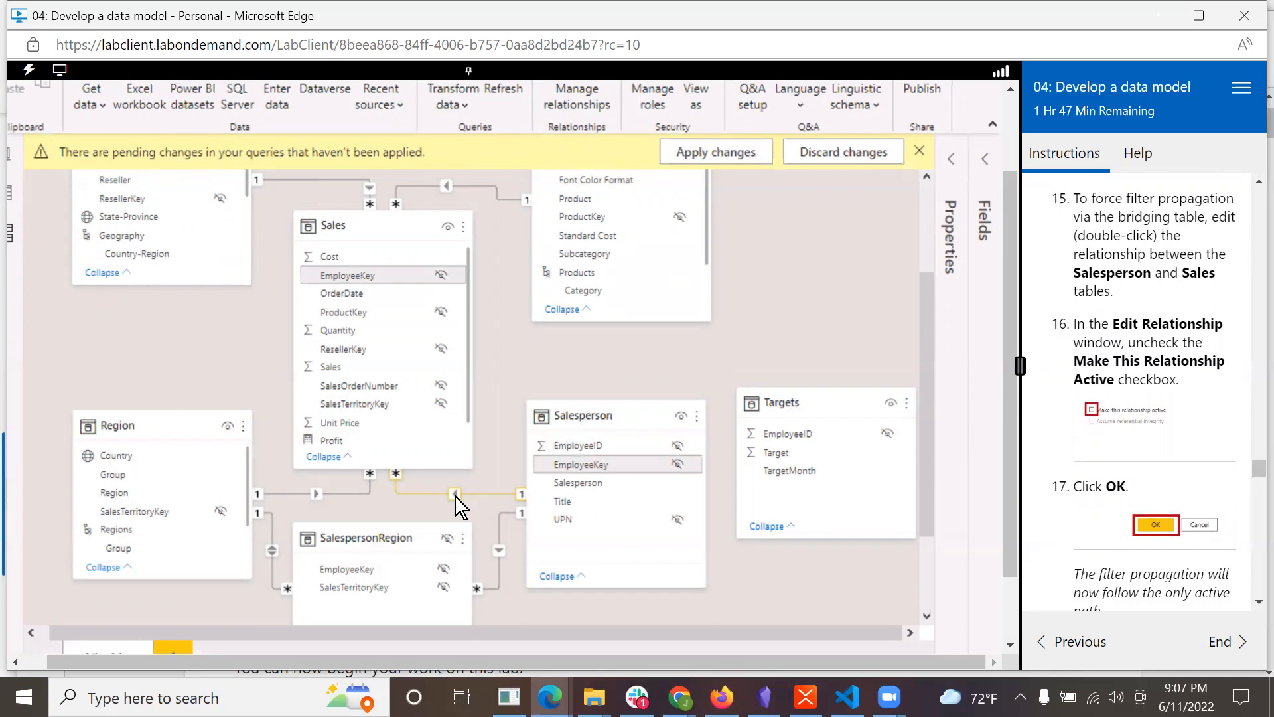
- Edit the Sales–Salesperson relationship, uncheck 'Make this relationship active', and confirm
double_click(454, 494)
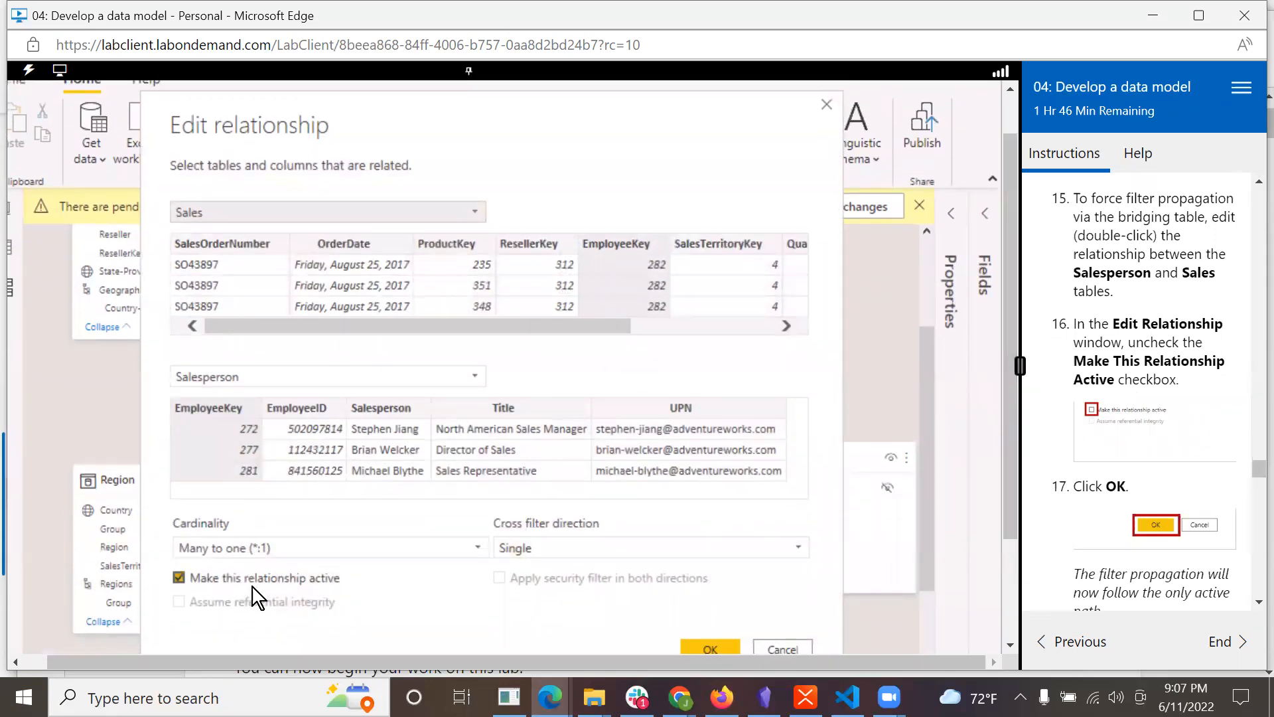
left_click(177, 577)
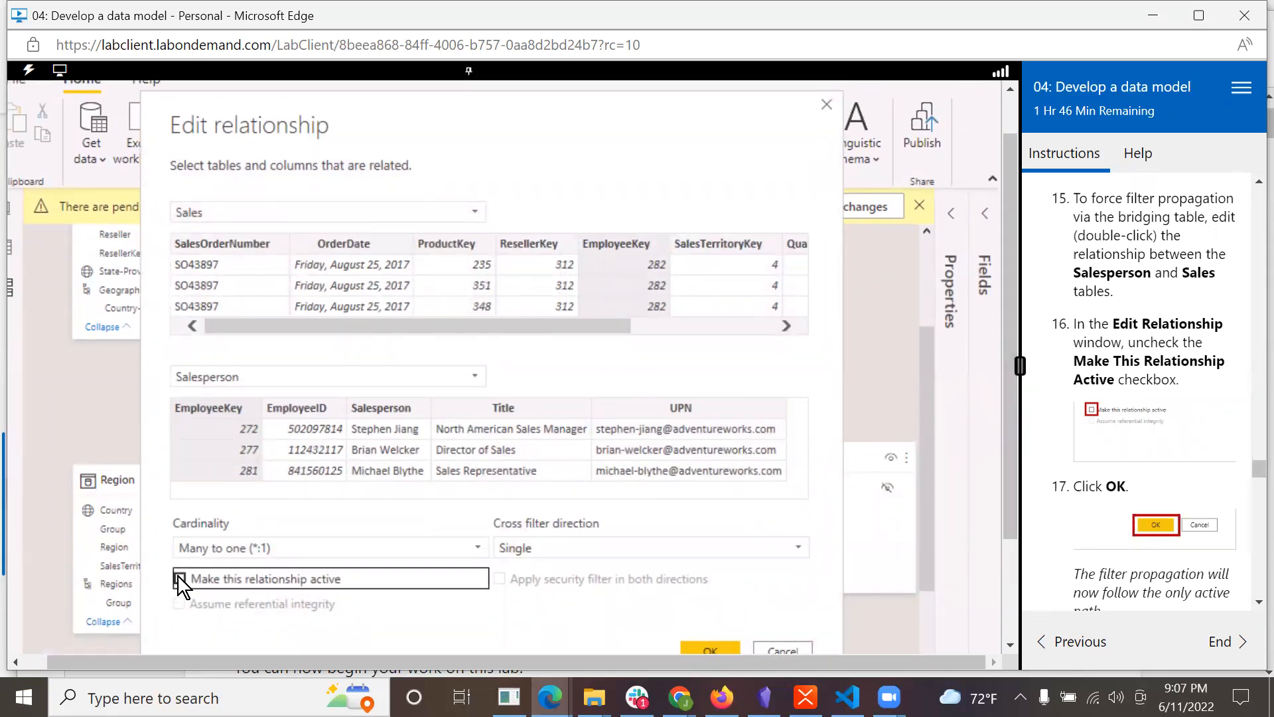
left_click(179, 577)
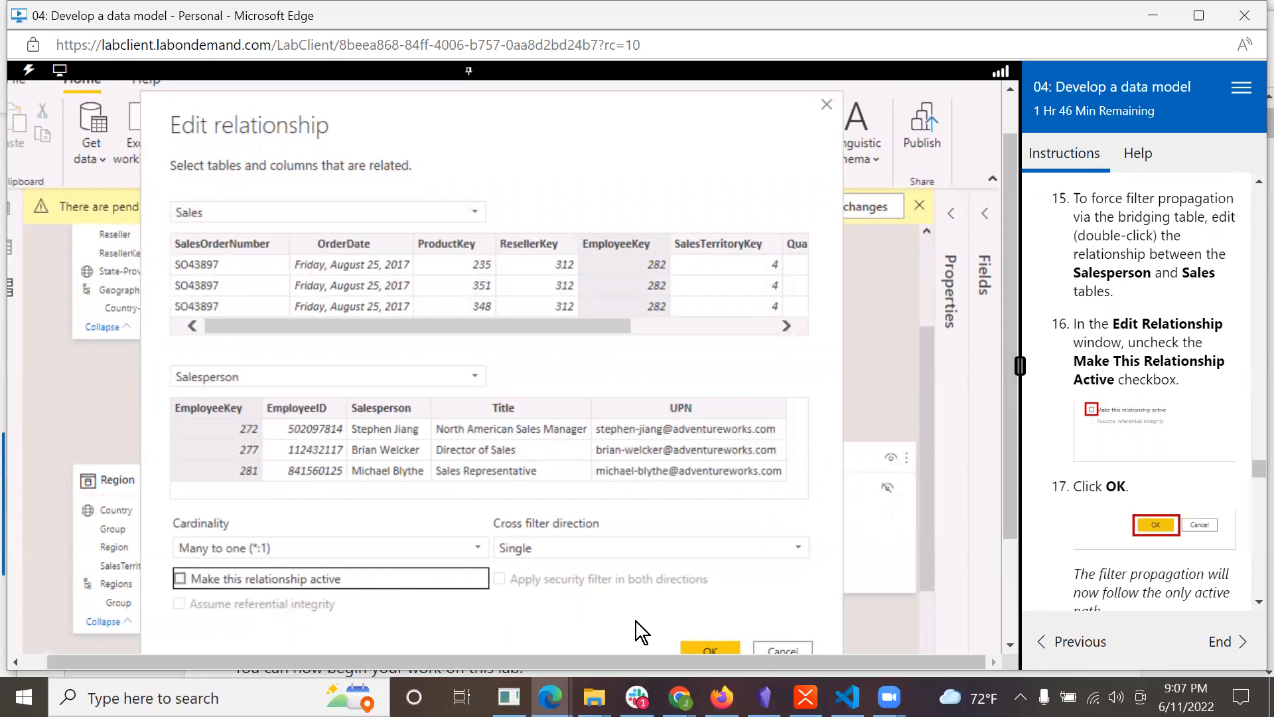
left_click(708, 649)
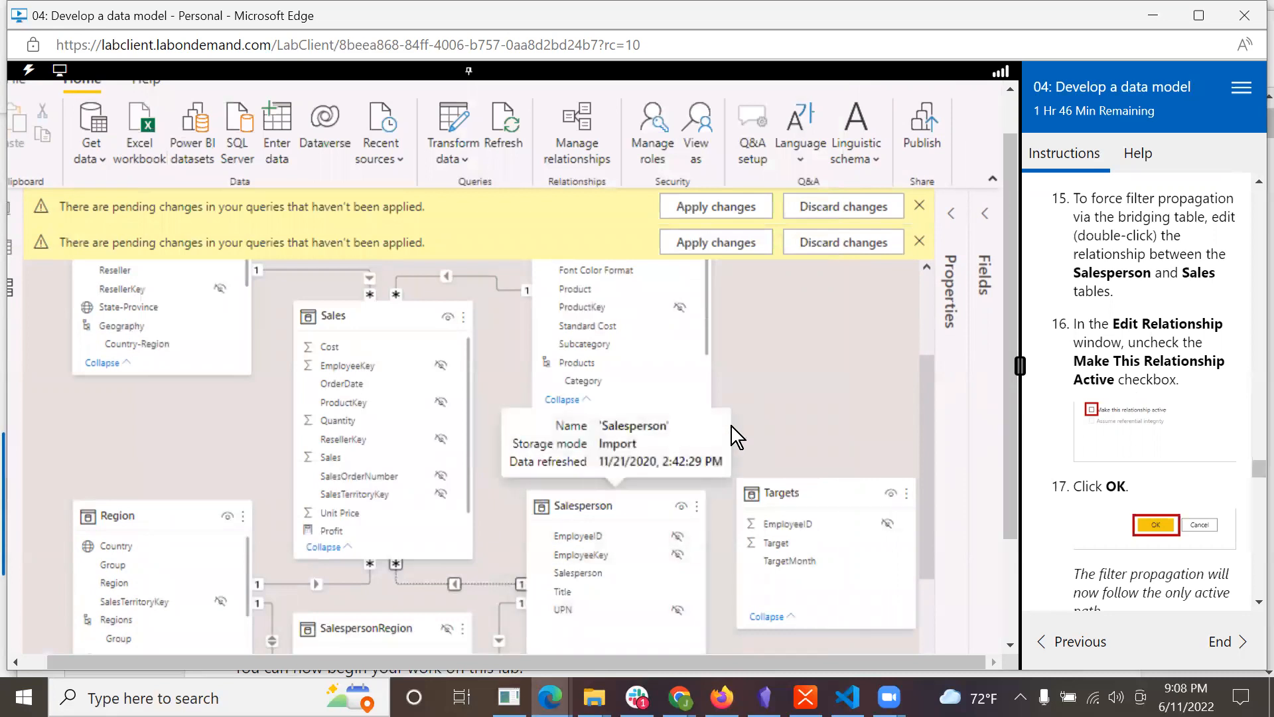
mouse_move(867, 349)
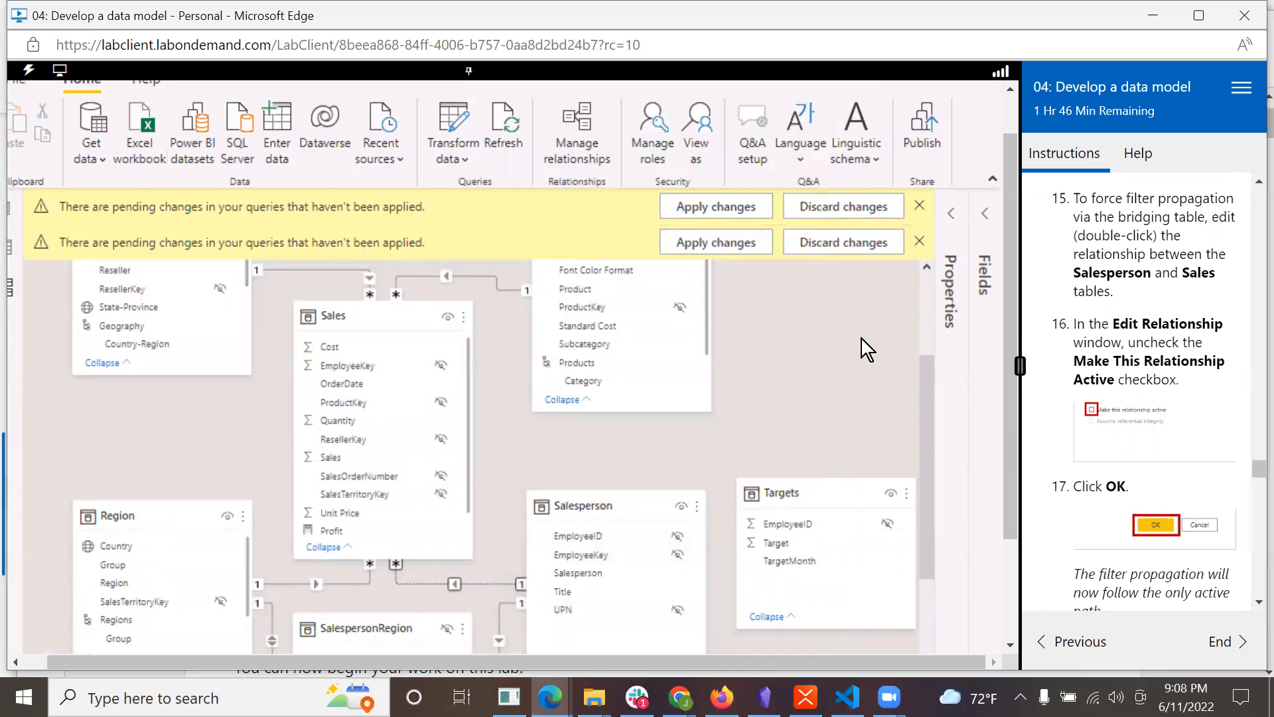
scroll("down", 3)
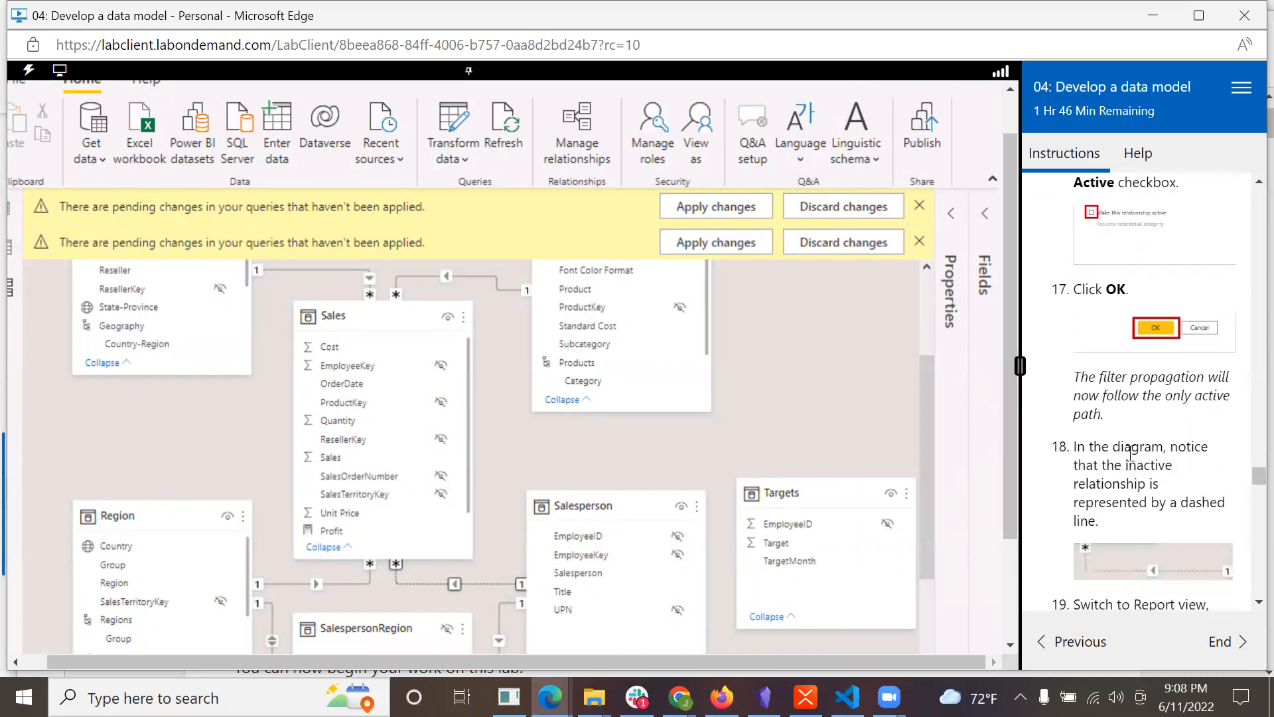
scroll("down", 3)
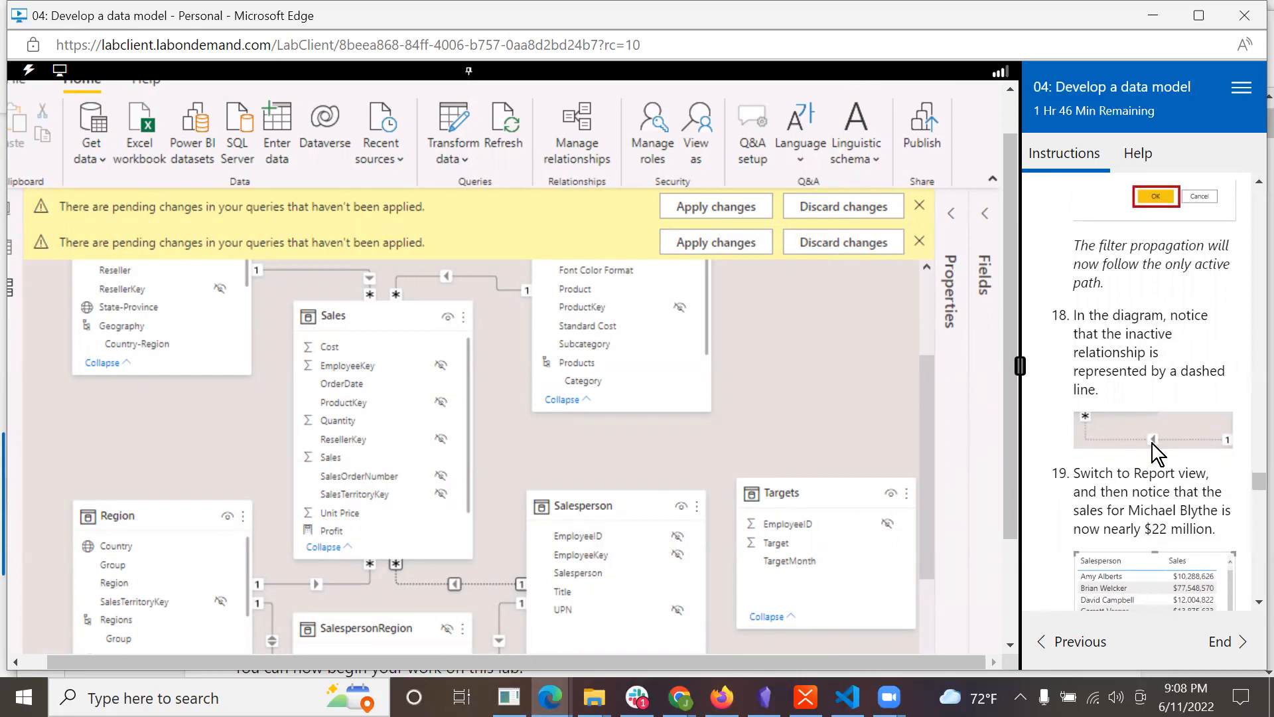
scroll("down", 3)
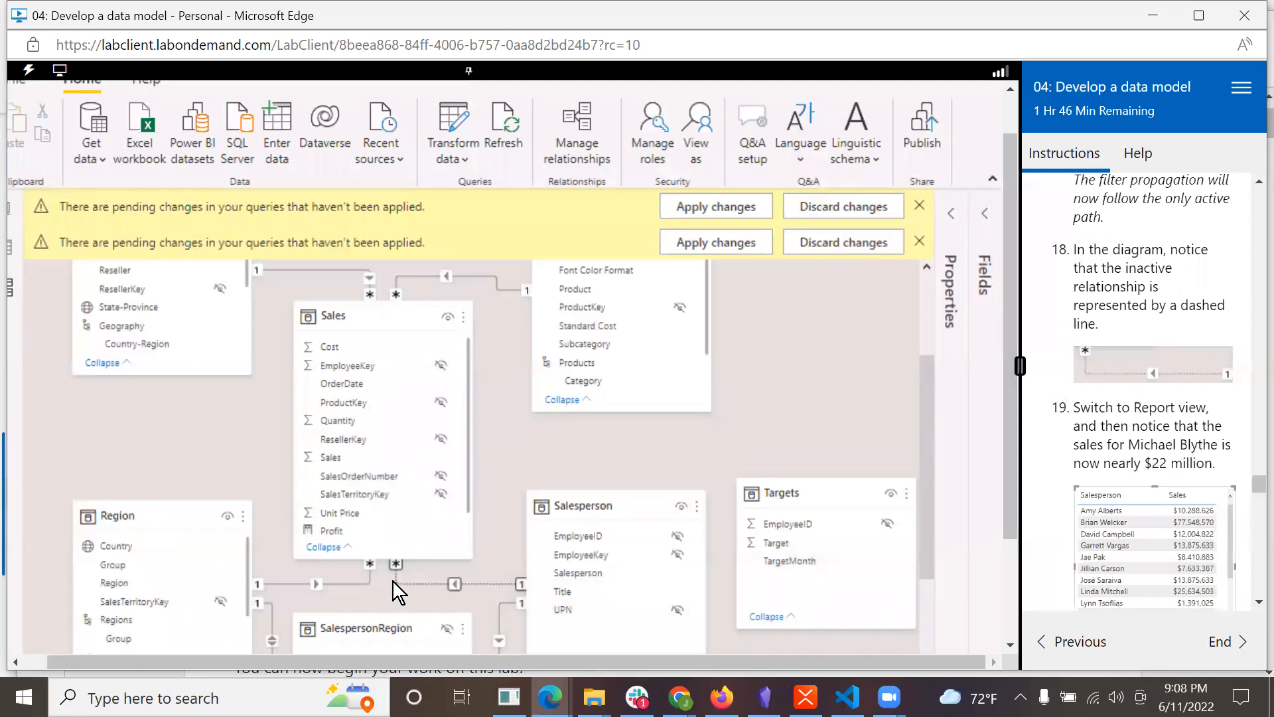
mouse_move(490, 629)
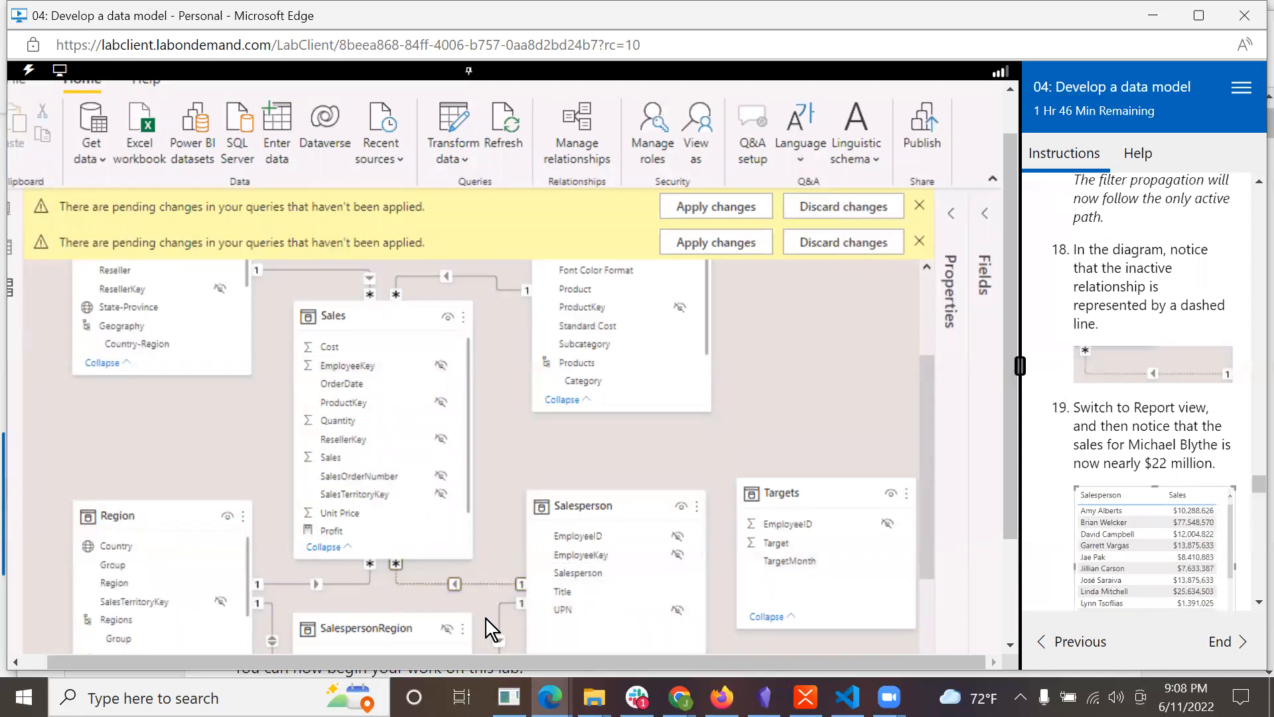
scroll("down", 3)
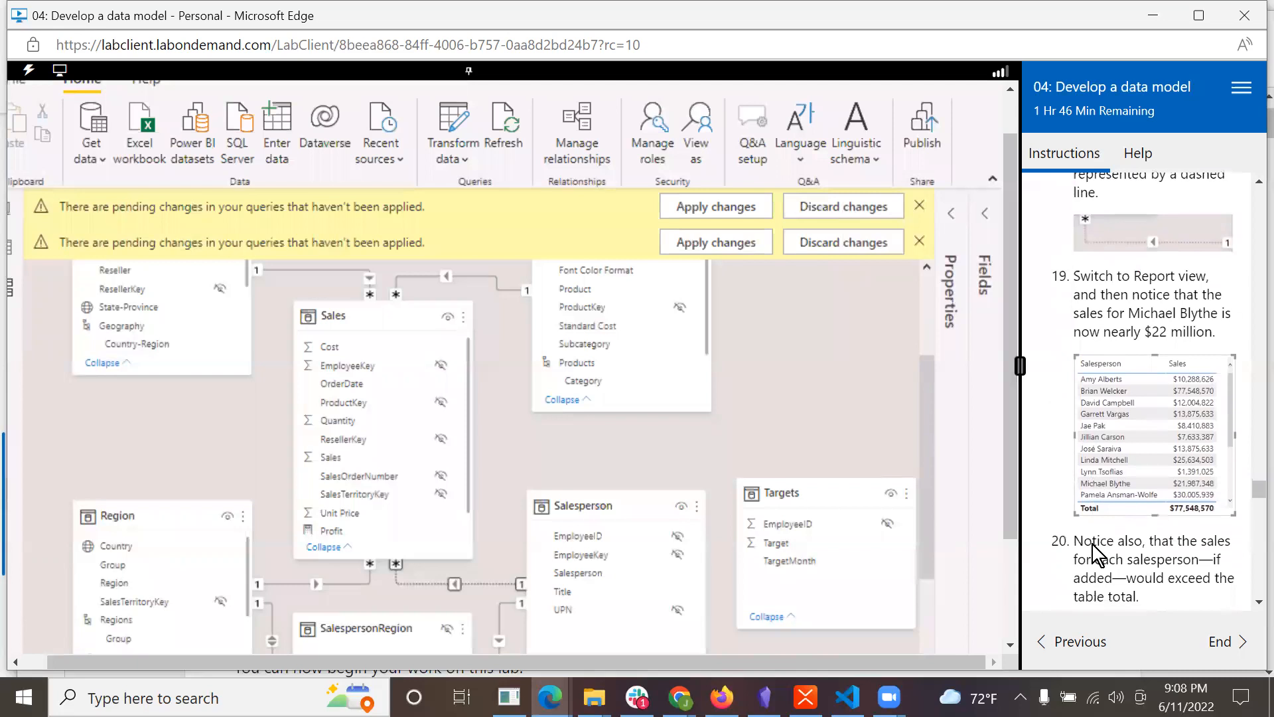
mouse_move(20, 219)
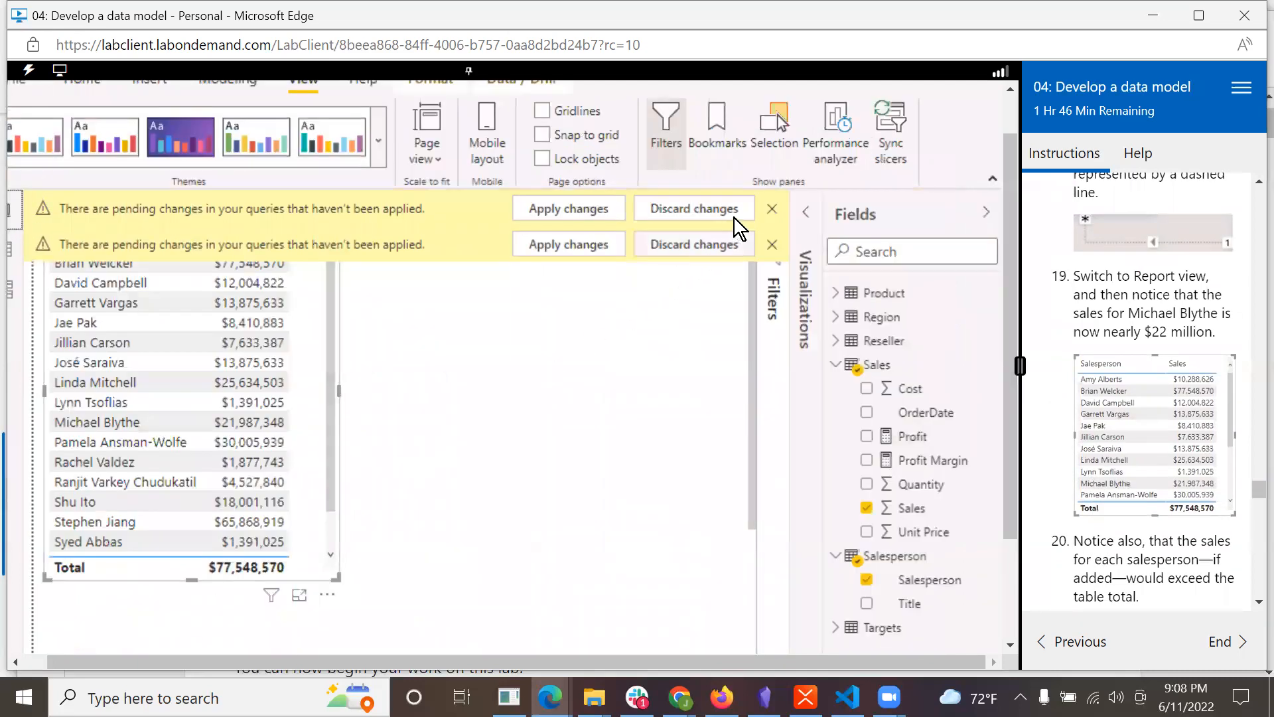
mouse_move(773, 209)
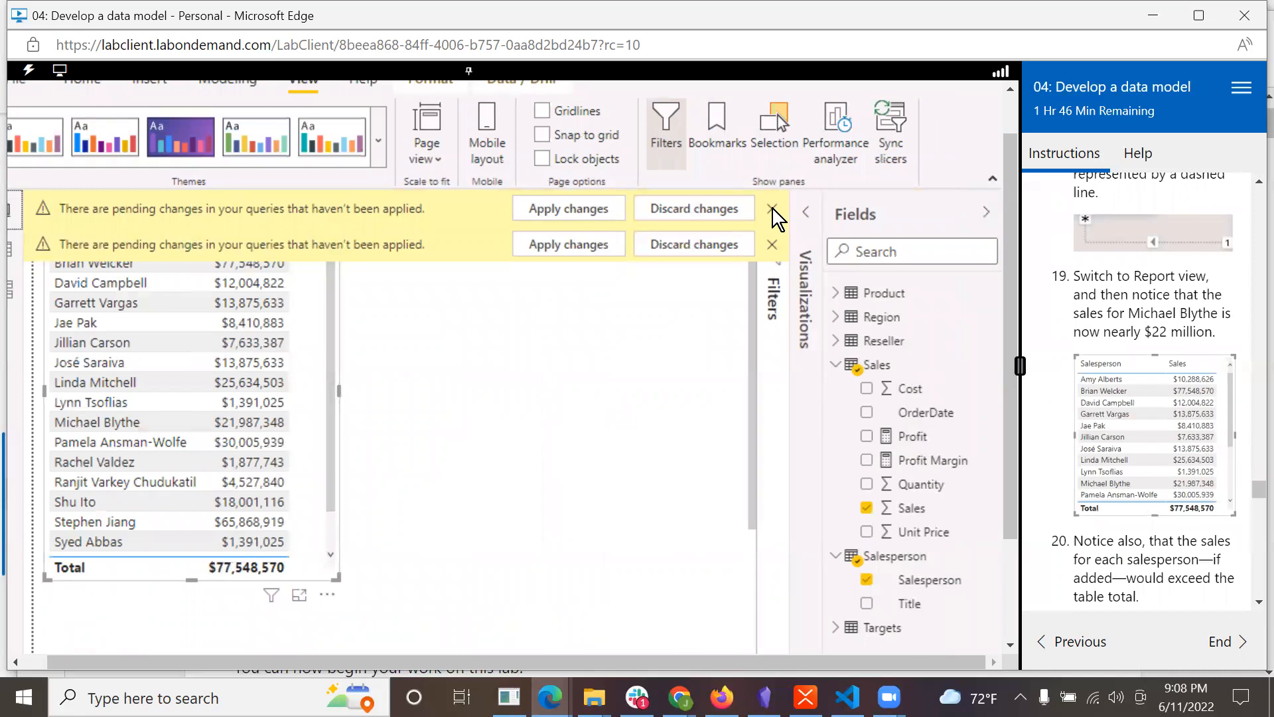
left_click(772, 208)
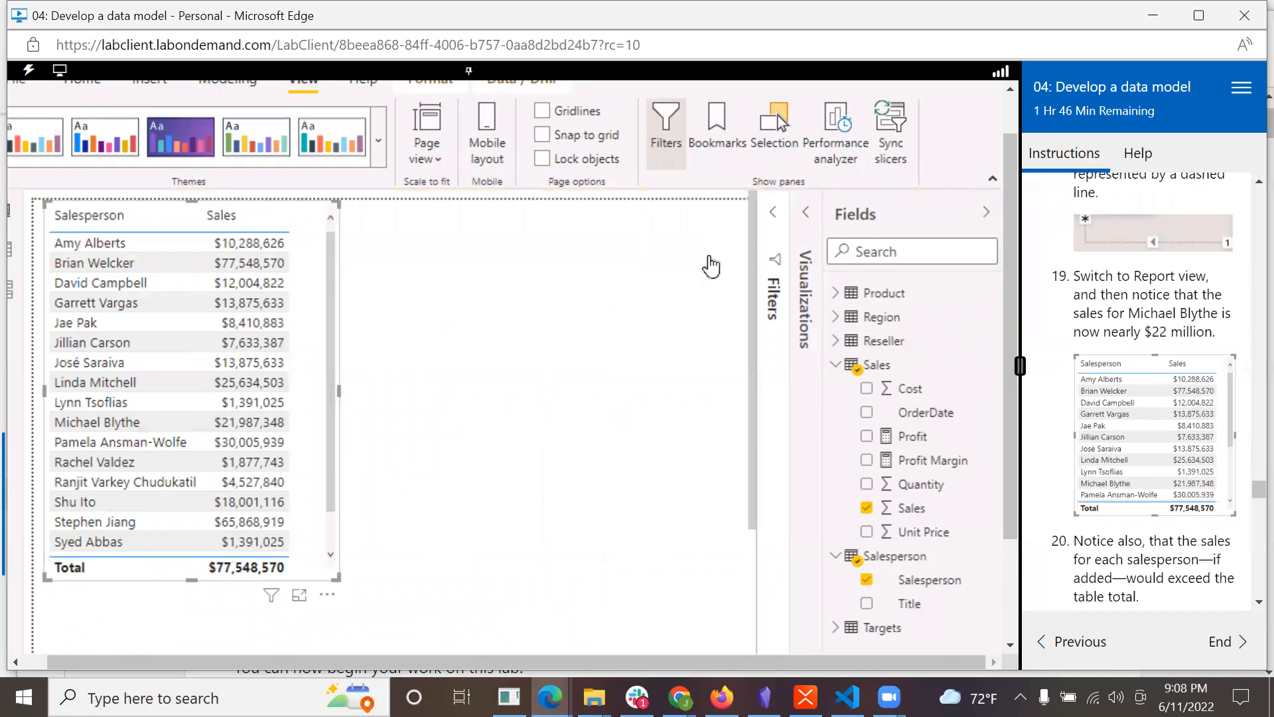
mouse_move(124, 442)
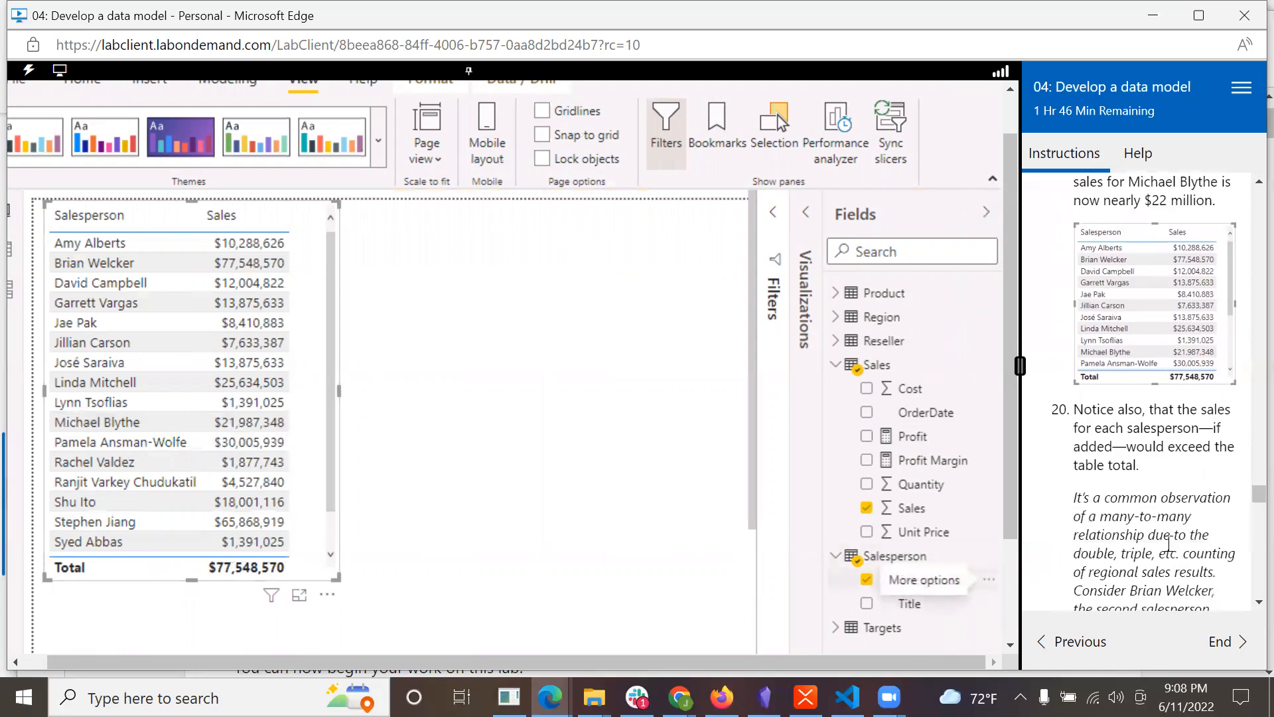
scroll("down", 3)
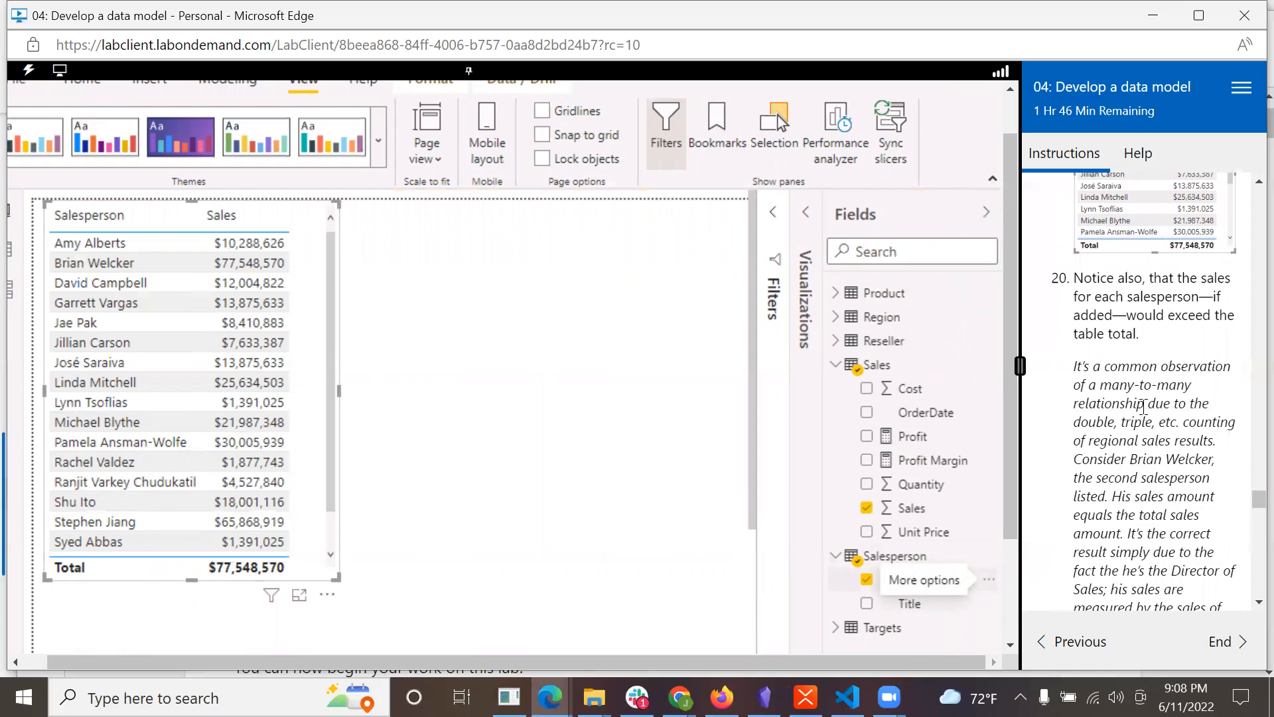
scroll("down", 3)
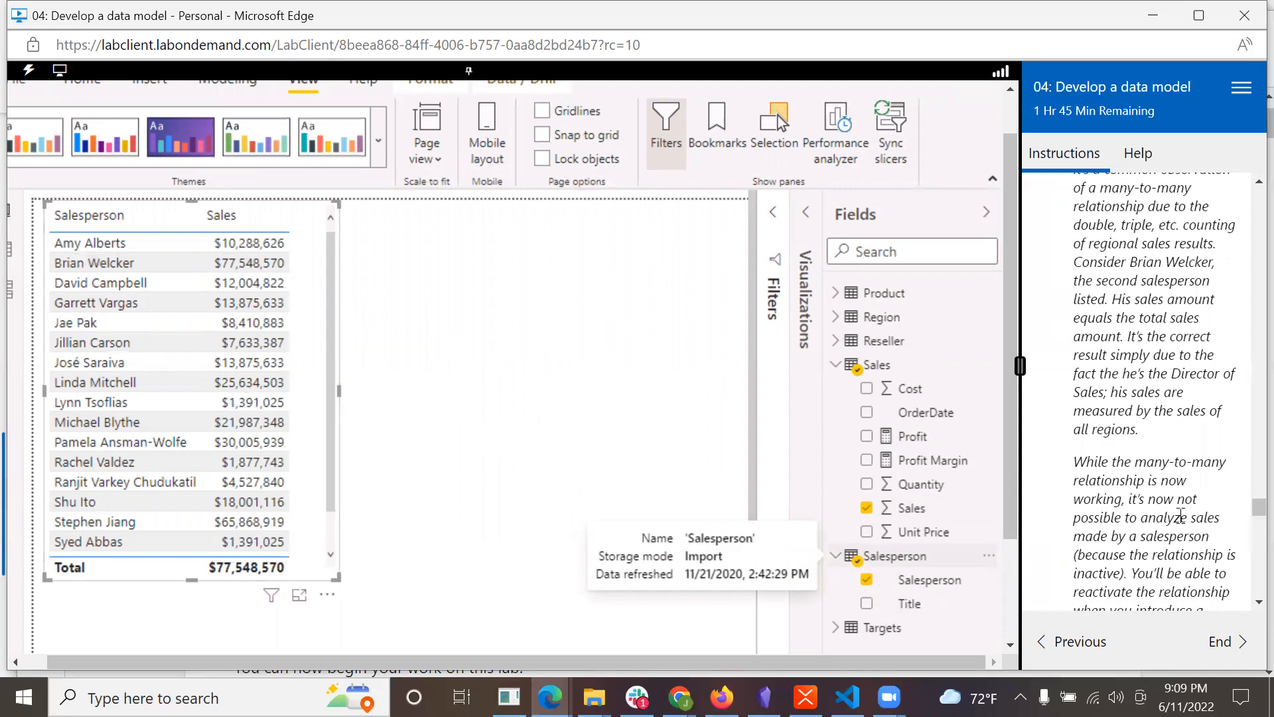
scroll("down", 3)
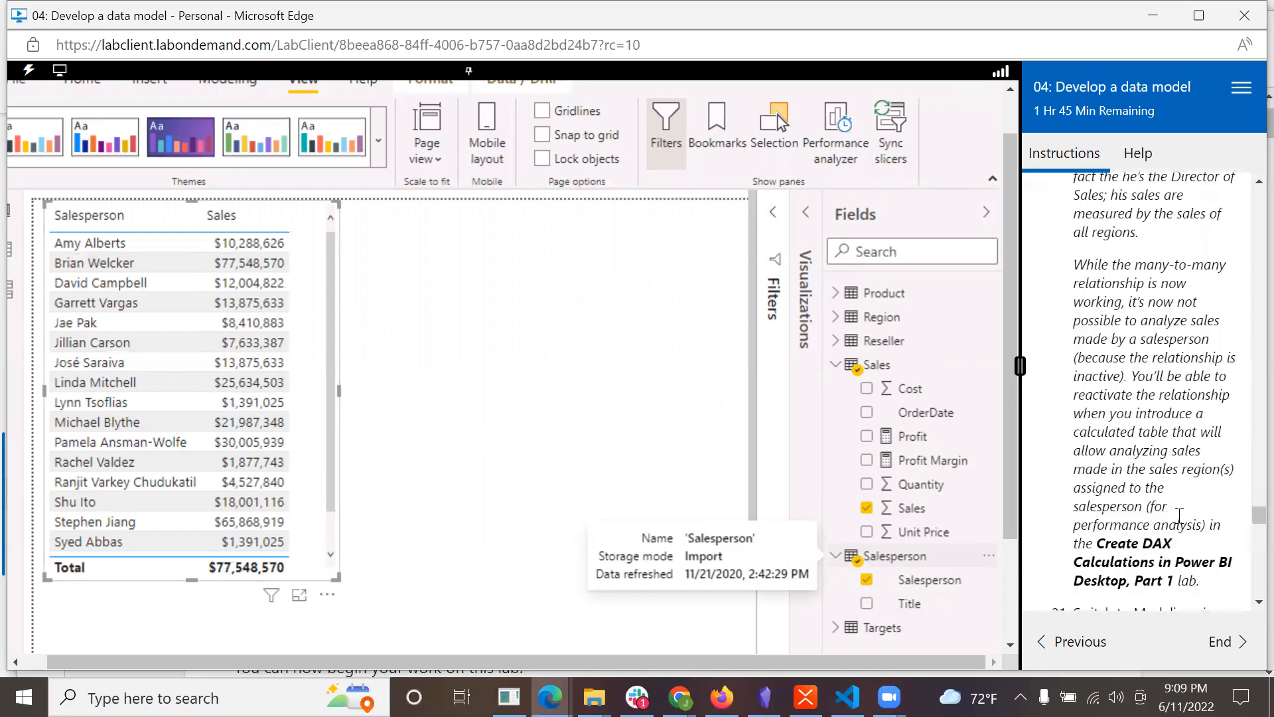
mouse_move(1132, 608)
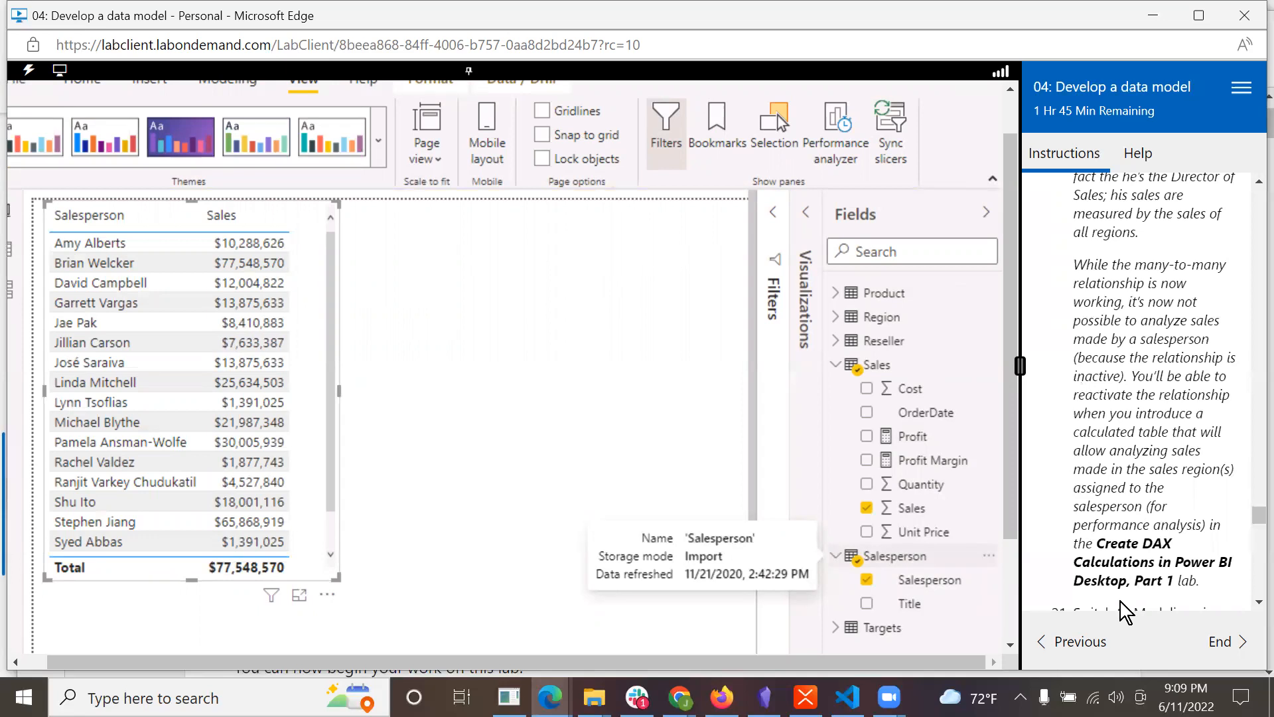
mouse_move(1114, 440)
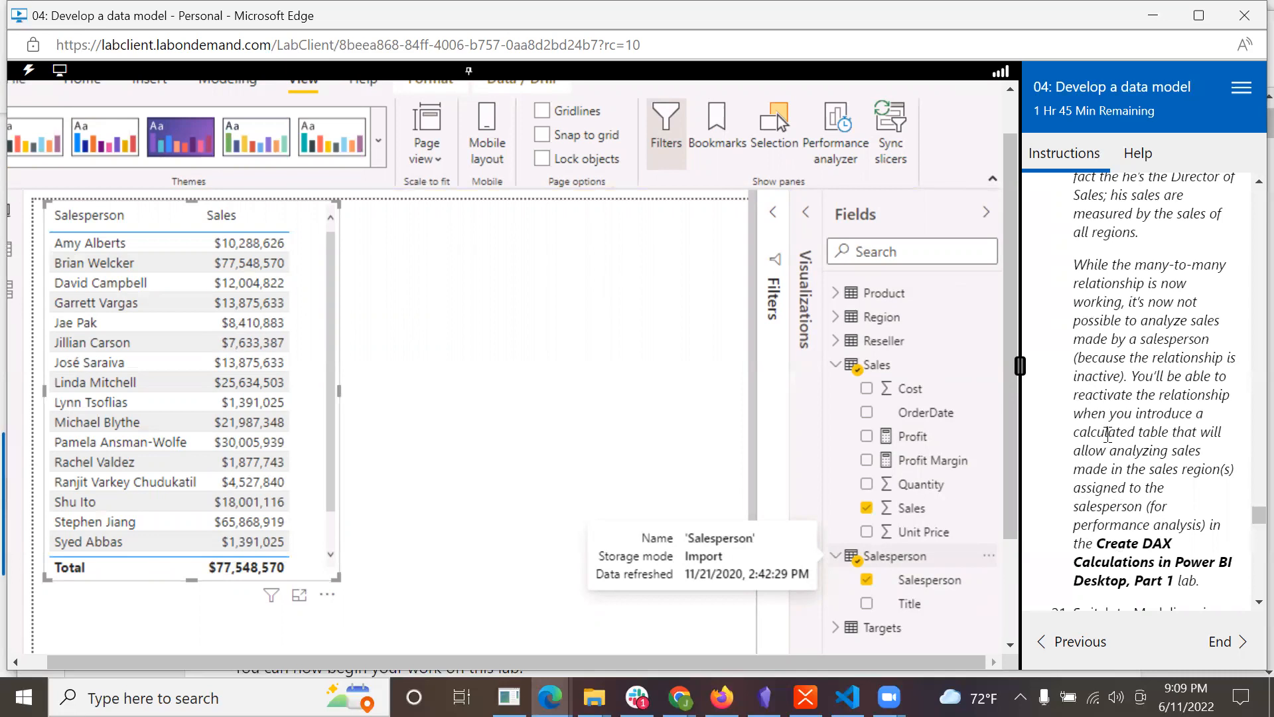
scroll("down", 3)
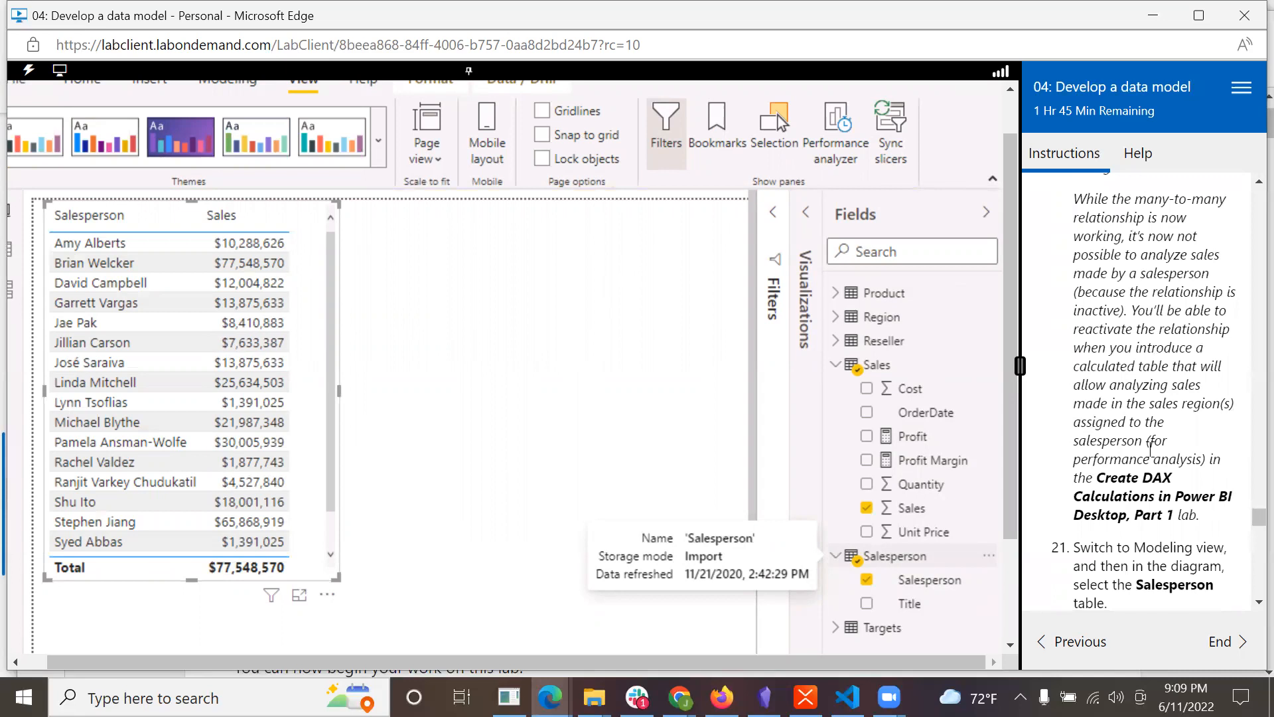
mouse_move(1148, 399)
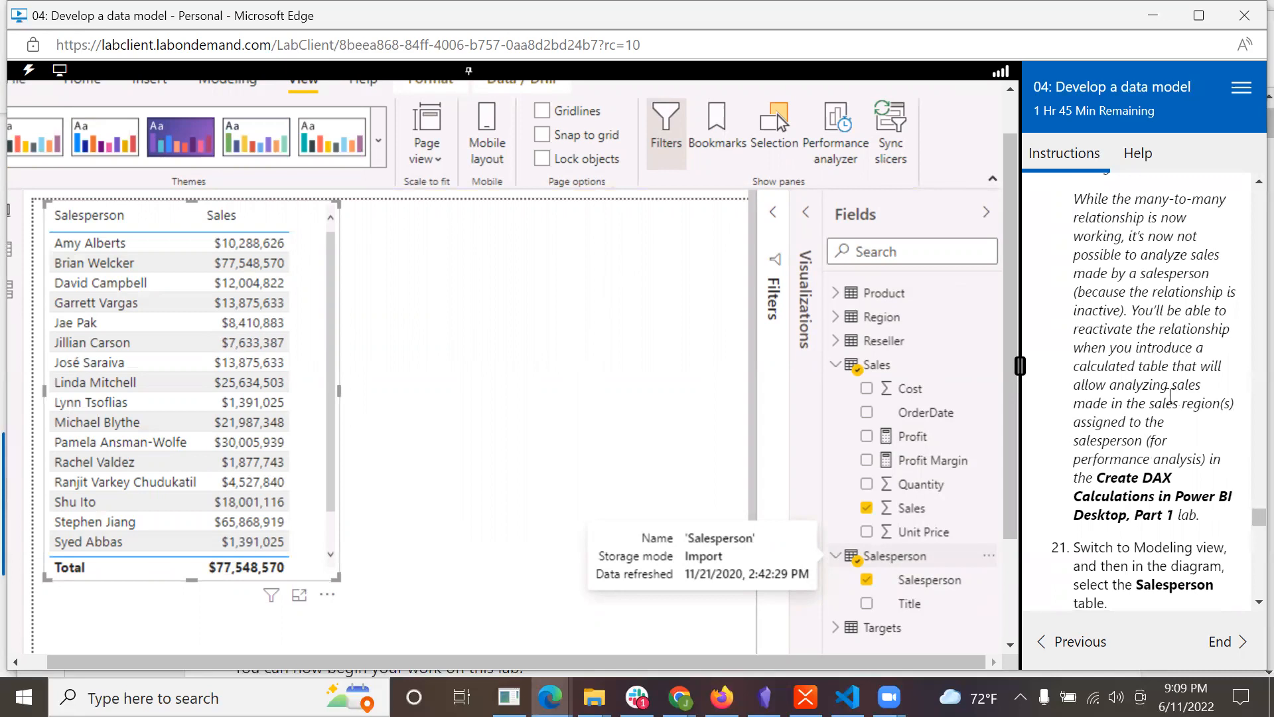
mouse_move(1153, 475)
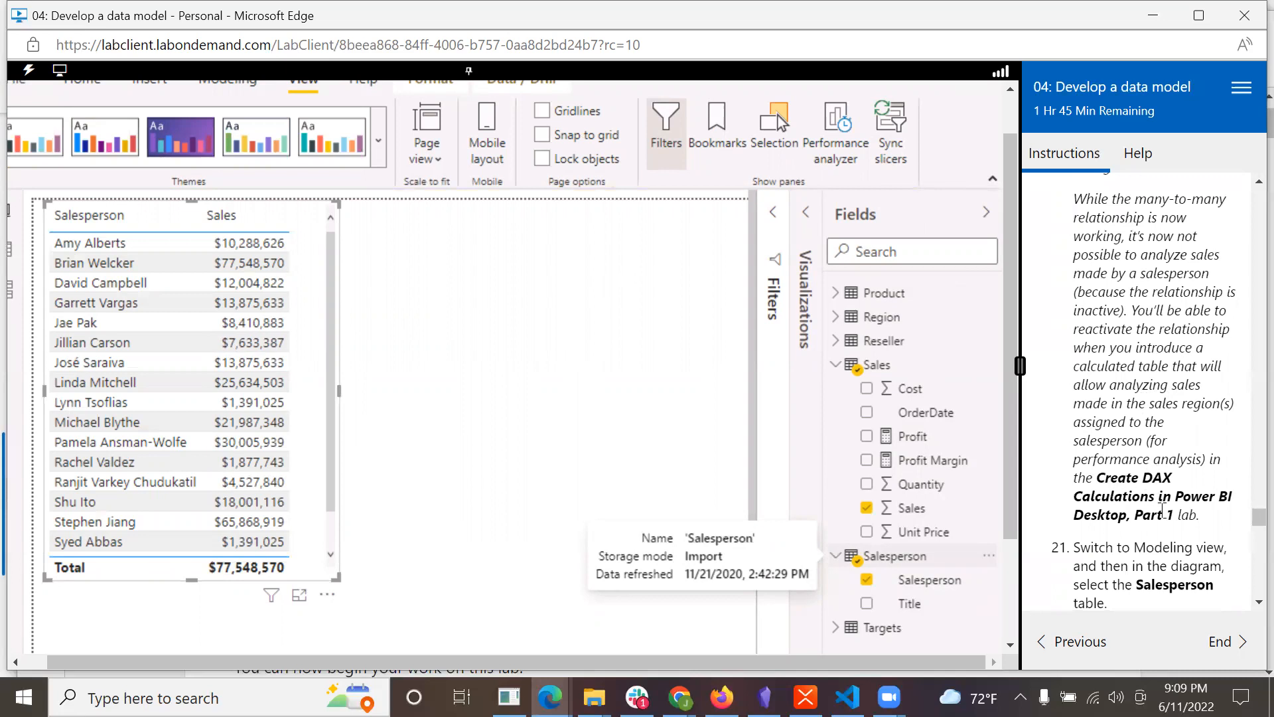
scroll("down", 3)
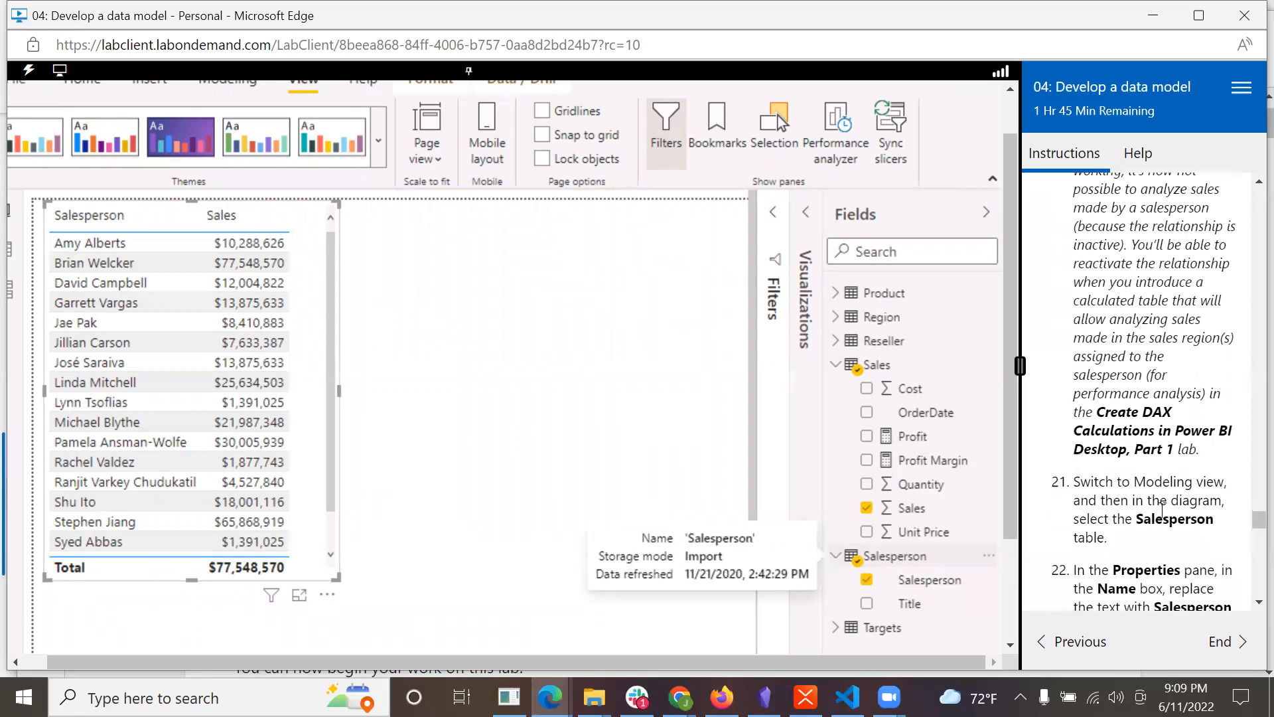
scroll("down", 3)
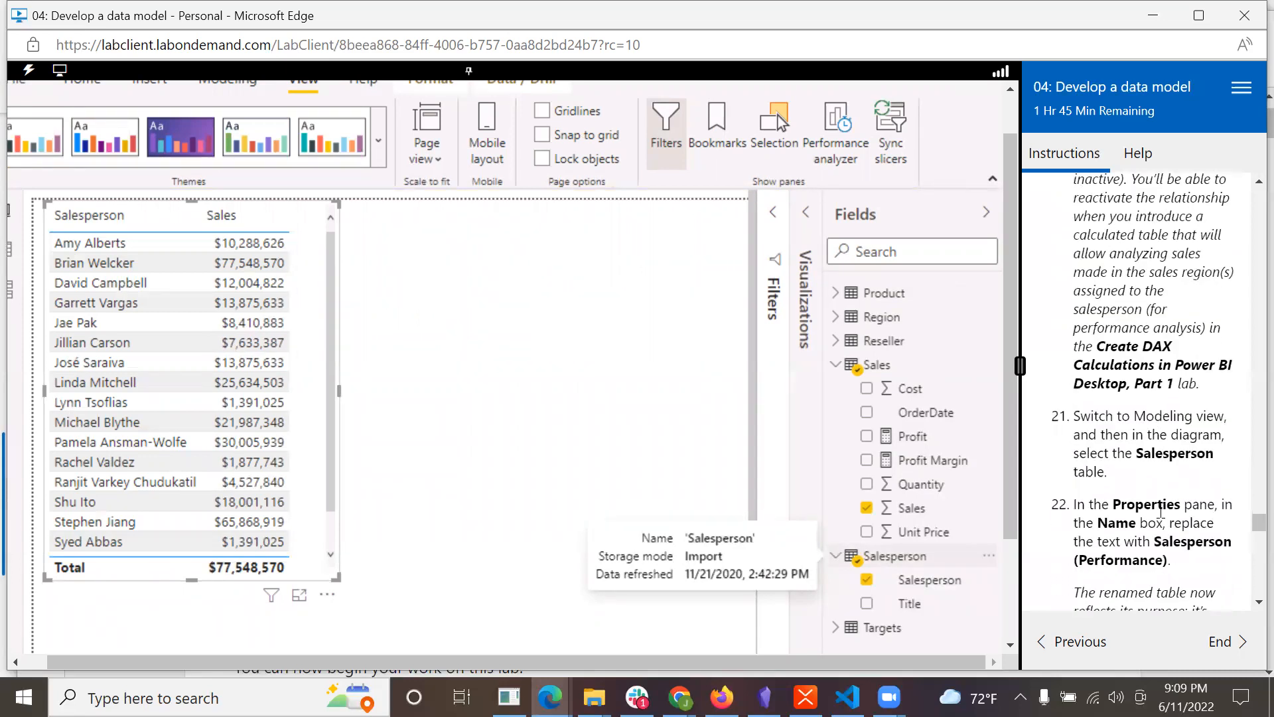
scroll("down", 3)
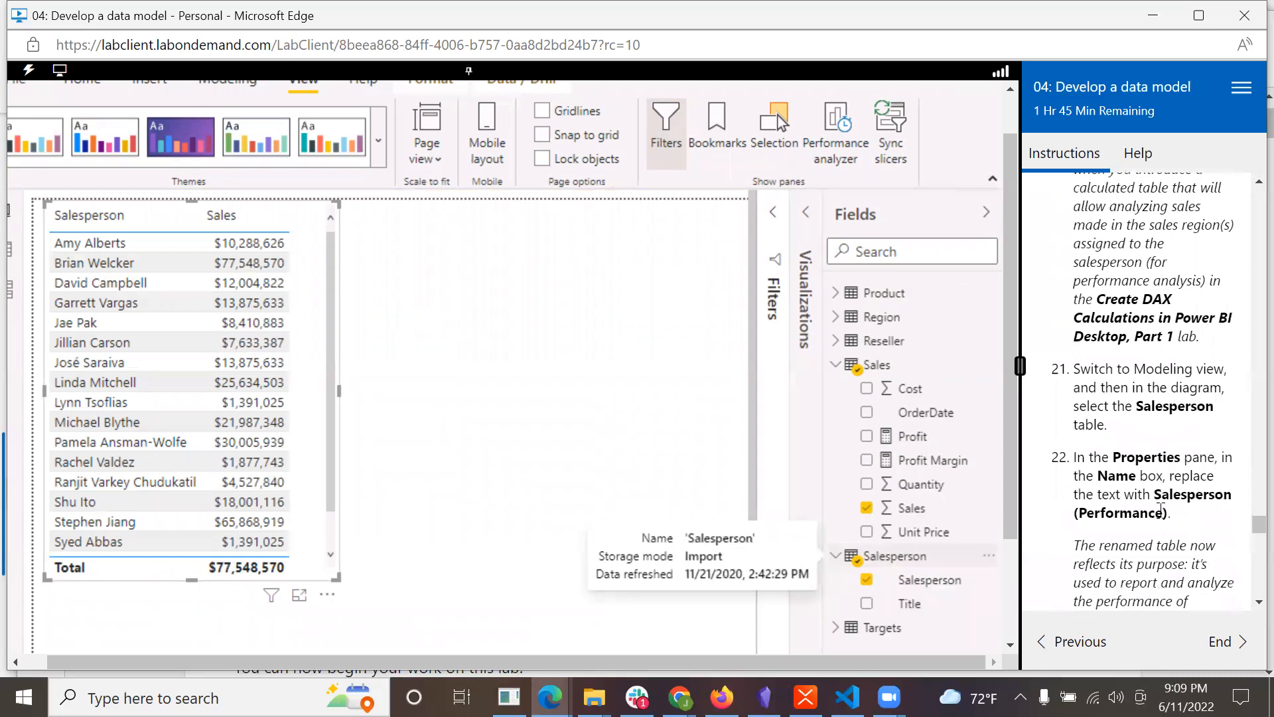
scroll("down", 3)
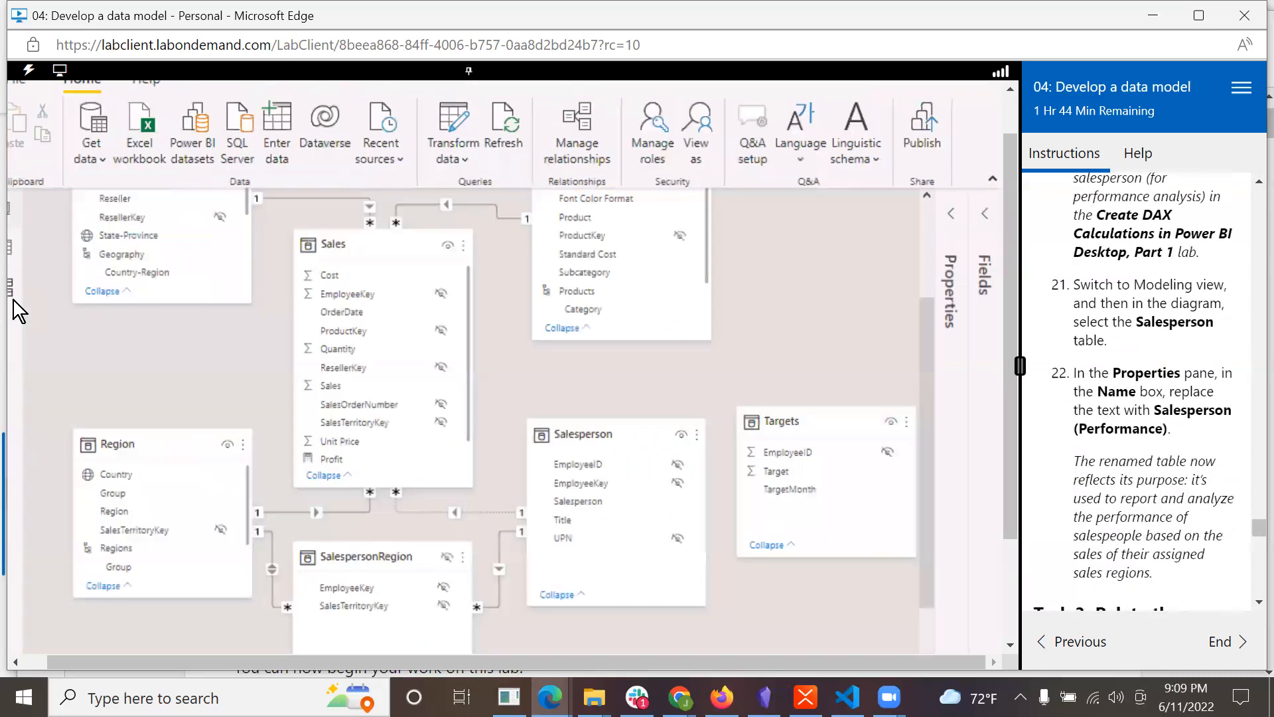
mouse_move(1149, 506)
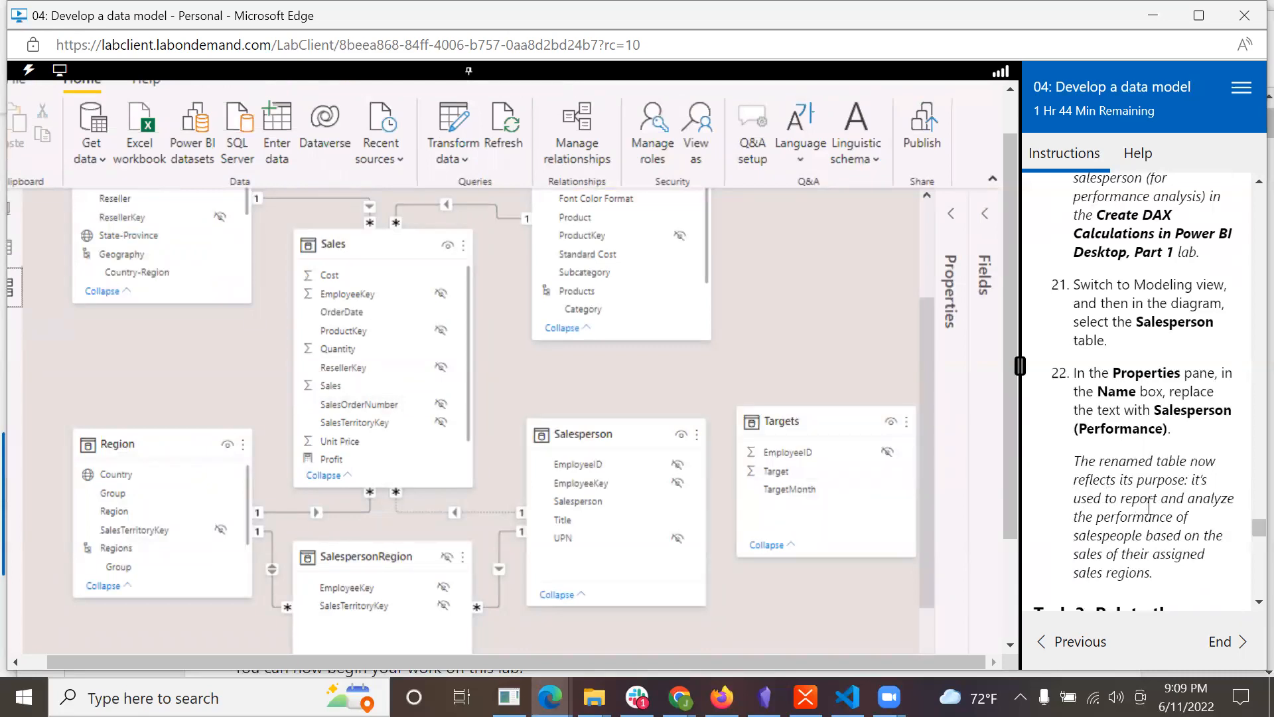
- Select the Salesperson table in the model diagram and expand its Properties pane
left_click(586, 433)
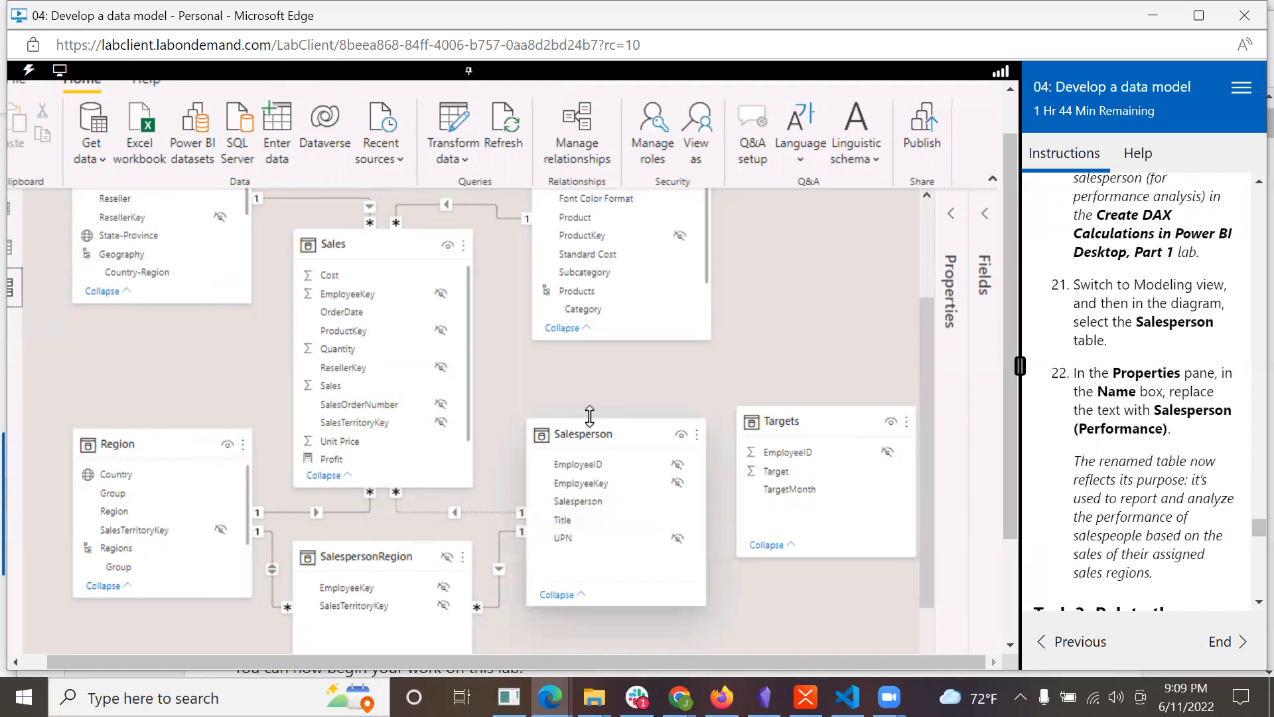
left_click(616, 433)
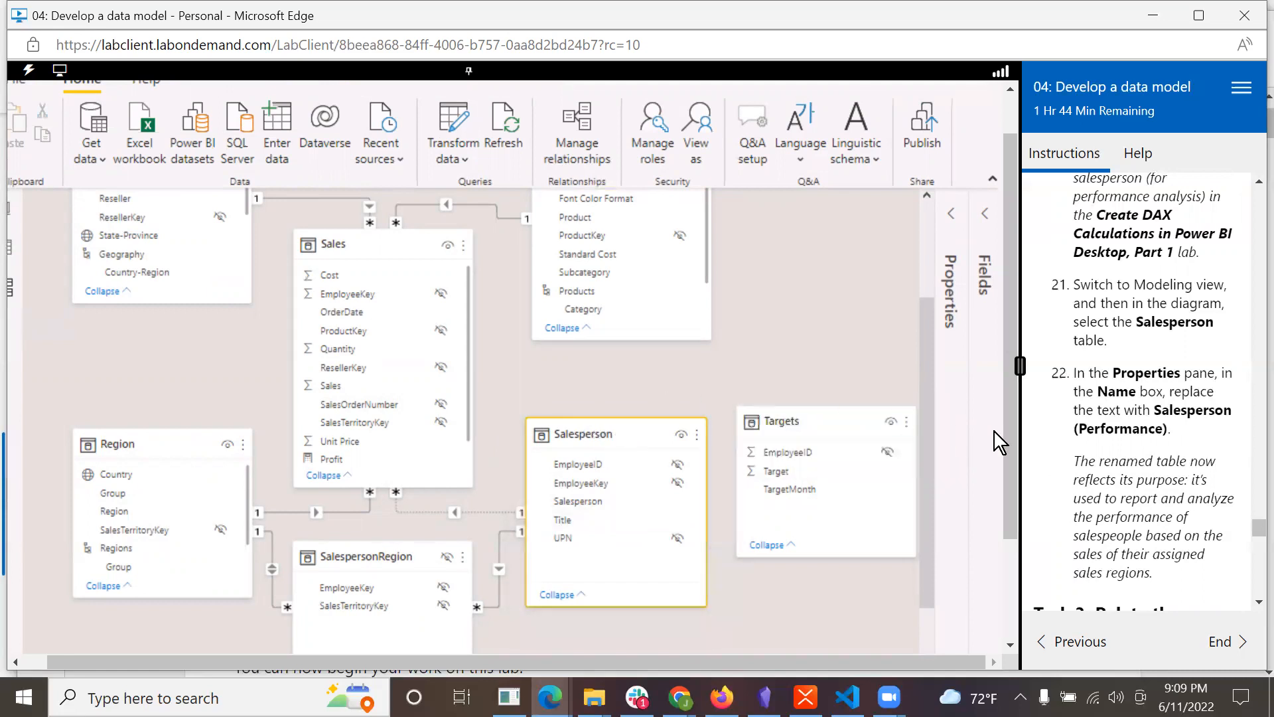
scroll("down", 3)
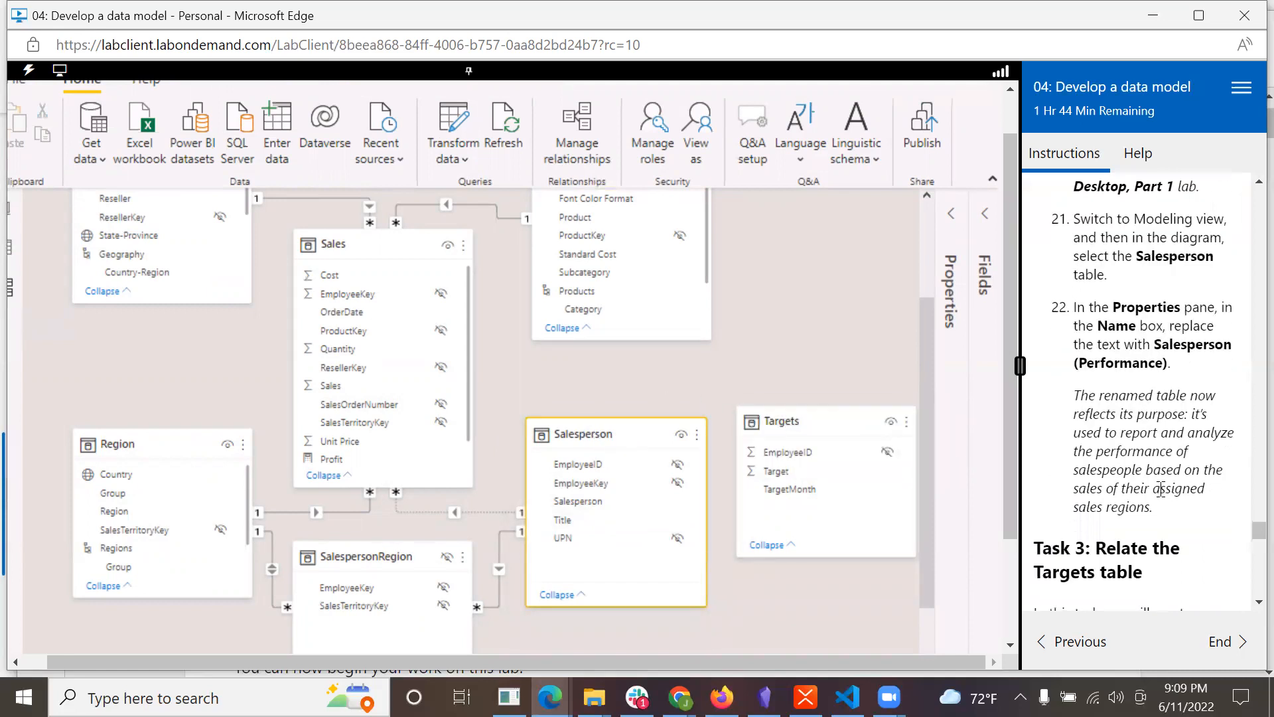
scroll("down", 3)
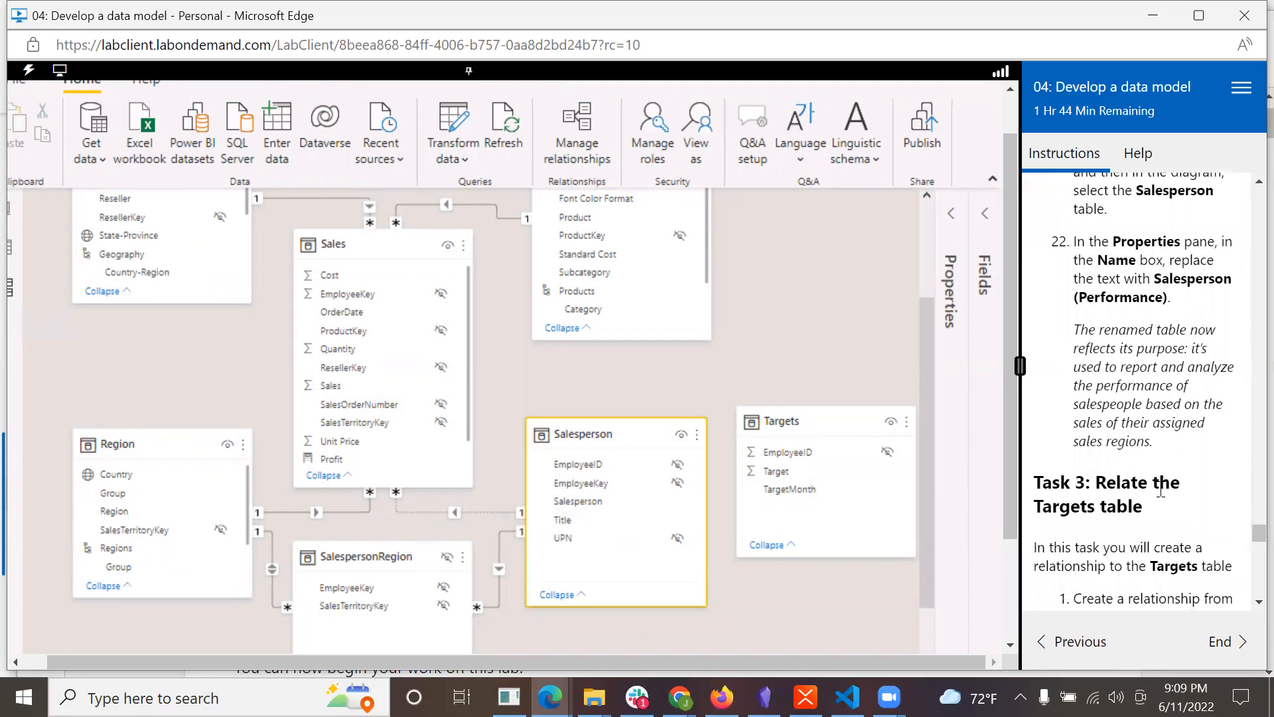
mouse_move(942, 298)
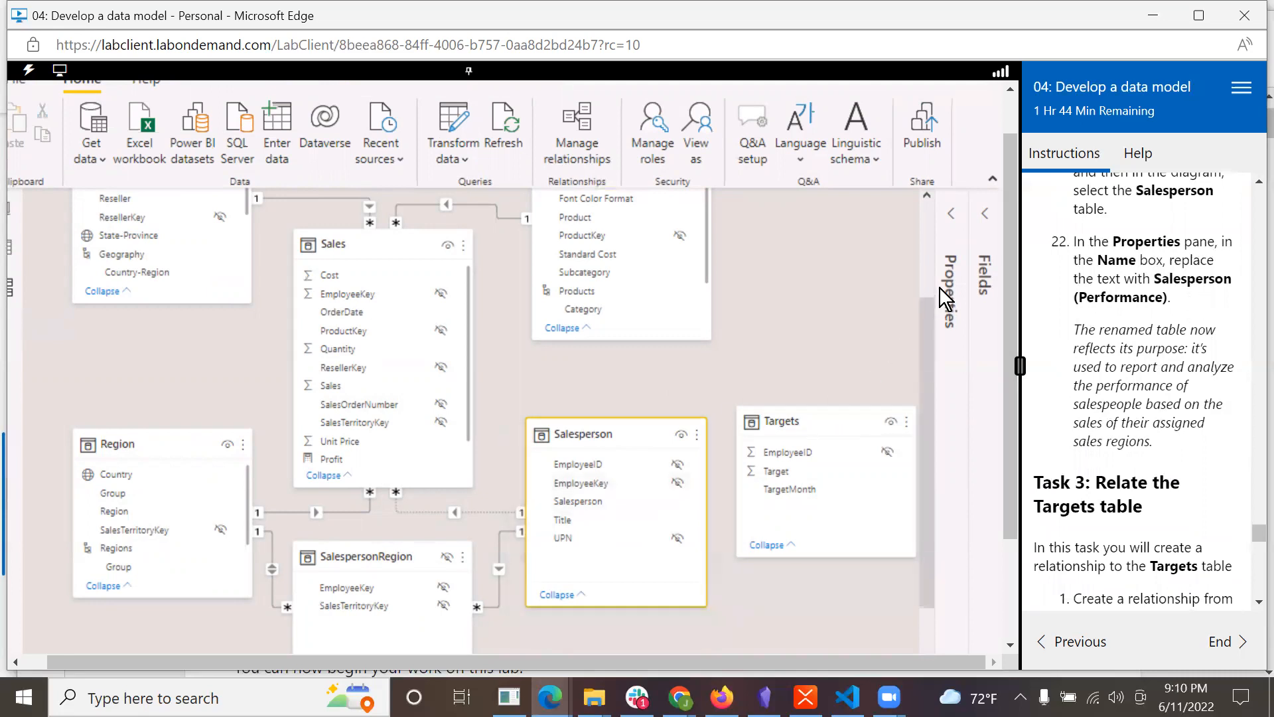
mouse_move(948, 214)
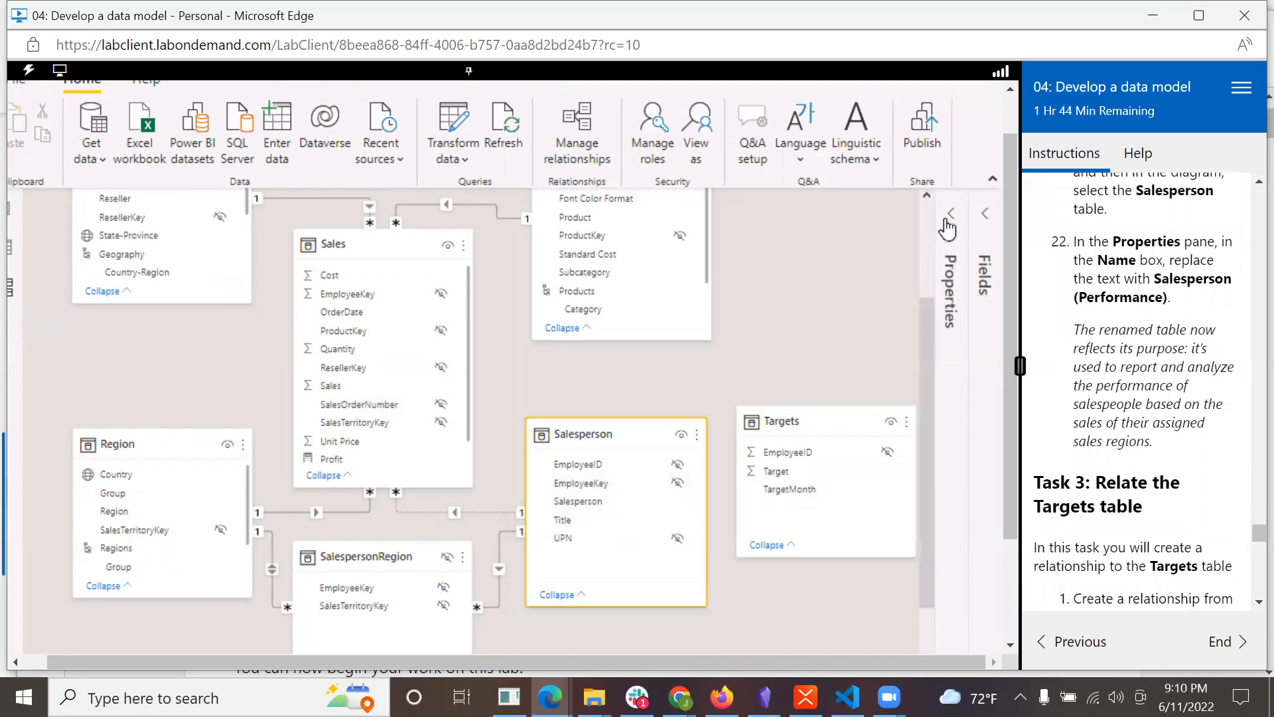
left_click(948, 212)
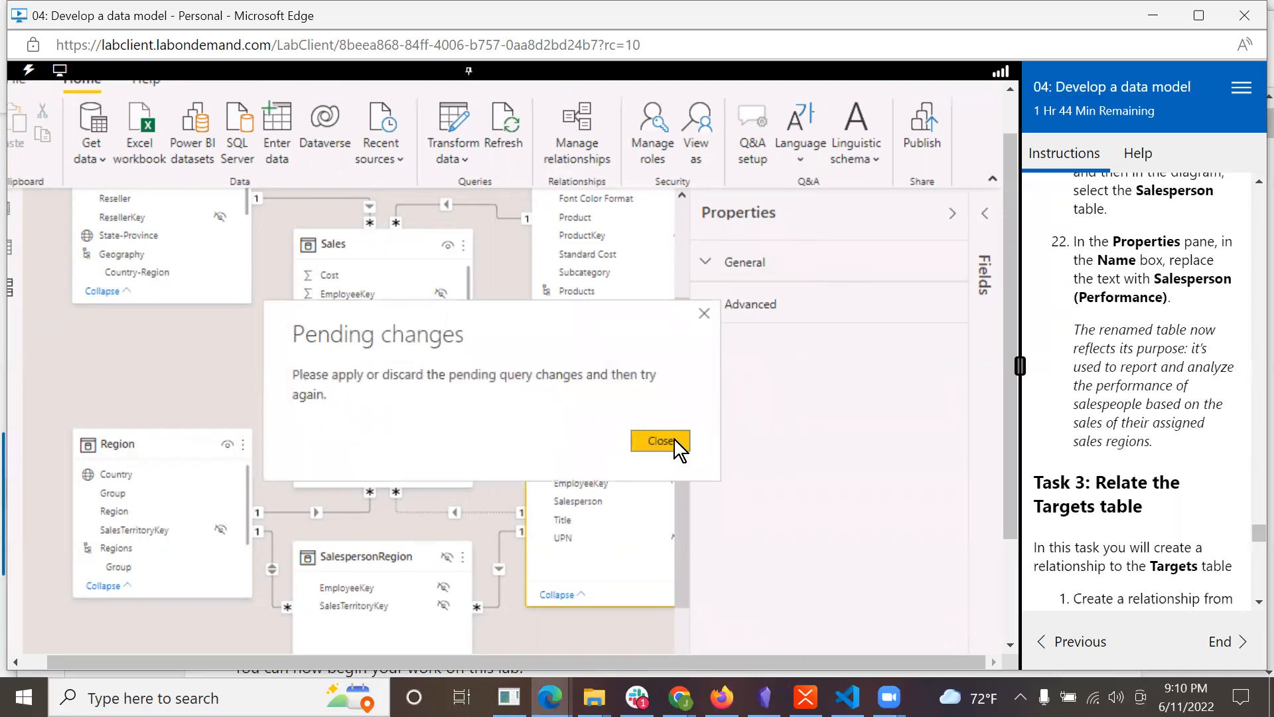
- Dismiss the pending-changes warning, expand General properties, and apply the pending query changes
left_click(659, 441)
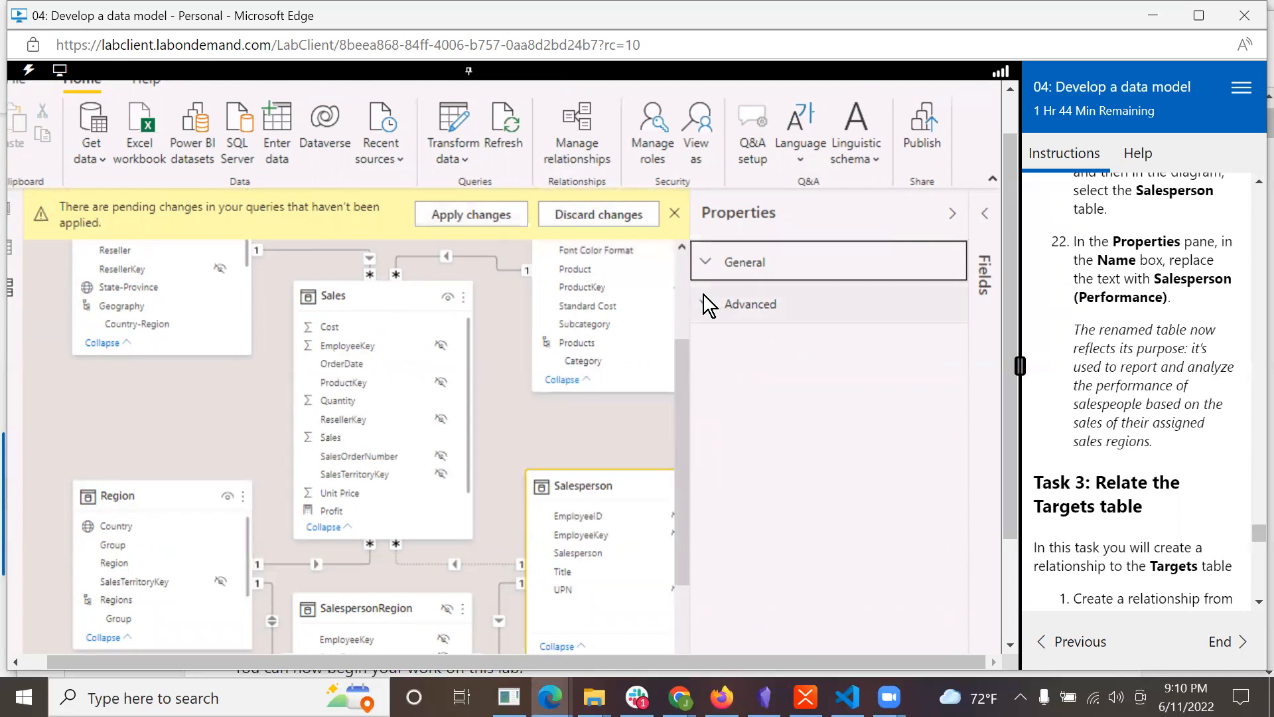
left_click(711, 262)
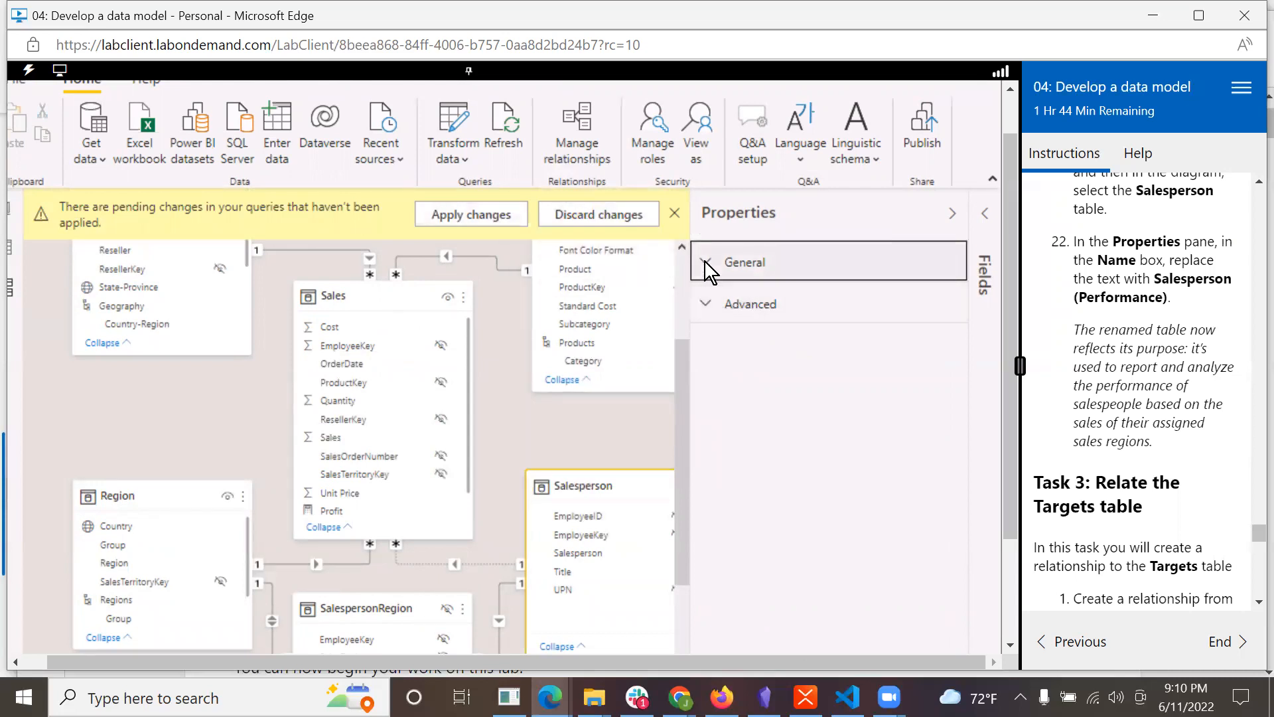
left_click(743, 262)
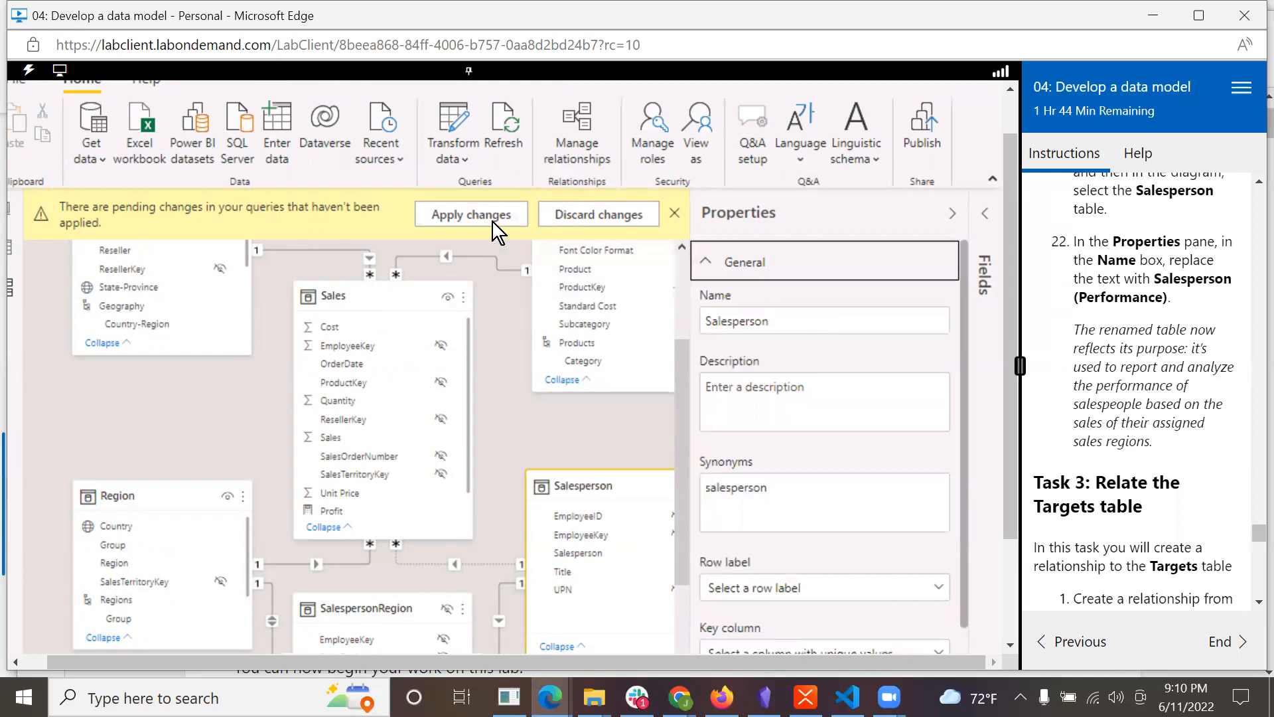
left_click(470, 214)
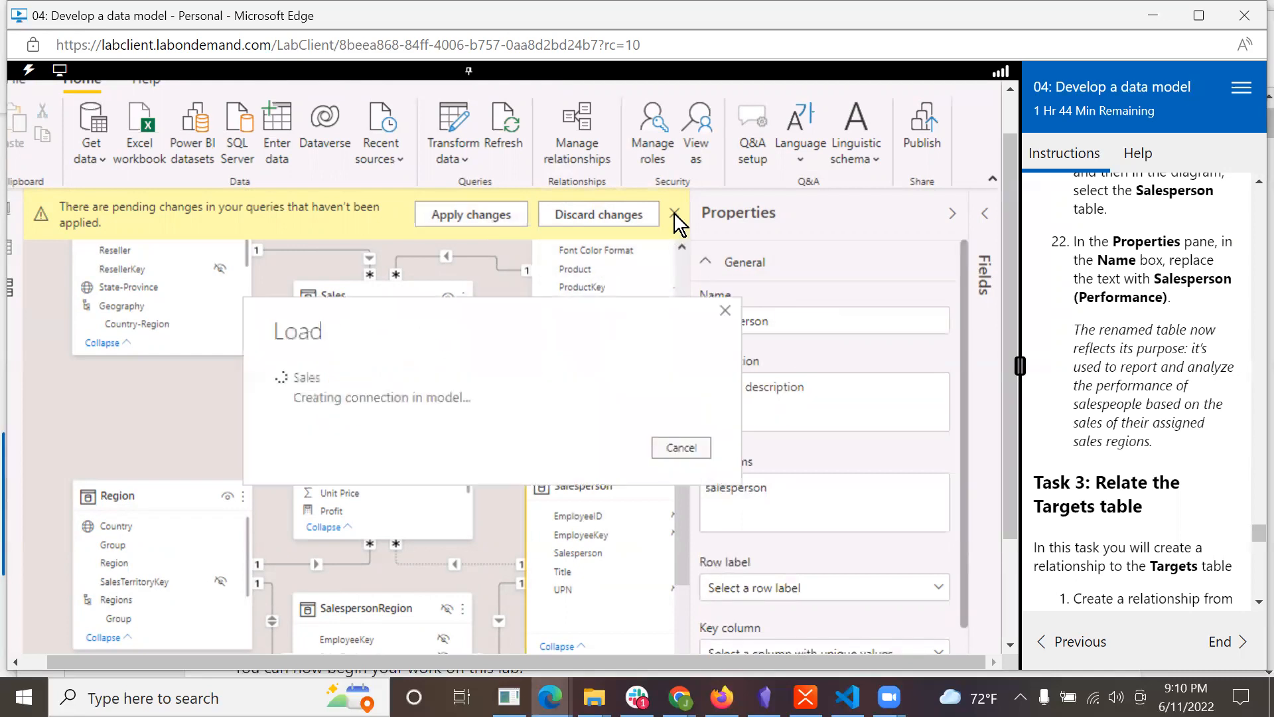
- Change the table name to 'Salesperson (Performance)' and commit it
left_click(470, 214)
type(" (Performanc")
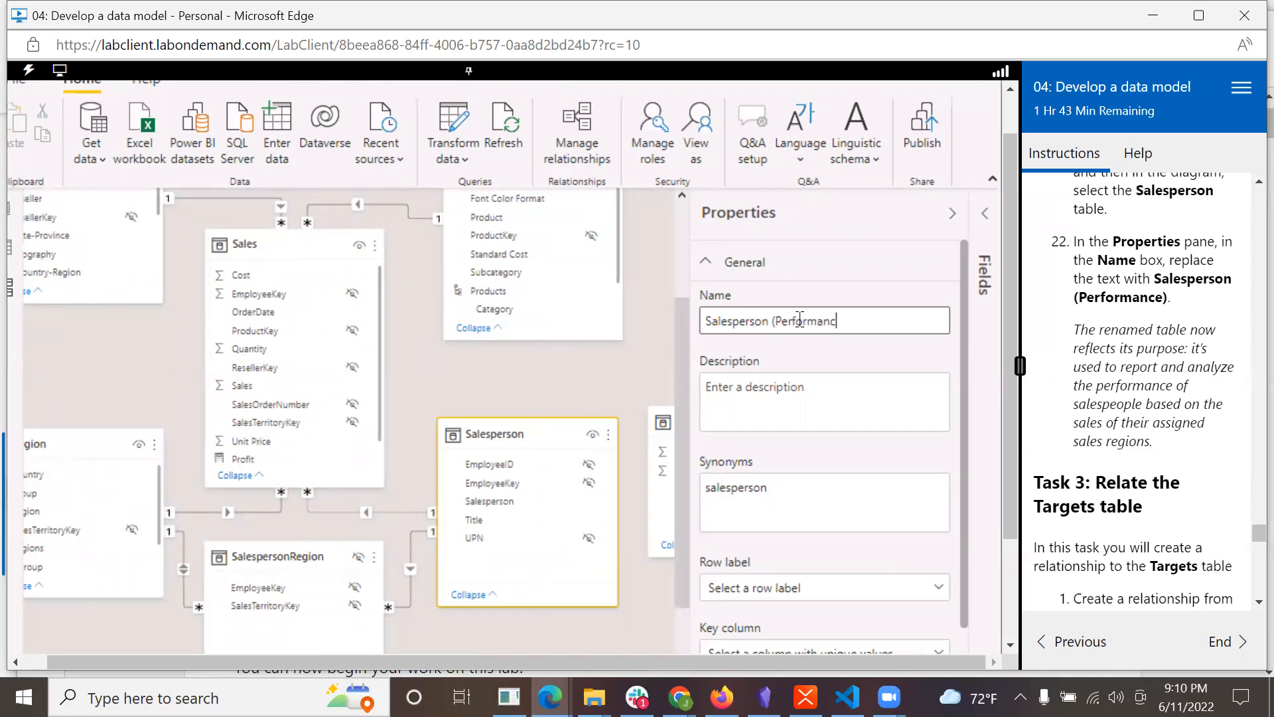
type("e)")
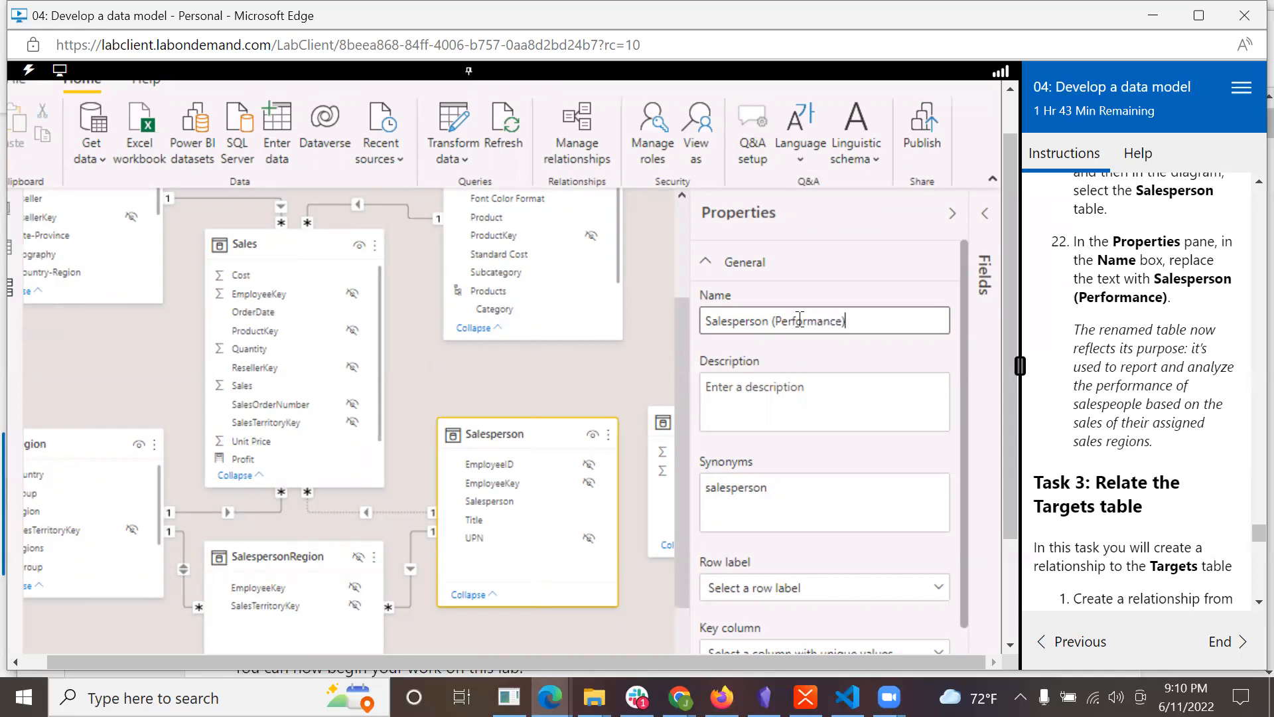
left_click(742, 262)
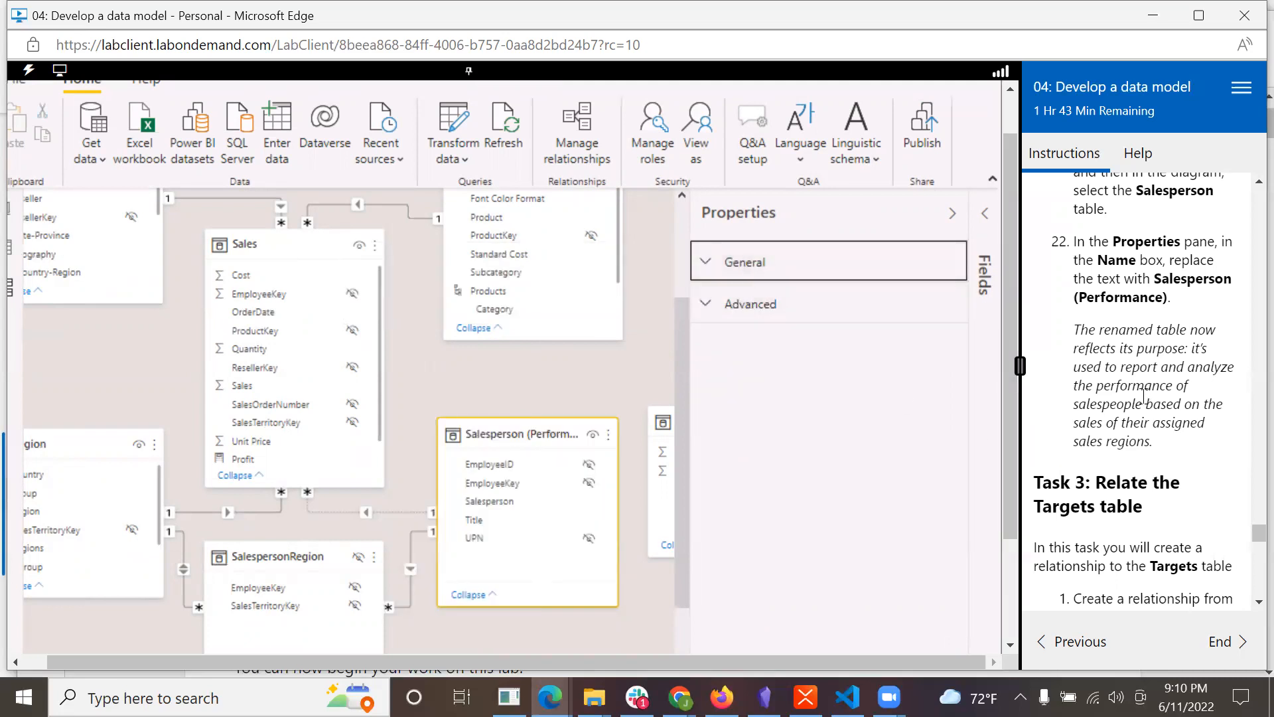
mouse_move(1233, 408)
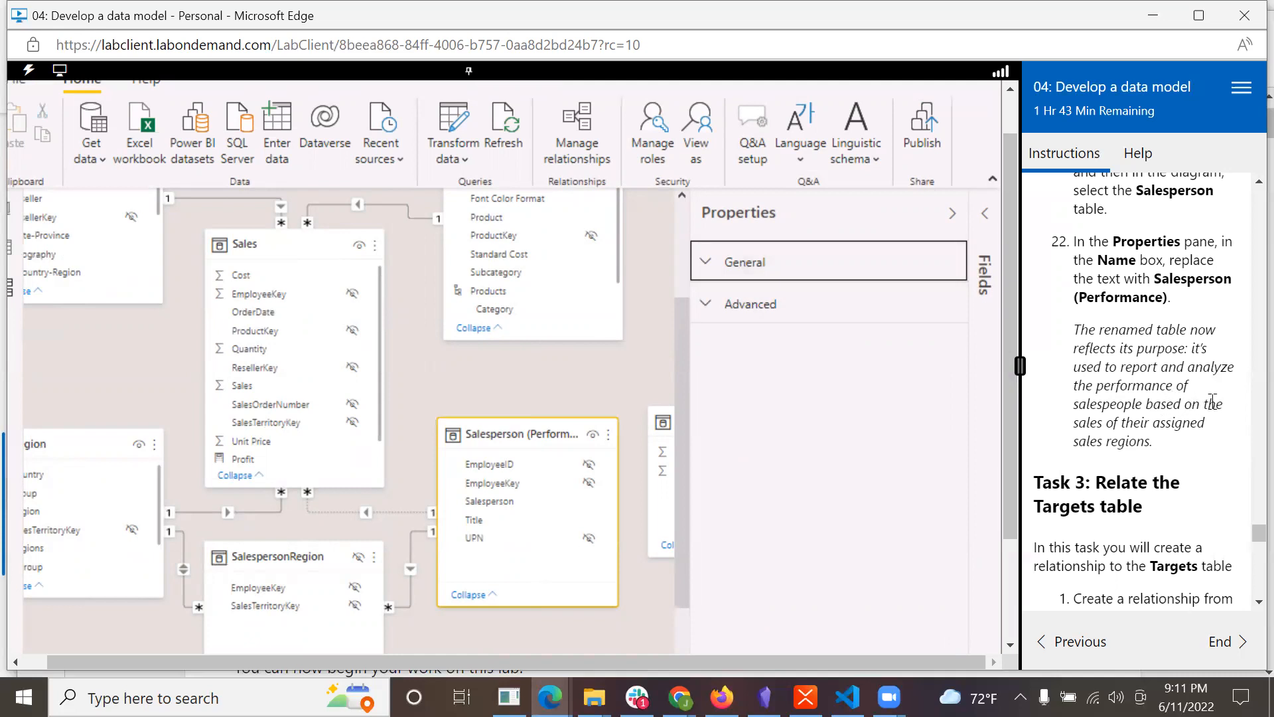
- Scroll so the Targets table sits beside Salesperson (Performance) in the diagram
scroll("down", 3)
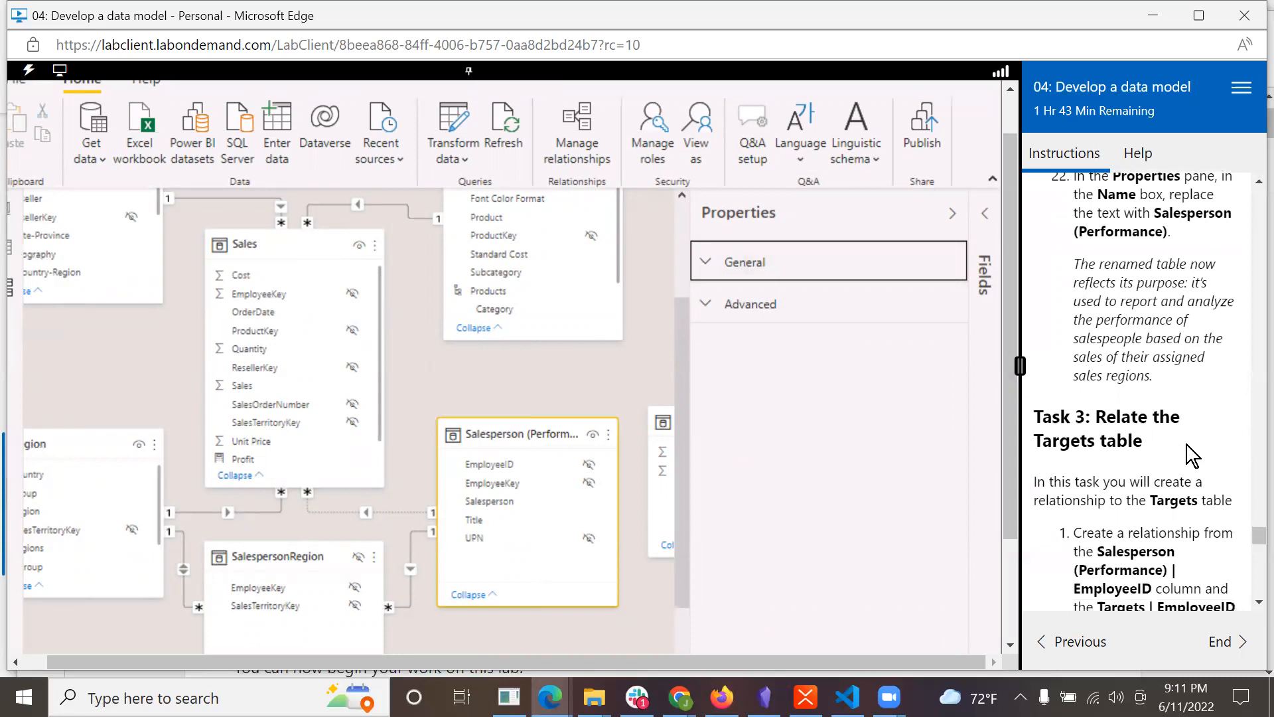
scroll("down", 3)
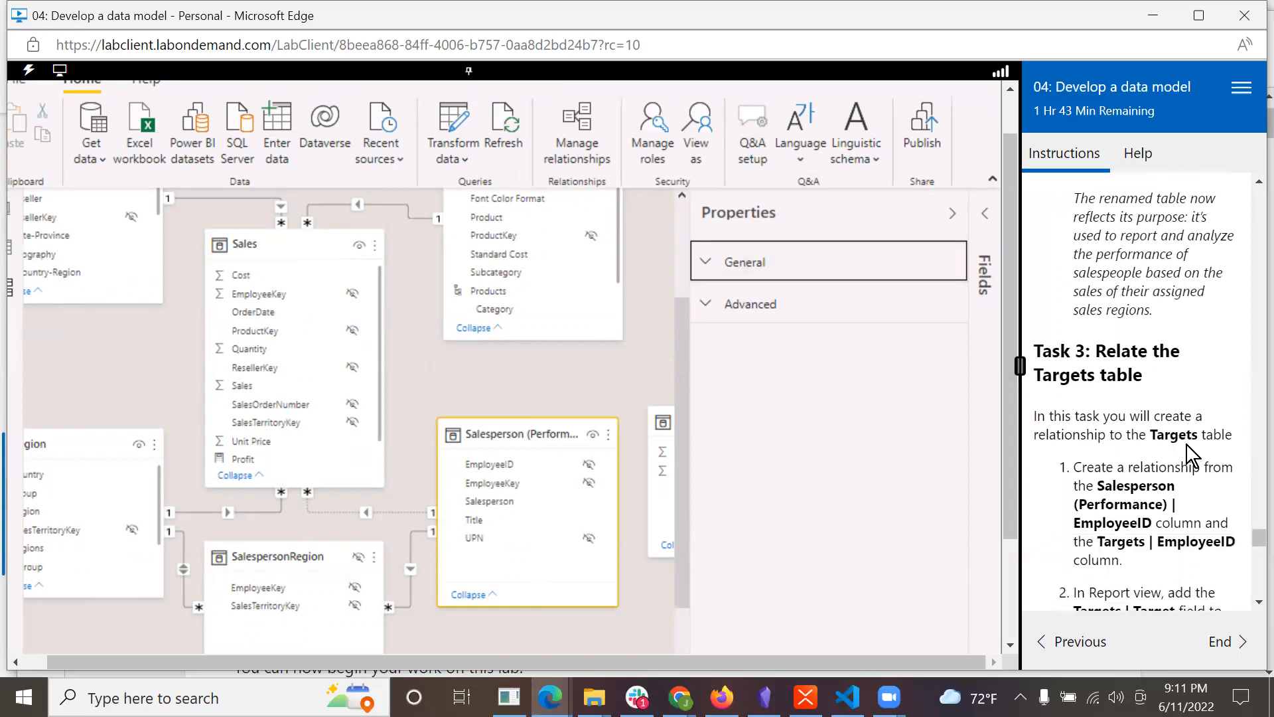
scroll("down", 3)
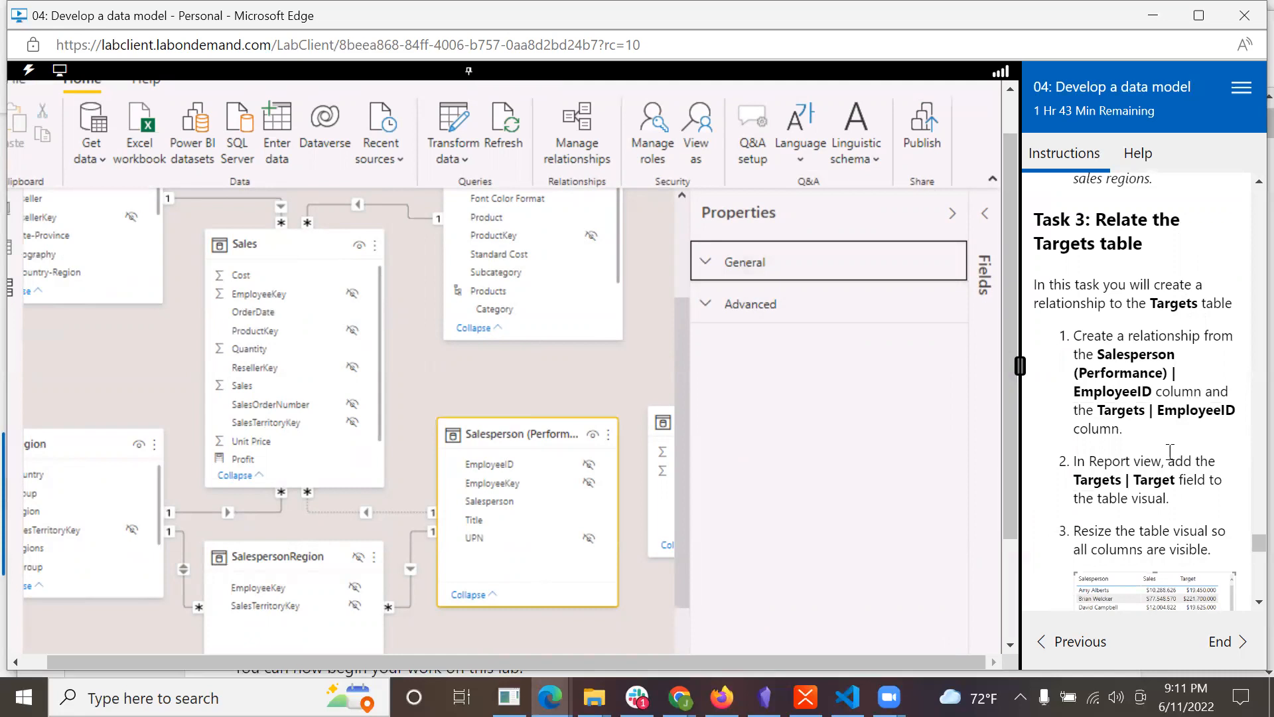
mouse_move(1177, 272)
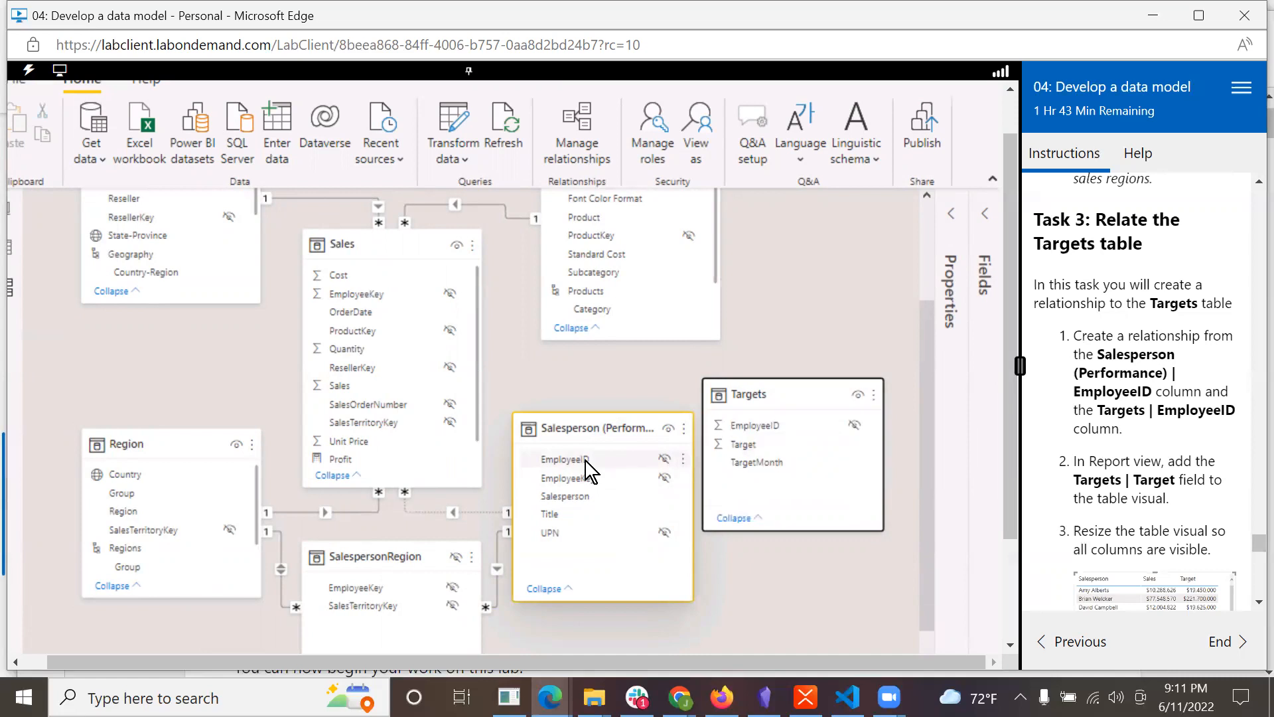
- Drag Salesperson (Performance) EmployeeID onto Targets EmployeeID to relate them, then clear the selection
left_click_drag(565, 459, 765, 437)
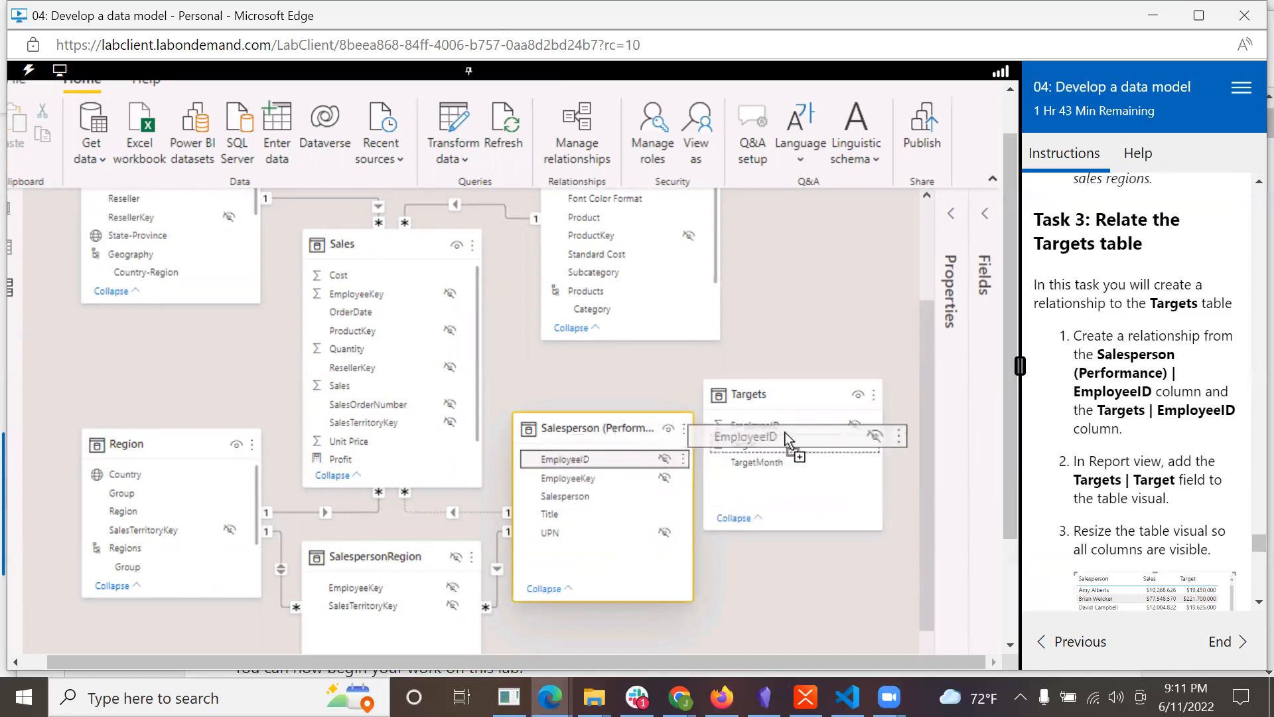
left_click_drag(575, 458, 749, 425)
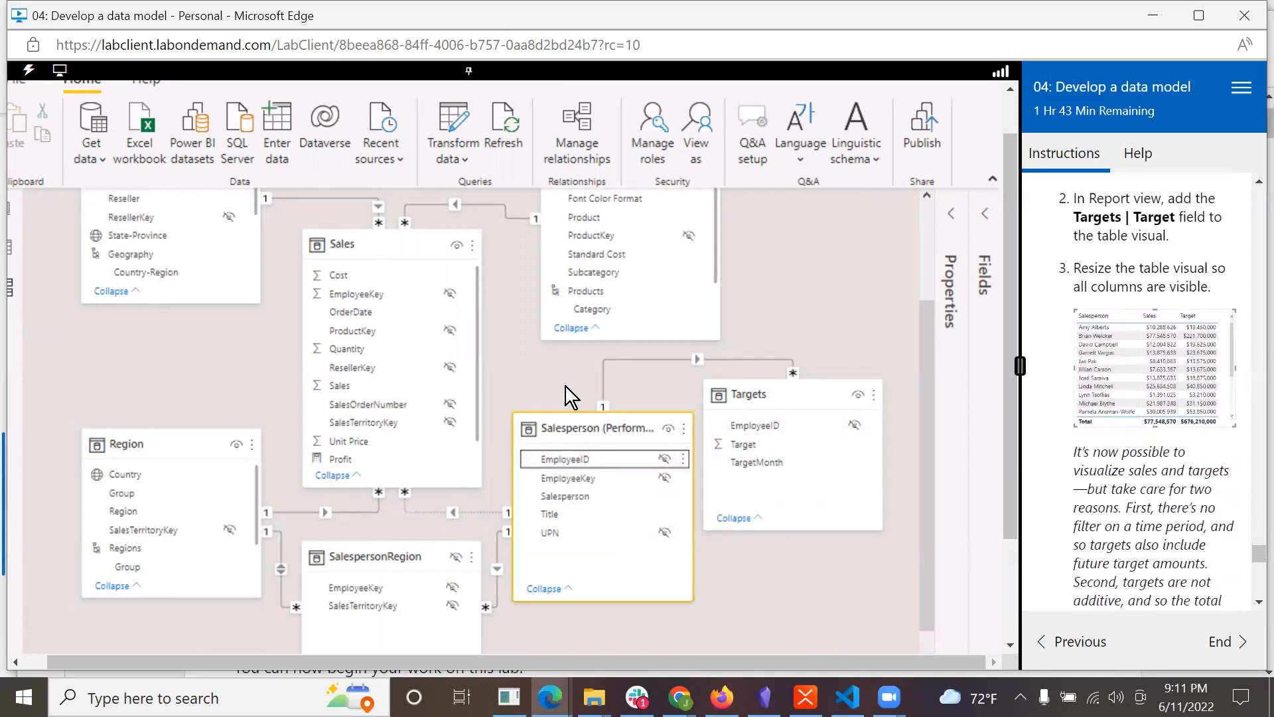
left_click(303, 78)
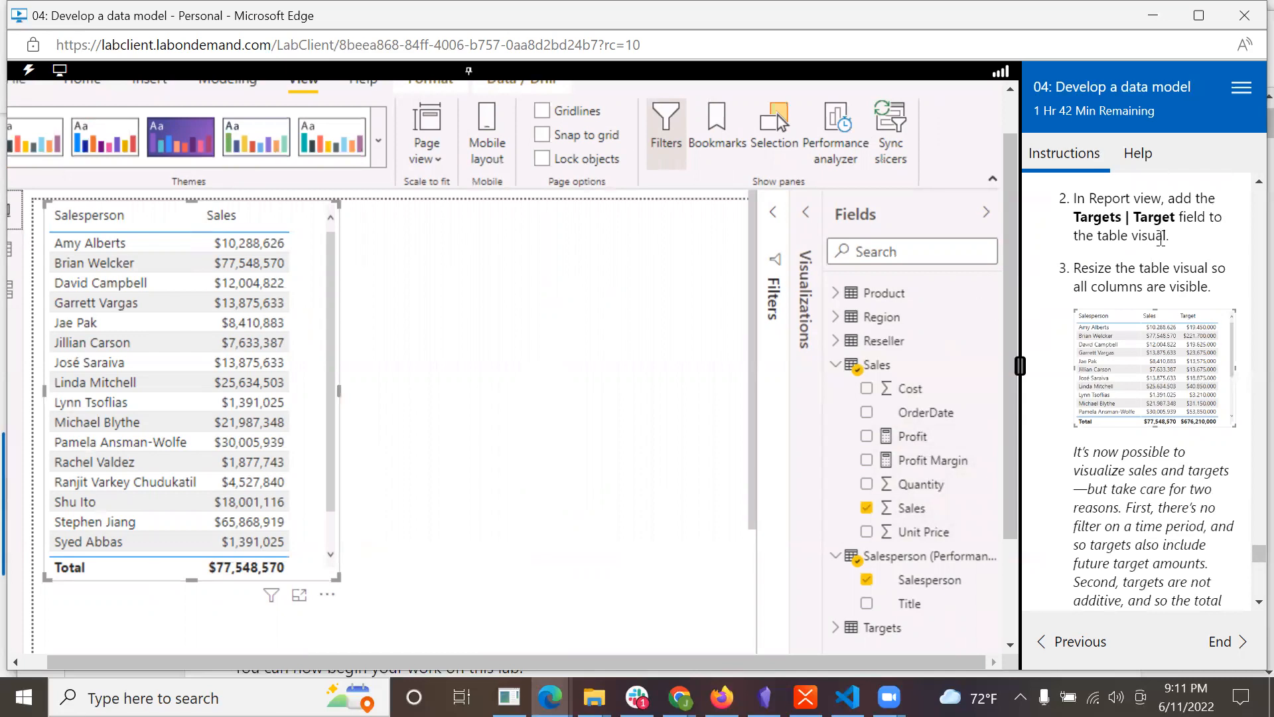
mouse_move(939, 413)
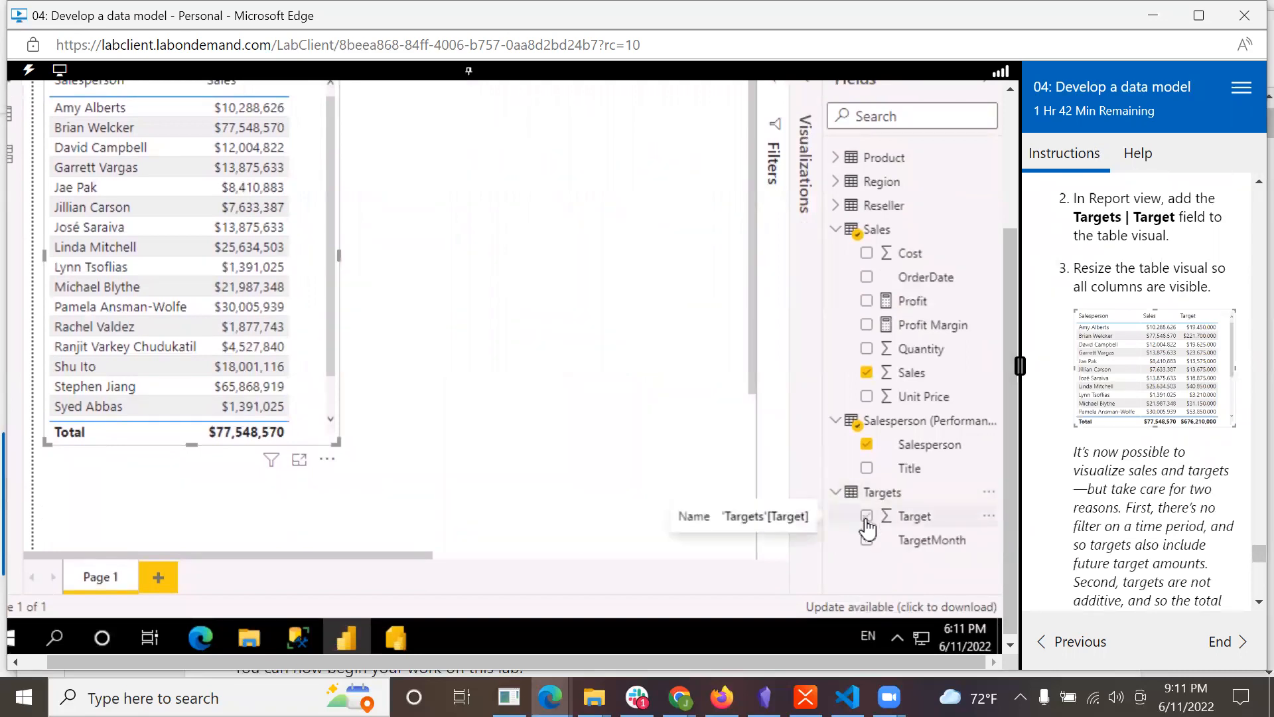
- Add the Targets Target field to the report table visual
left_click(867, 517)
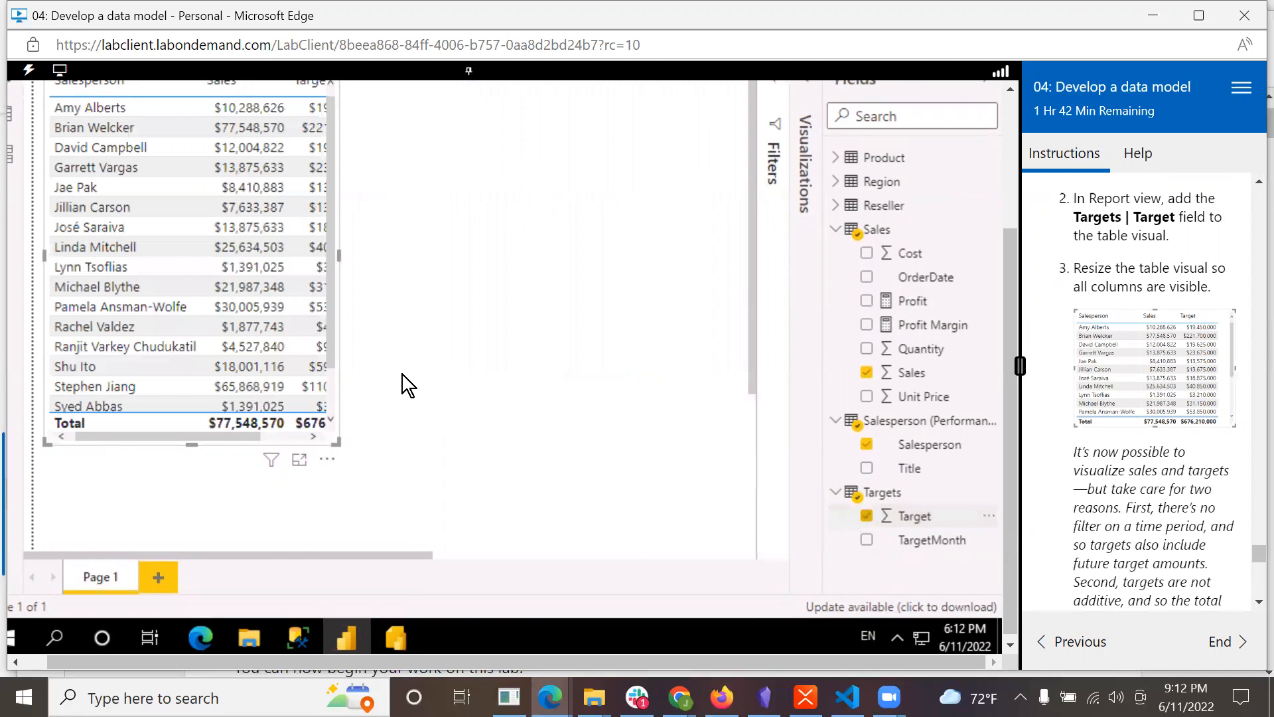
mouse_move(335, 447)
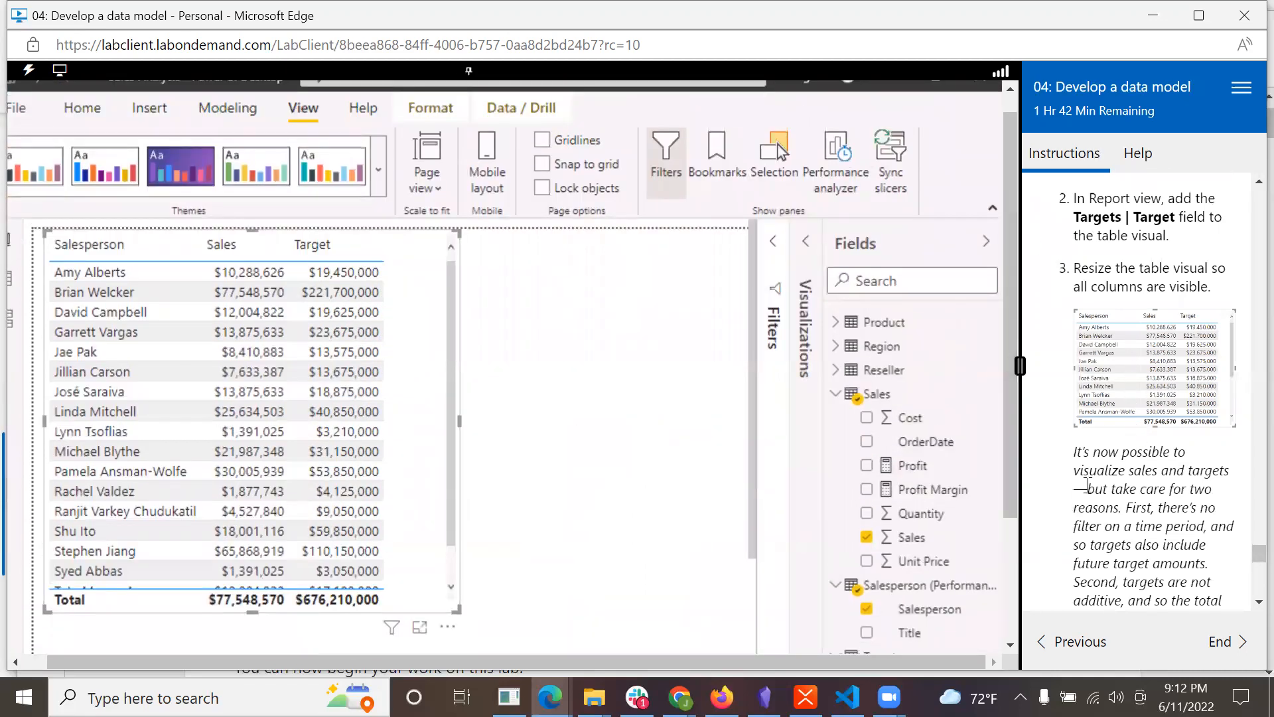
scroll("down", 3)
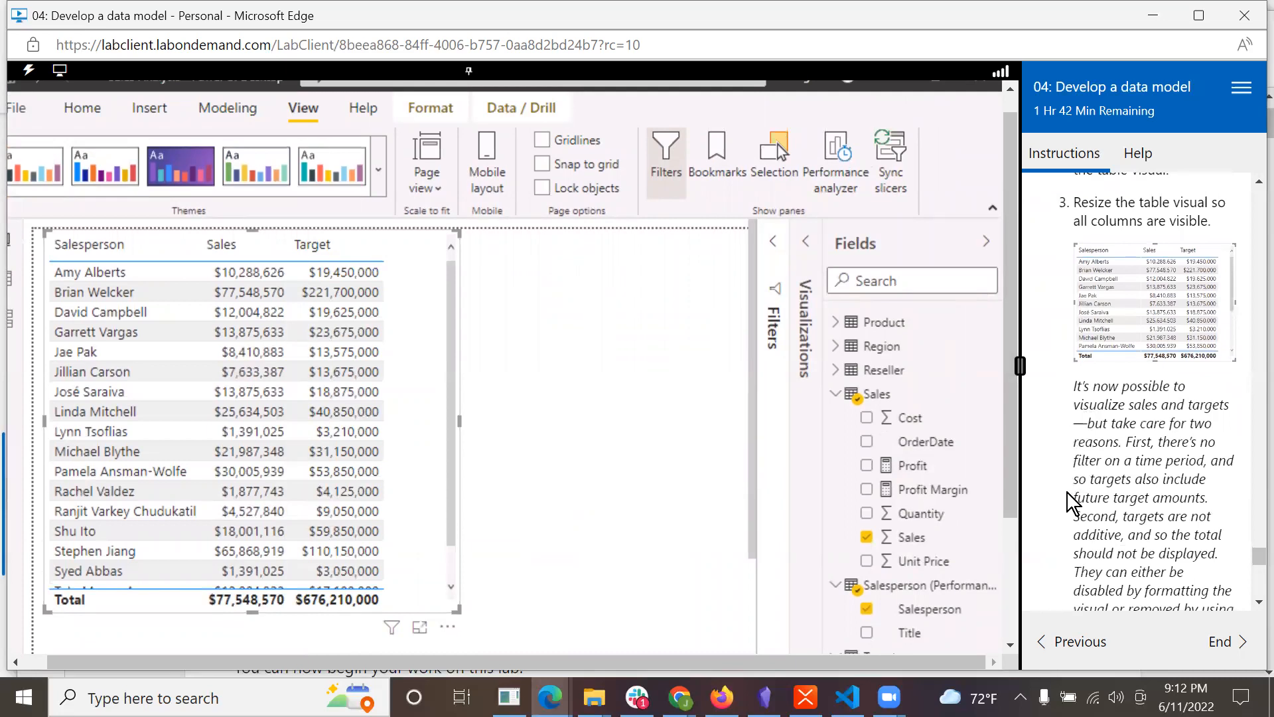
mouse_move(1127, 440)
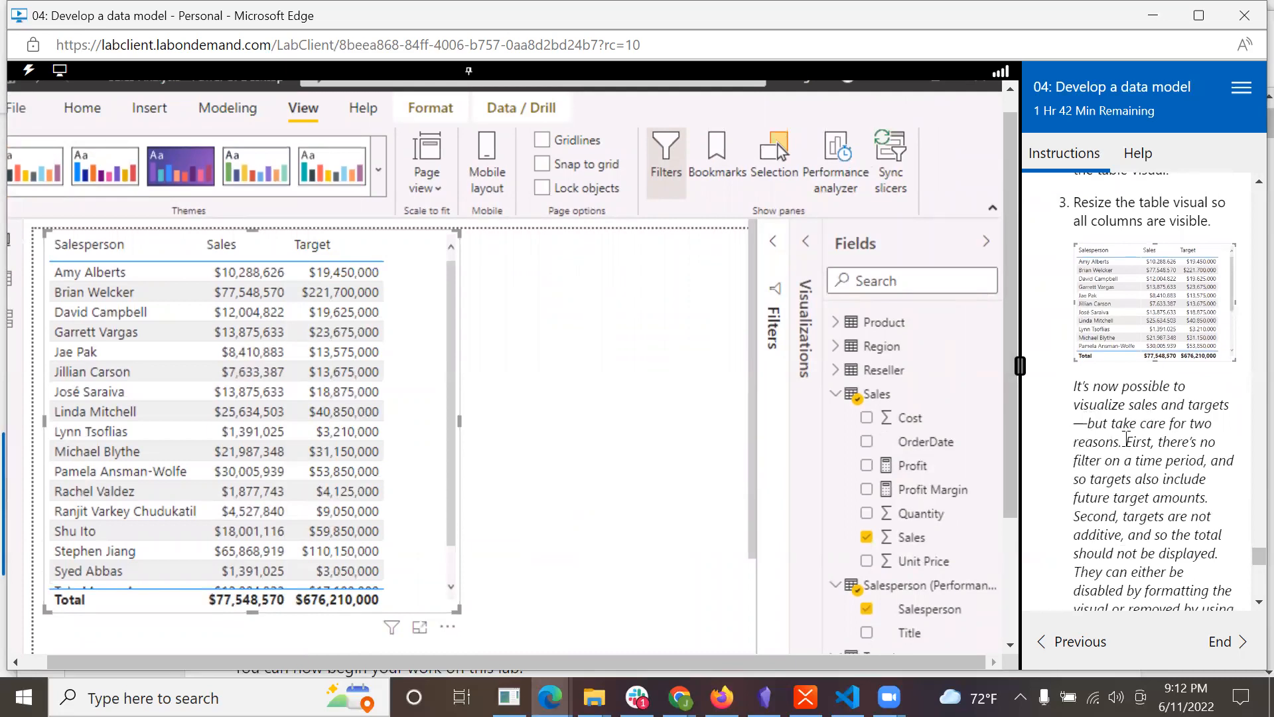
scroll("down", 3)
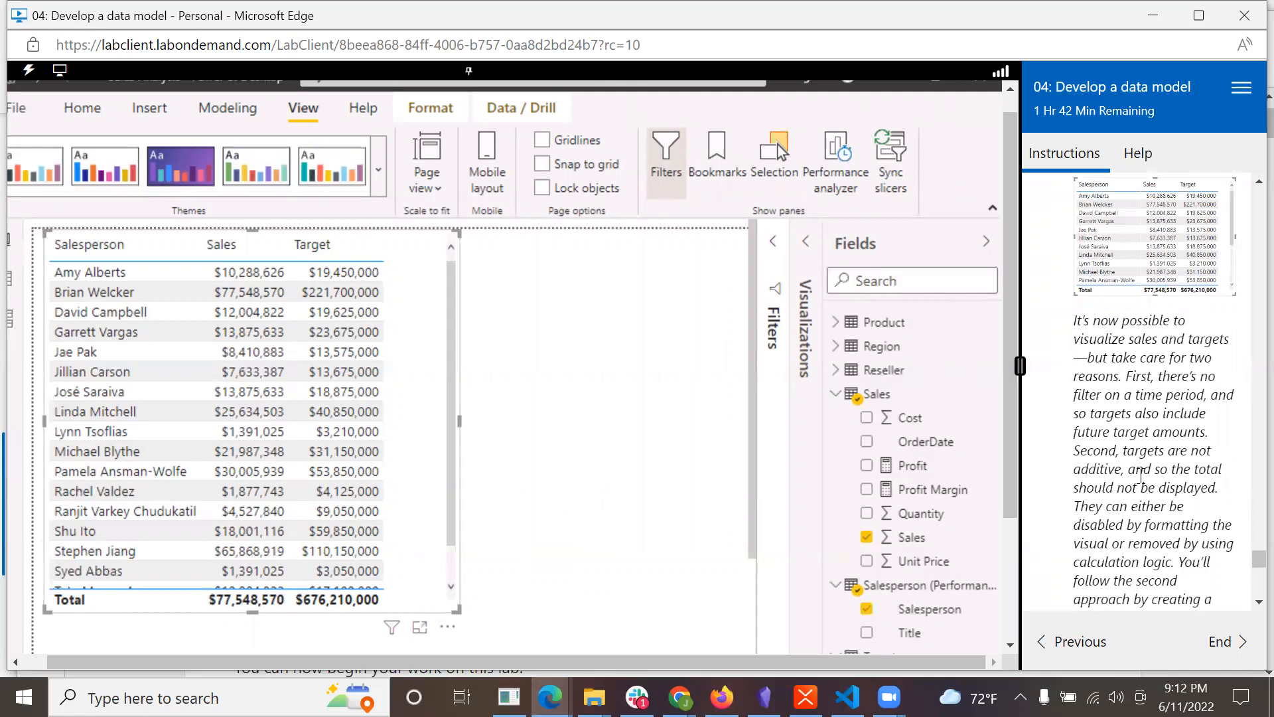
mouse_move(1125, 480)
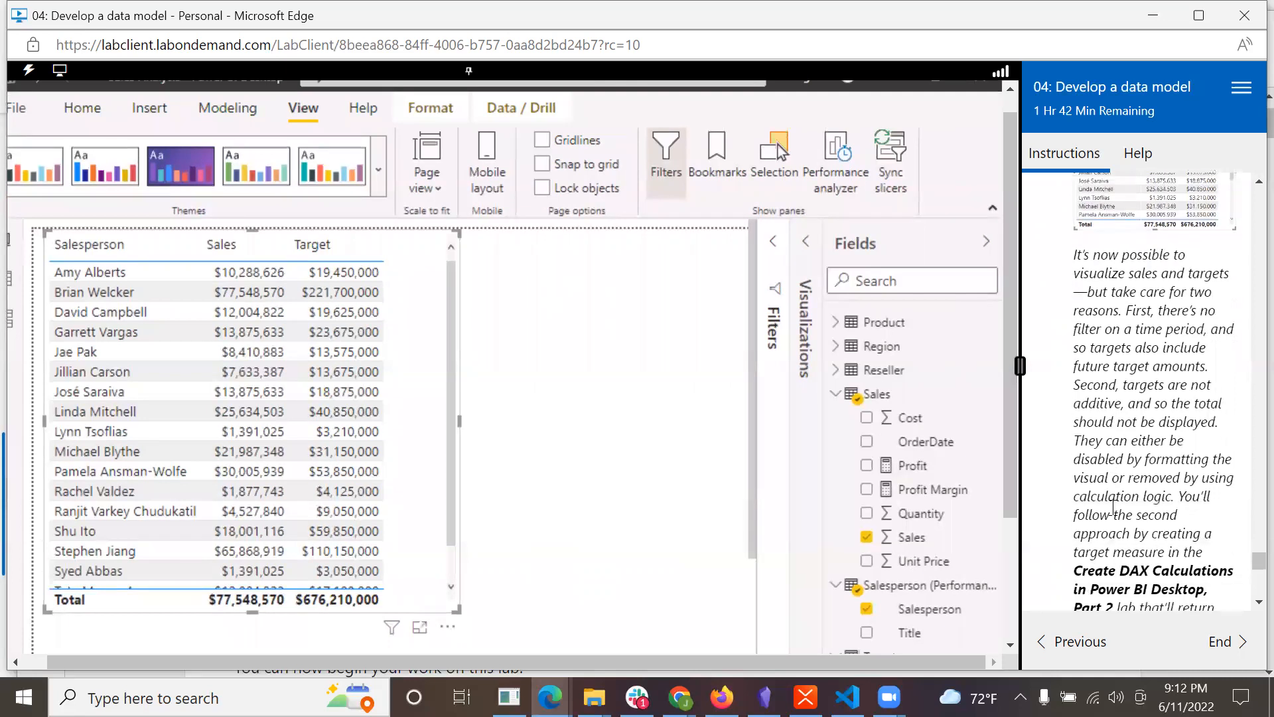
scroll("down", 3)
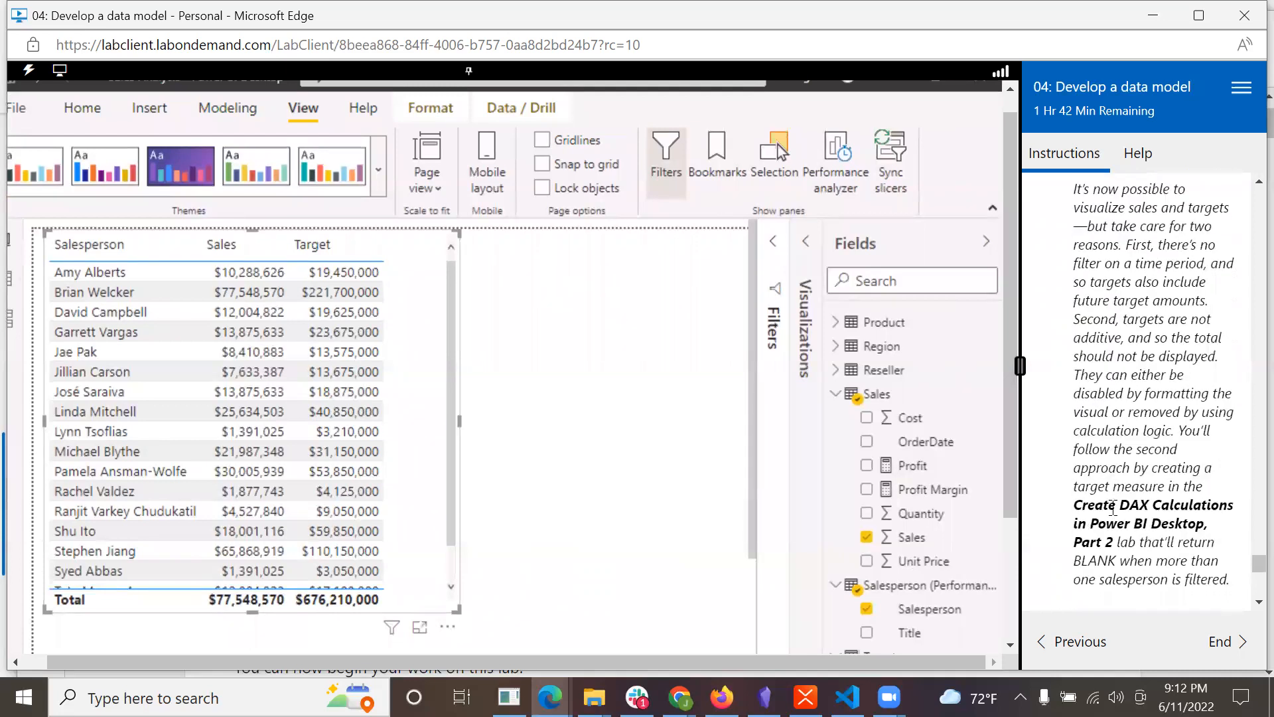
mouse_move(1116, 482)
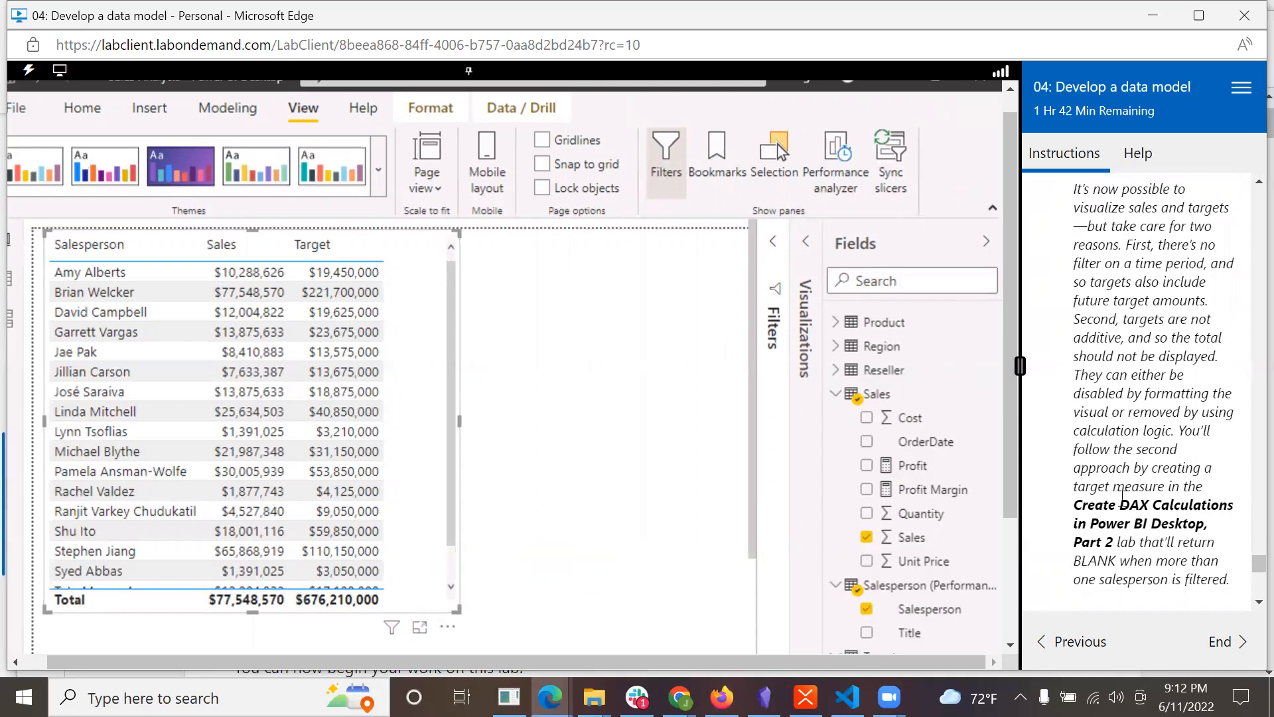
mouse_move(1120, 498)
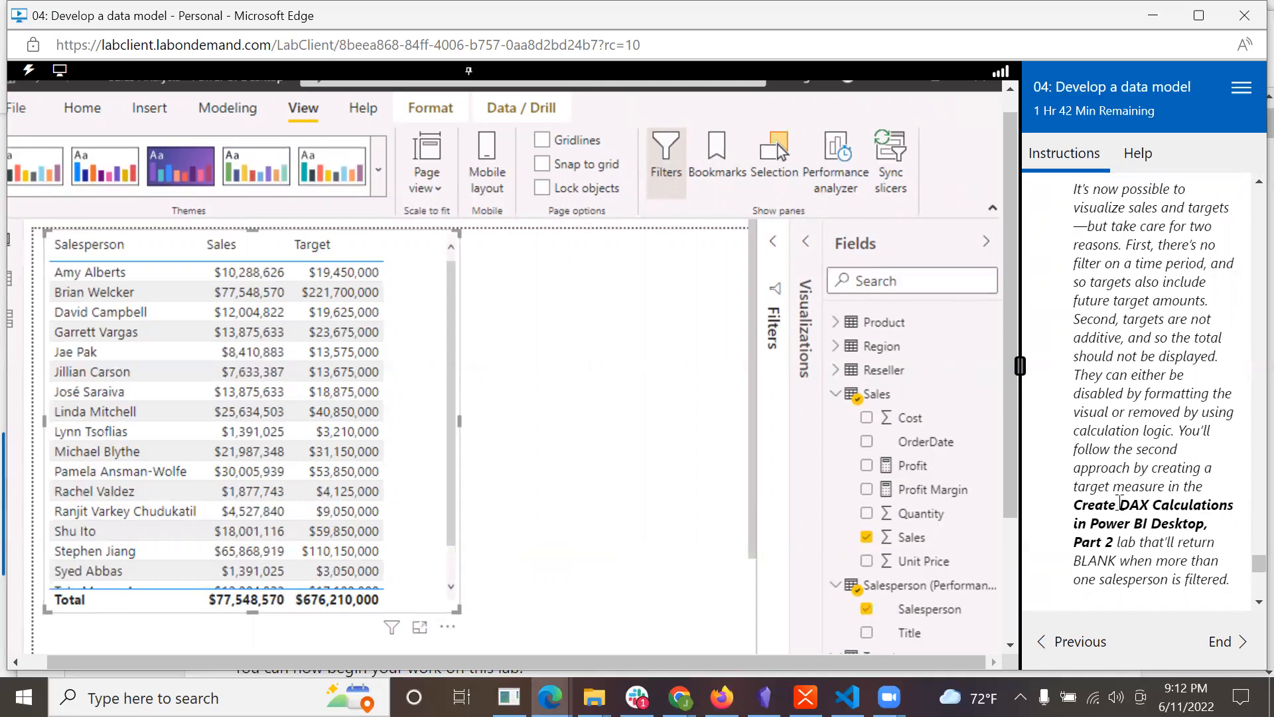
scroll("down", 3)
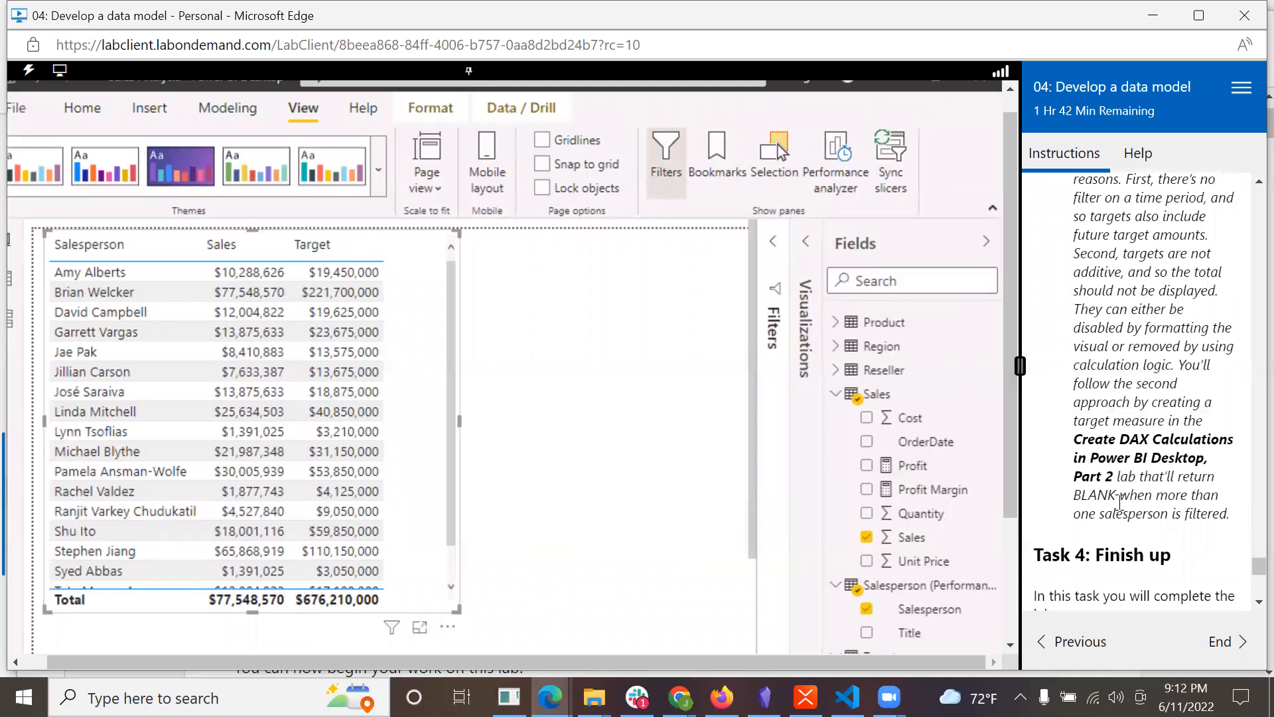
mouse_move(1108, 513)
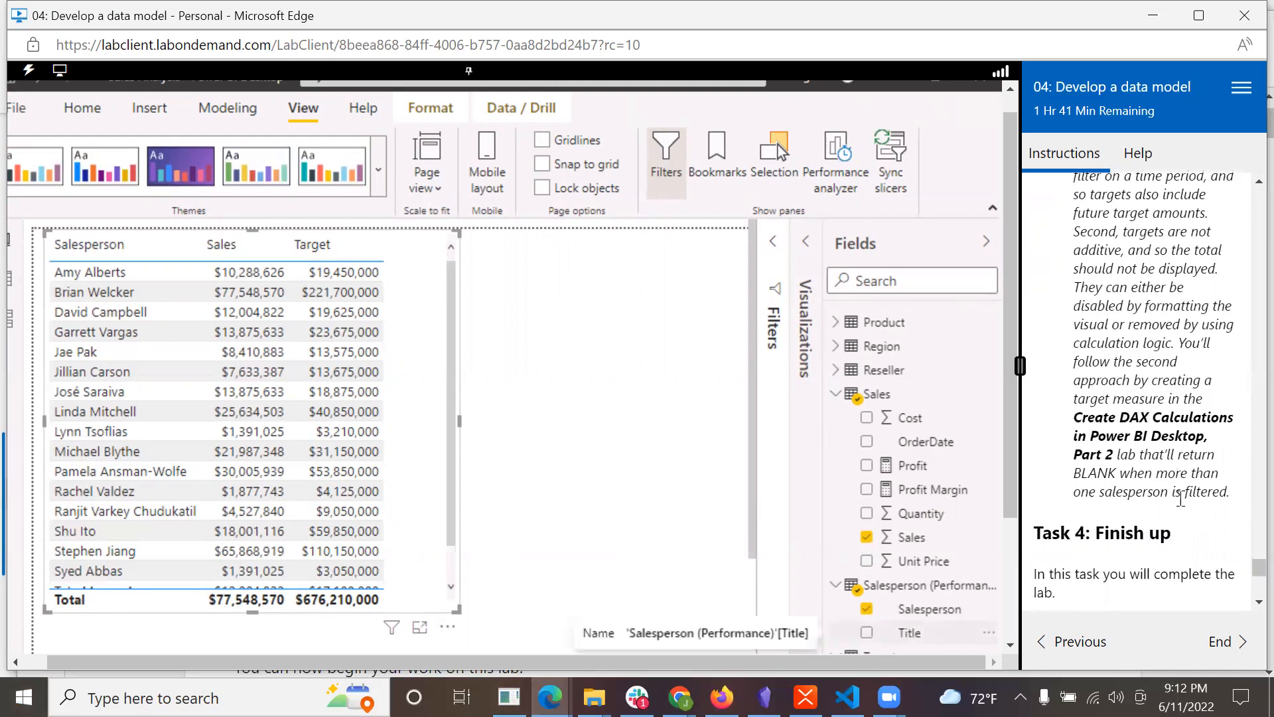
scroll("down", 3)
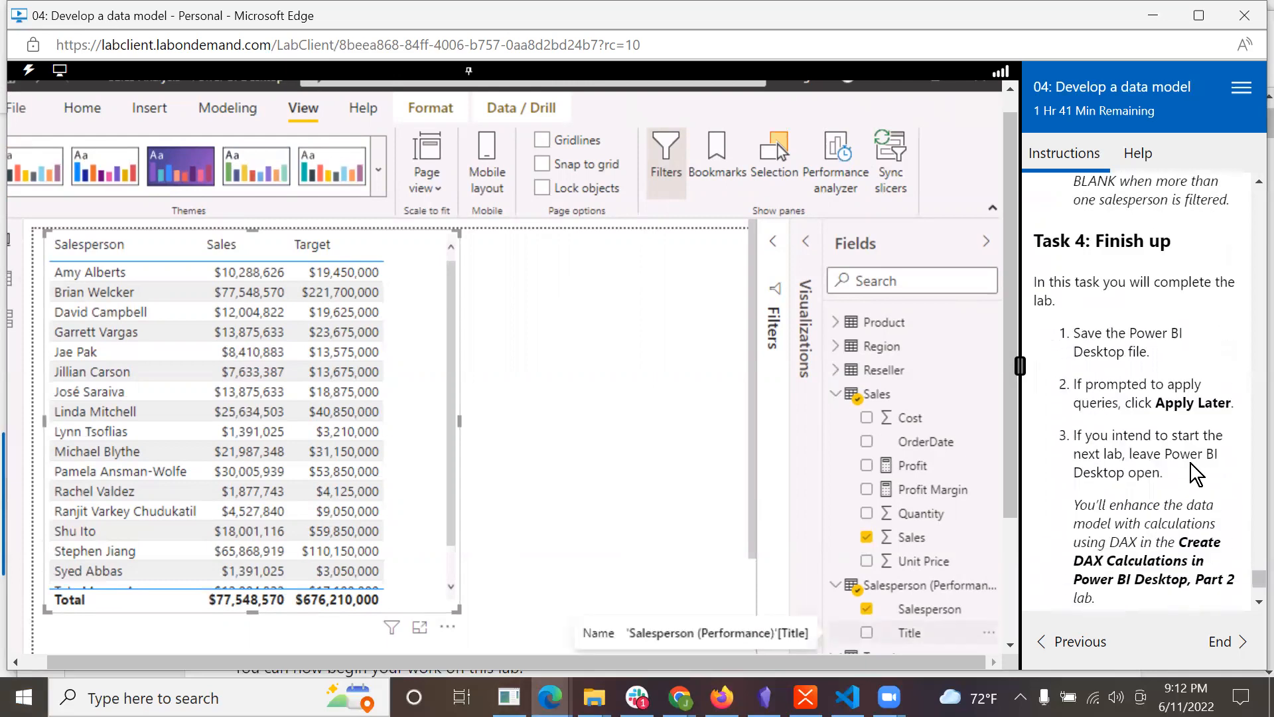
scroll("down", 3)
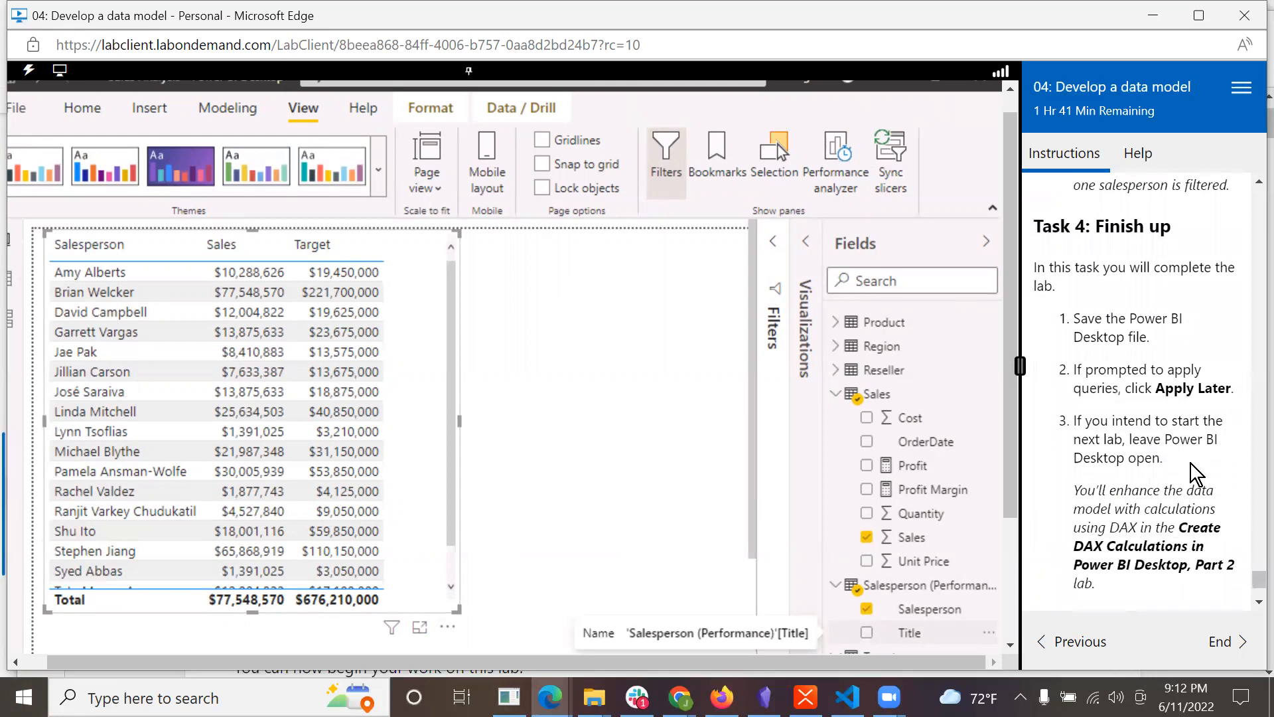
mouse_move(1153, 364)
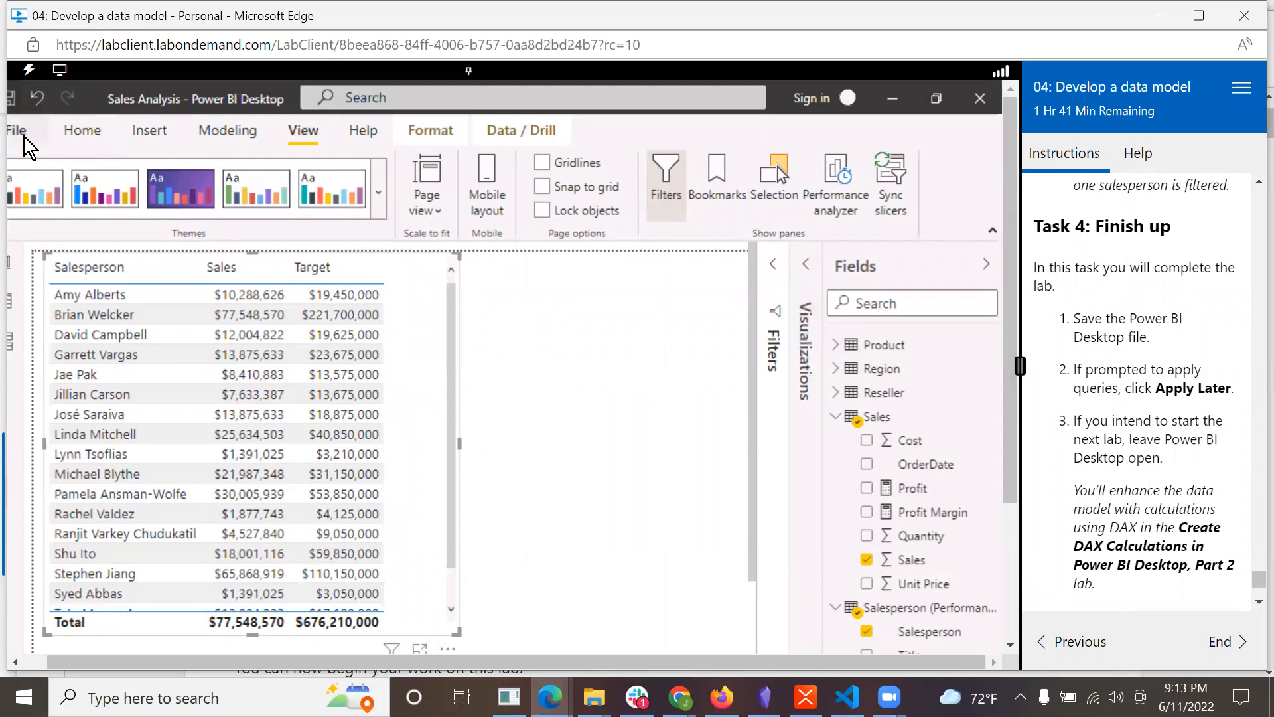
left_click(15, 130)
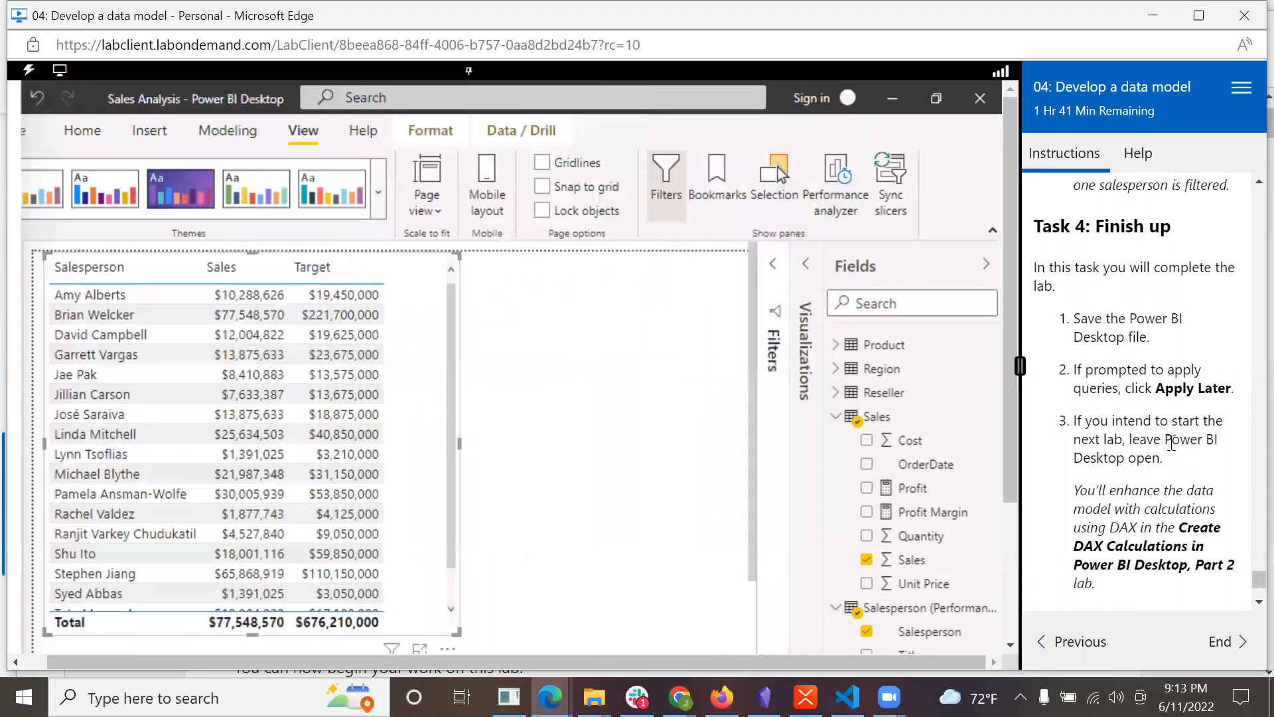
scroll("down", 3)
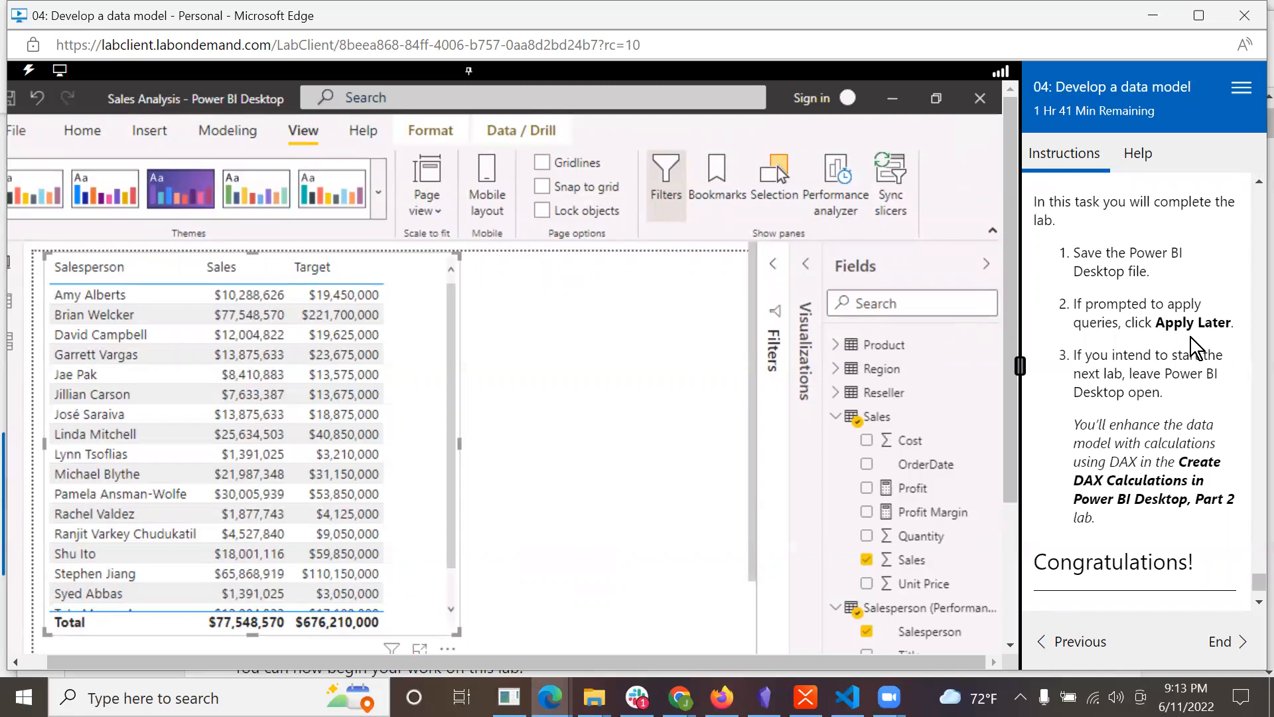
scroll("down", 3)
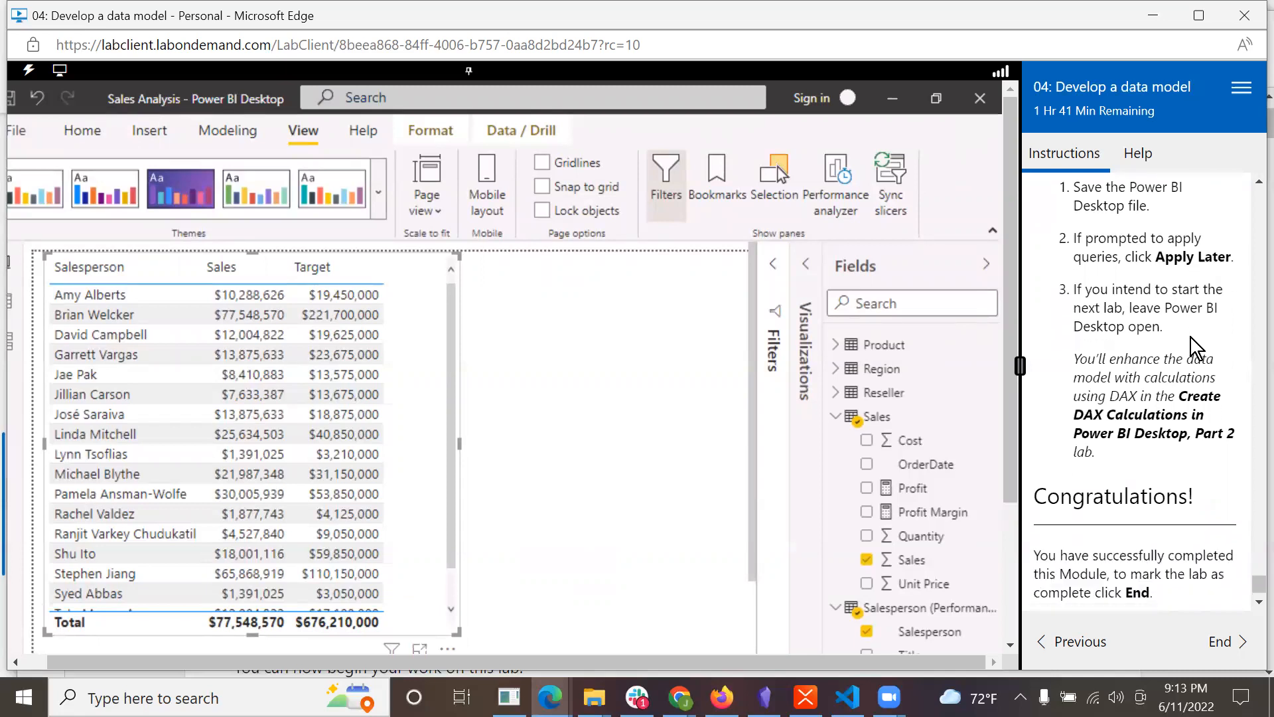
scroll("down", 3)
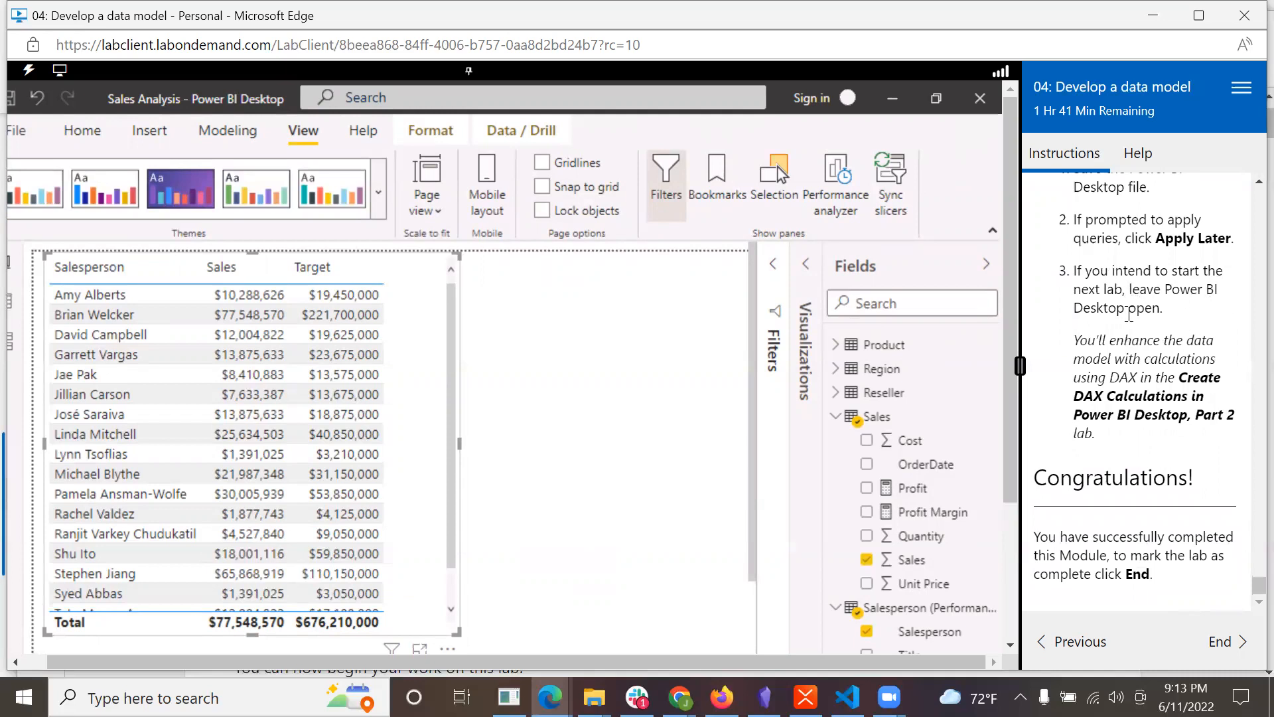
mouse_move(1199, 315)
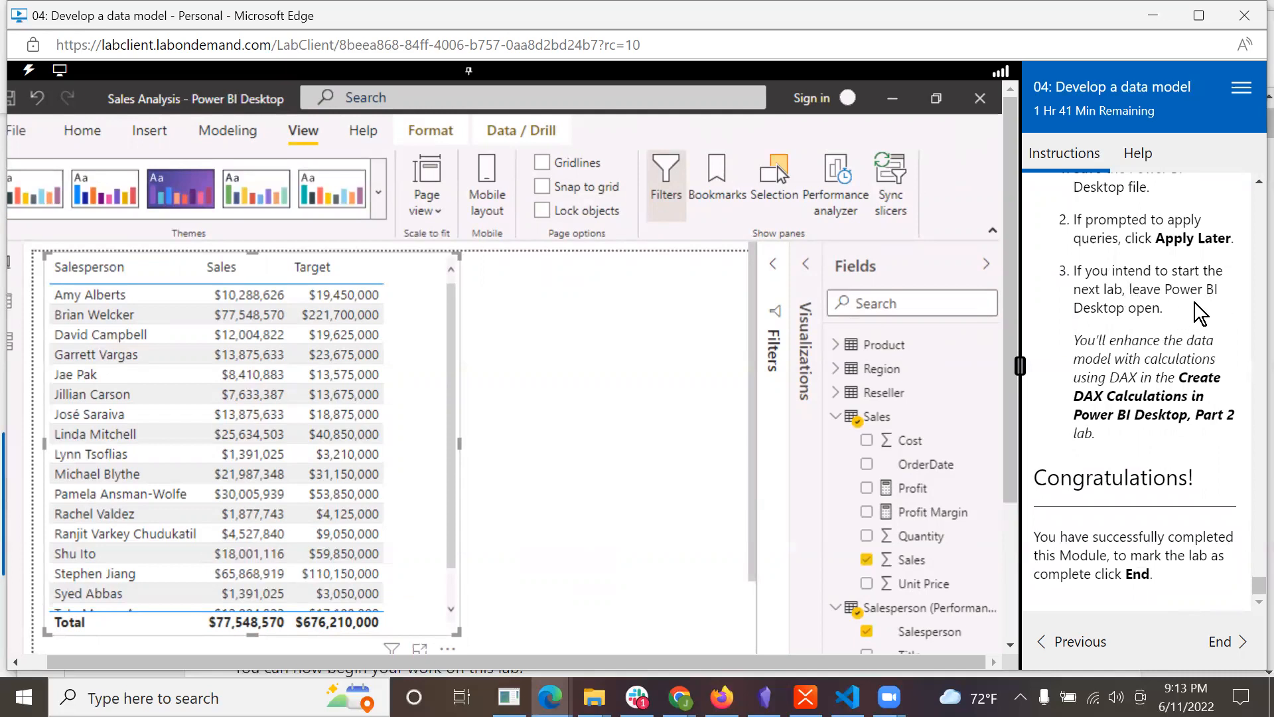
mouse_move(1098, 346)
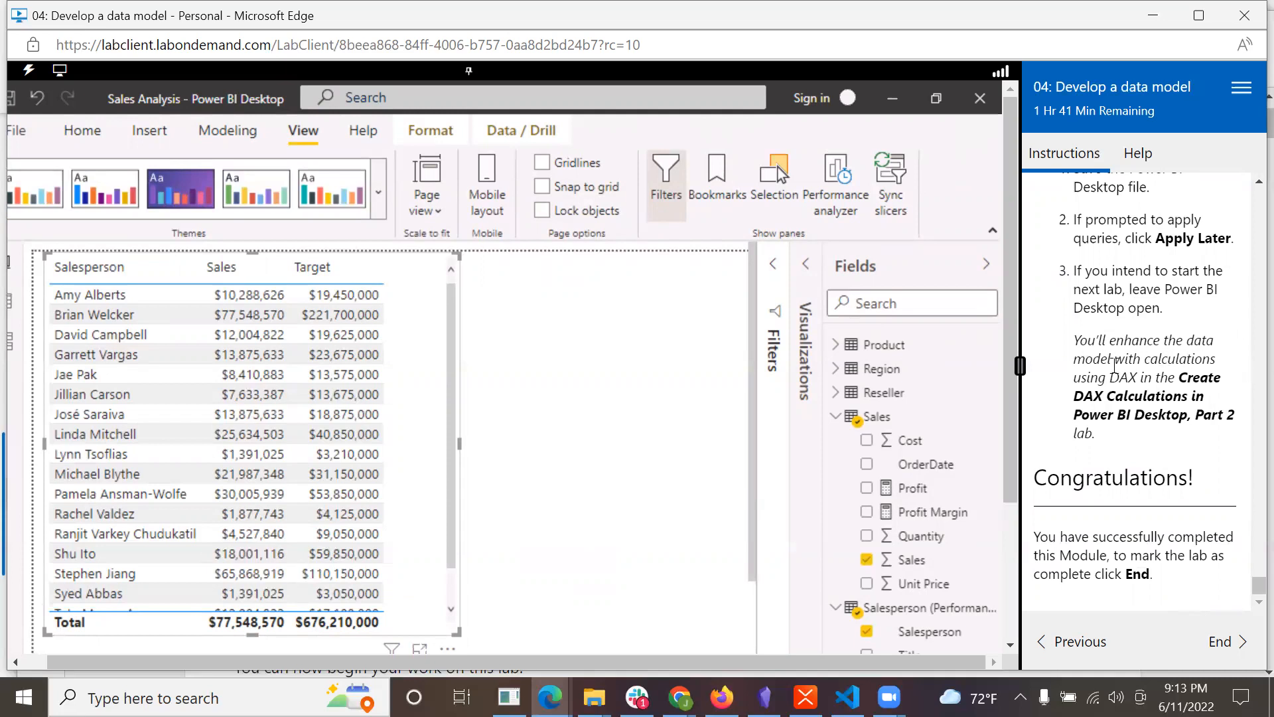
mouse_move(1121, 383)
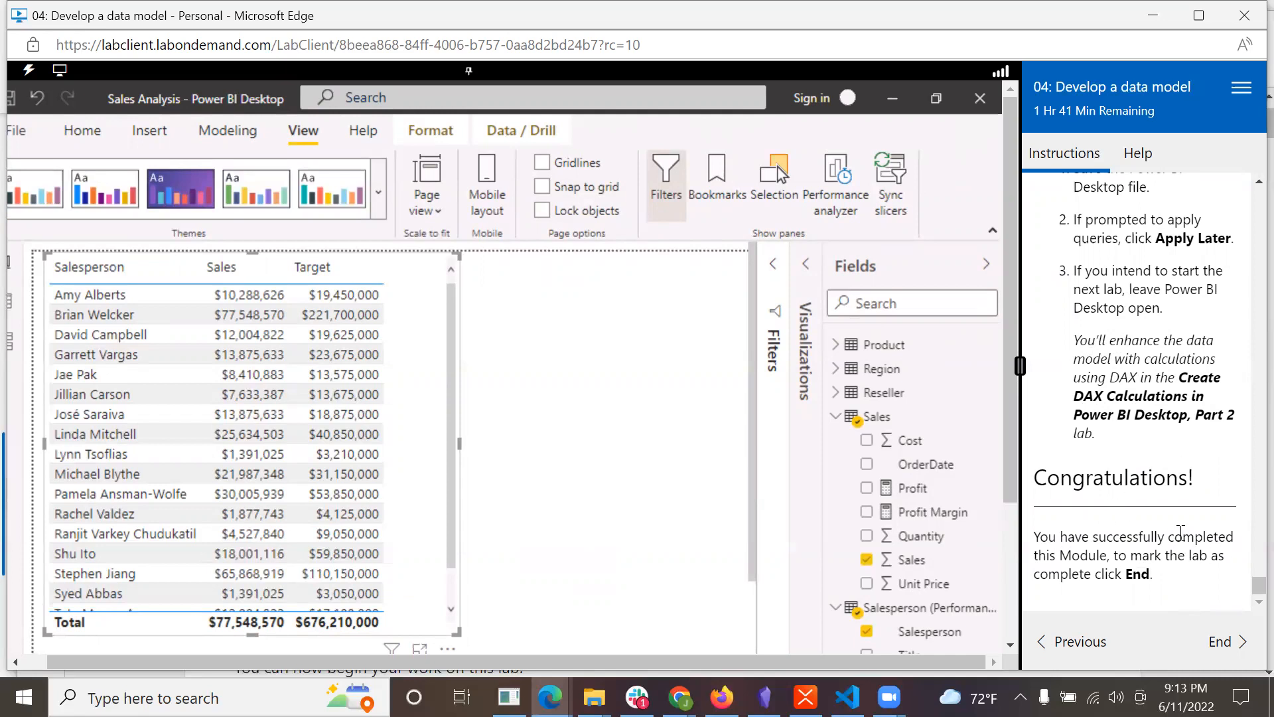
mouse_move(1126, 598)
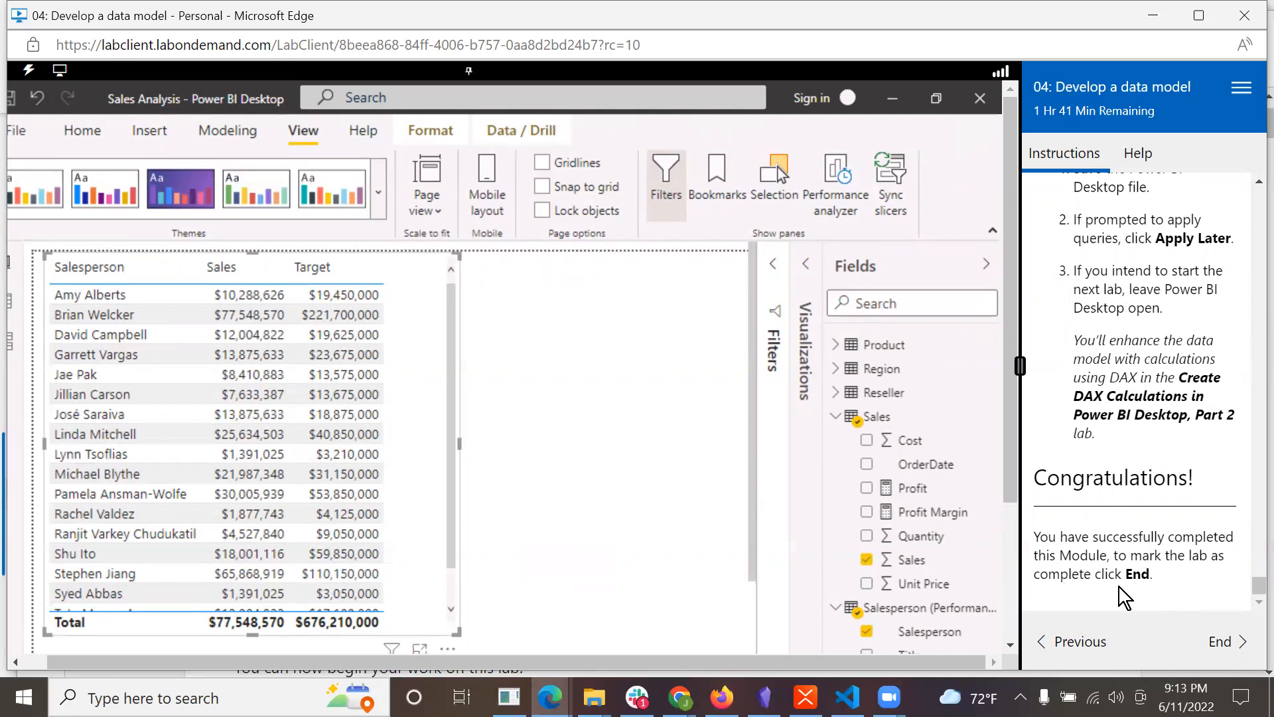